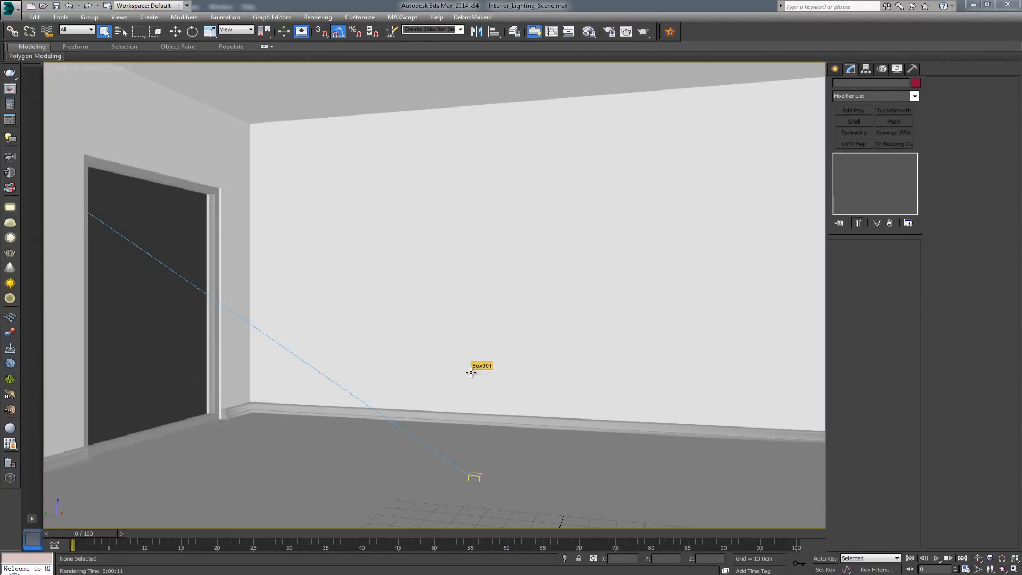
pyautogui.moveTo(344, 350)
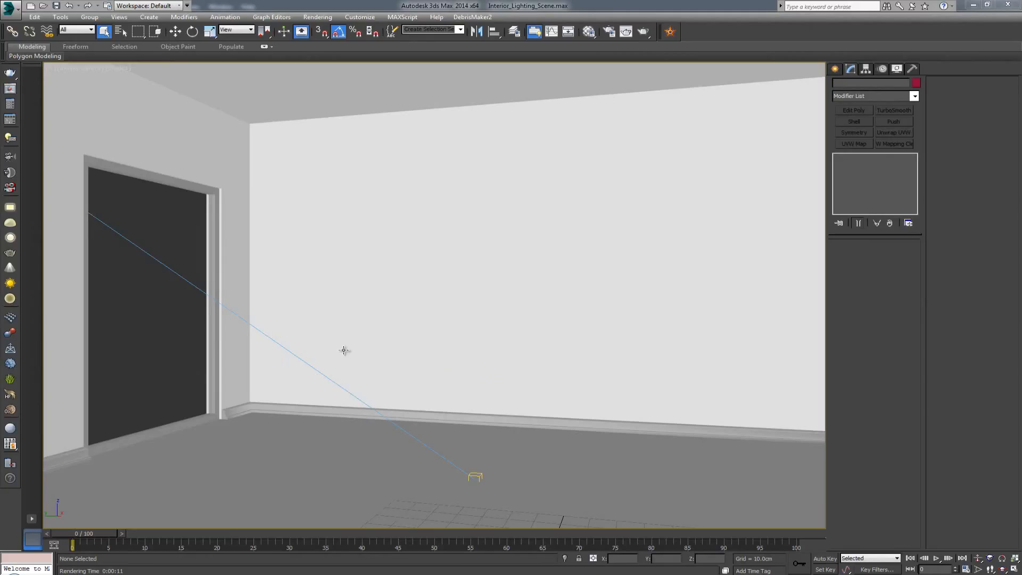
pyautogui.moveTo(443, 387)
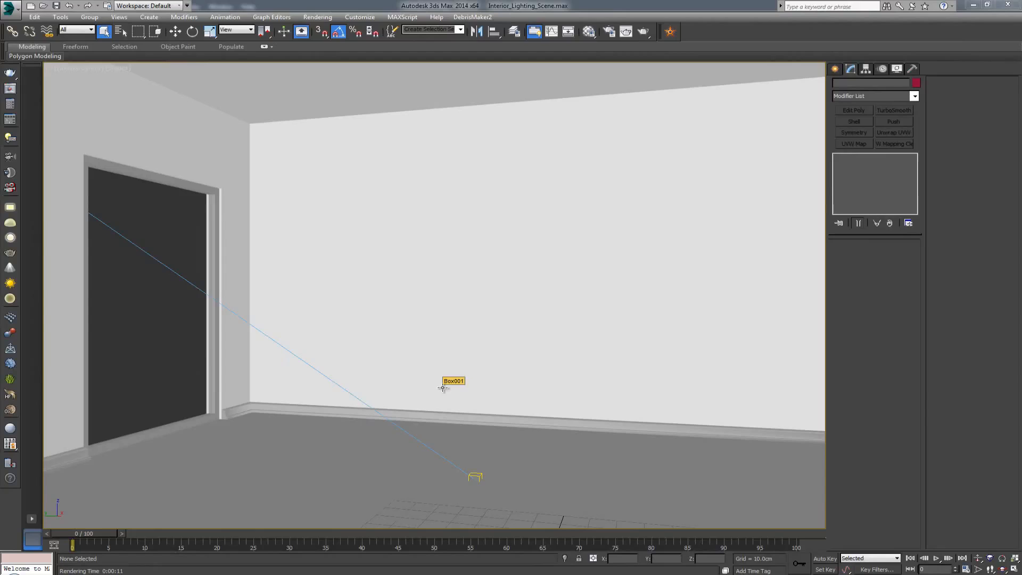
pyautogui.moveTo(379, 317)
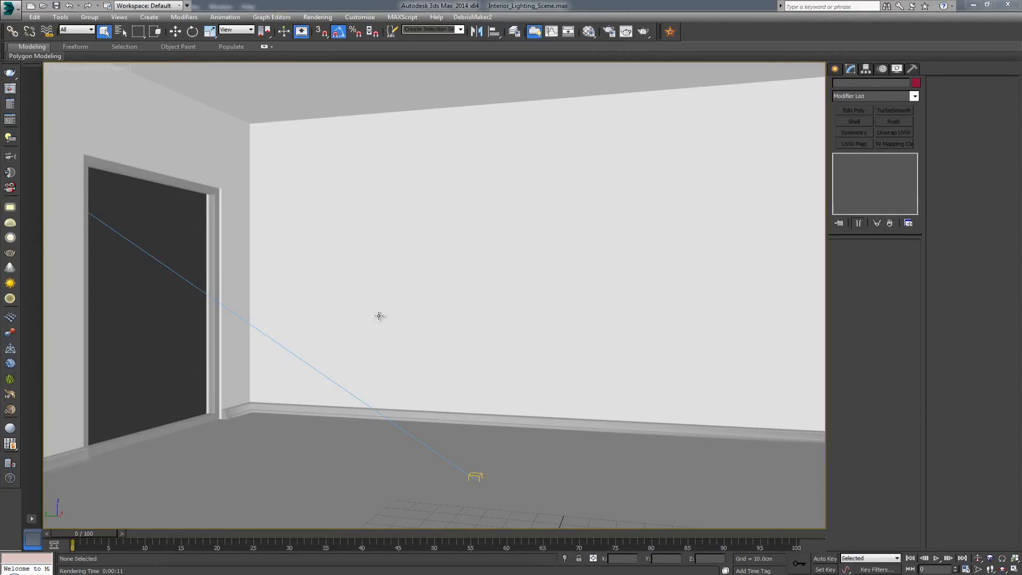
pyautogui.moveTo(329, 304)
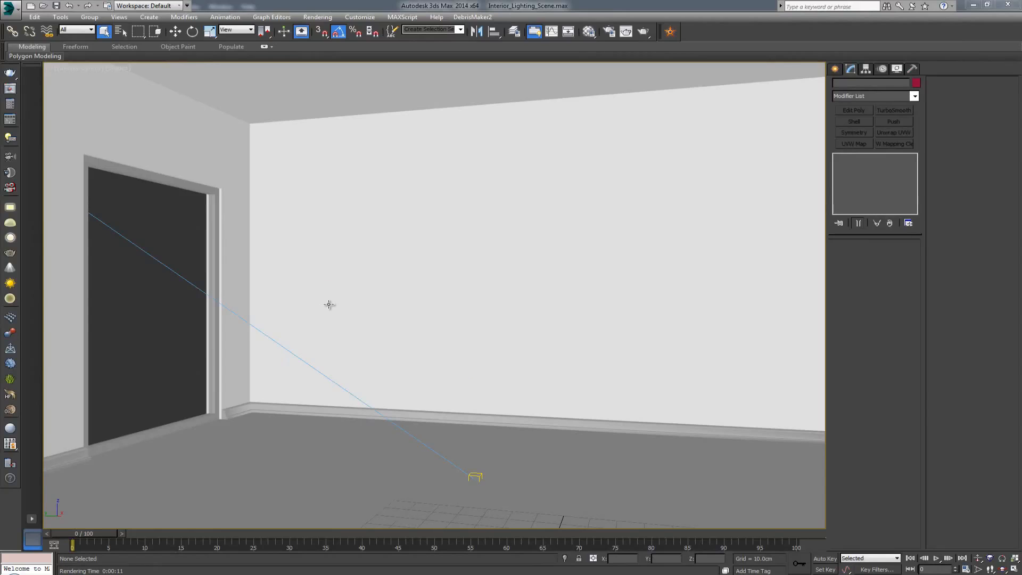
pyautogui.moveTo(426, 369)
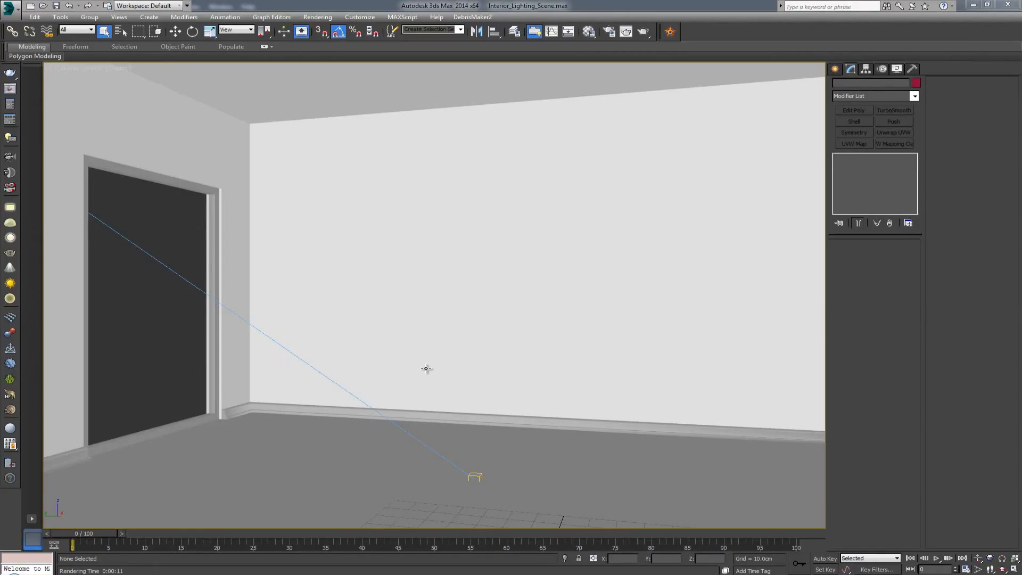
pyautogui.moveTo(452, 334)
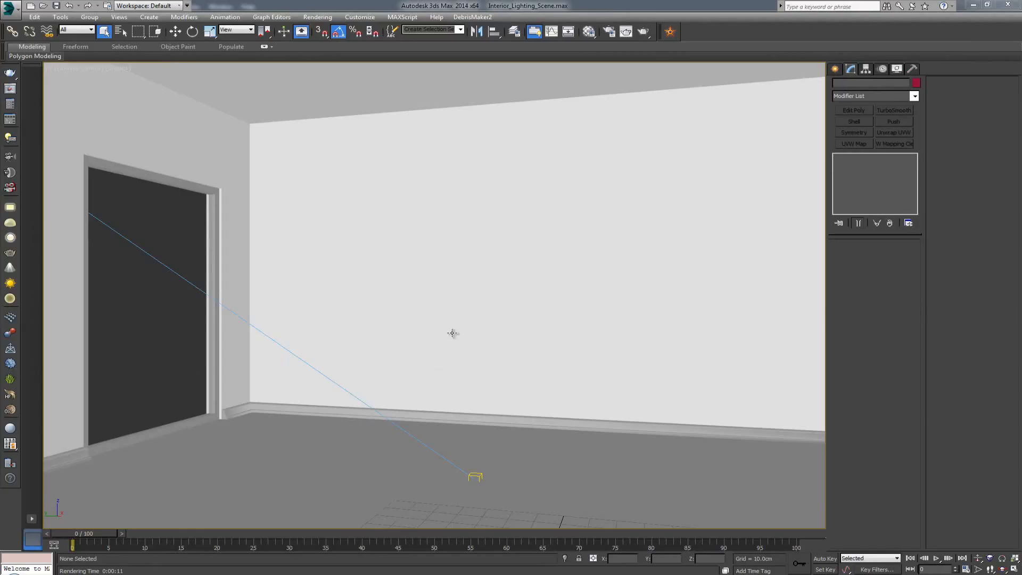
pyautogui.moveTo(471, 298)
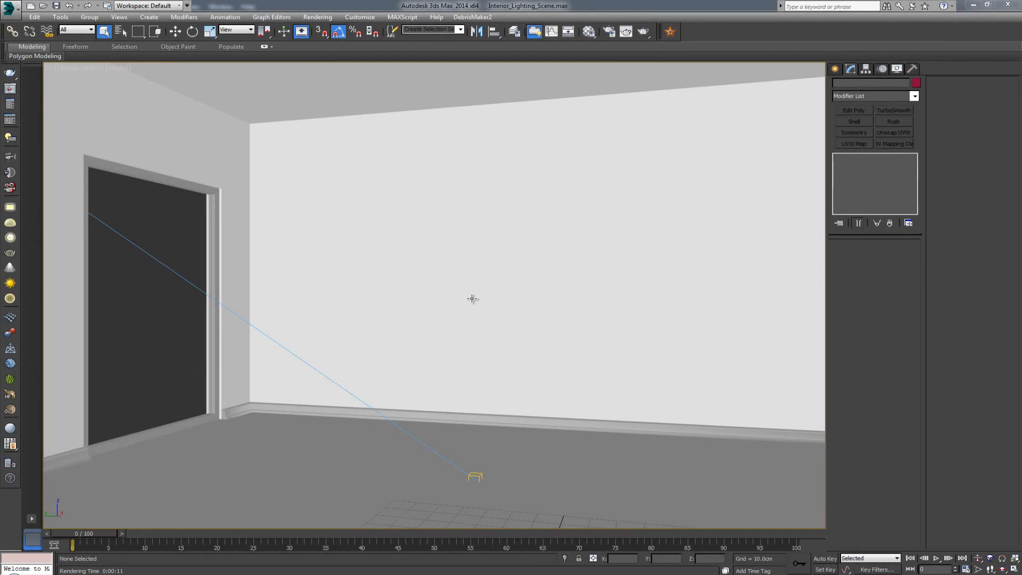
pyautogui.moveTo(463, 339)
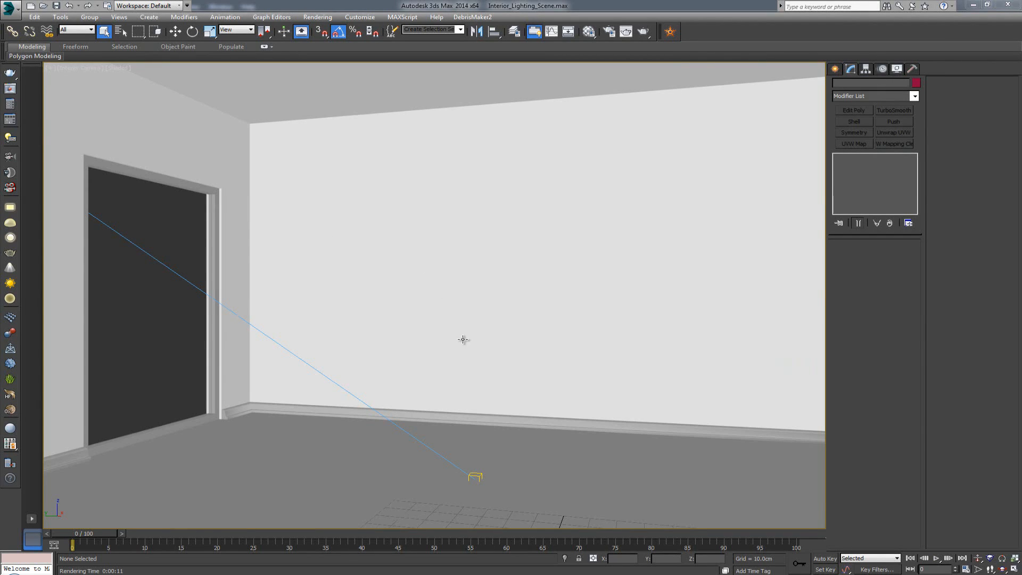
pyautogui.moveTo(539, 363)
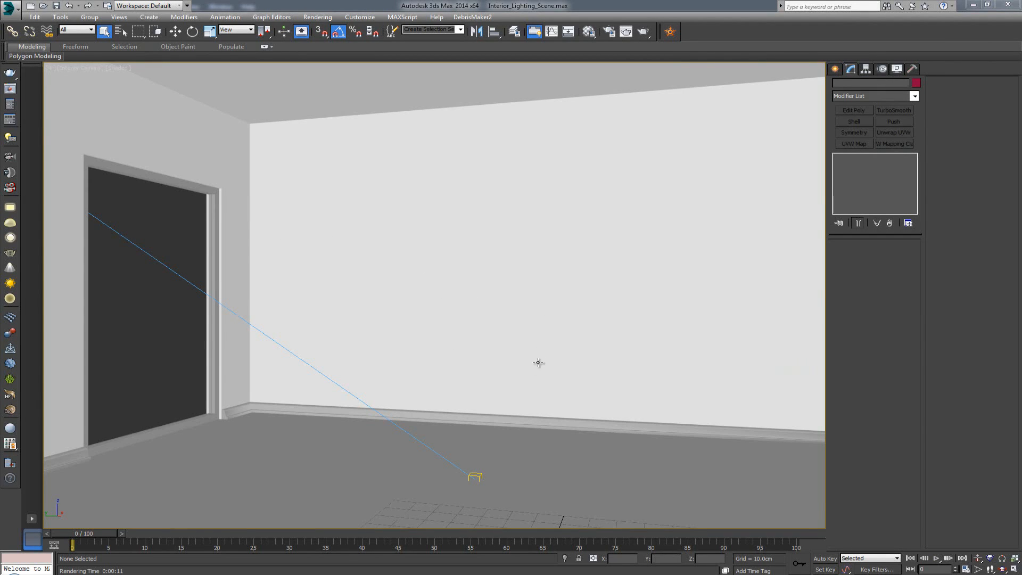
pyautogui.moveTo(507, 365)
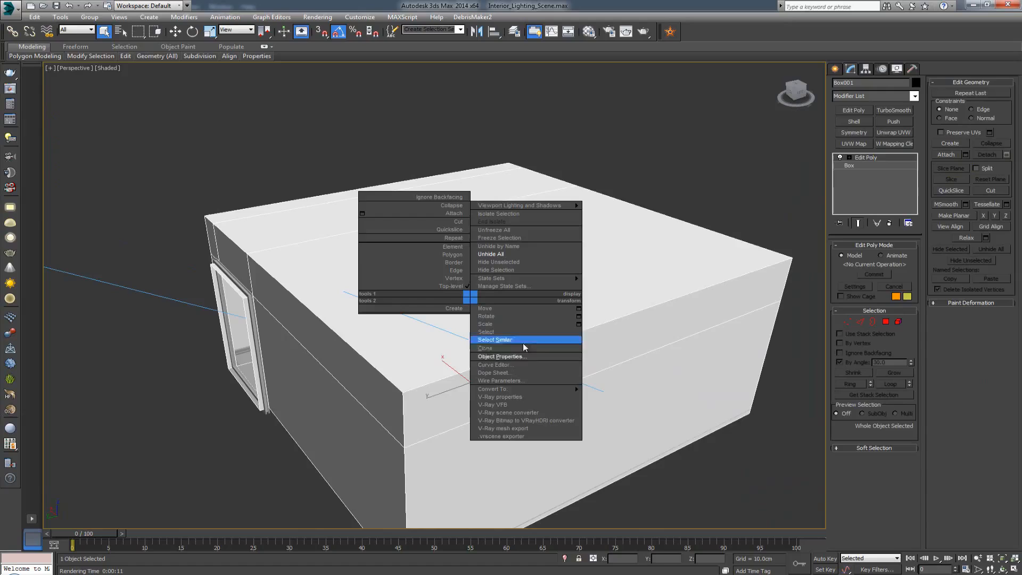
# Bring up the Object Properties of the room box (Box001) from the quad menu.
pyautogui.click(501, 355)
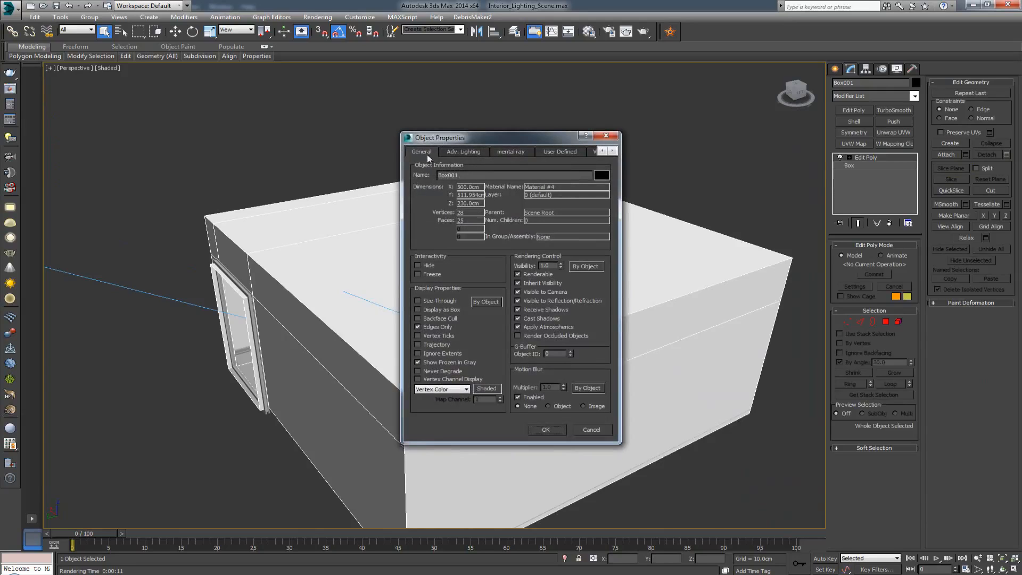
pyautogui.moveTo(452, 313)
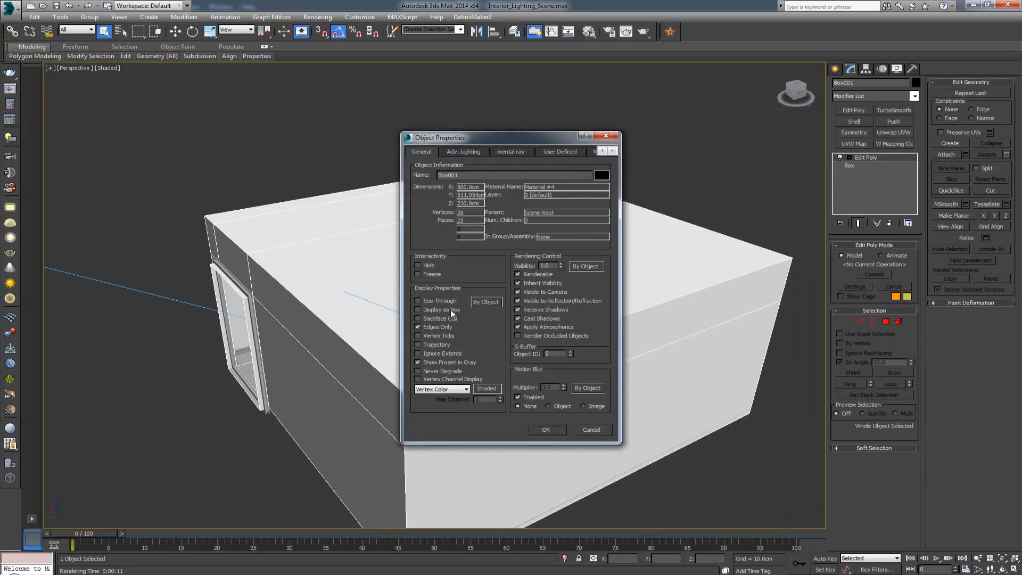
pyautogui.click(418, 319)
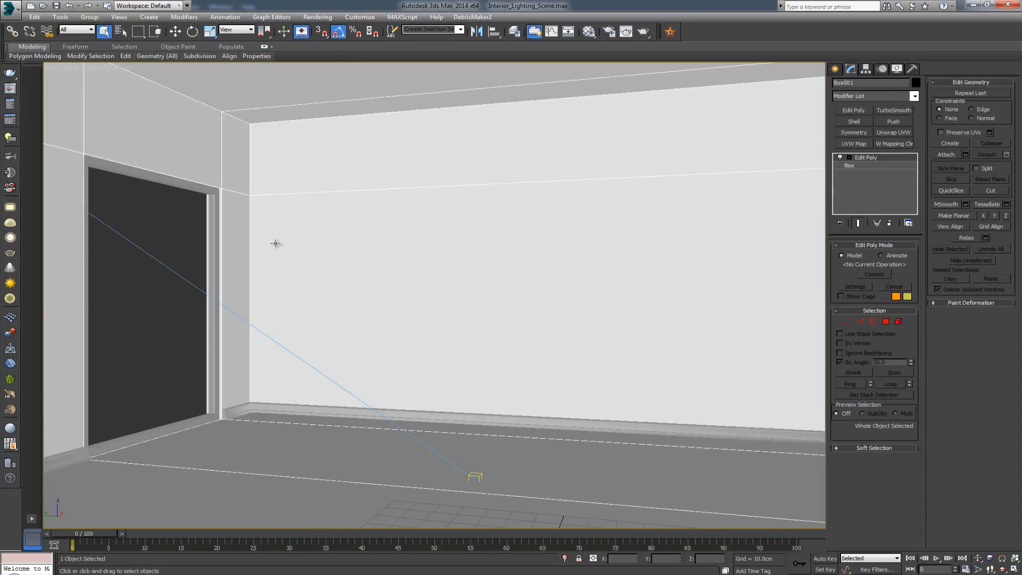
pyautogui.moveTo(336, 339)
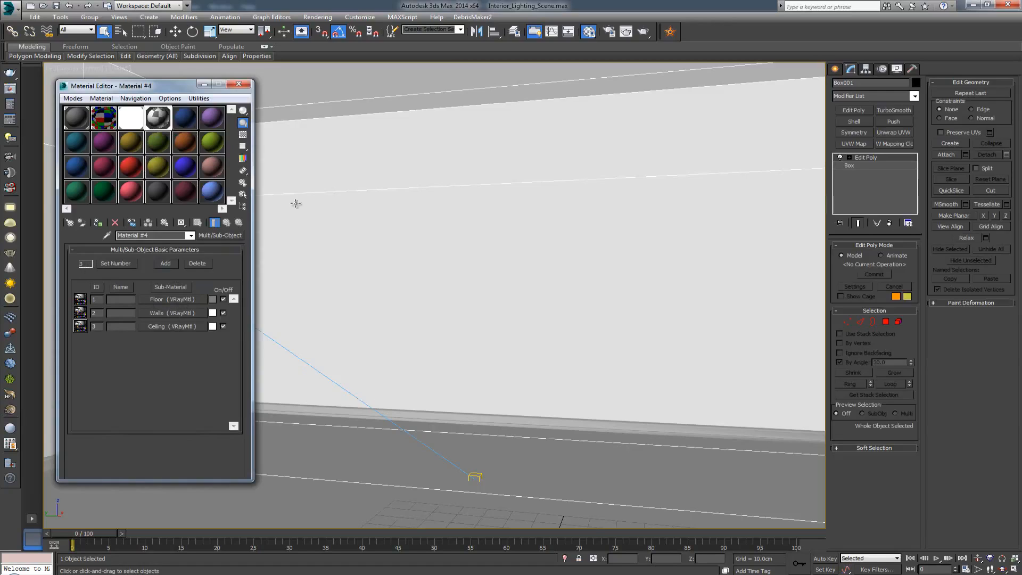
# Close the Material Editor after checking the Floor, Walls and Ceiling sub-materials.
pyautogui.click(239, 83)
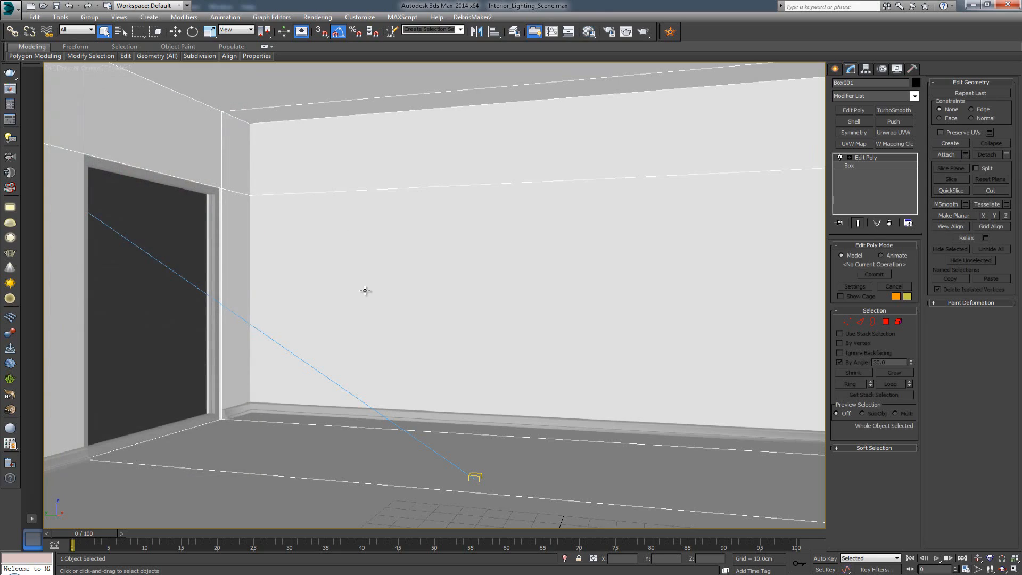
pyautogui.moveTo(368, 320)
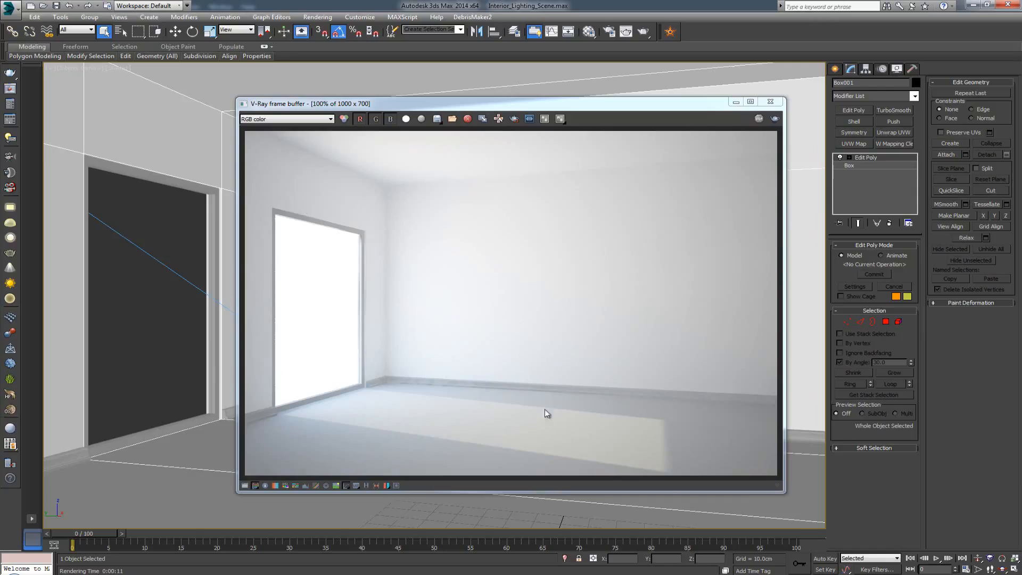
pyautogui.moveTo(541, 417)
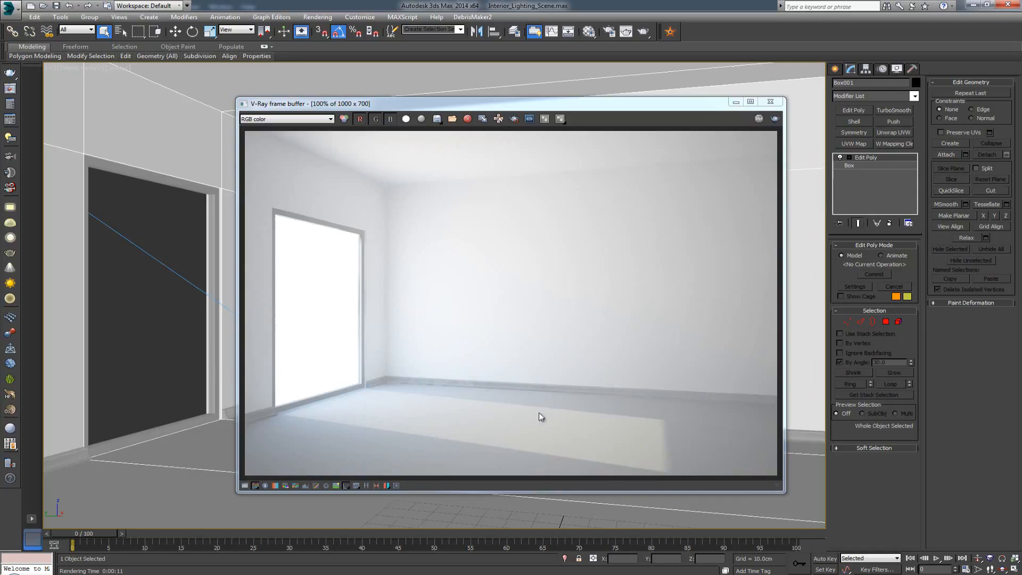
pyautogui.moveTo(668, 427)
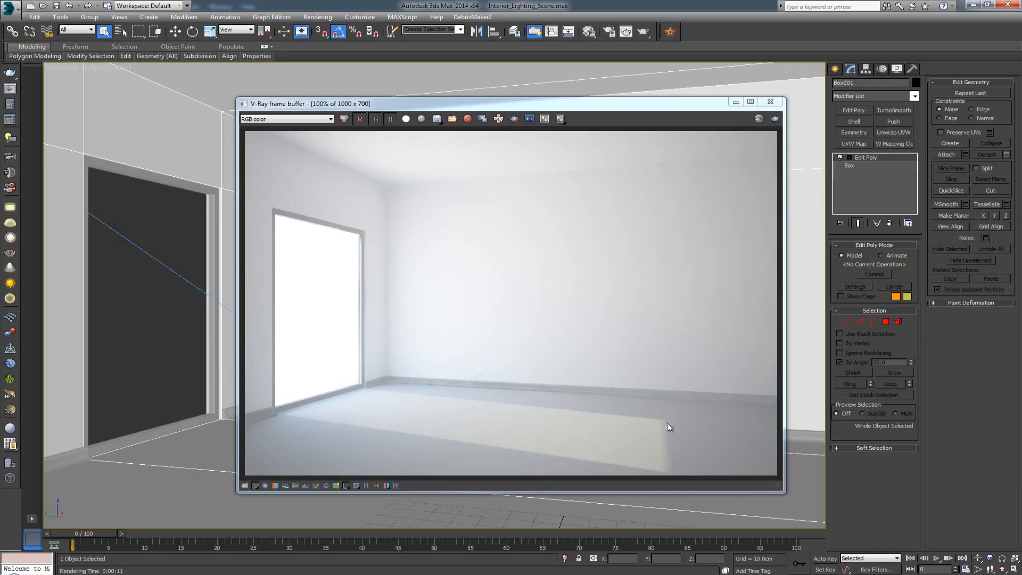
pyautogui.moveTo(617, 418)
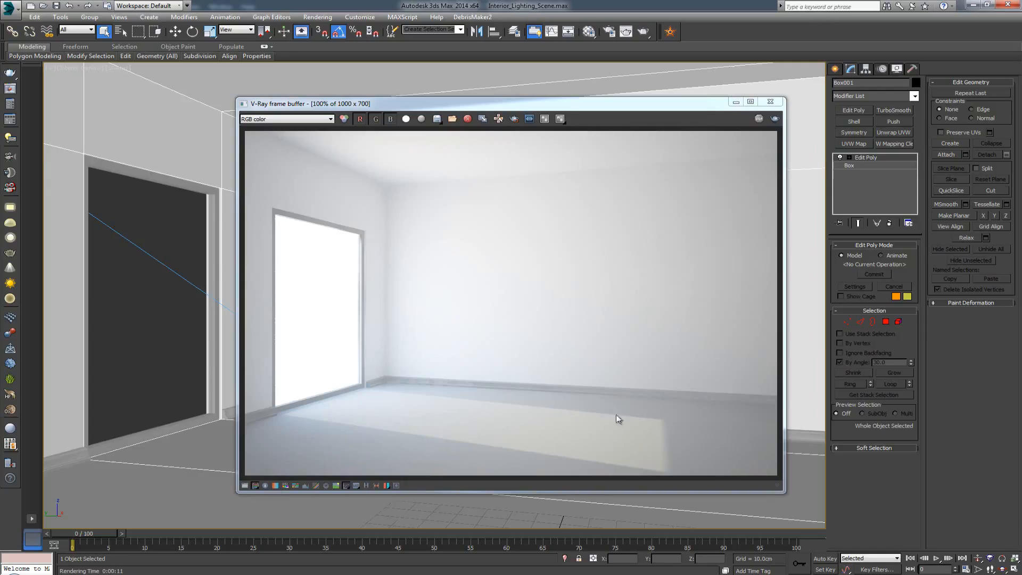
pyautogui.moveTo(770, 102)
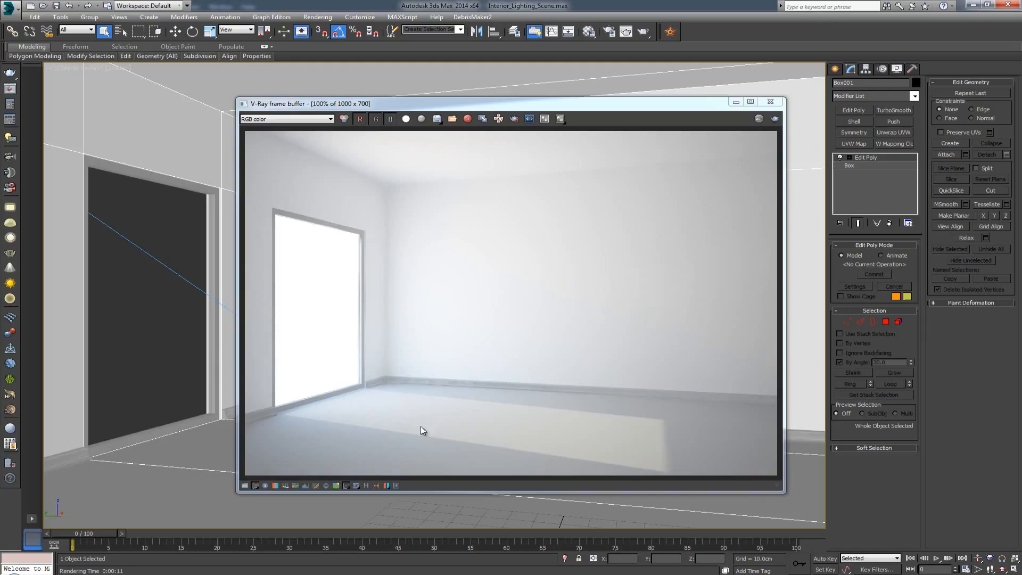
pyautogui.moveTo(466, 411)
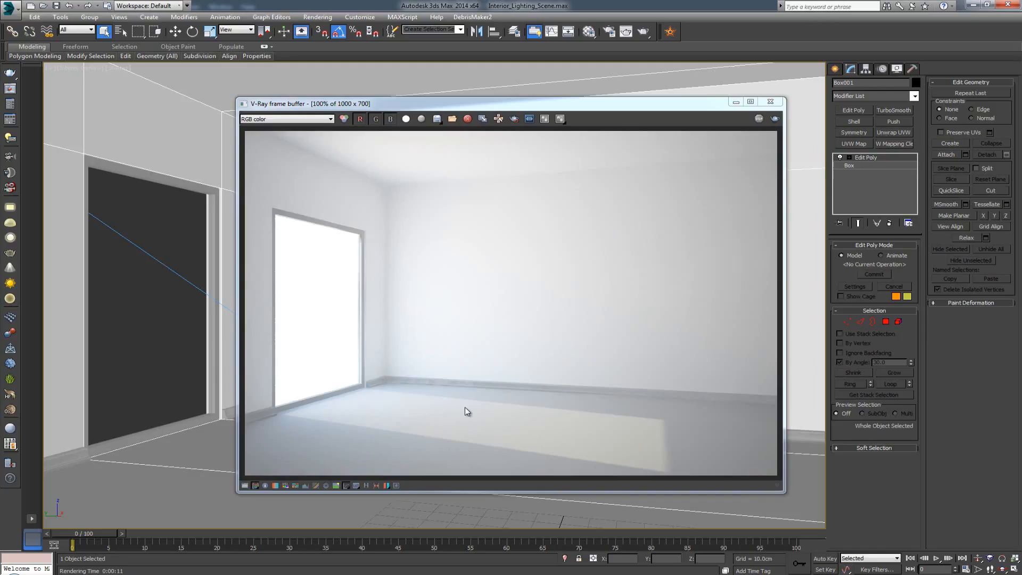
pyautogui.moveTo(494, 416)
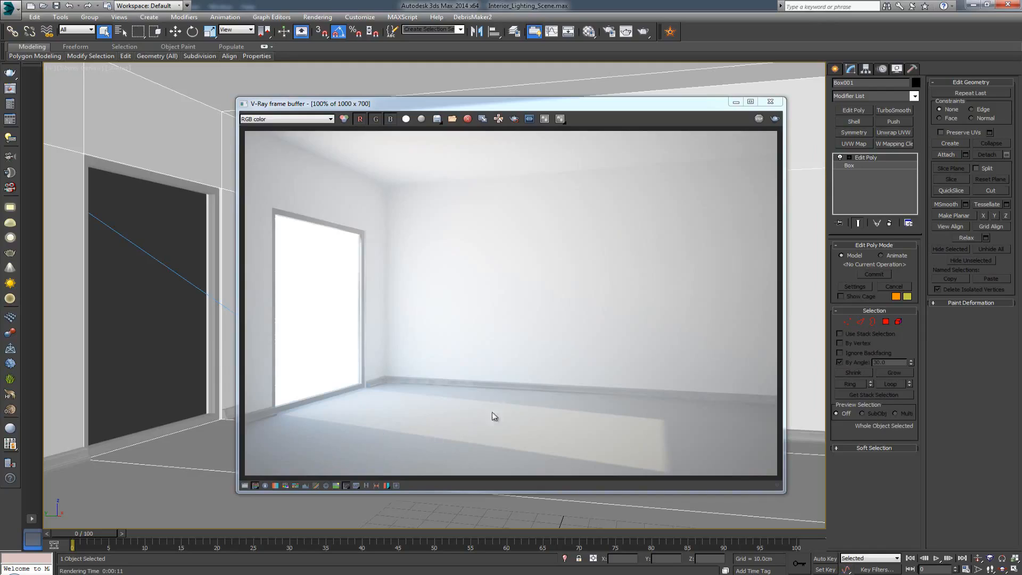
pyautogui.moveTo(657, 249)
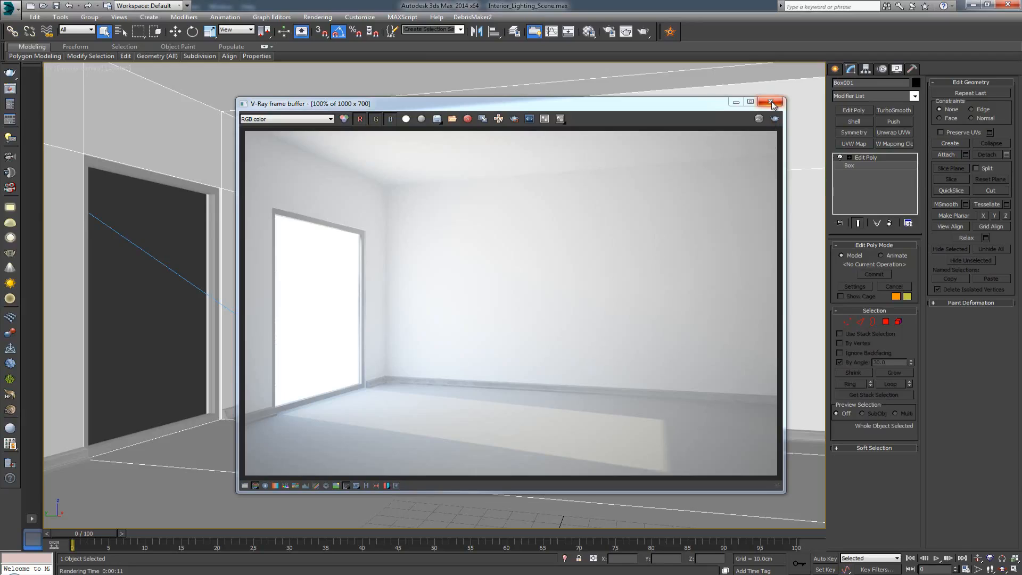
pyautogui.moveTo(772, 105)
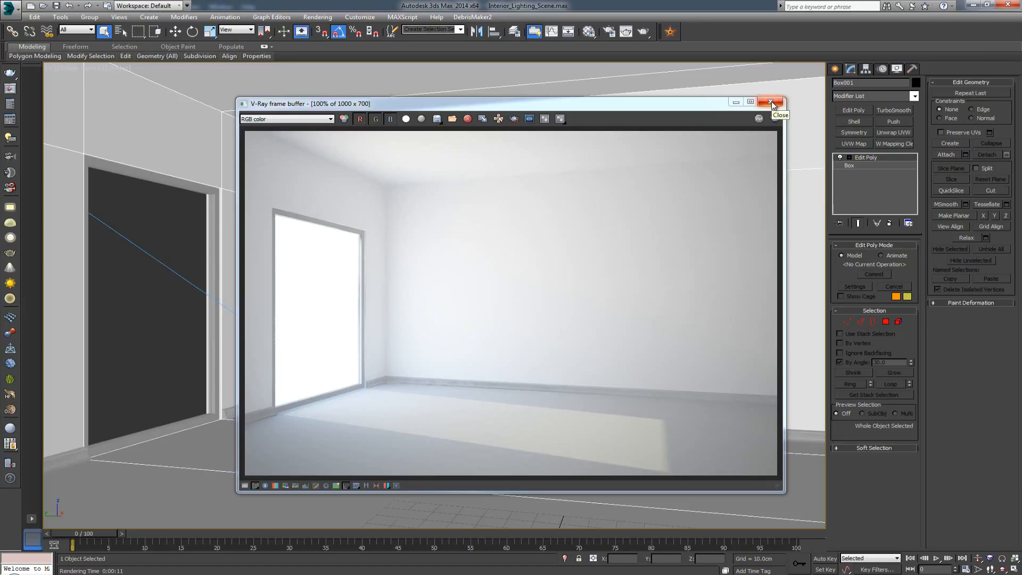
pyautogui.moveTo(773, 105)
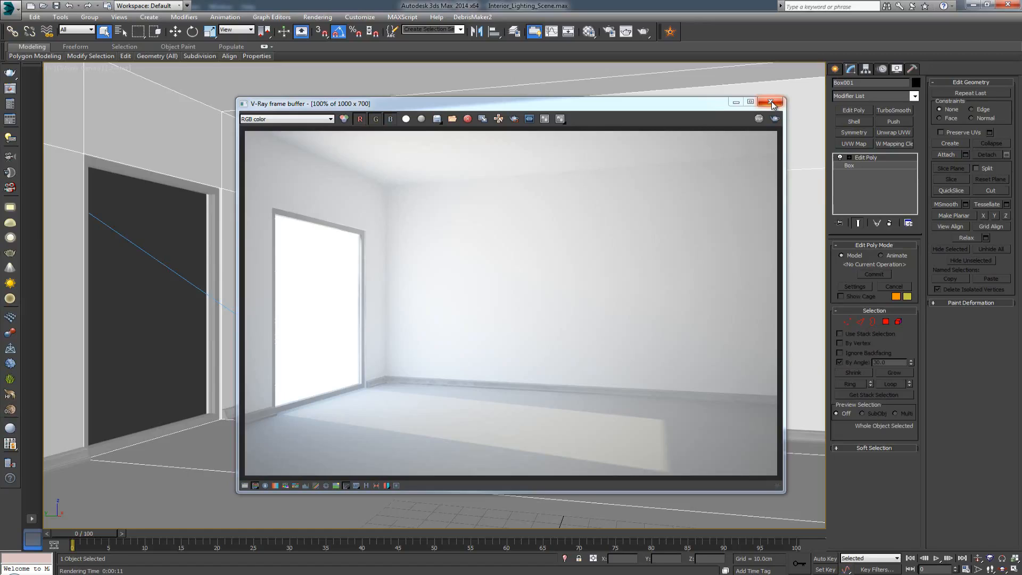
# Close the V-Ray frame buffer after reviewing the plain-floor render.
pyautogui.moveTo(456, 103); pyautogui.dragTo(463, 109)
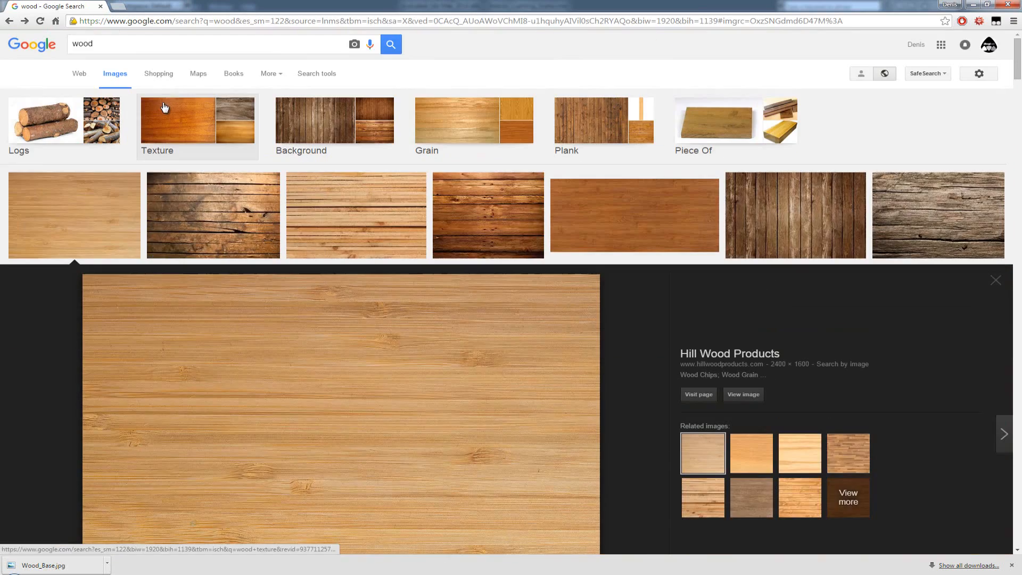
# Find and open the full-size light wood texture image in the search results.
pyautogui.click(196, 44)
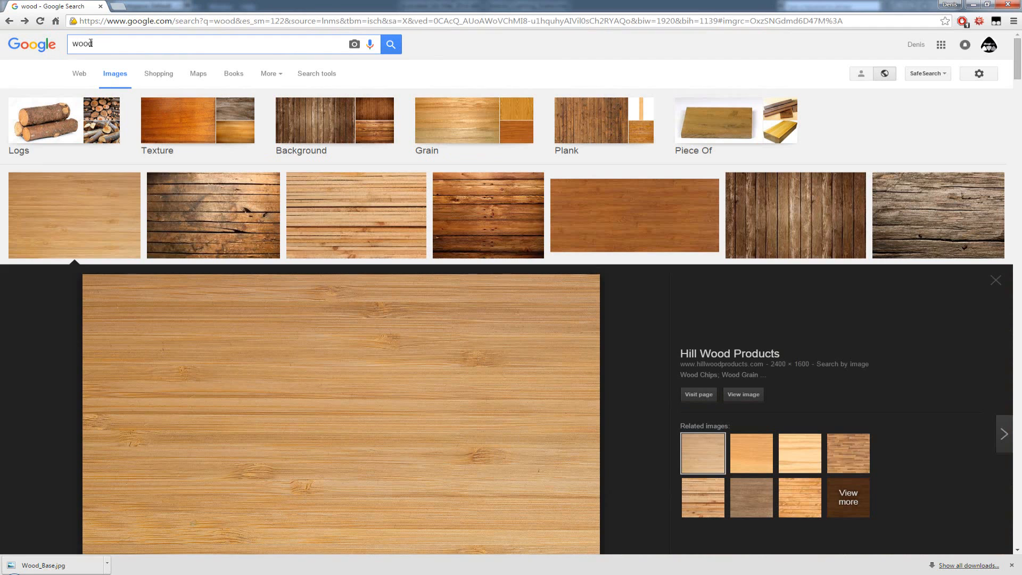
pyautogui.moveTo(38, 220)
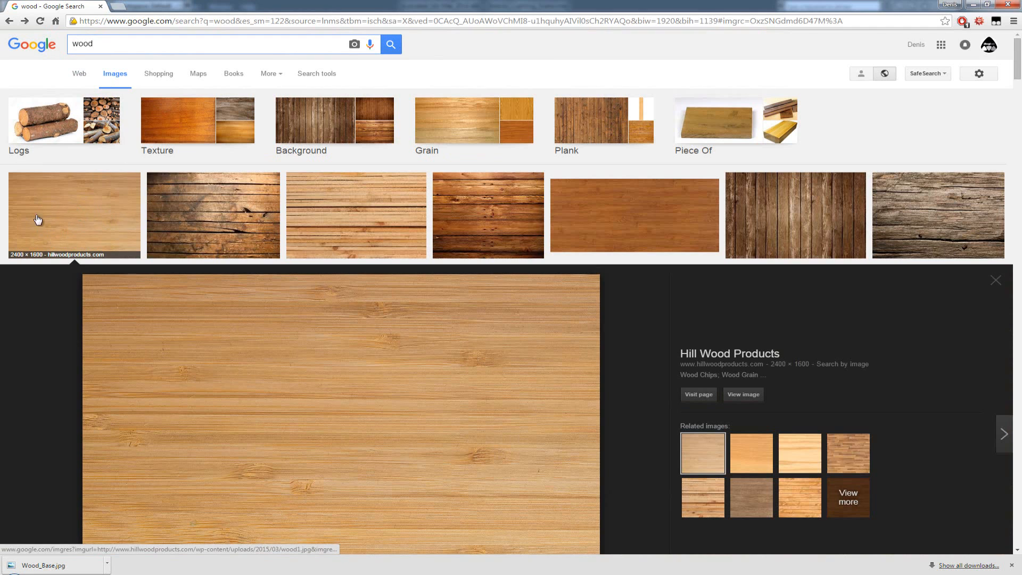
pyautogui.scroll(-3)
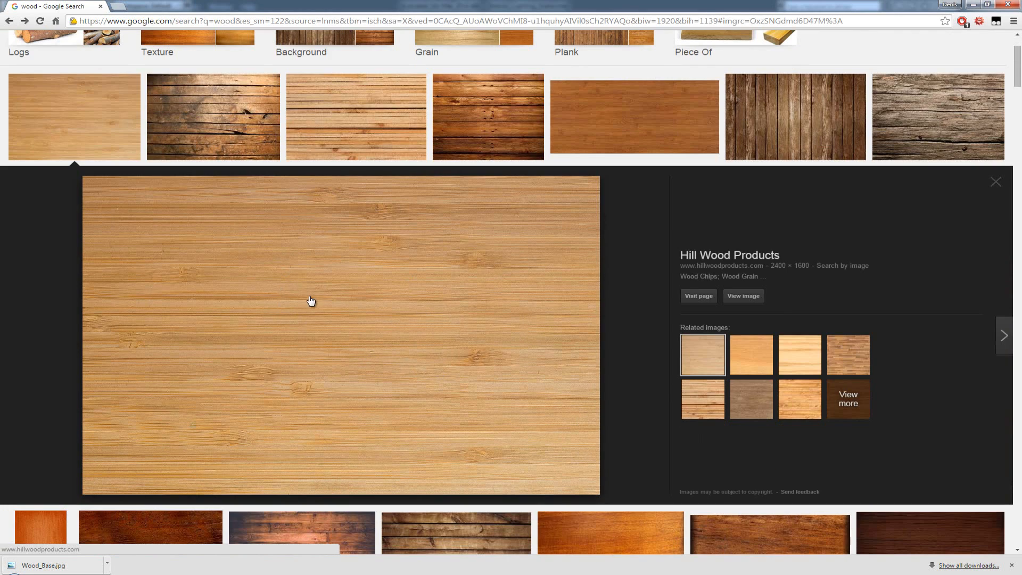
pyautogui.click(742, 296)
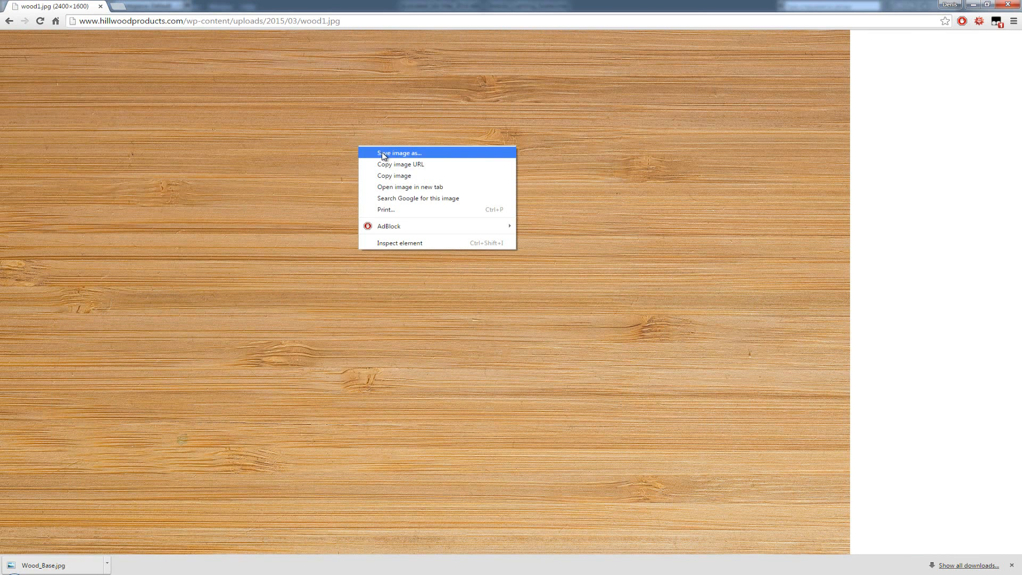
# Save the image as Wood_Base in the D:\DKCGI\Textures folder.
pyautogui.click(399, 152)
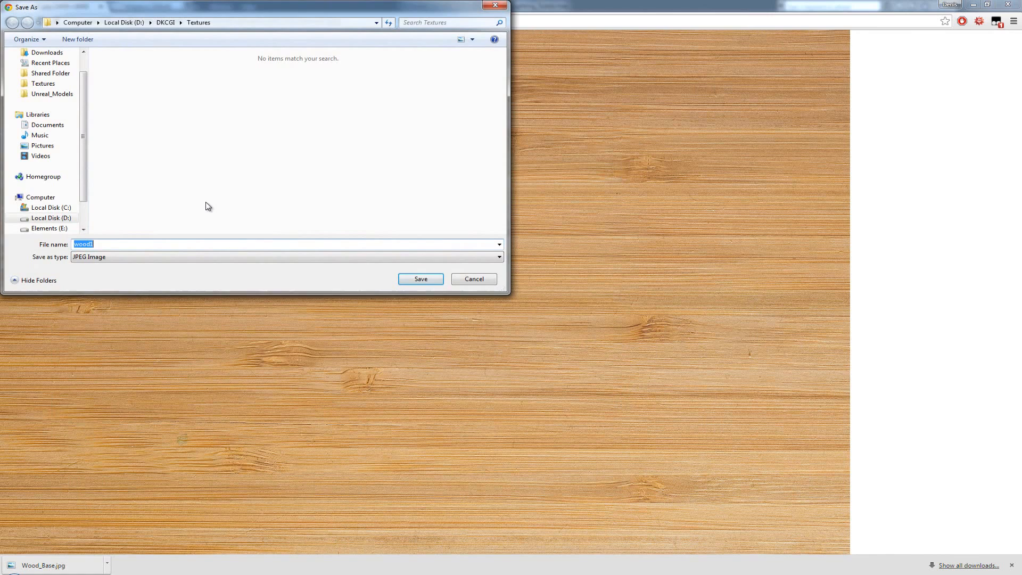
pyautogui.write('Wood')
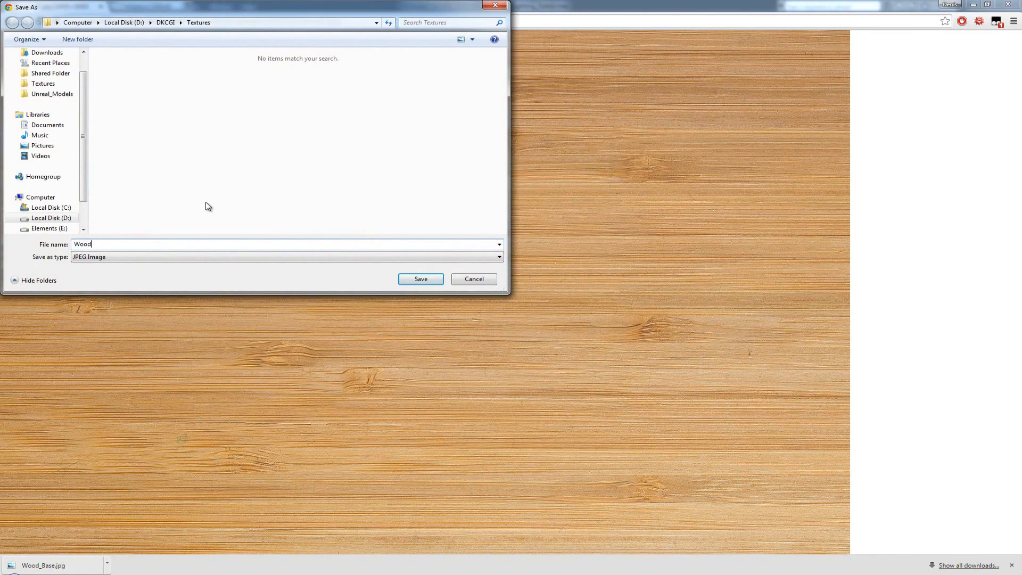
pyautogui.write('_Base')
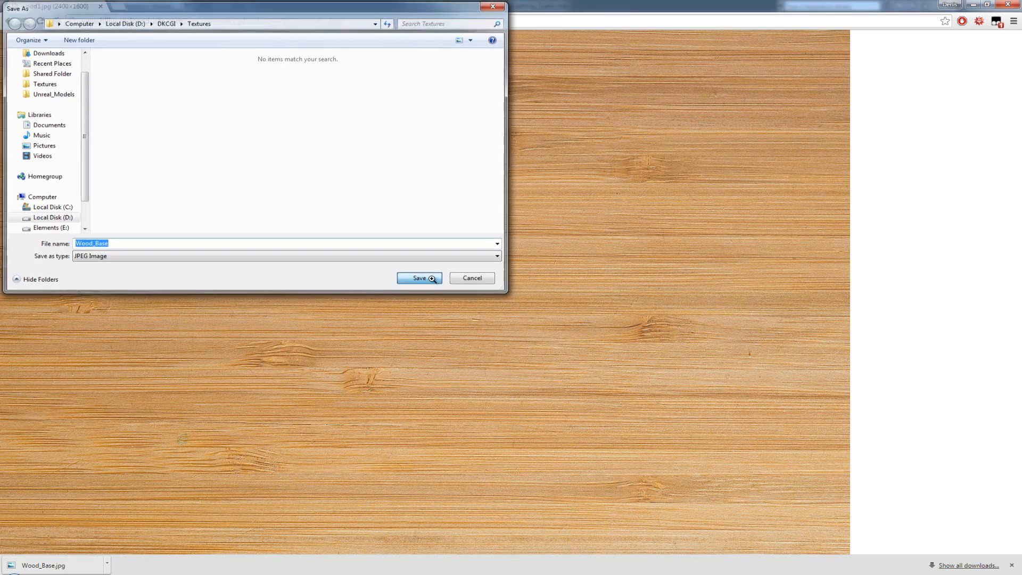
pyautogui.click(416, 278)
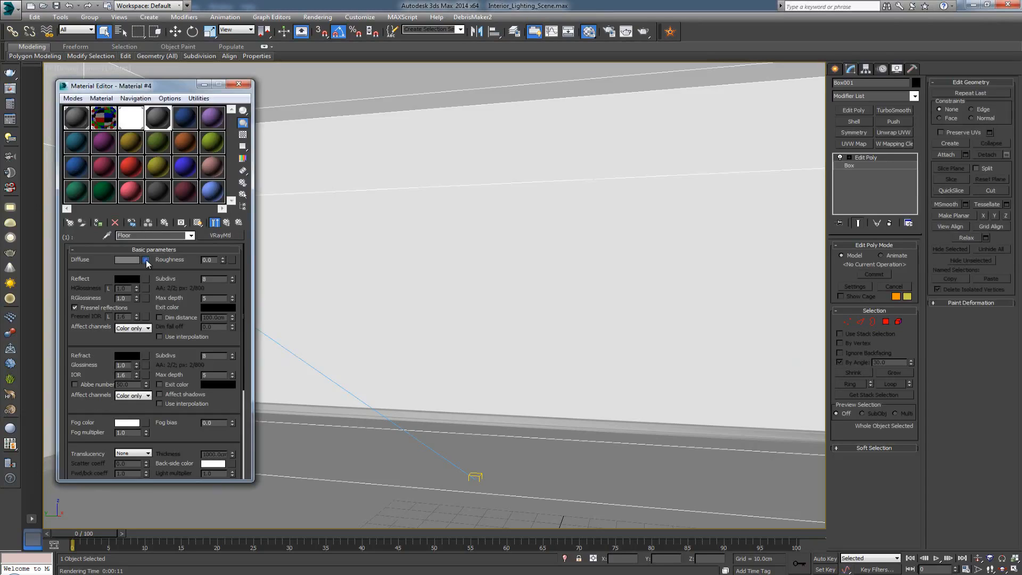
# Load Wood_Base.jpg as a Bitmap in the Floor material's Diffuse map slot.
pyautogui.click(146, 259)
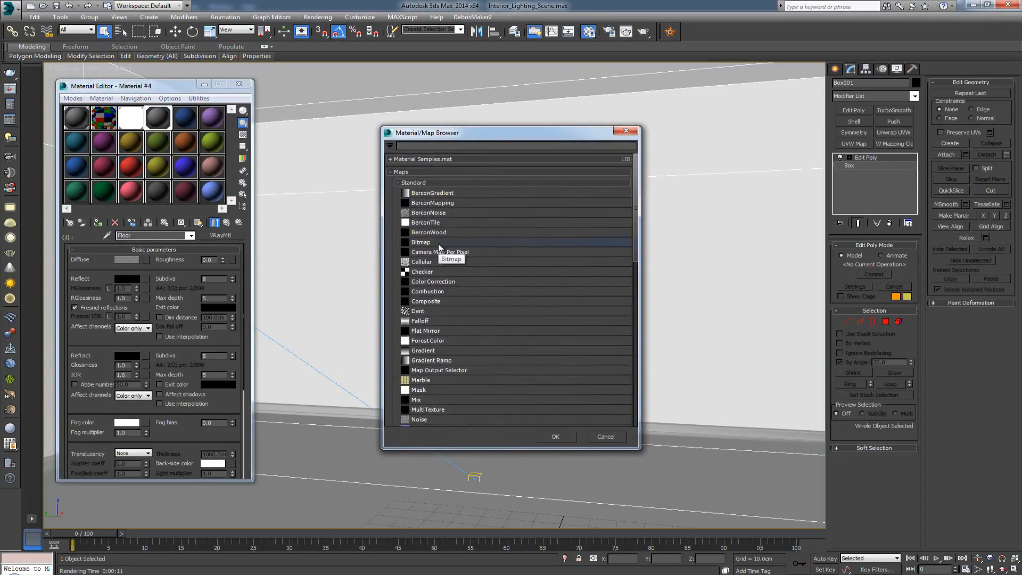
pyautogui.click(421, 242)
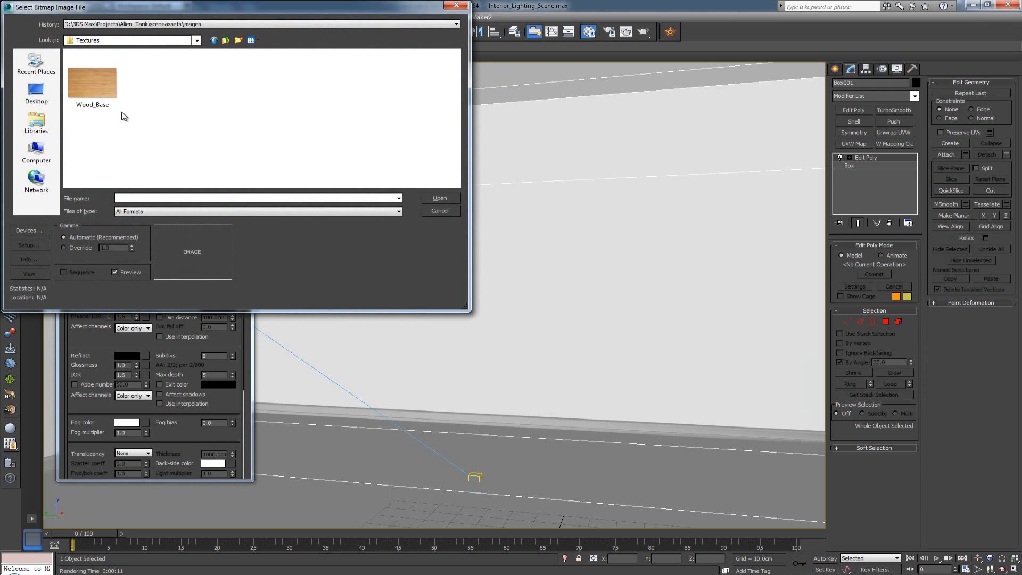
pyautogui.click(92, 80)
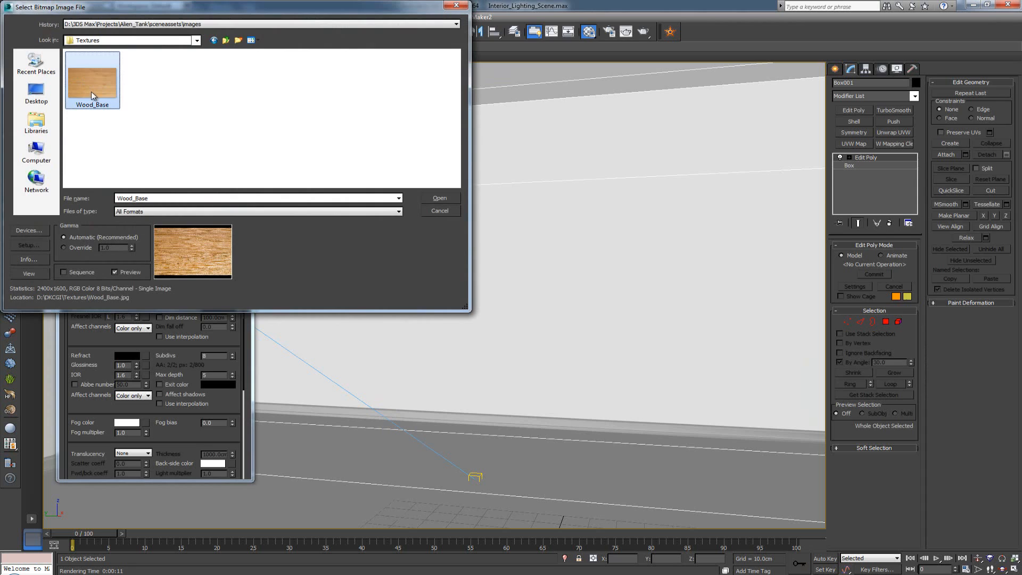
pyautogui.click(439, 198)
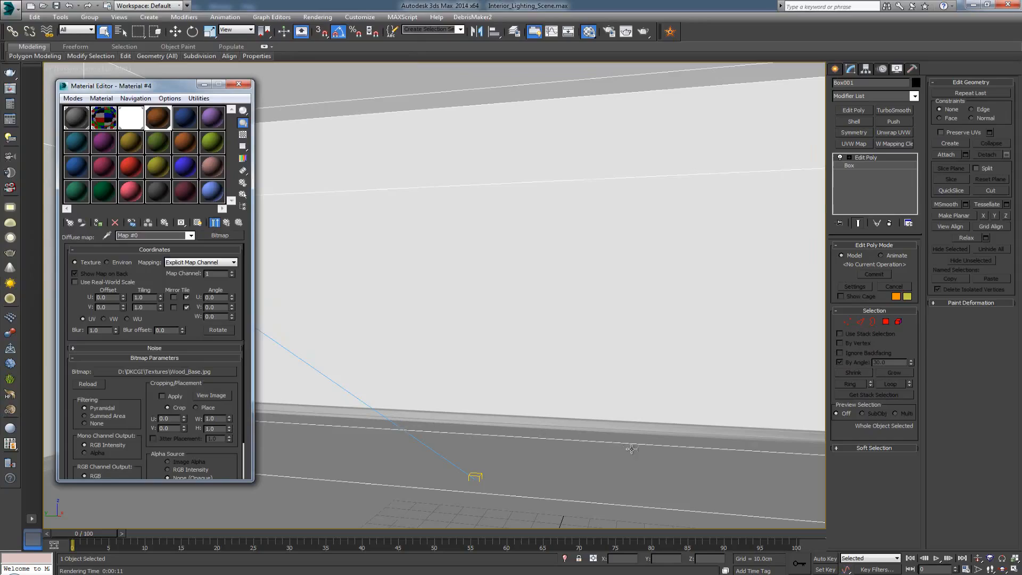
pyautogui.moveTo(263, 300)
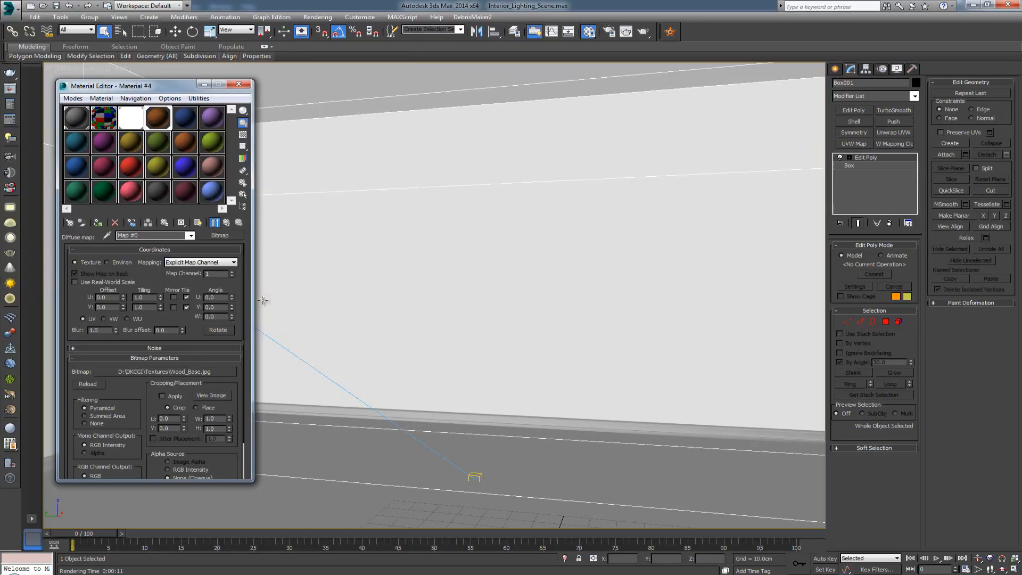
pyautogui.moveTo(198, 222)
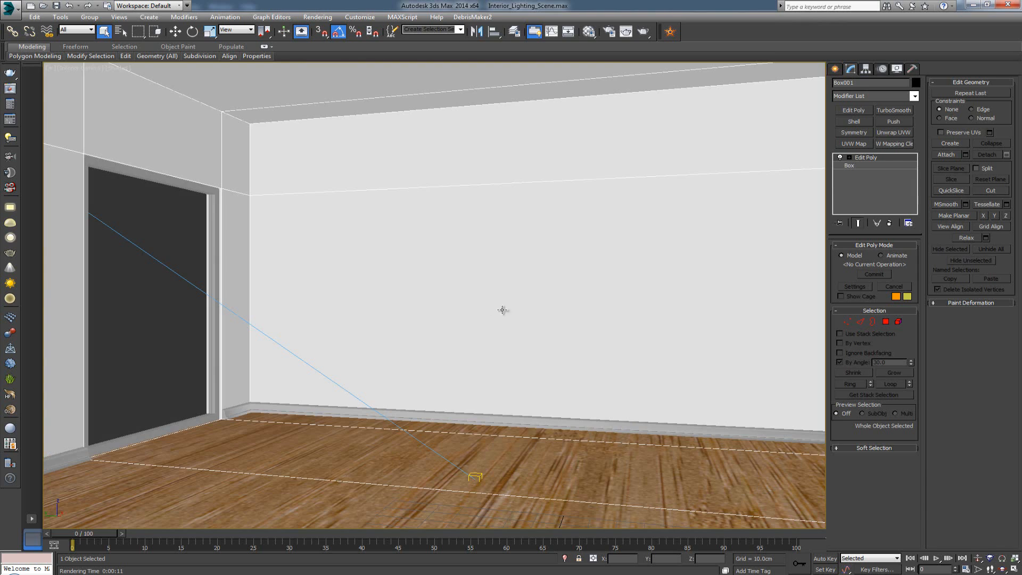
pyautogui.moveTo(666, 117)
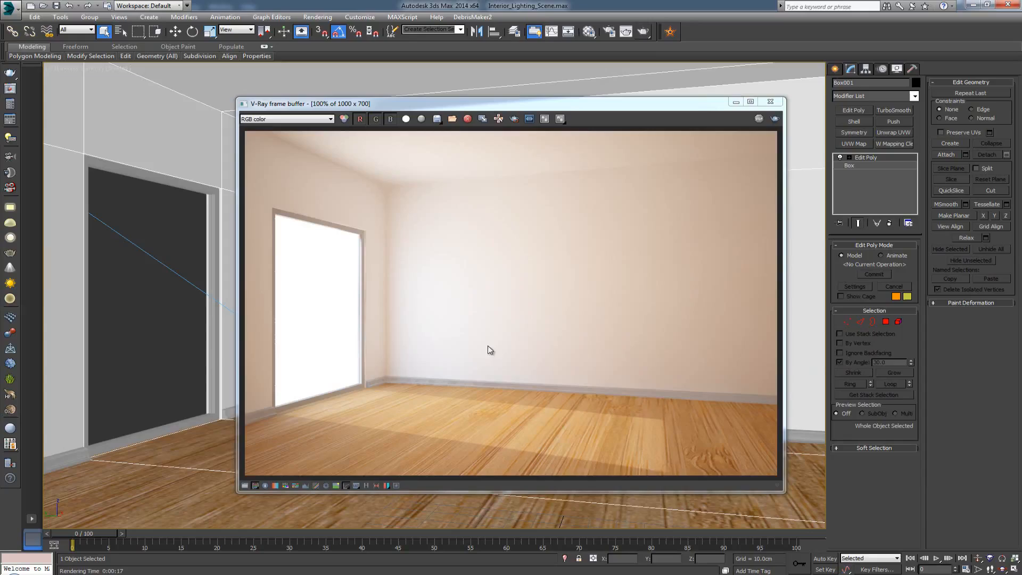
pyautogui.moveTo(394, 415)
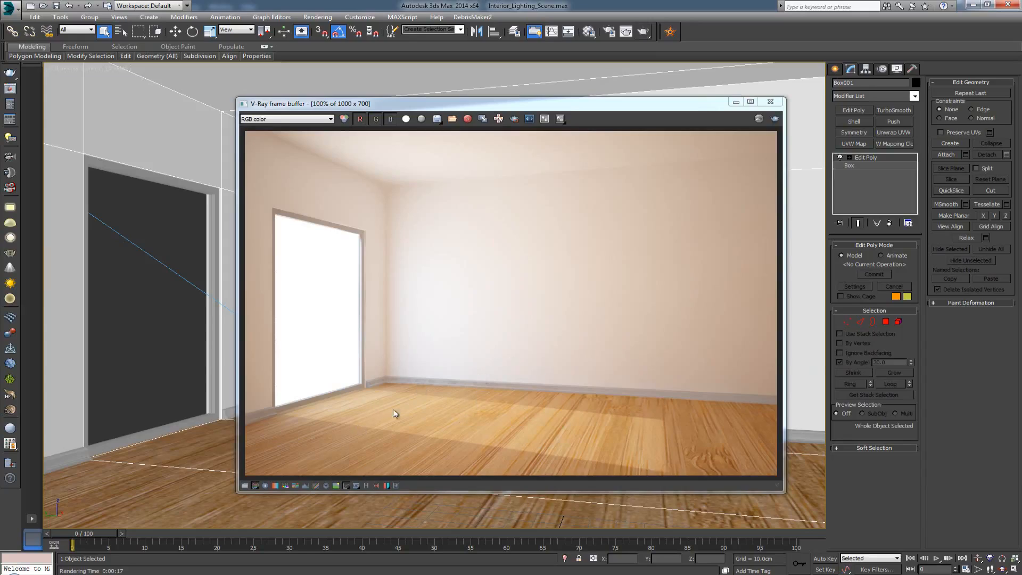
pyautogui.moveTo(595, 430)
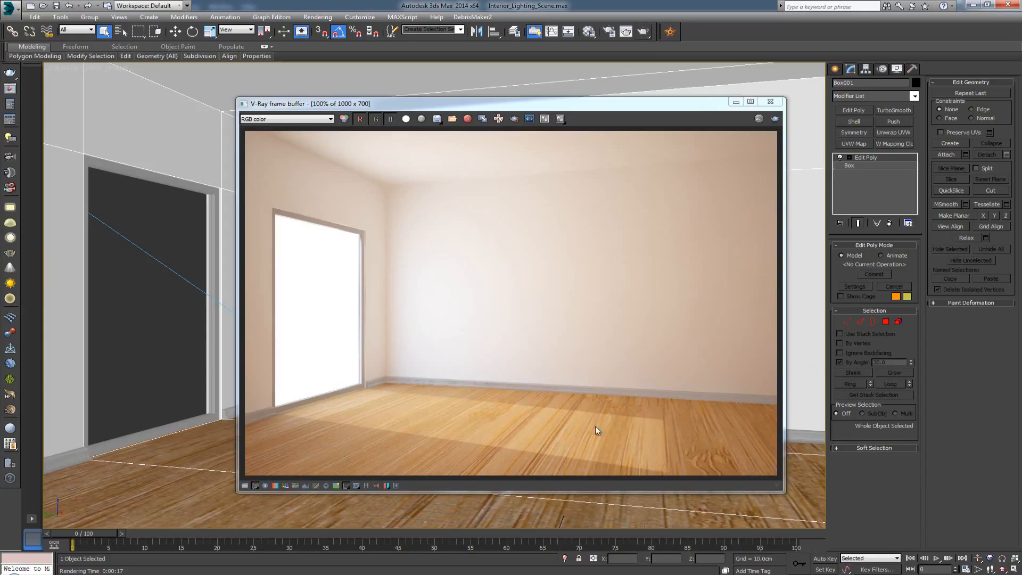
pyautogui.moveTo(700, 469)
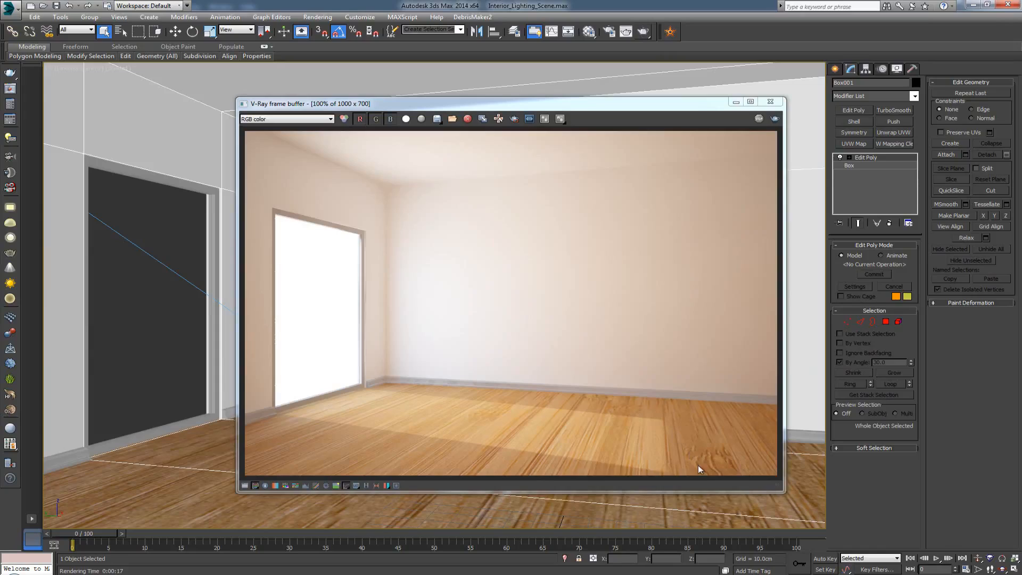
pyautogui.moveTo(675, 384)
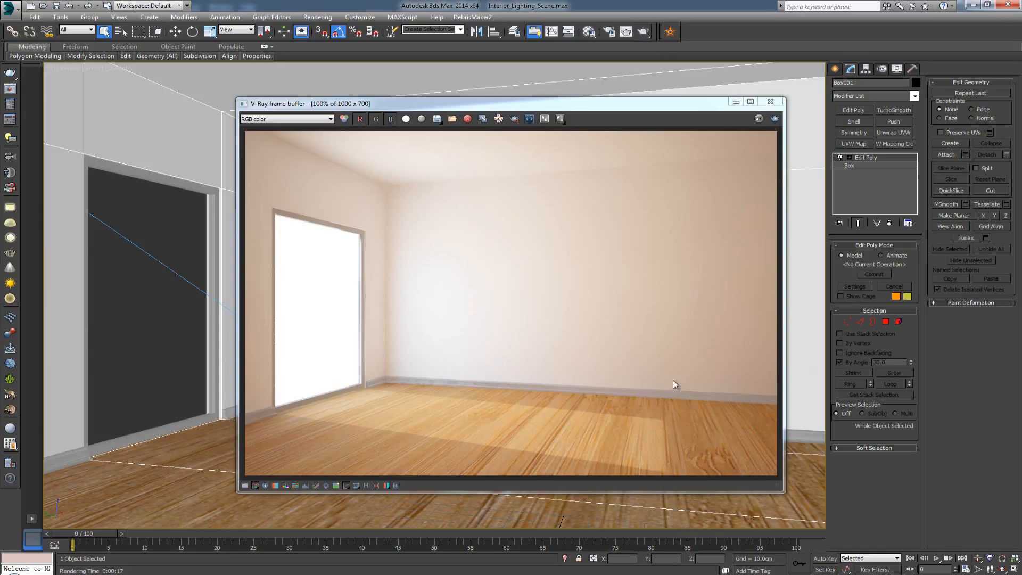
pyautogui.moveTo(508, 449)
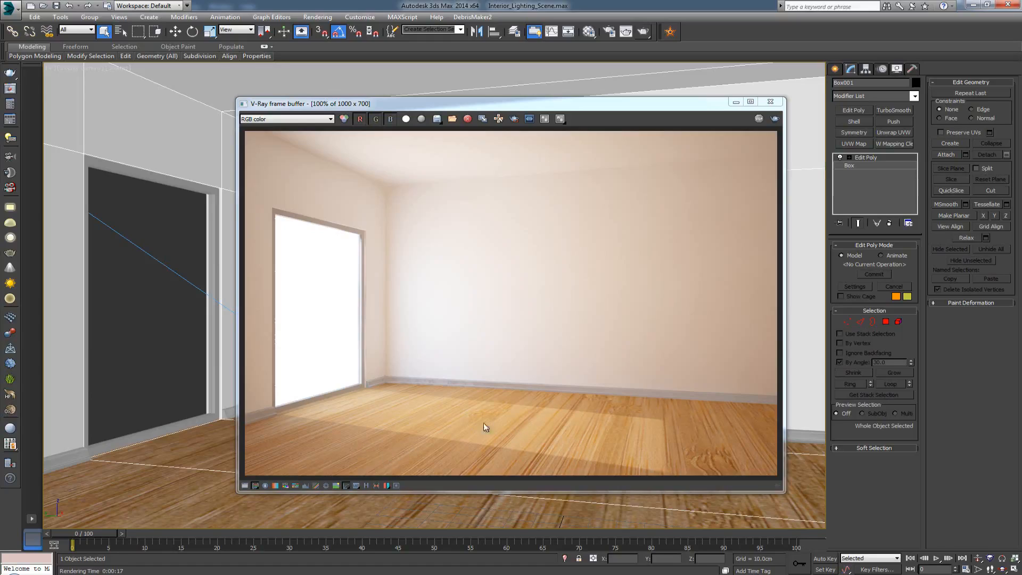
pyautogui.moveTo(545, 461)
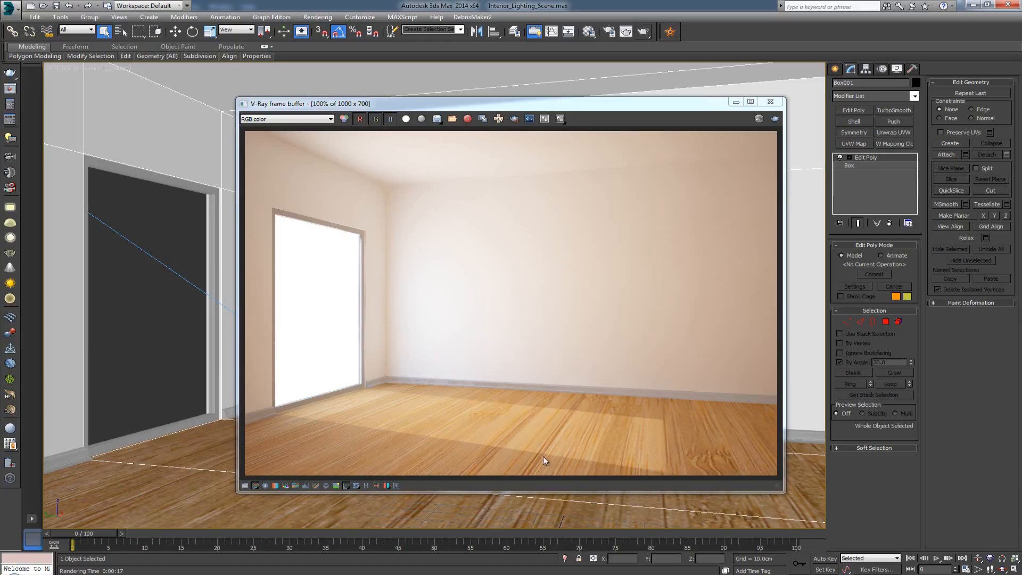
pyautogui.moveTo(553, 445)
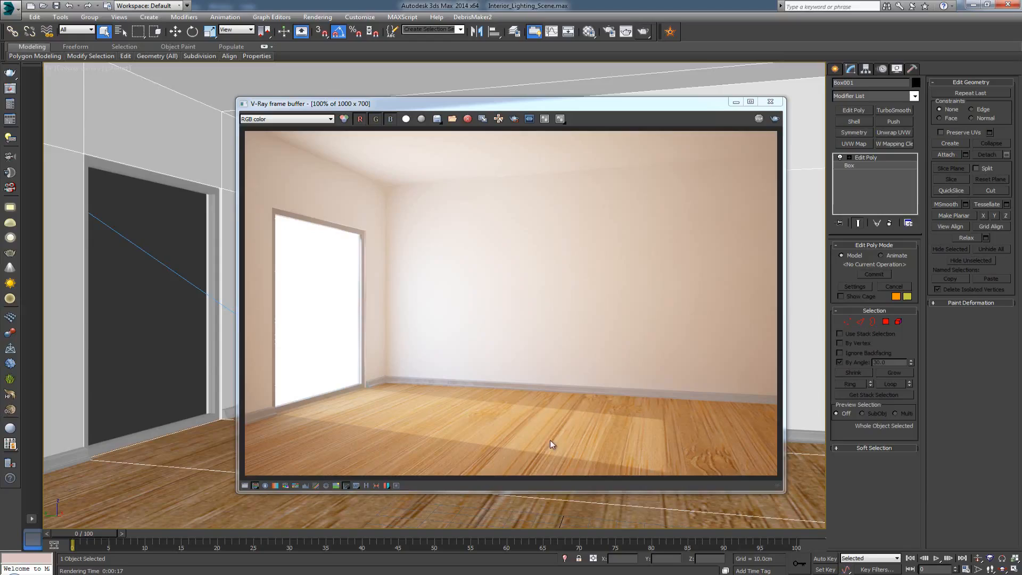
pyautogui.moveTo(709, 468)
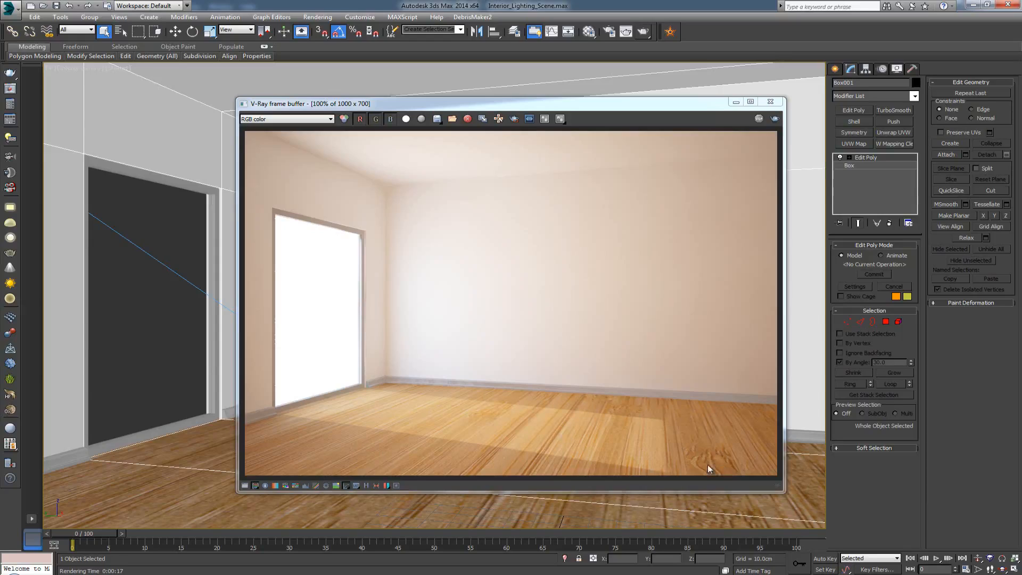
pyautogui.moveTo(465, 440)
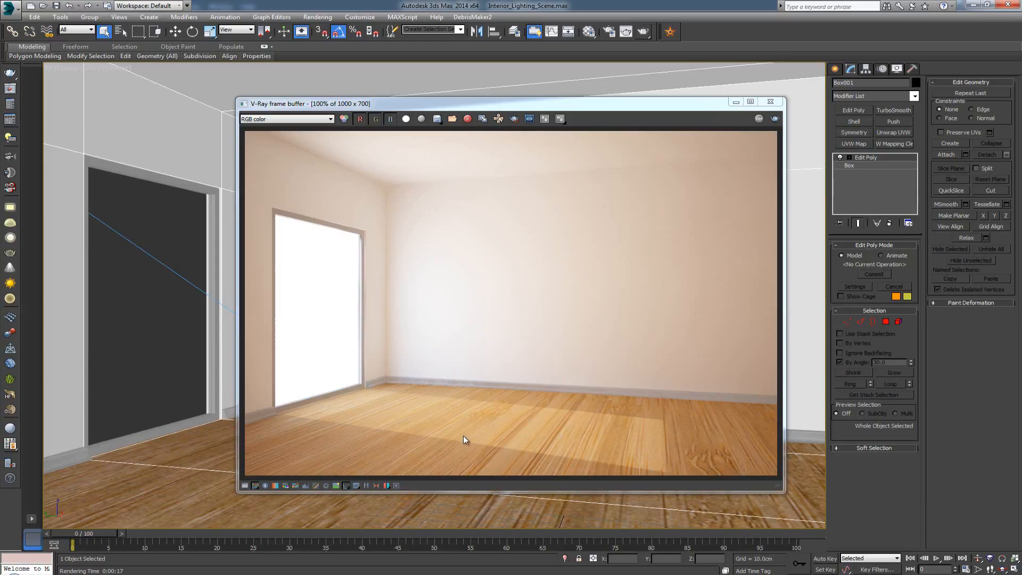
pyautogui.moveTo(211, 380)
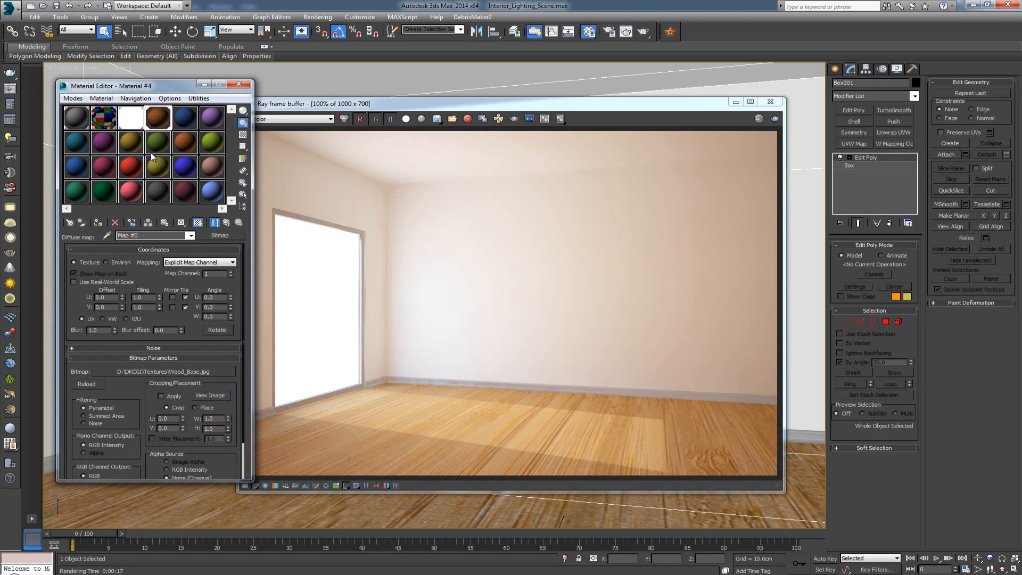
pyautogui.moveTo(663, 105)
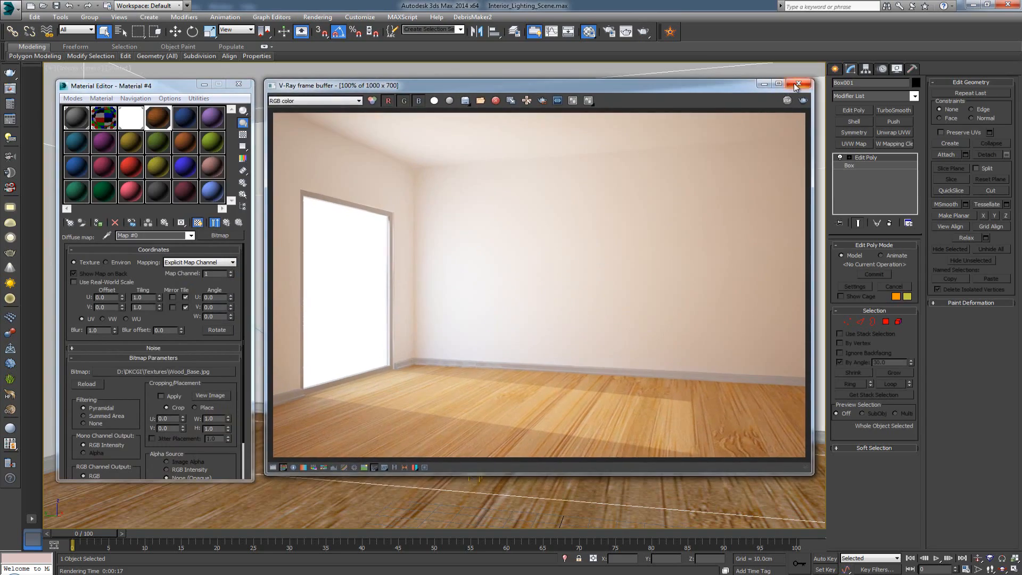
# Close the V-Ray frame buffer showing the first wood-floor render.
pyautogui.click(796, 85)
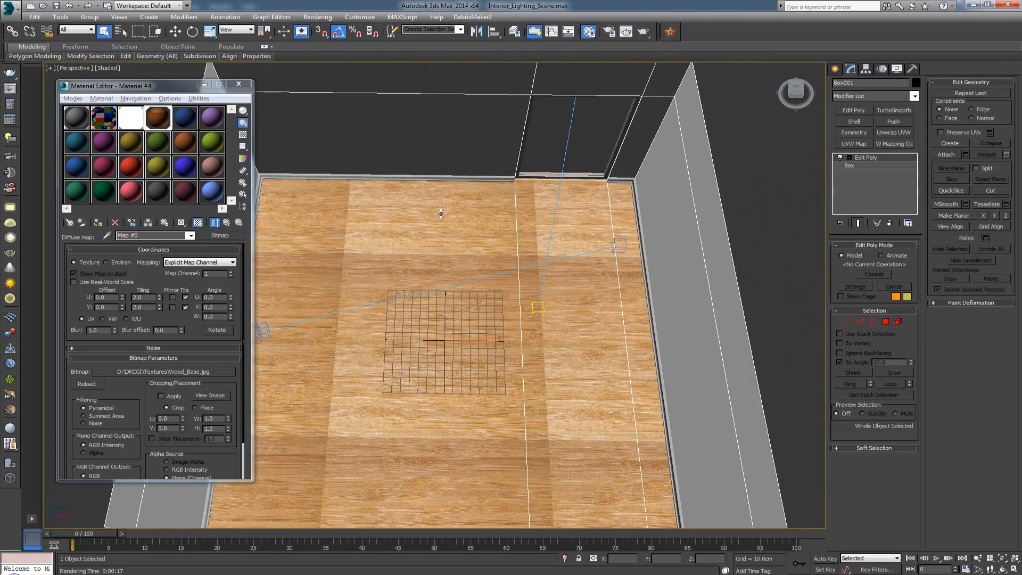
pyautogui.moveTo(378, 461)
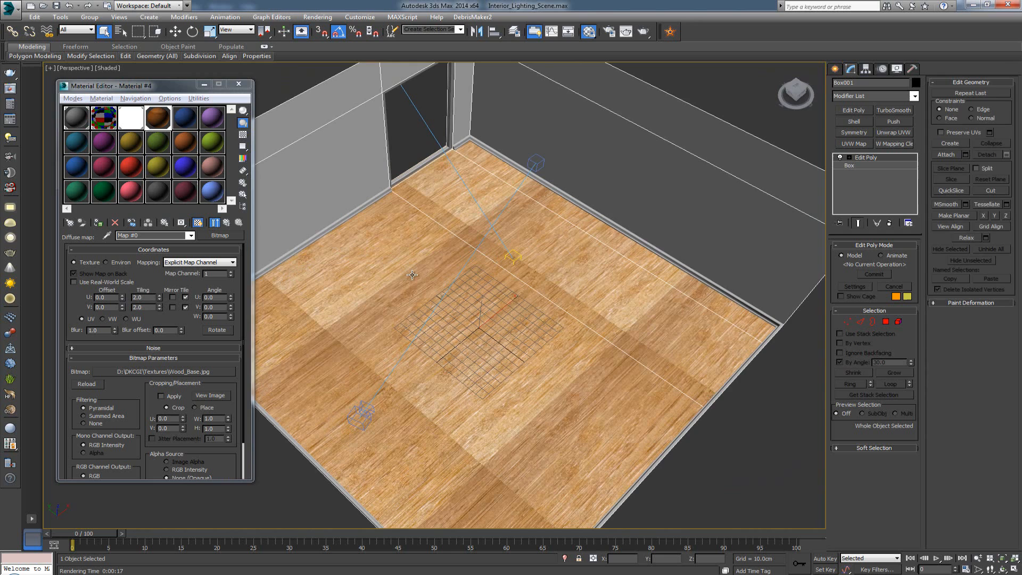
pyautogui.moveTo(574, 323)
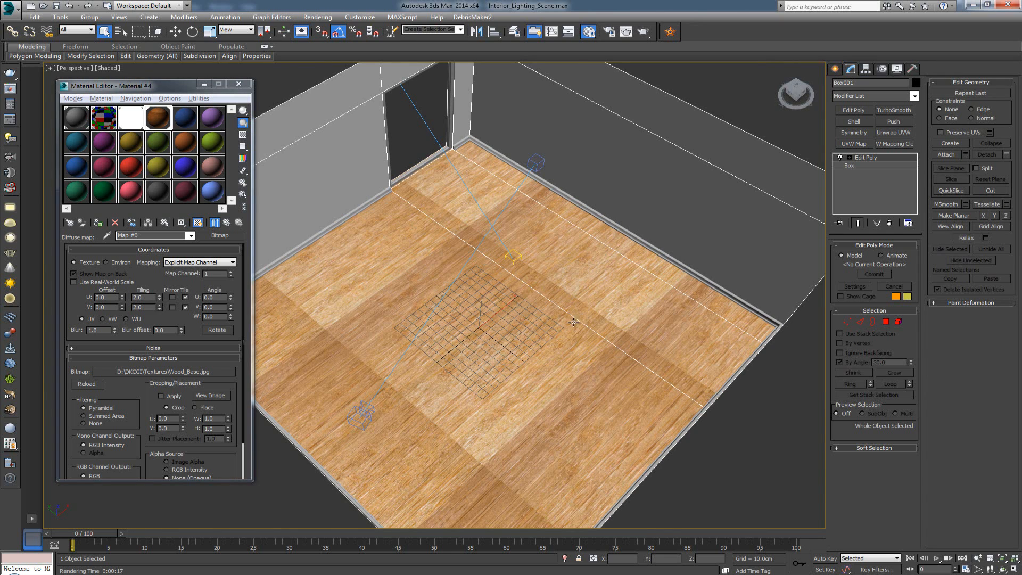
pyautogui.moveTo(600, 349)
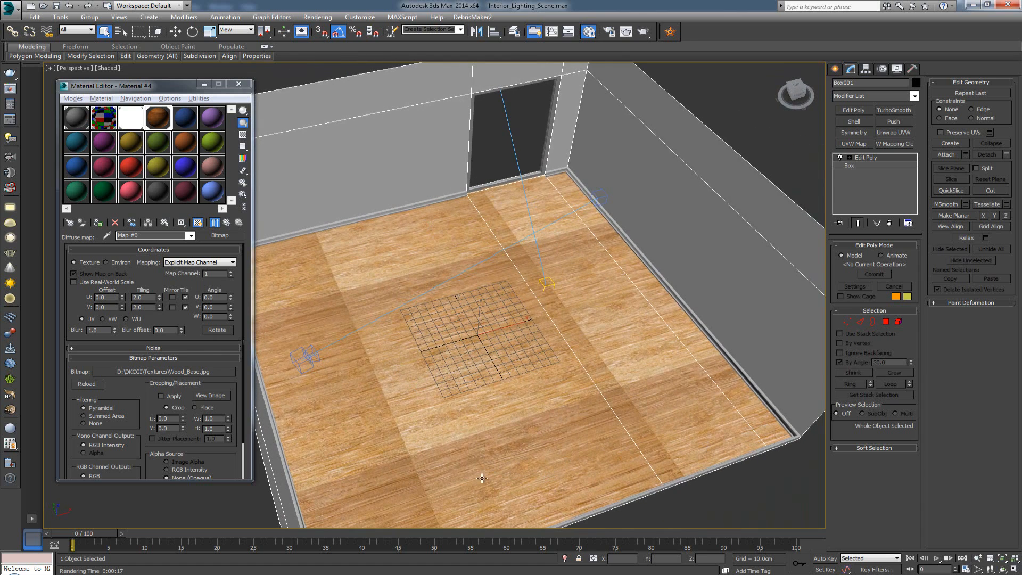
pyautogui.moveTo(411, 184)
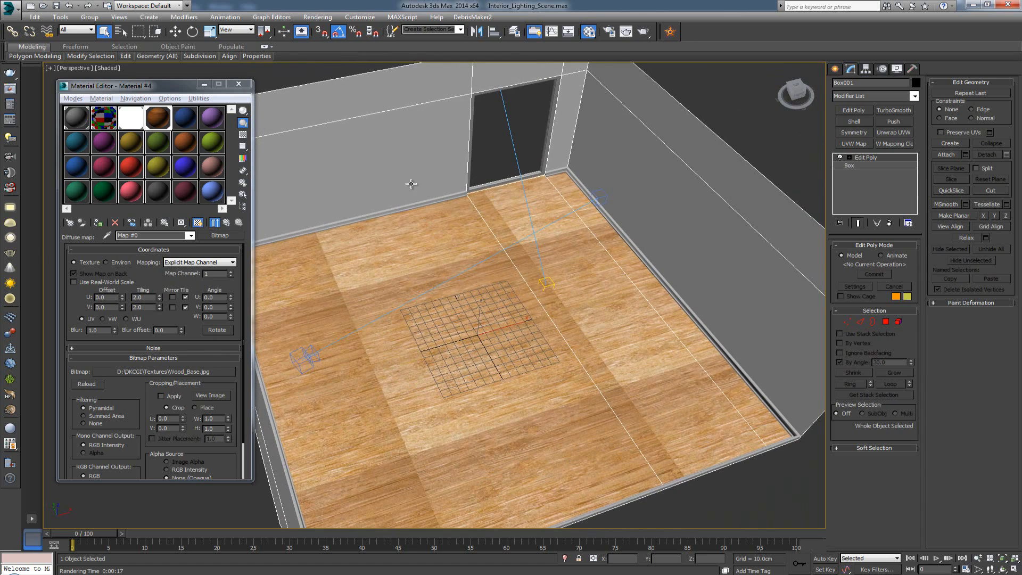
pyautogui.moveTo(434, 246)
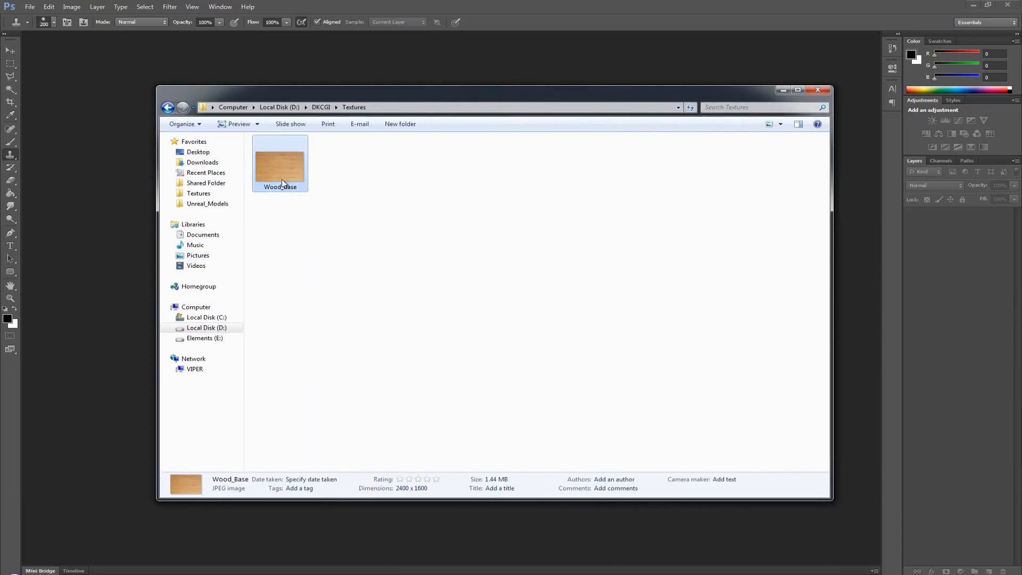
pyautogui.moveTo(283, 169)
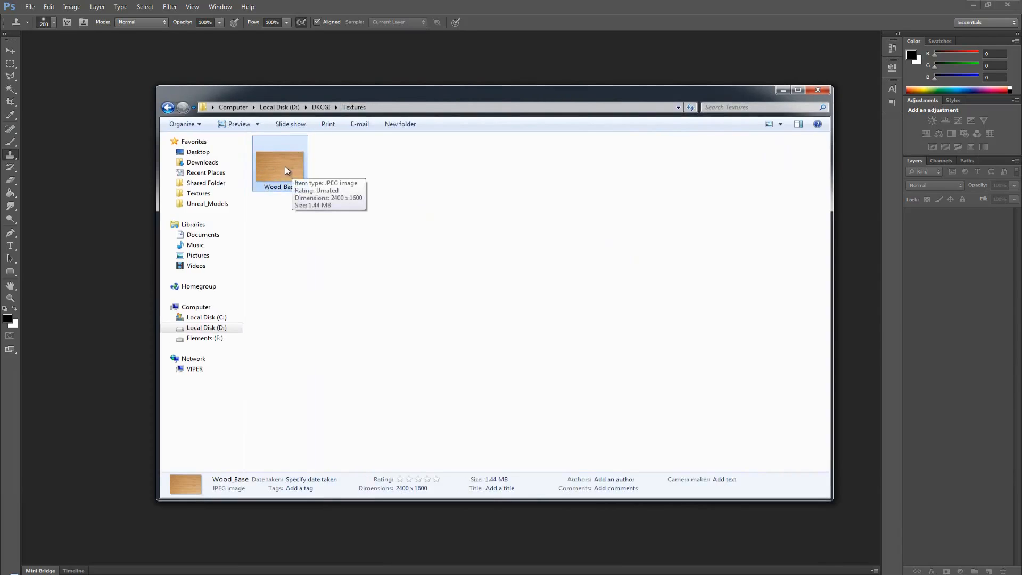
# Drag Wood_Base.jpg from the Textures folder into the Photoshop workspace.
pyautogui.moveTo(280, 162); pyautogui.dragTo(105, 144)
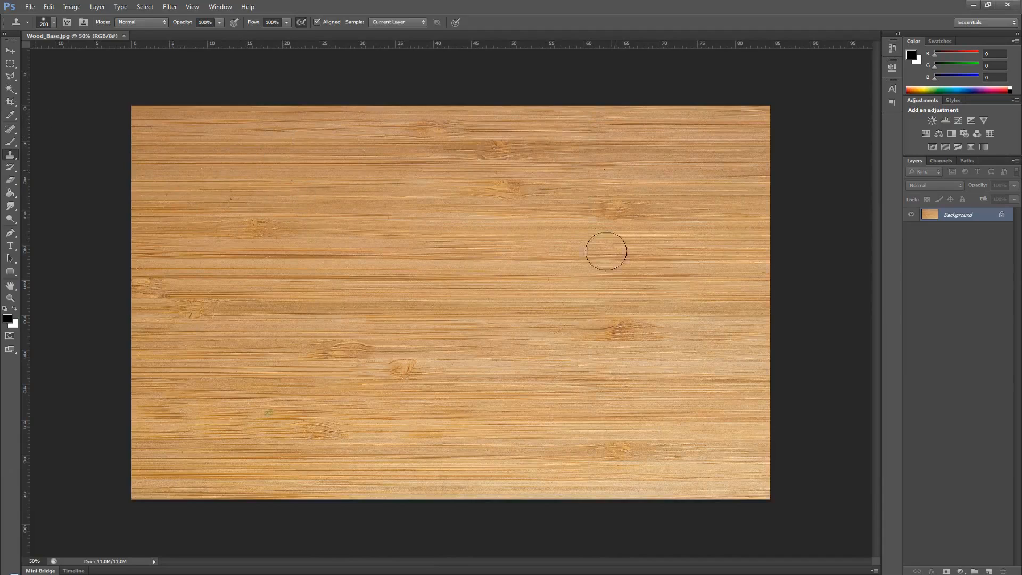
# Switch to the Rectangular Marquee tool and bring up the File menu.
pyautogui.click(11, 63)
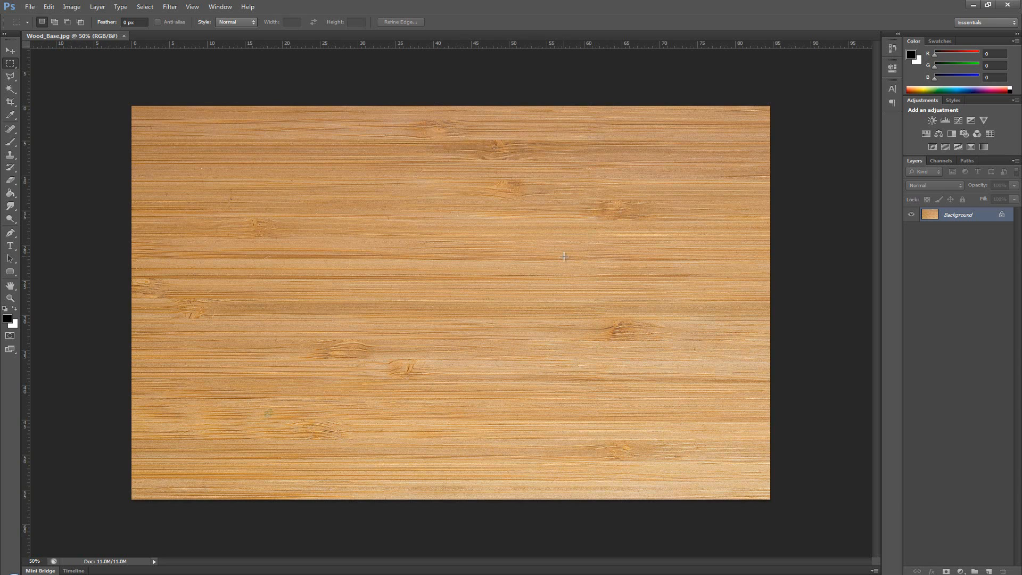
pyautogui.moveTo(390, 104)
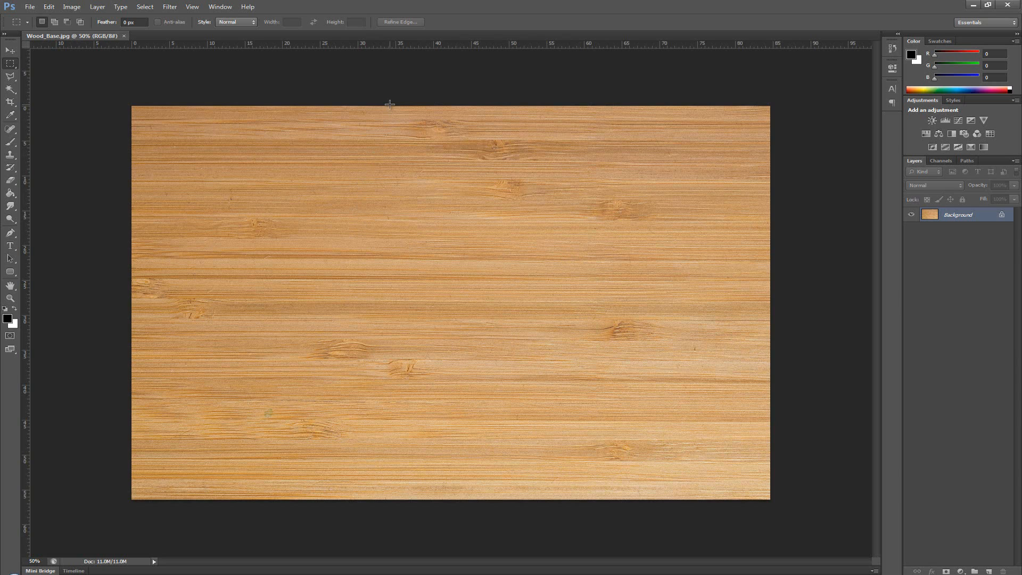
pyautogui.moveTo(546, 381)
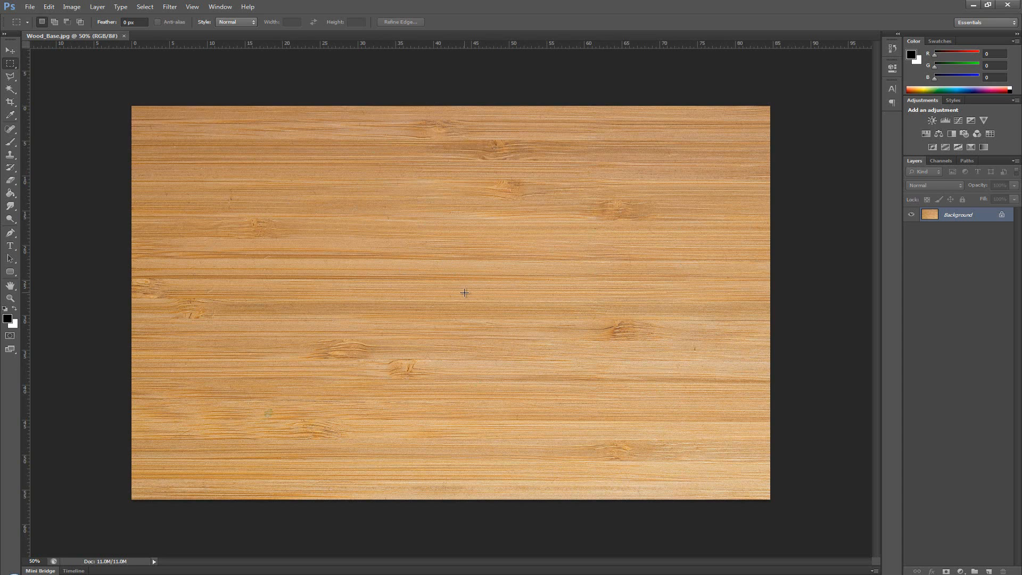
pyautogui.click(30, 7)
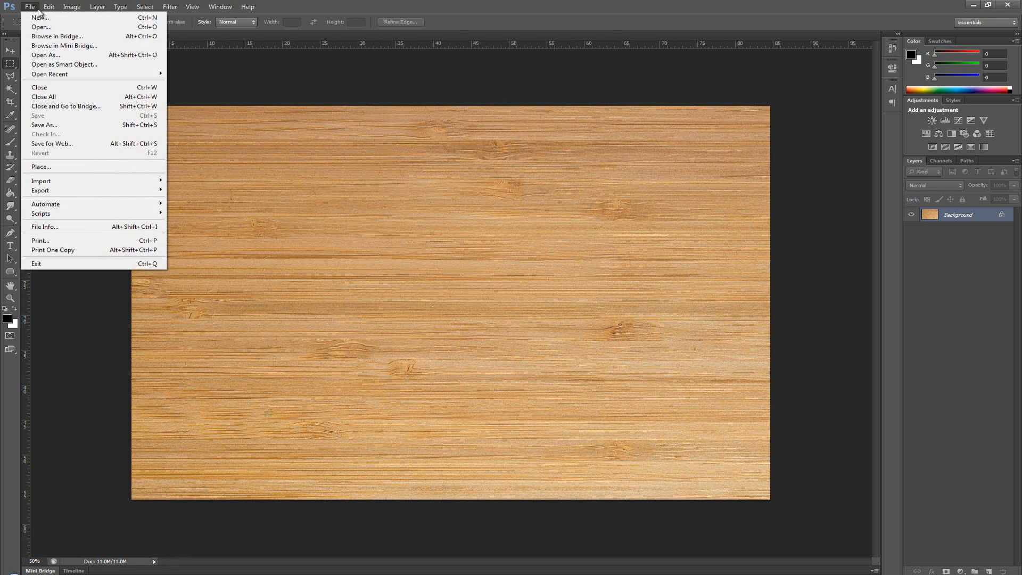
# Create a new blank 2048 by 2048 pixel document, Untitled-1.
pyautogui.click(40, 18)
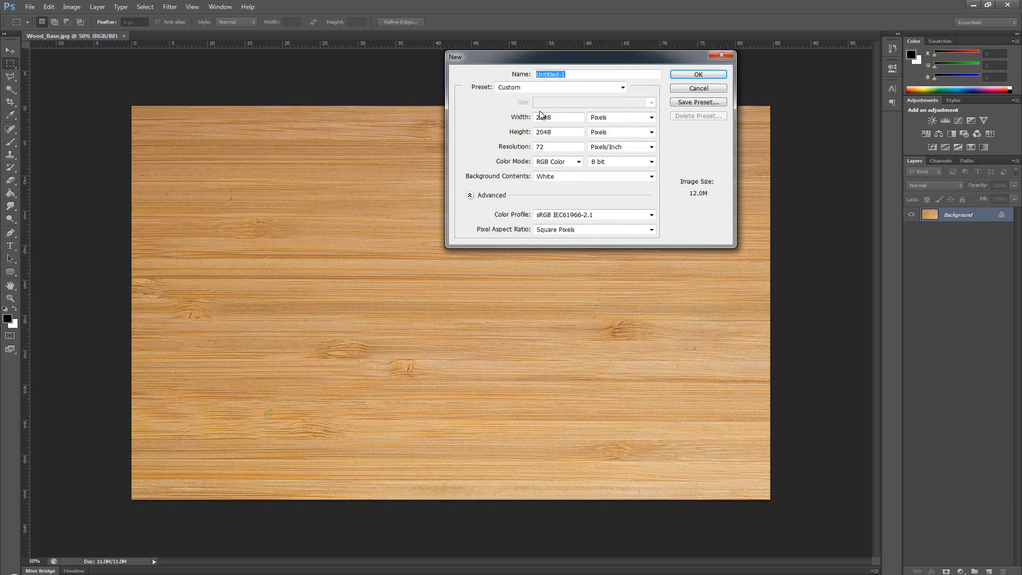
pyautogui.click(557, 117)
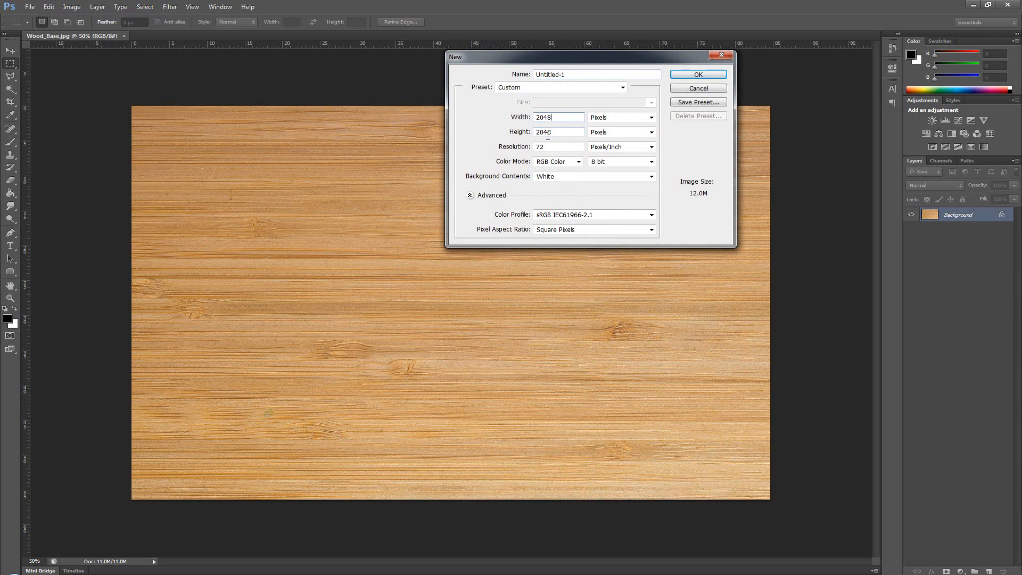
pyautogui.write('2048')
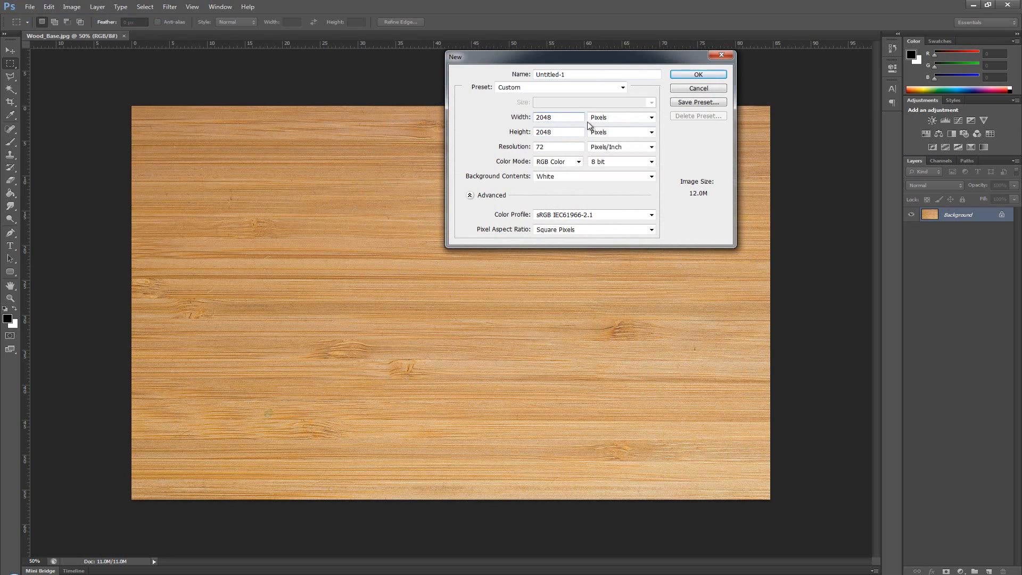
pyautogui.moveTo(554, 134)
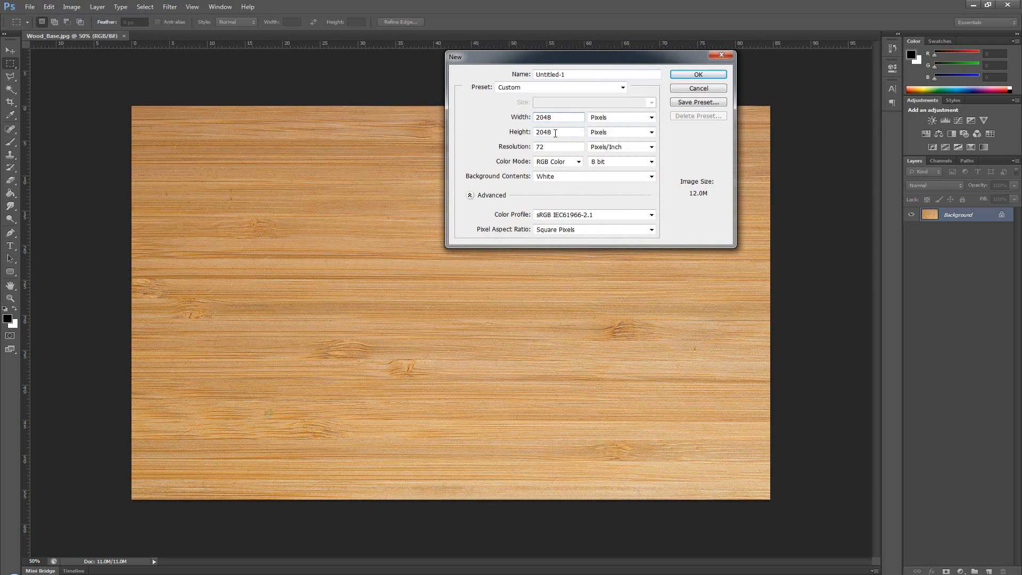
pyautogui.moveTo(557, 118)
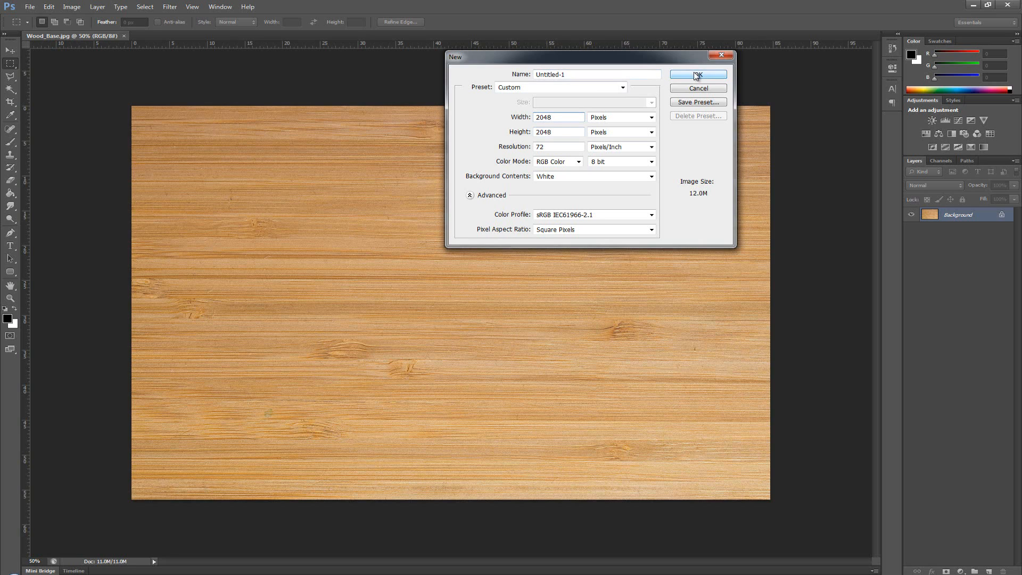
pyautogui.moveTo(697, 75)
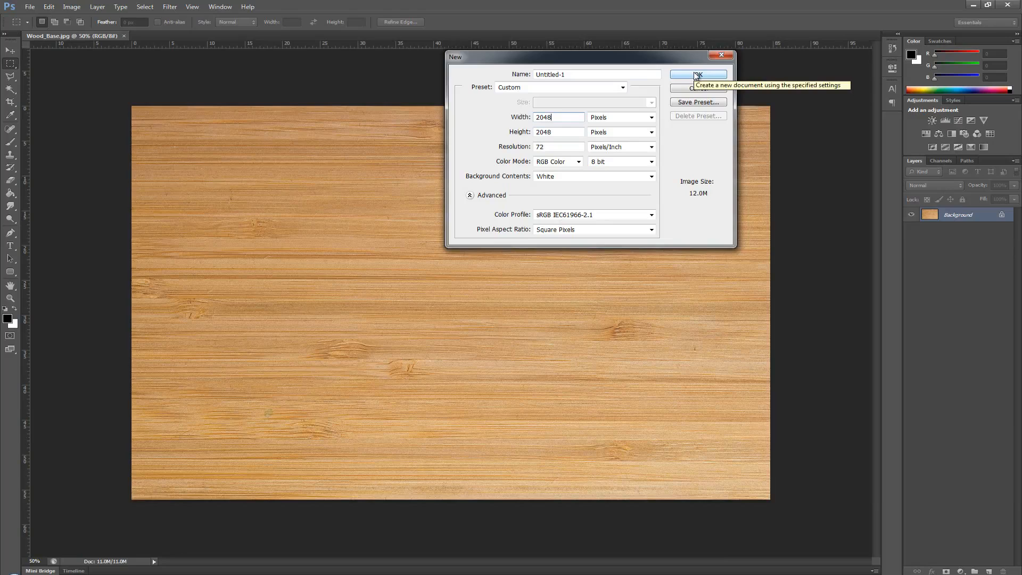
pyautogui.click(697, 74)
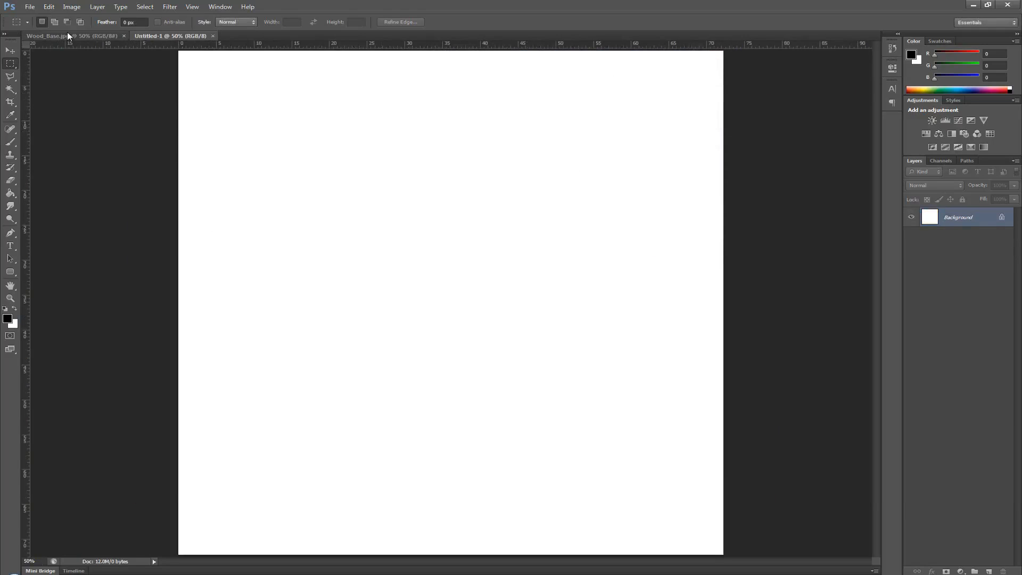
# Move the wood photo into Untitled-1 along the top edge and duplicate it with Ctrl+J.
pyautogui.click(49, 36)
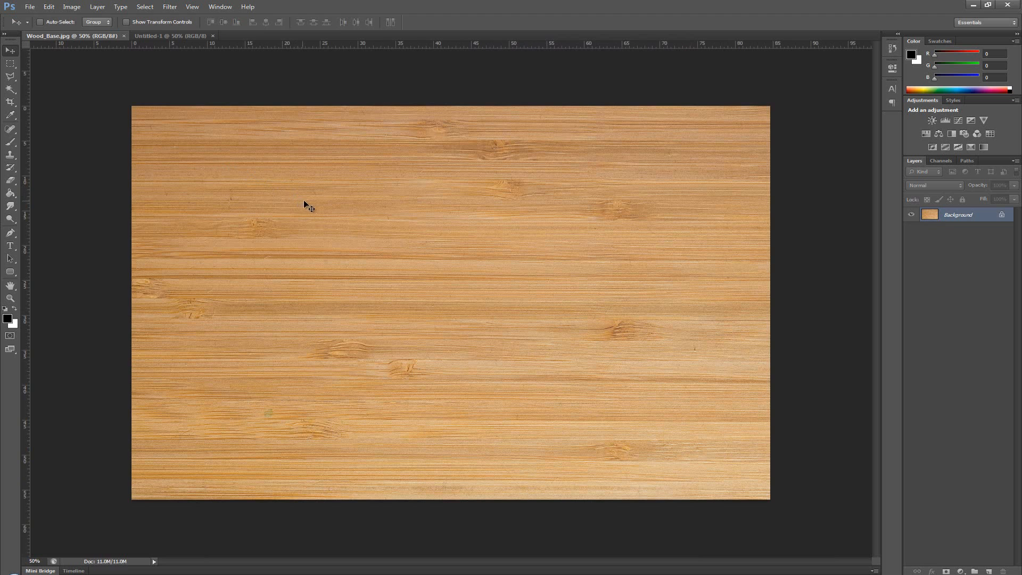
pyautogui.click(171, 35)
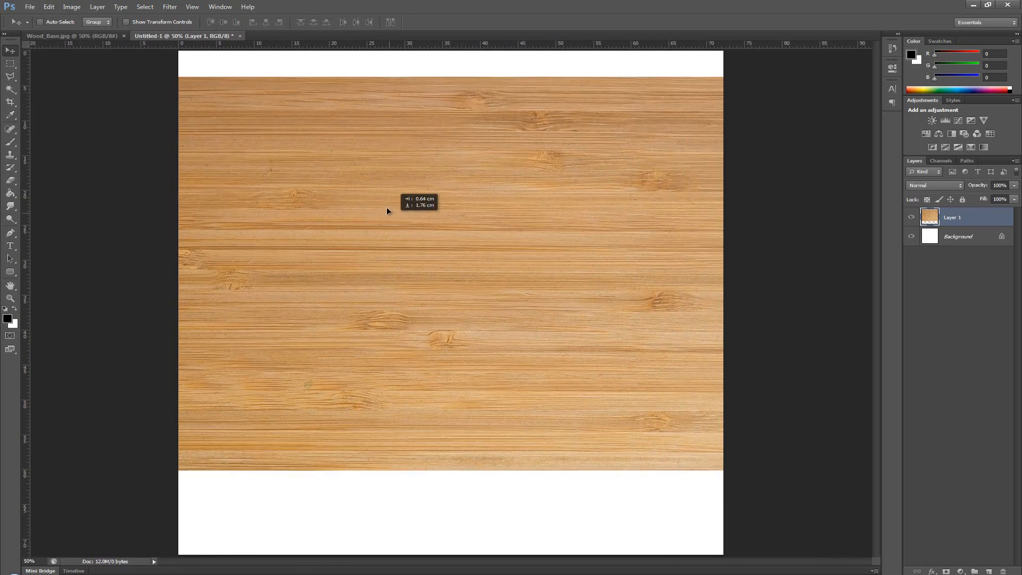
pyautogui.moveTo(387, 211); pyautogui.dragTo(384, 194)
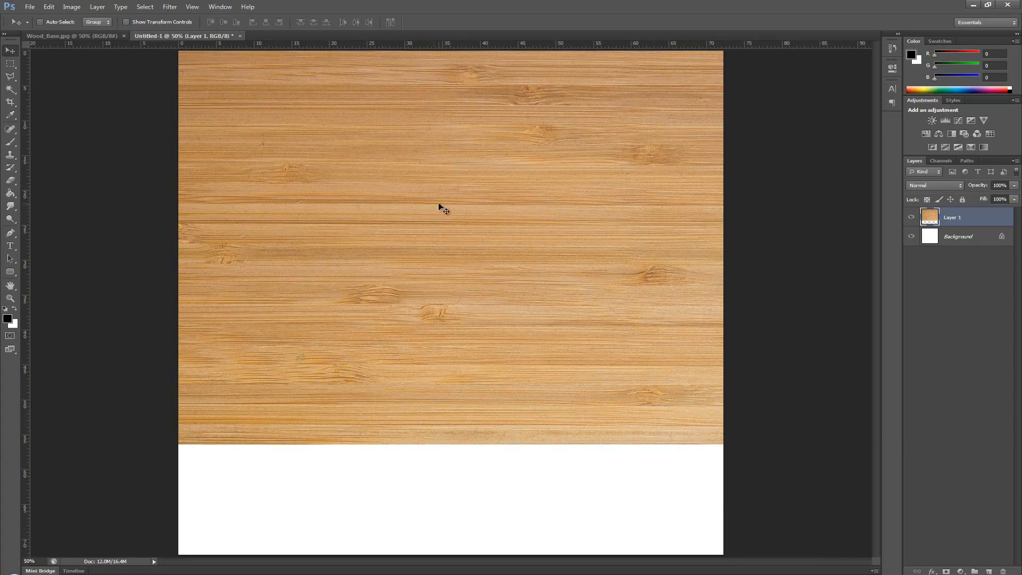
pyautogui.moveTo(515, 194)
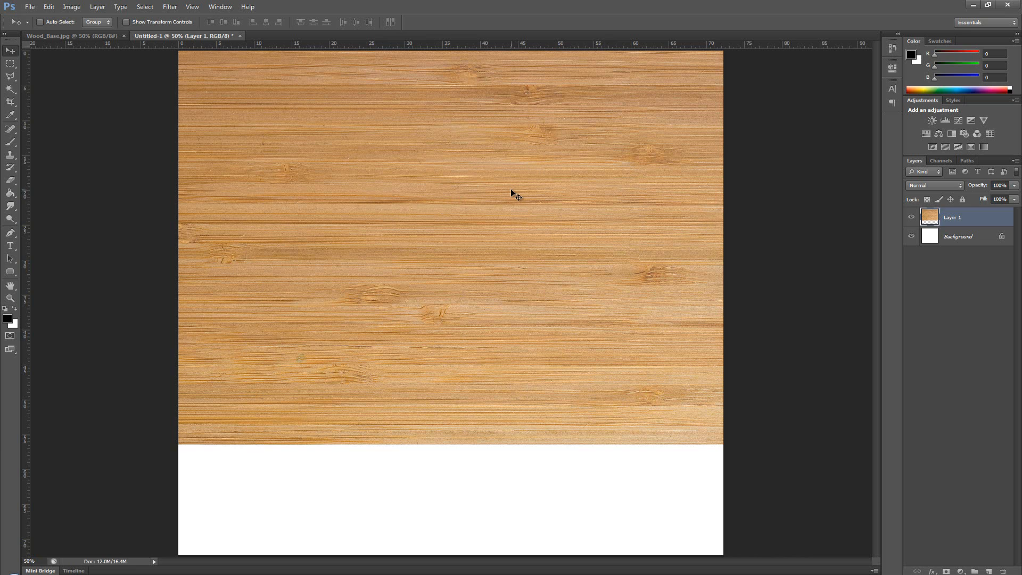
pyautogui.moveTo(565, 254)
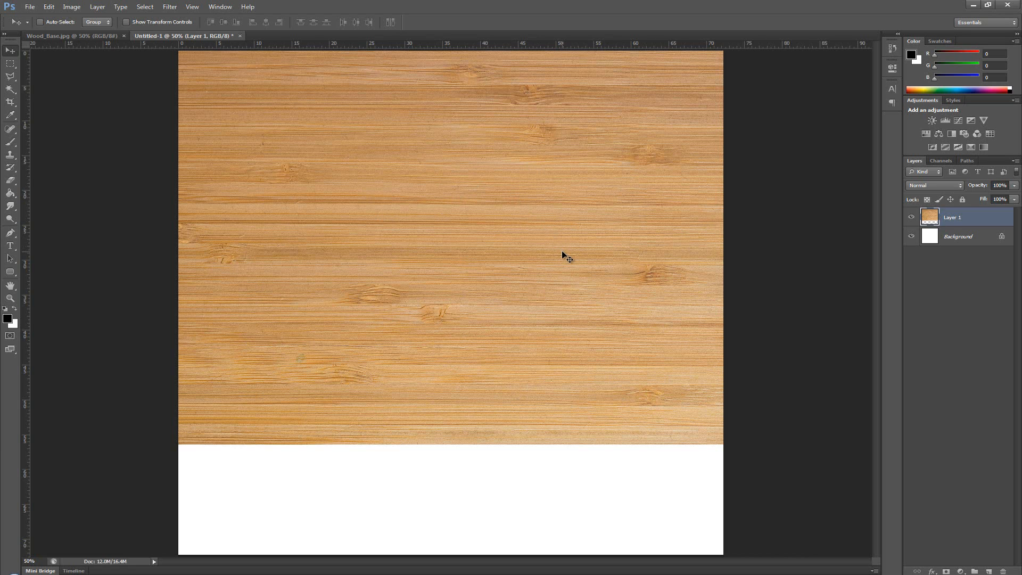
pyautogui.press('ctrl+j')
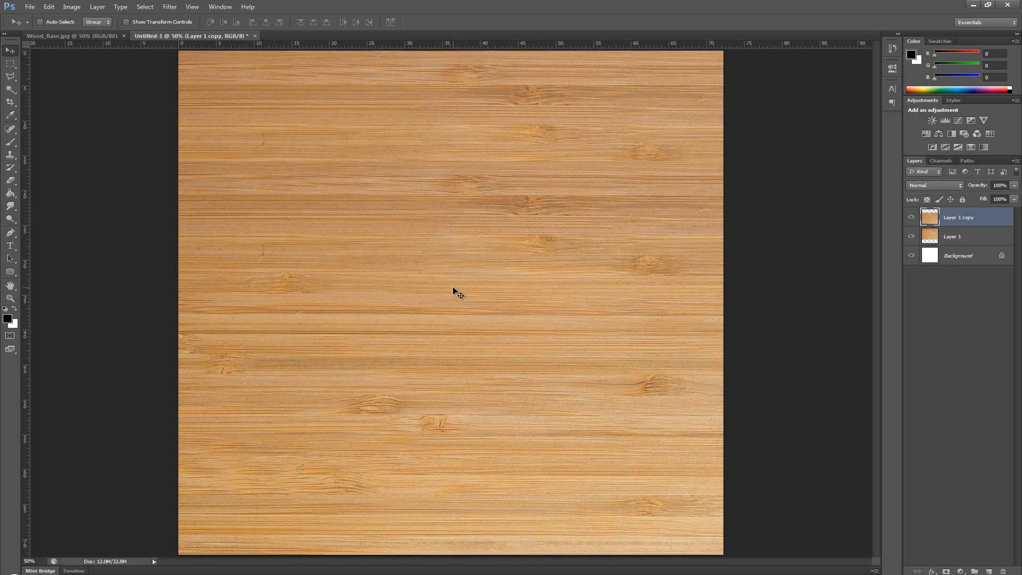
pyautogui.moveTo(642, 246)
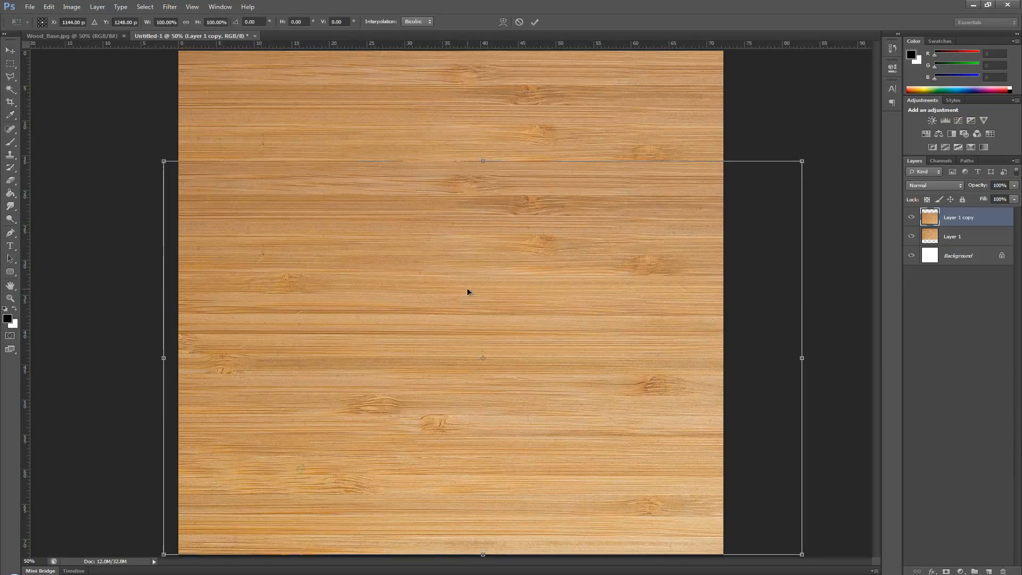
pyautogui.moveTo(702, 442)
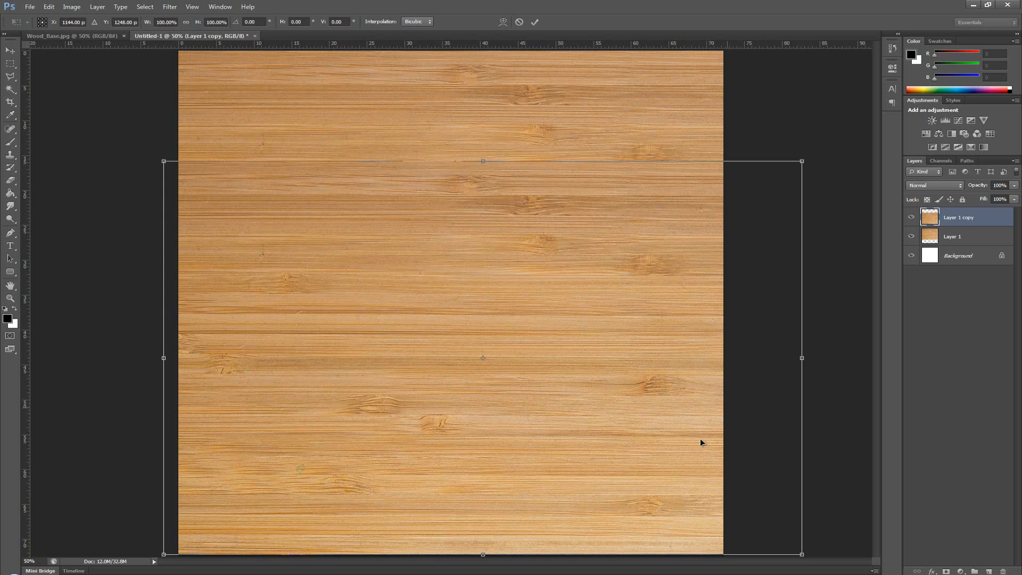
pyautogui.moveTo(404, 234)
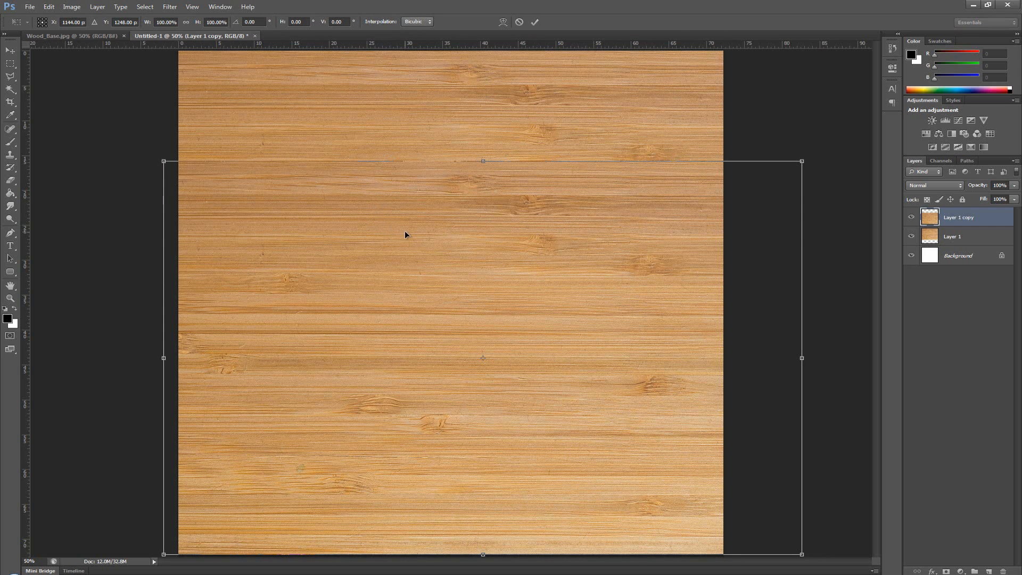
# Flip the copied wood layer horizontally via the transform context menu.
pyautogui.rightClick(405, 235)
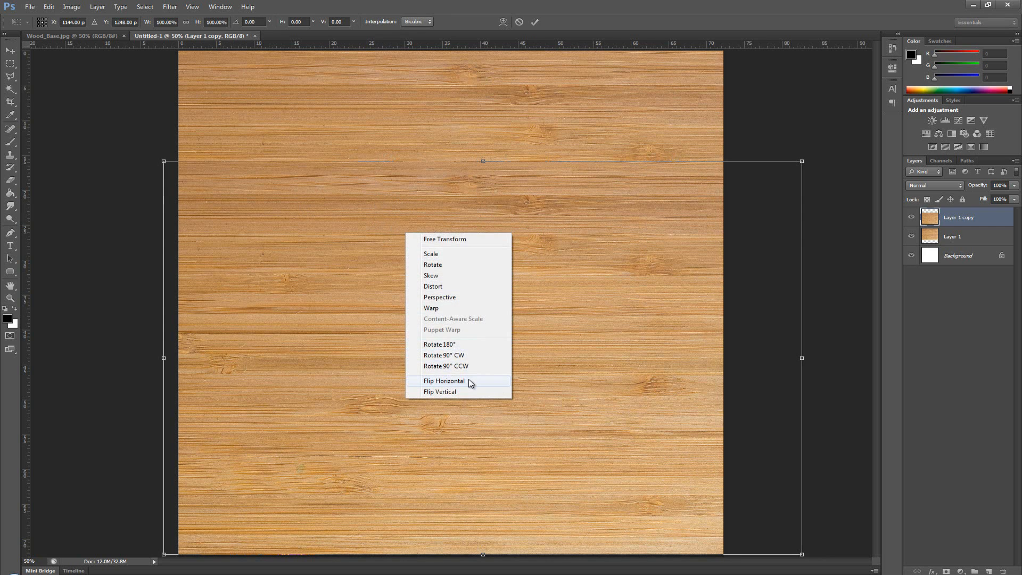
pyautogui.click(444, 381)
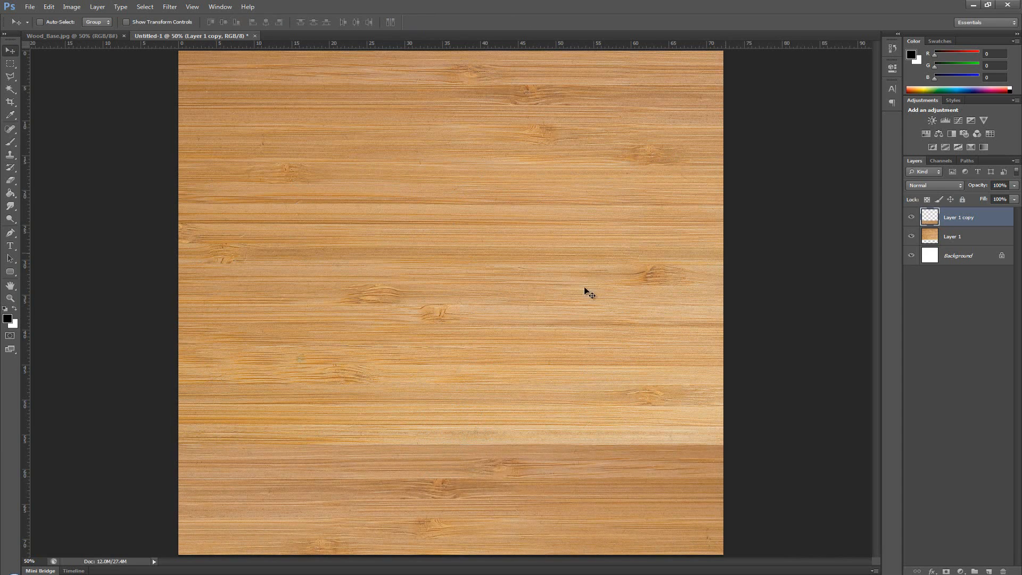
pyautogui.moveTo(404, 225)
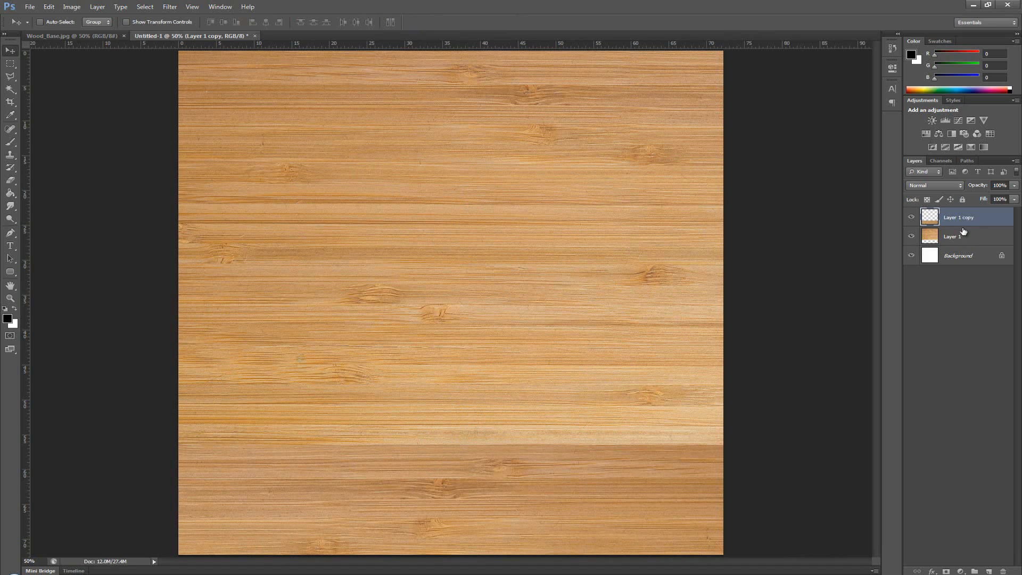
pyautogui.moveTo(964, 228)
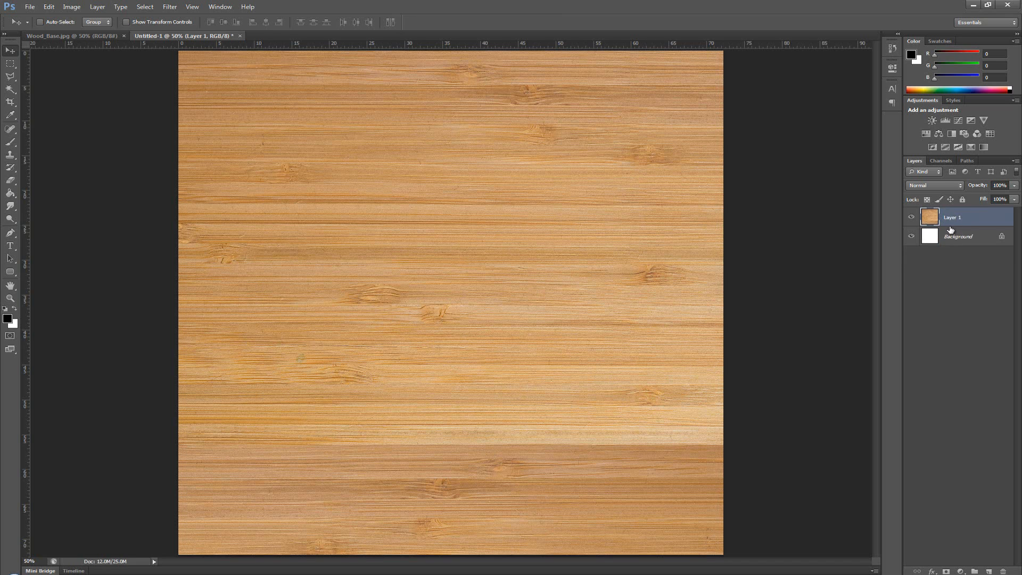
pyautogui.moveTo(429, 173)
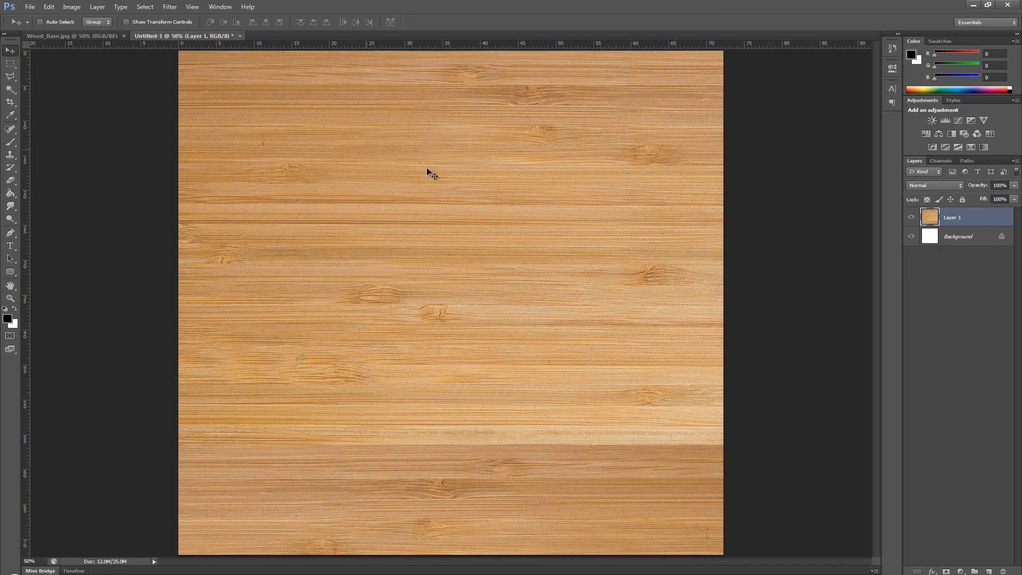
# Merge the wood layers, select all with the Rectangular Marquee and duplicate to Layer 2.
pyautogui.moveTo(427, 173); pyautogui.dragTo(279, 207)
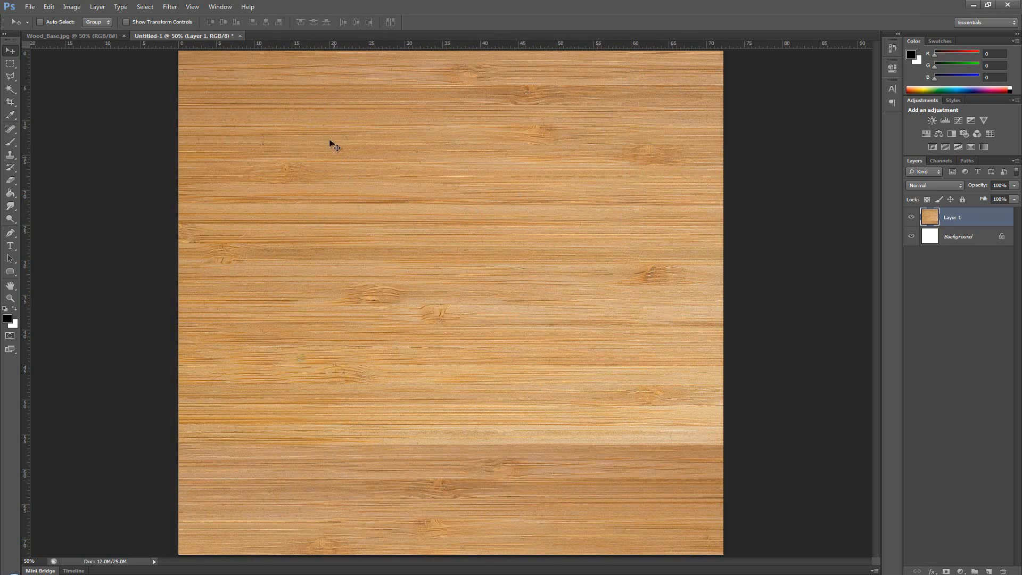
pyautogui.click(11, 63)
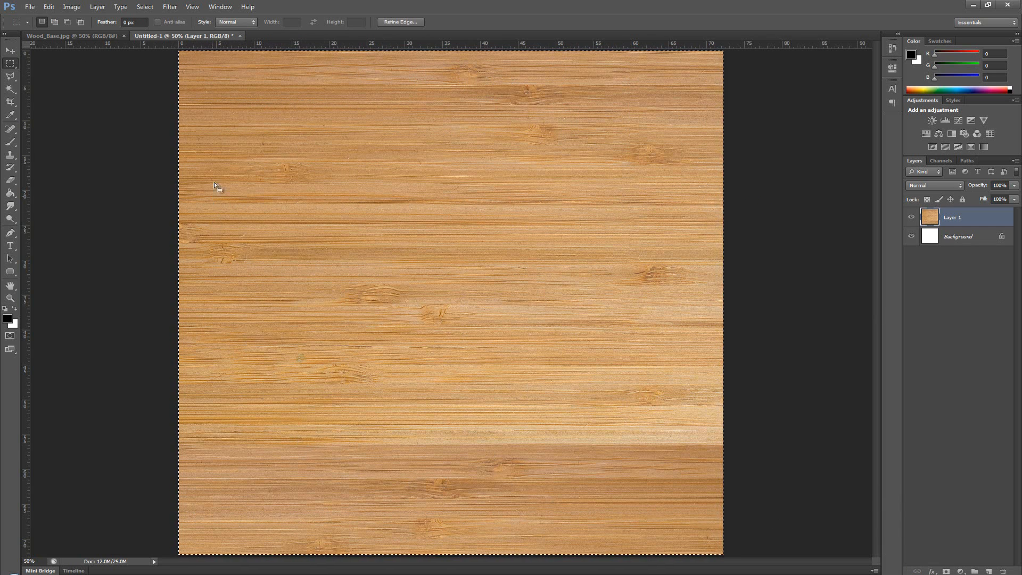
pyautogui.moveTo(632, 401)
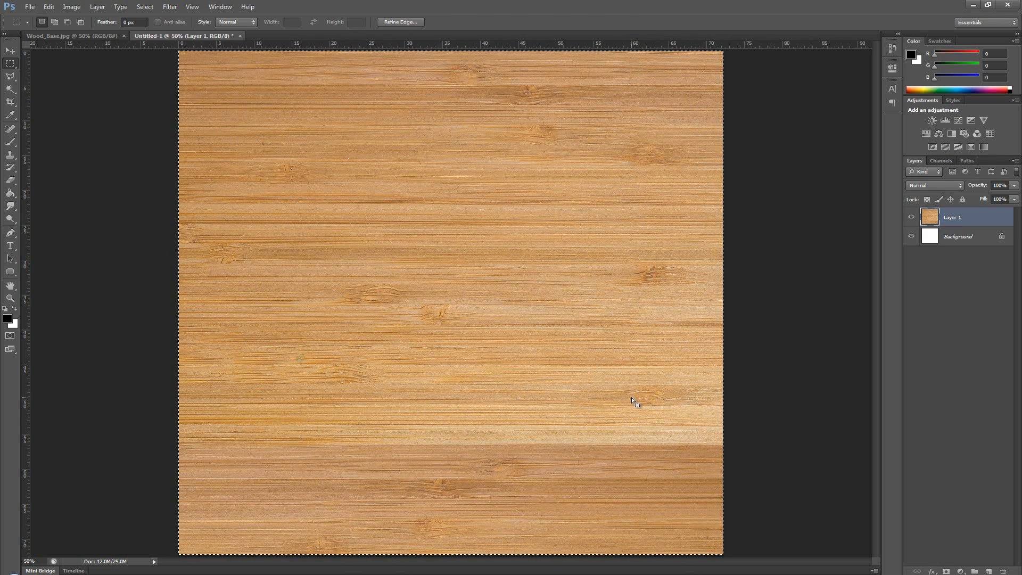
pyautogui.moveTo(942, 216)
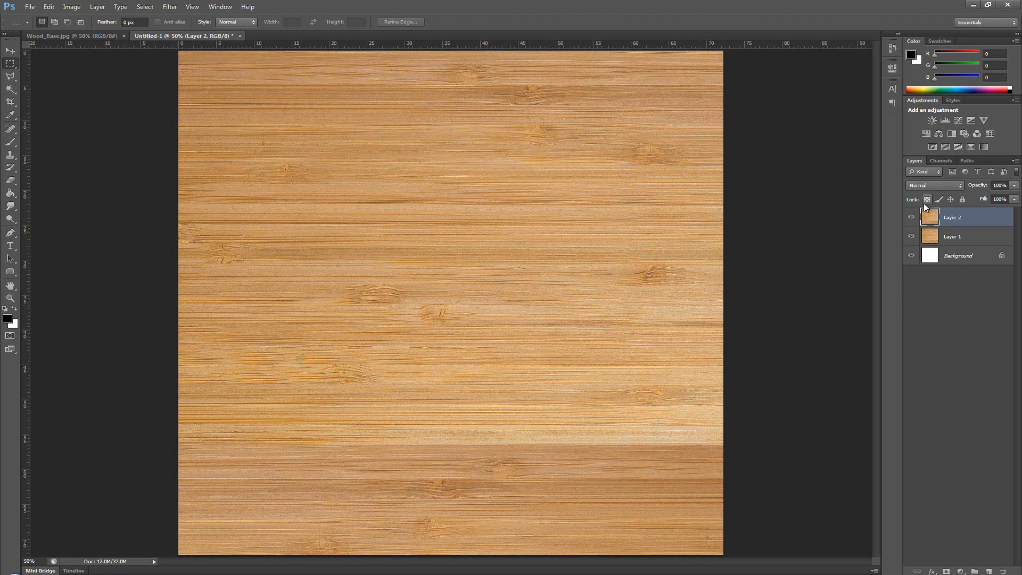
pyautogui.click(952, 236)
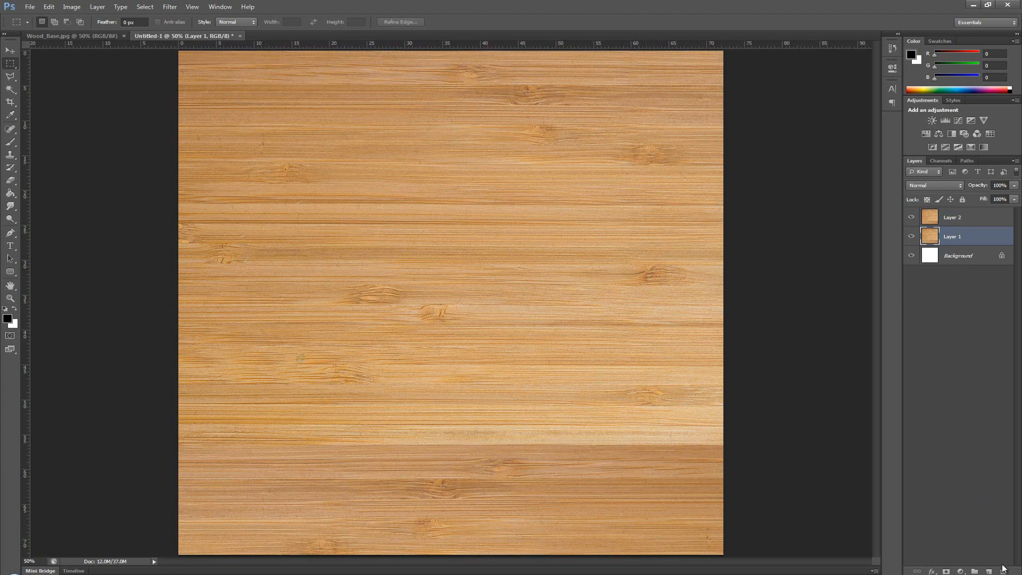
# Delete Layer 1 via the trash icon and confirm, leaving Layer 2 over the Background.
pyautogui.click(1015, 569)
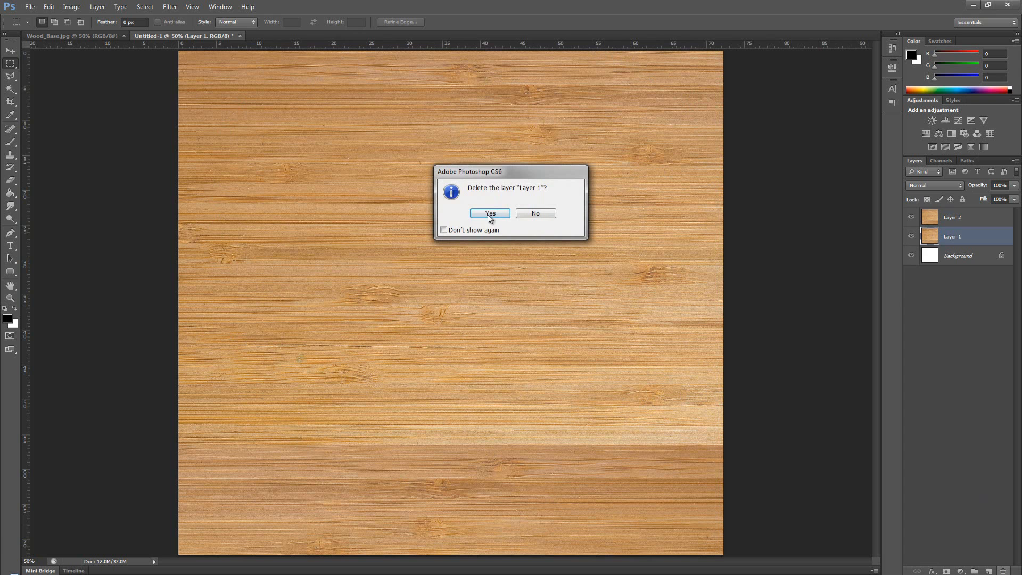
pyautogui.click(489, 212)
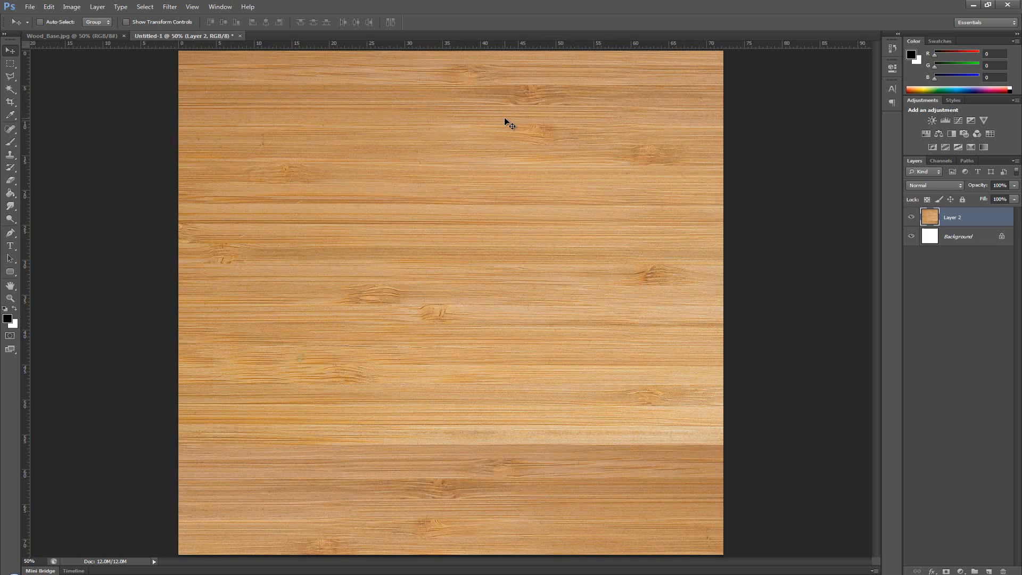
pyautogui.moveTo(356, 40)
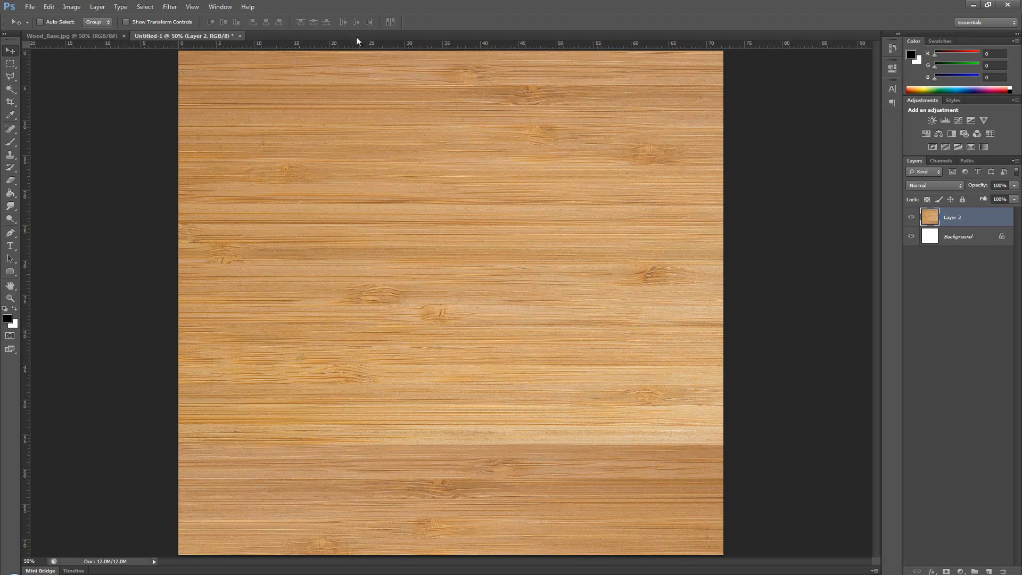
pyautogui.moveTo(687, 345)
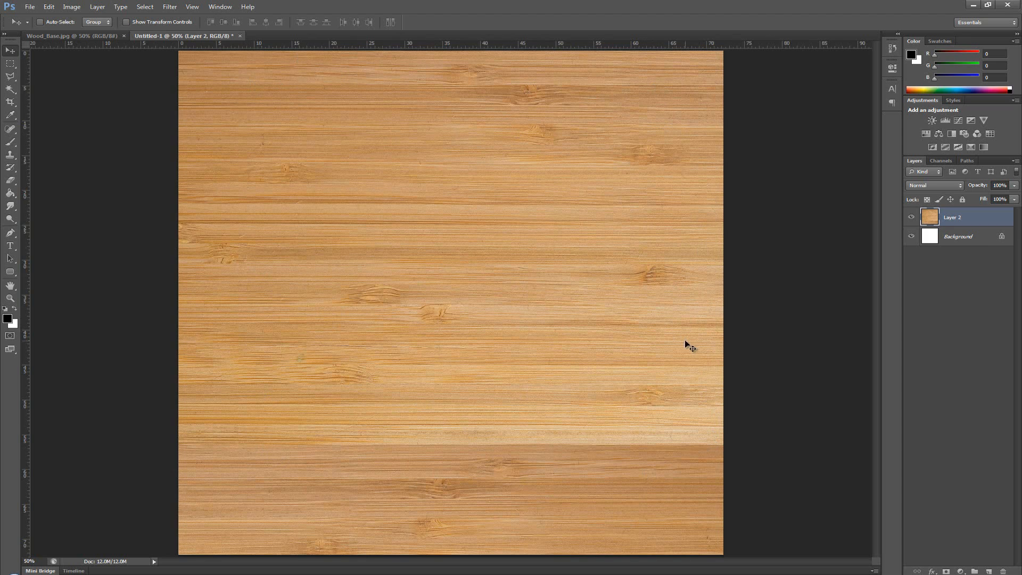
pyautogui.moveTo(490, 121)
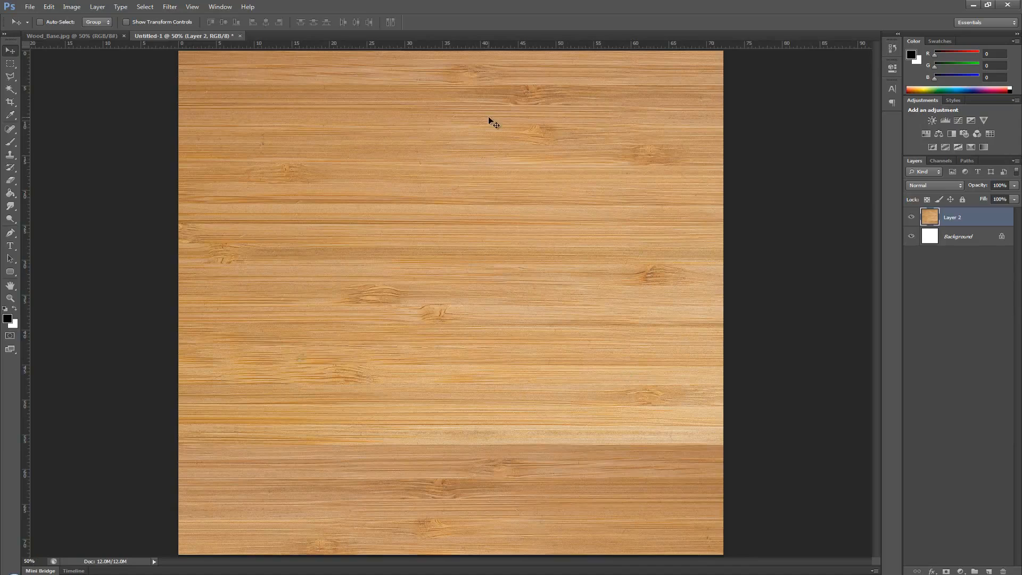
pyautogui.moveTo(458, 209)
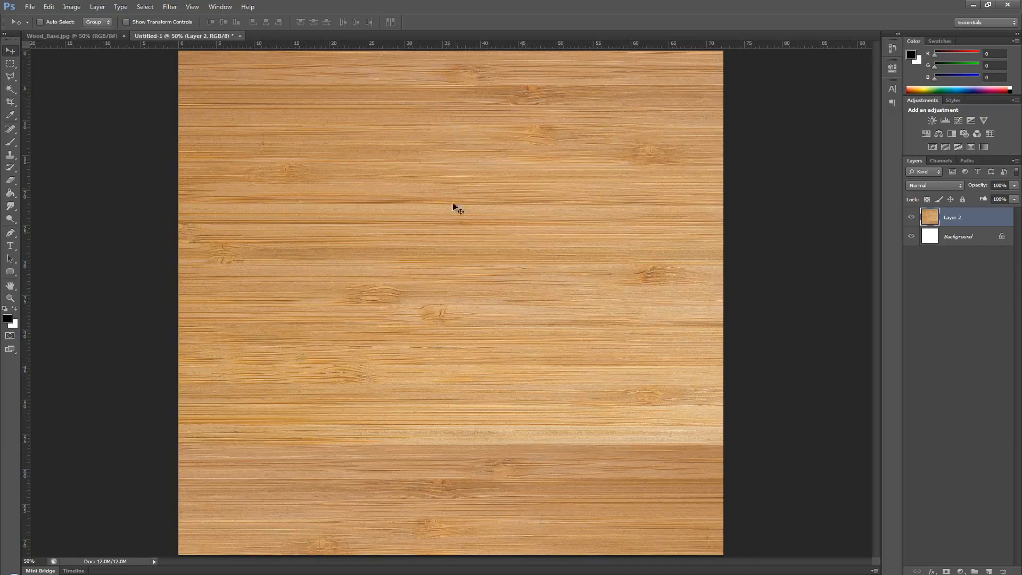
pyautogui.moveTo(430, 127)
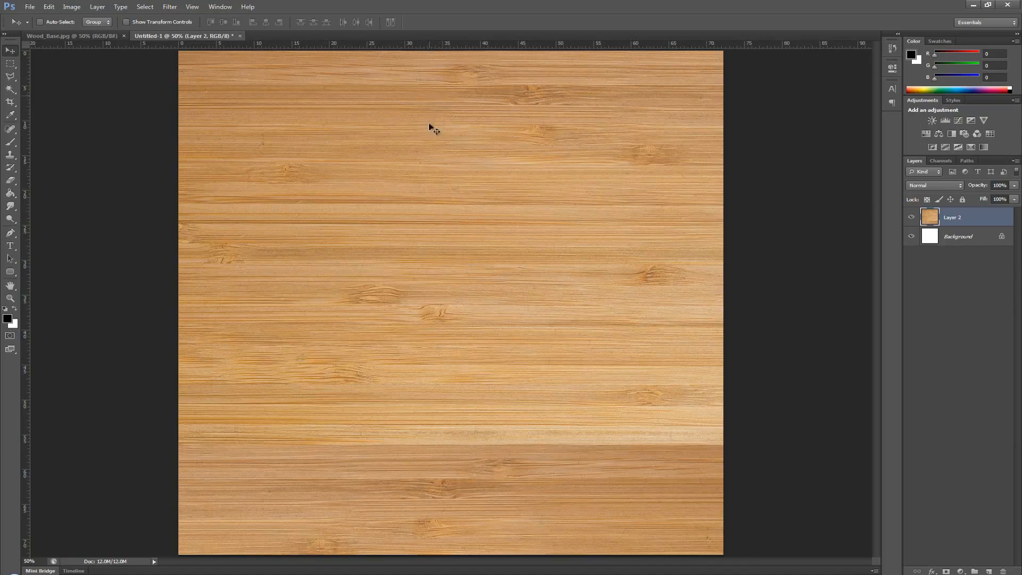
pyautogui.moveTo(188, 46)
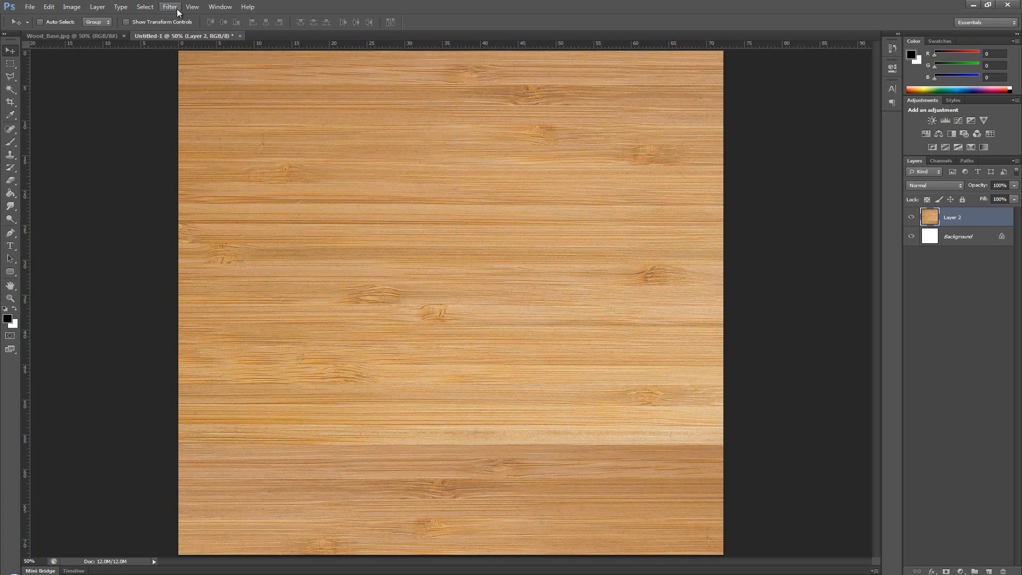
# Apply Filter > Other > Offset with Wrap Around so the seams cross the canvas centre.
pyautogui.click(169, 7)
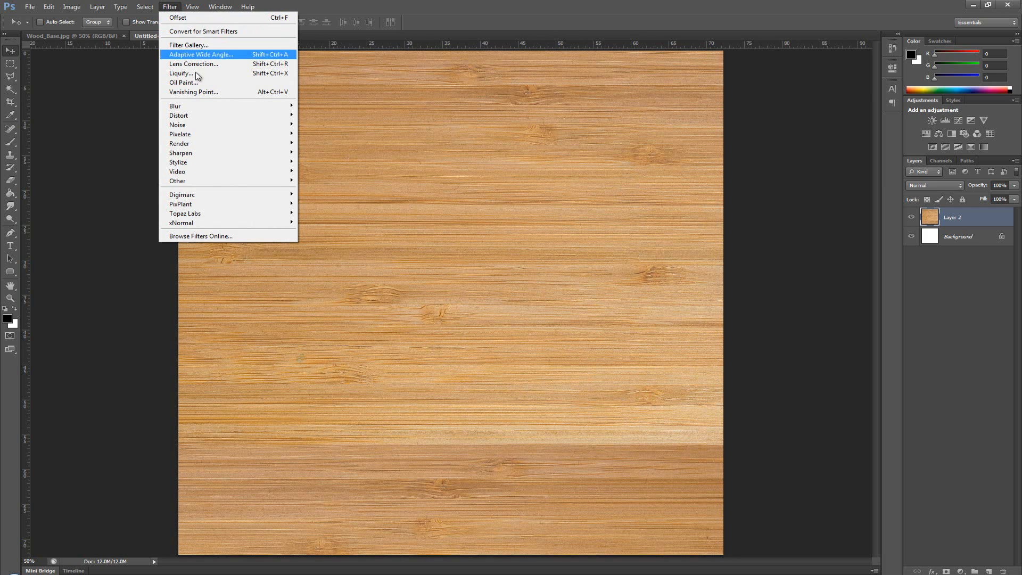
pyautogui.moveTo(178, 181)
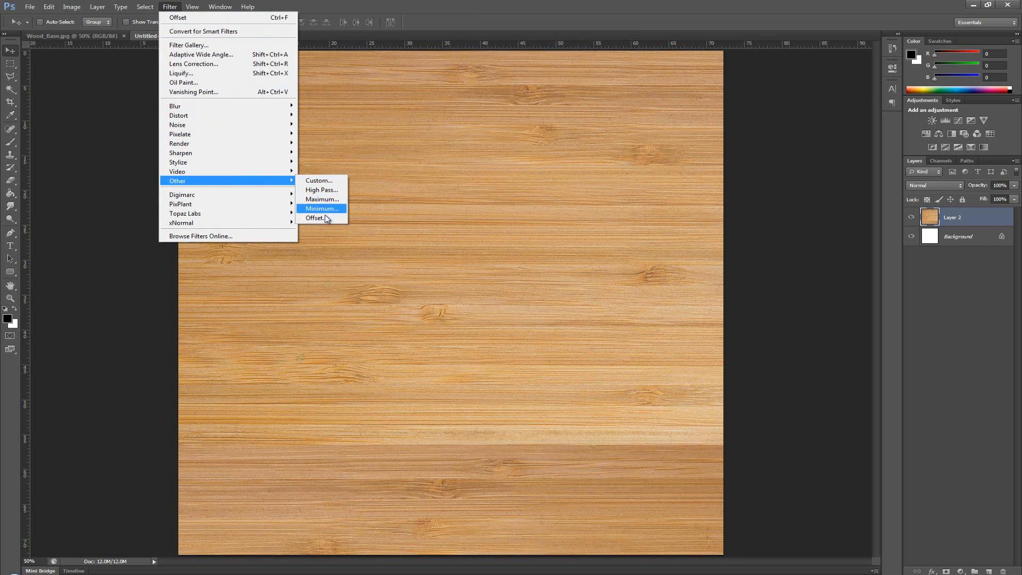
pyautogui.click(316, 218)
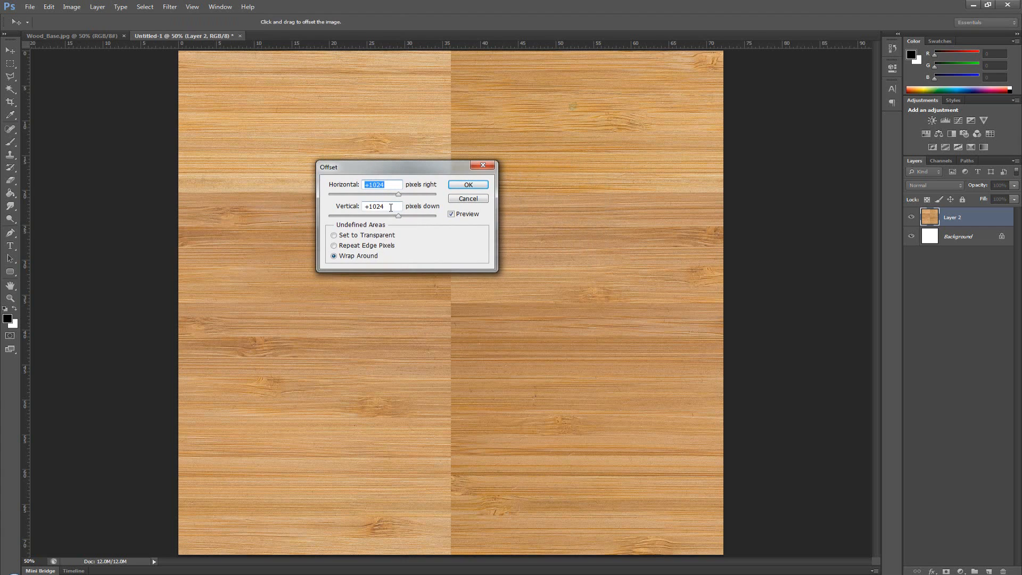
pyautogui.click(467, 184)
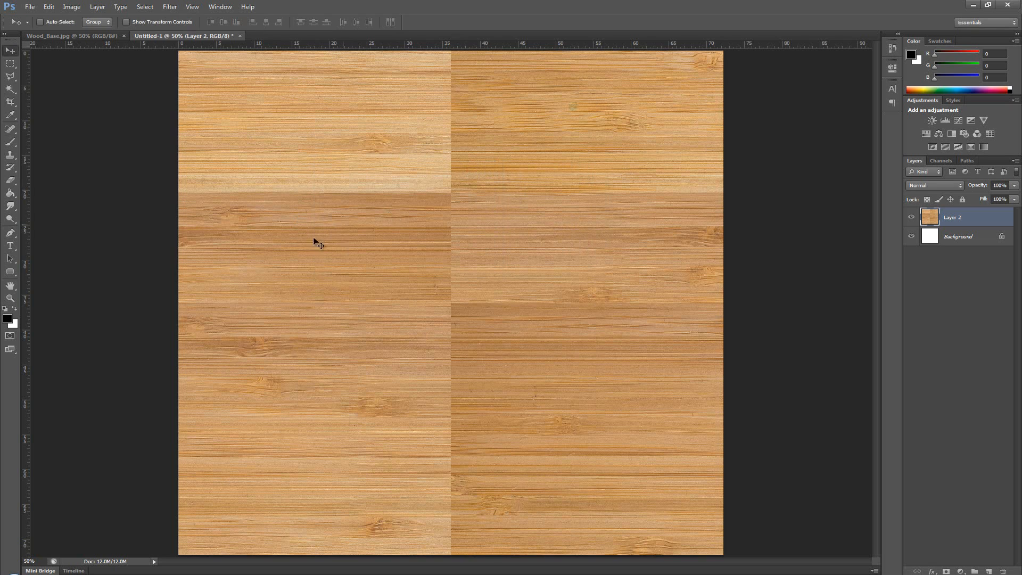
pyautogui.moveTo(725, 304)
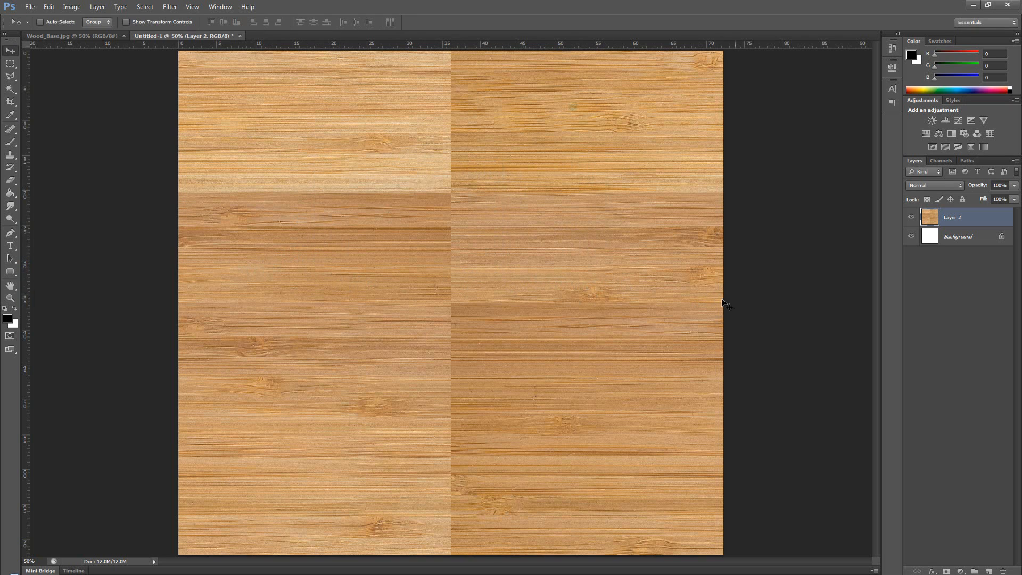
pyautogui.moveTo(449, 338)
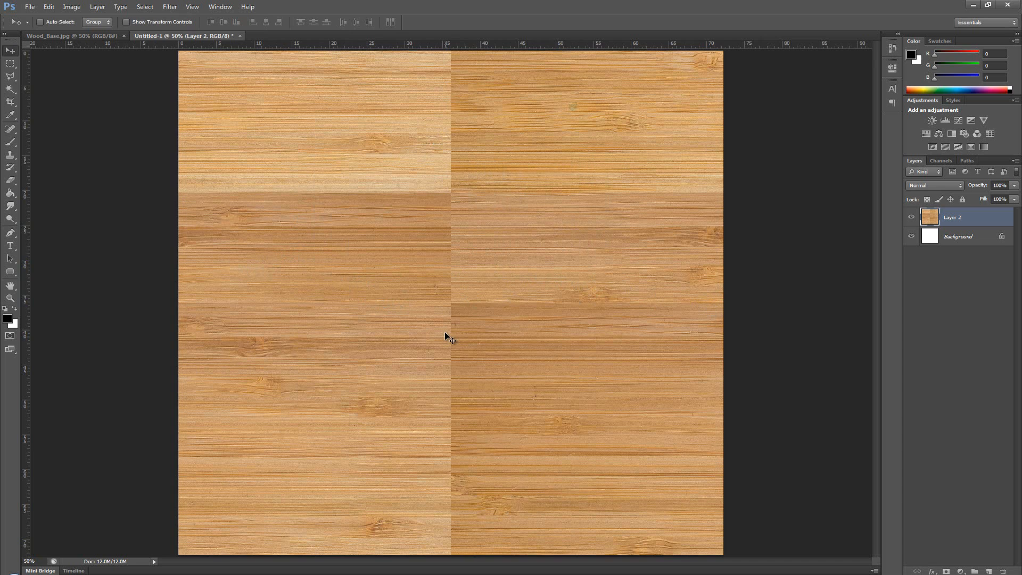
pyautogui.moveTo(663, 312)
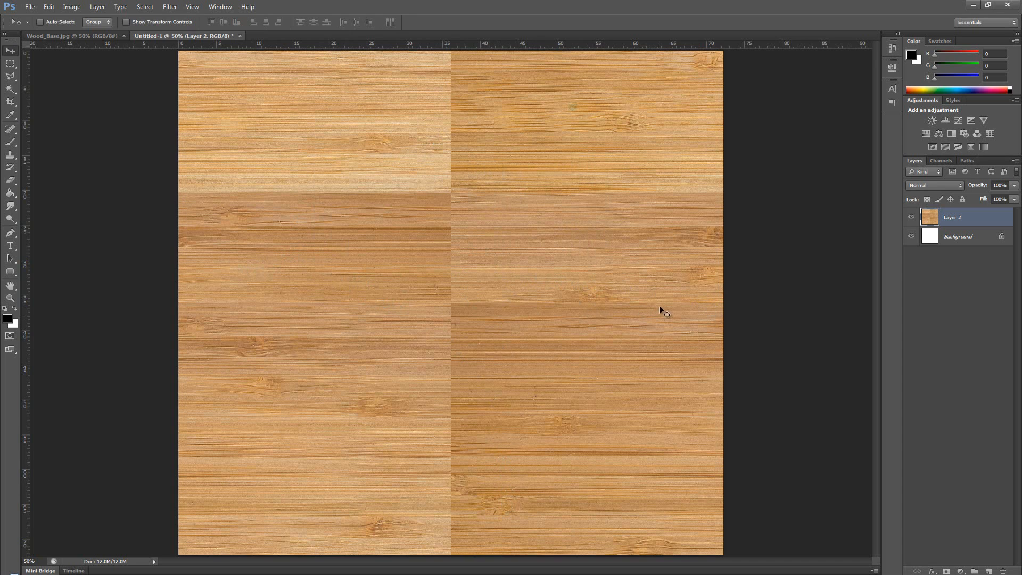
pyautogui.moveTo(466, 258)
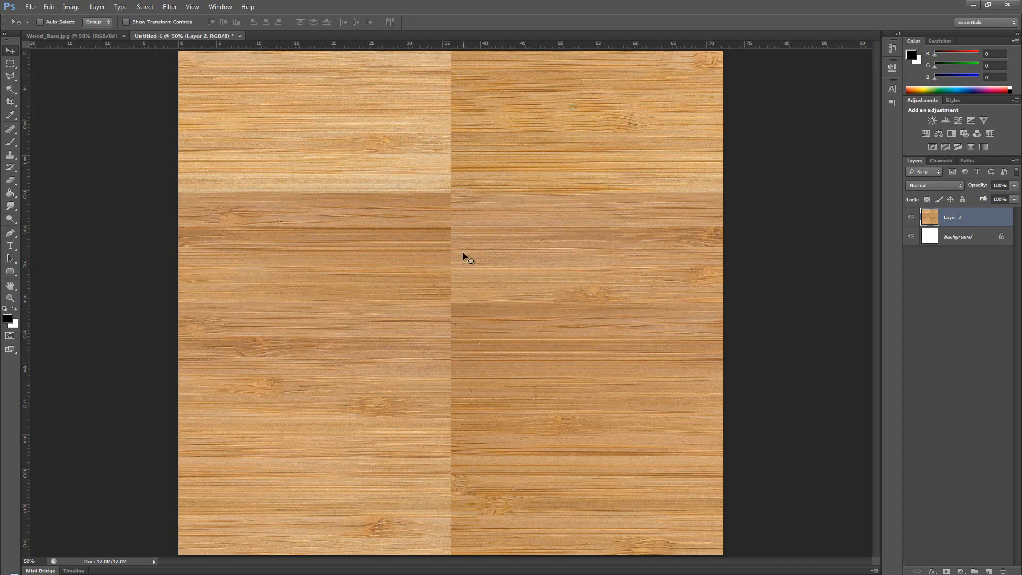
pyautogui.moveTo(741, 297)
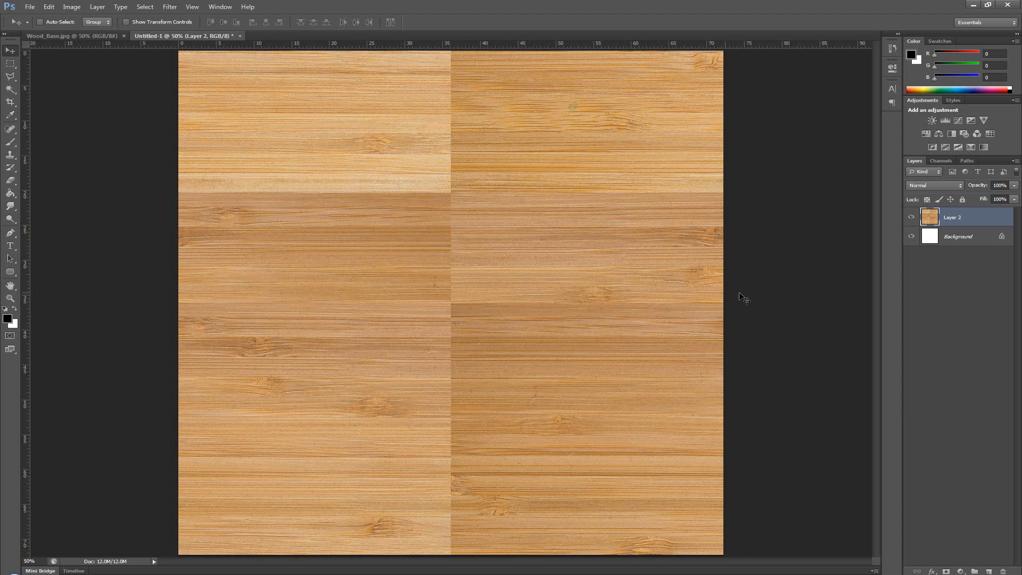
pyautogui.moveTo(457, 67)
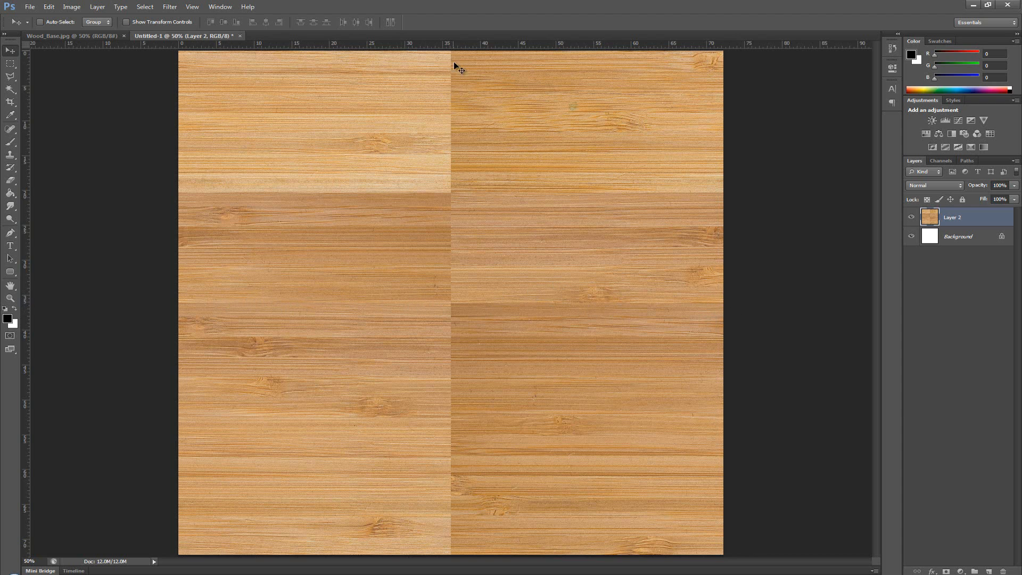
pyautogui.moveTo(460, 302)
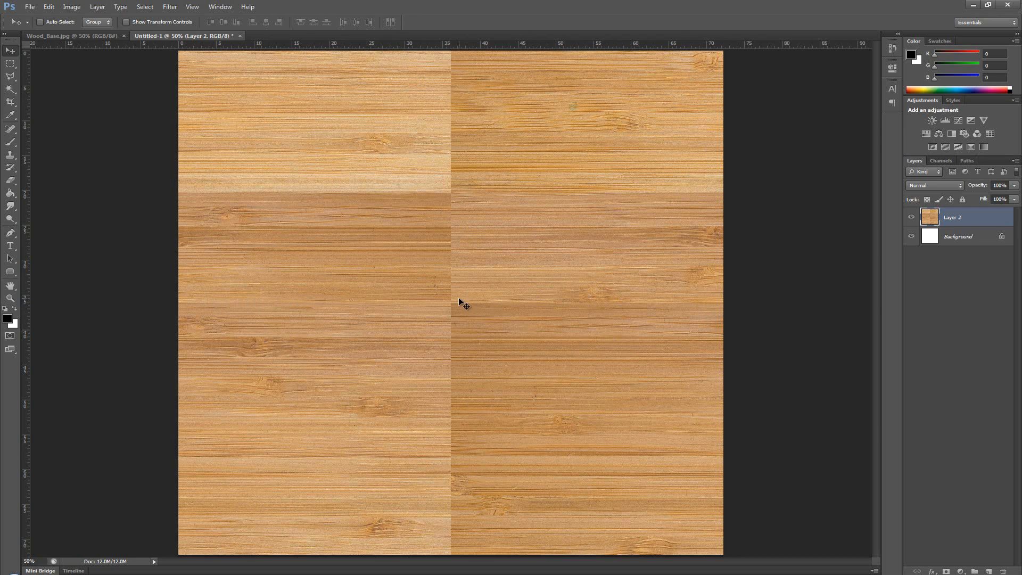
pyautogui.moveTo(460, 307)
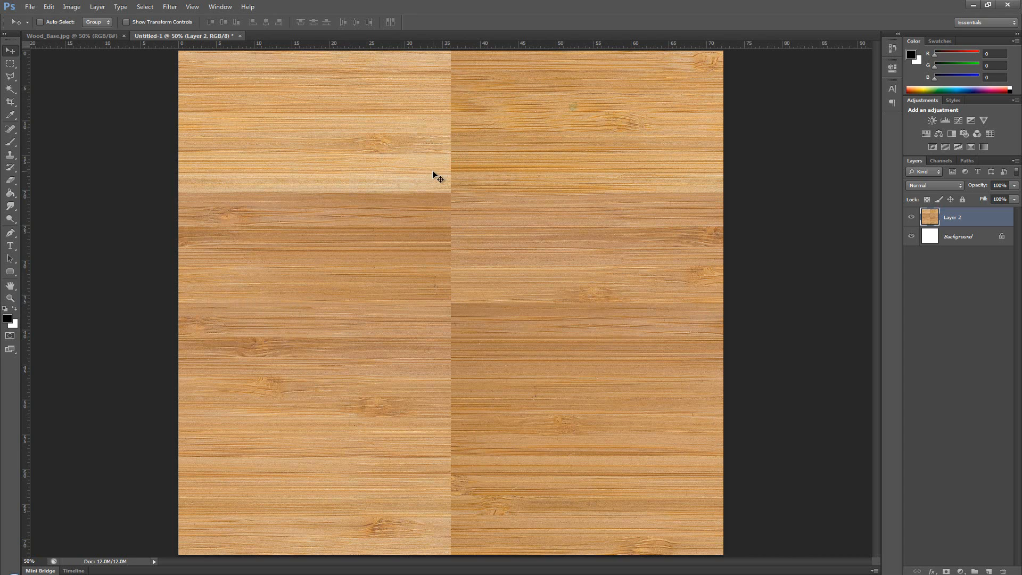
pyautogui.moveTo(463, 219)
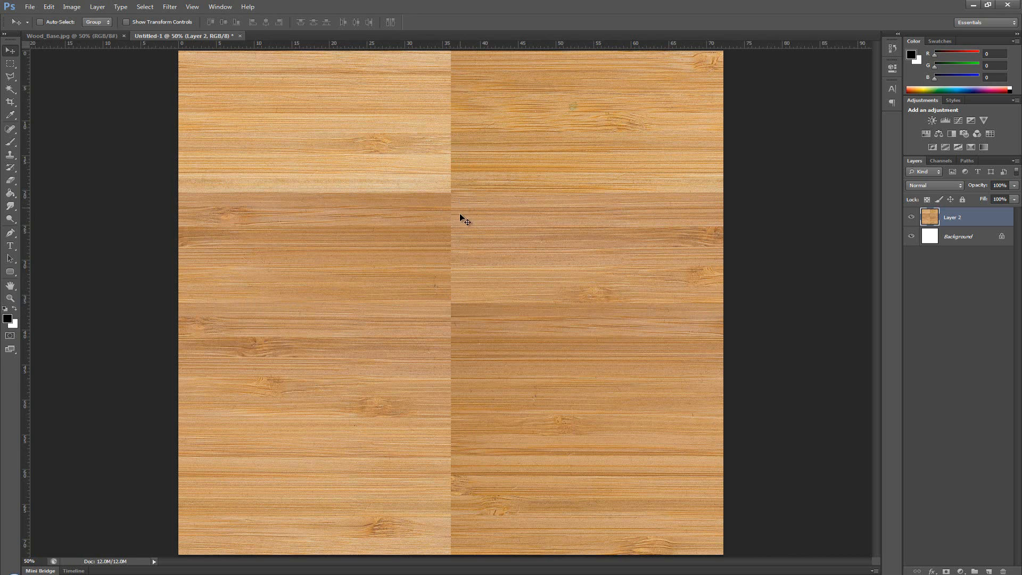
pyautogui.moveTo(567, 390)
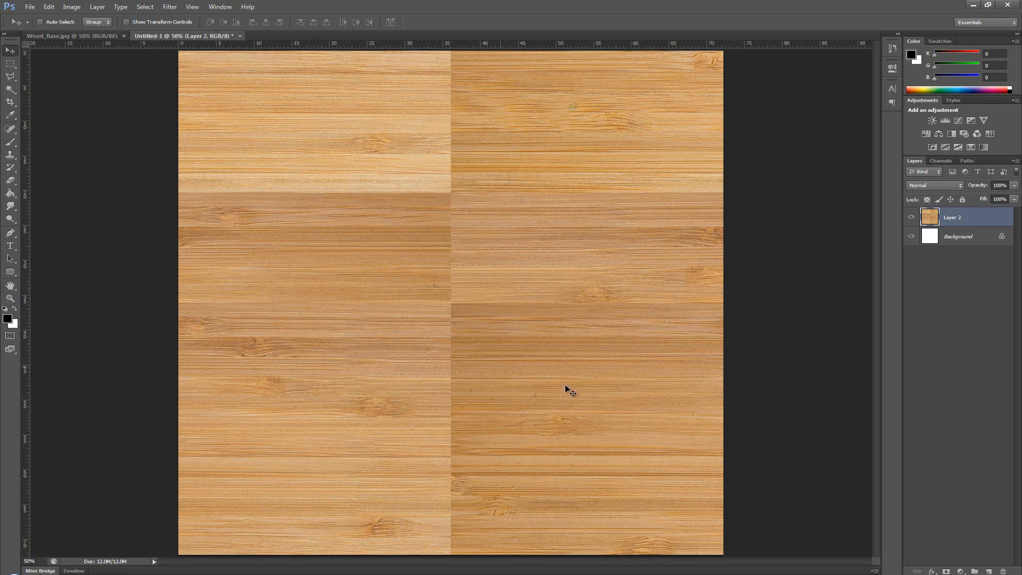
pyautogui.moveTo(498, 345)
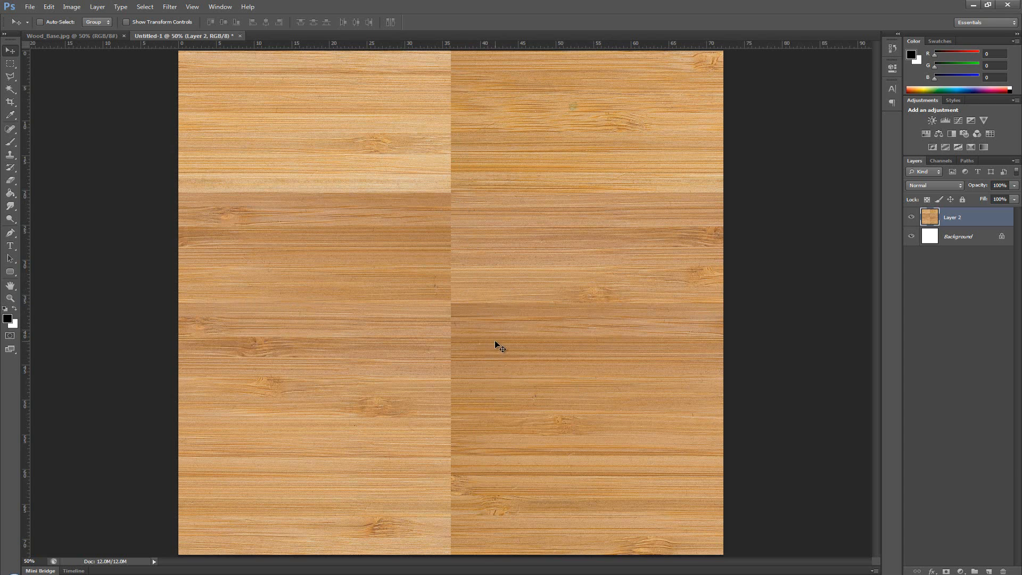
pyautogui.moveTo(464, 301)
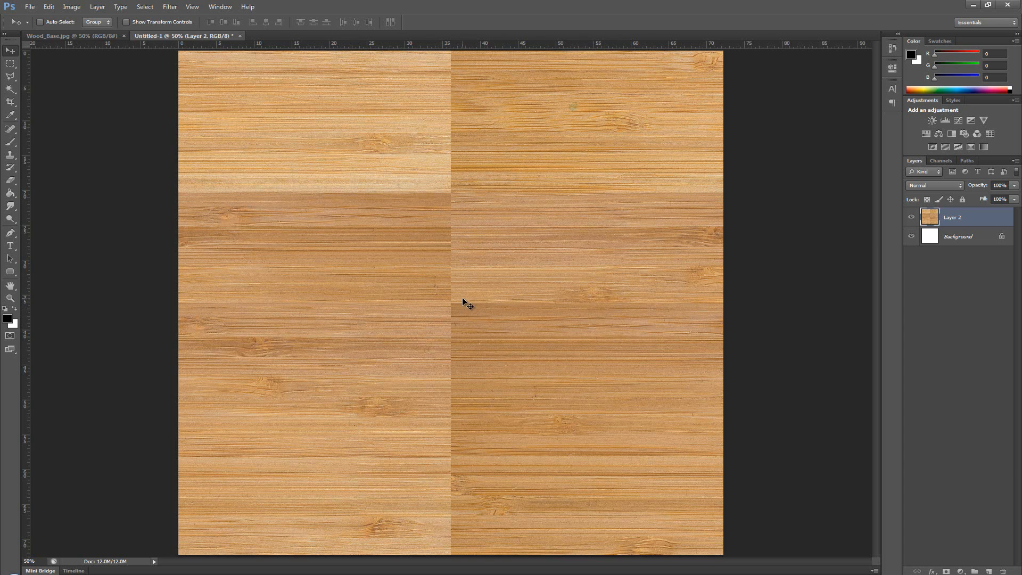
pyautogui.moveTo(495, 231)
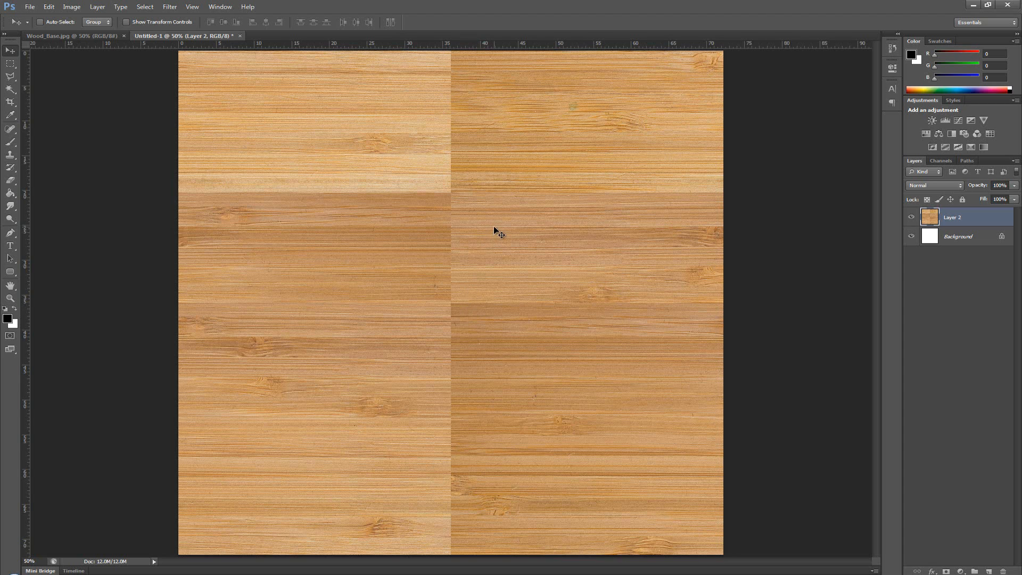
pyautogui.moveTo(438, 85)
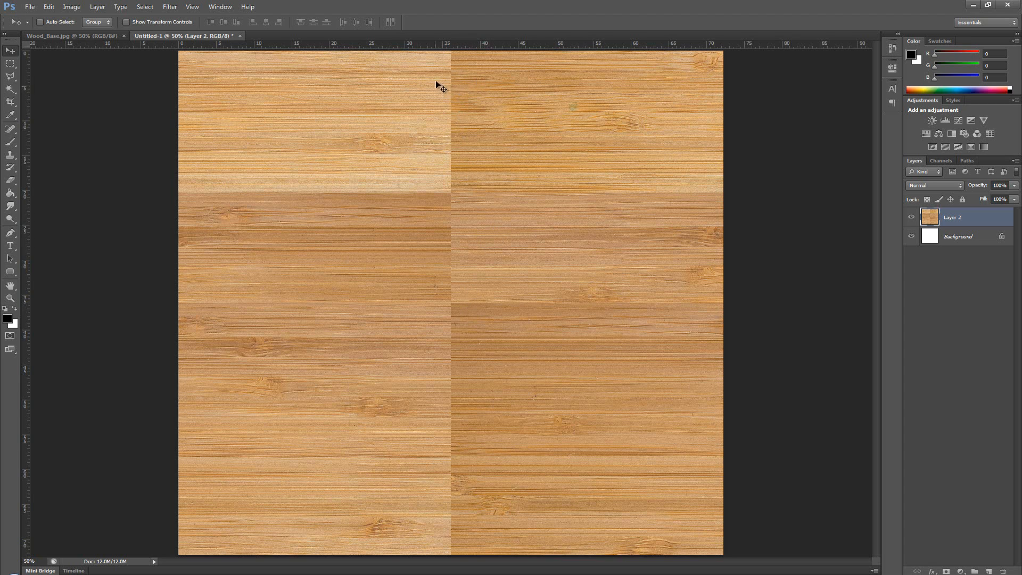
pyautogui.moveTo(399, 162)
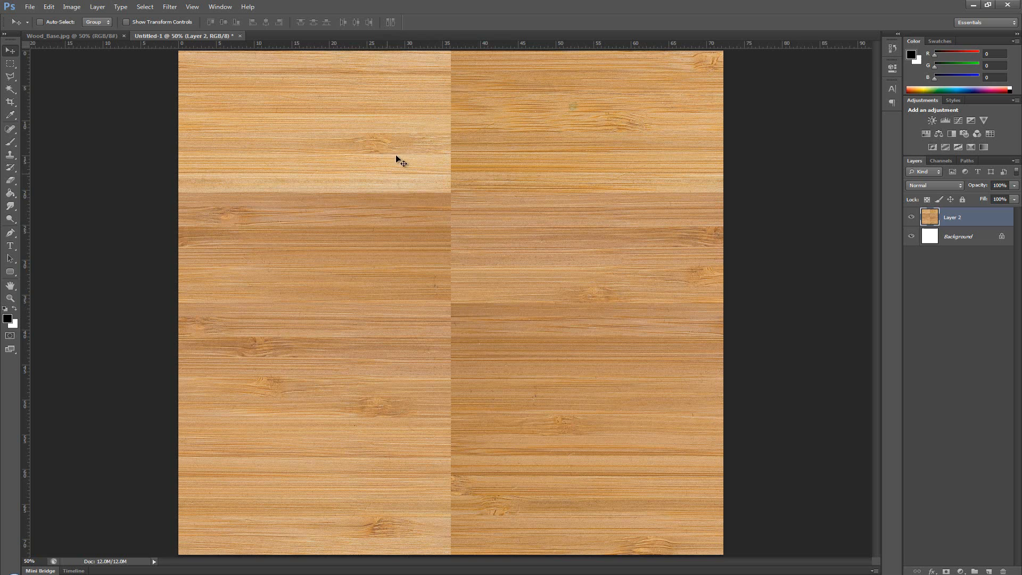
pyautogui.moveTo(503, 200)
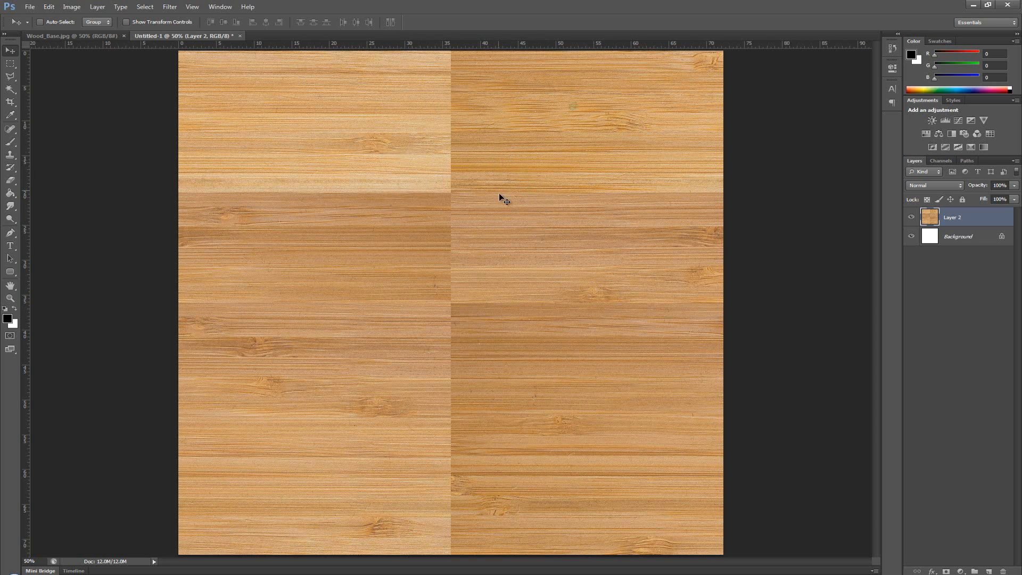
pyautogui.moveTo(556, 277)
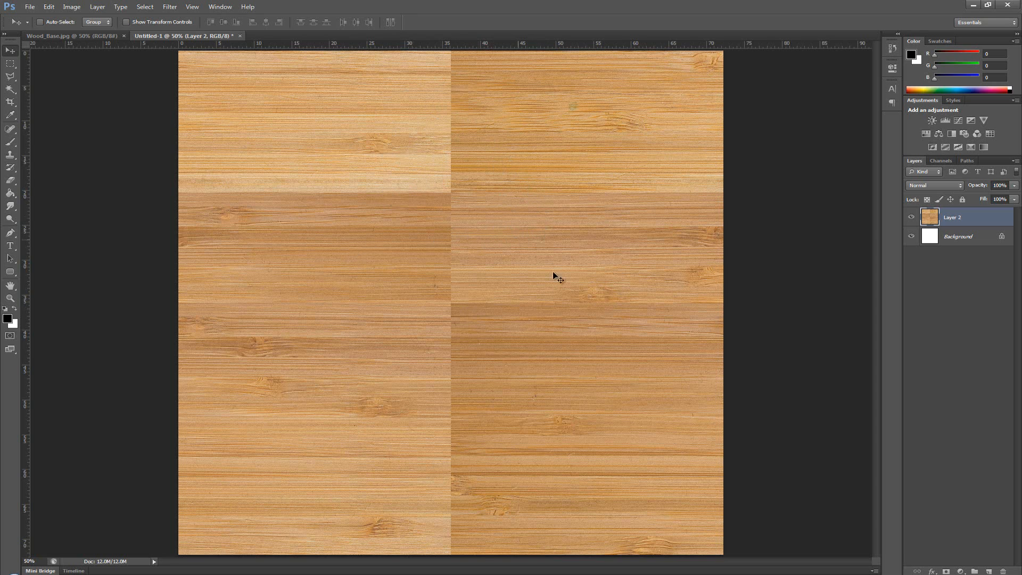
pyautogui.moveTo(525, 208)
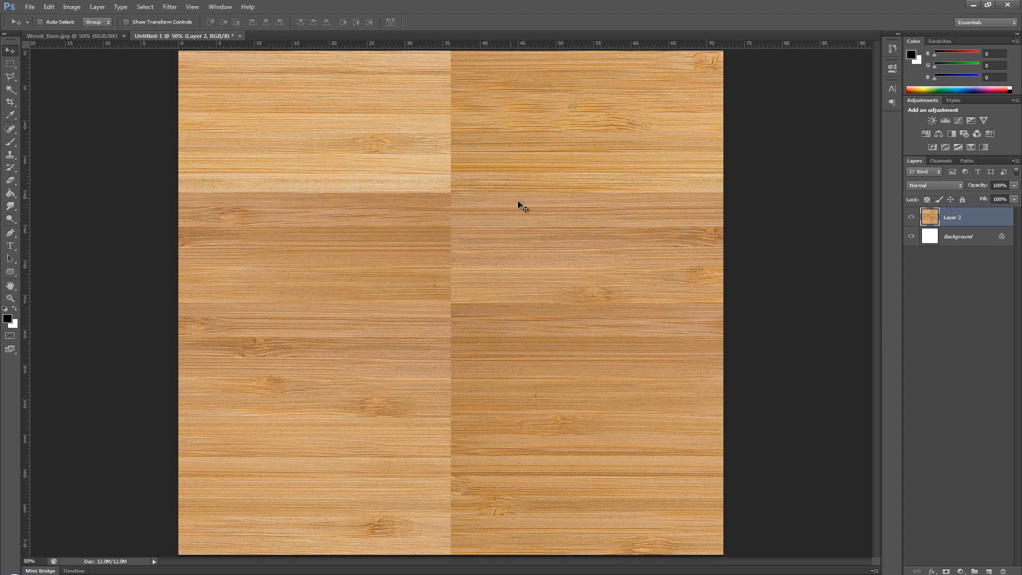
pyautogui.moveTo(499, 135)
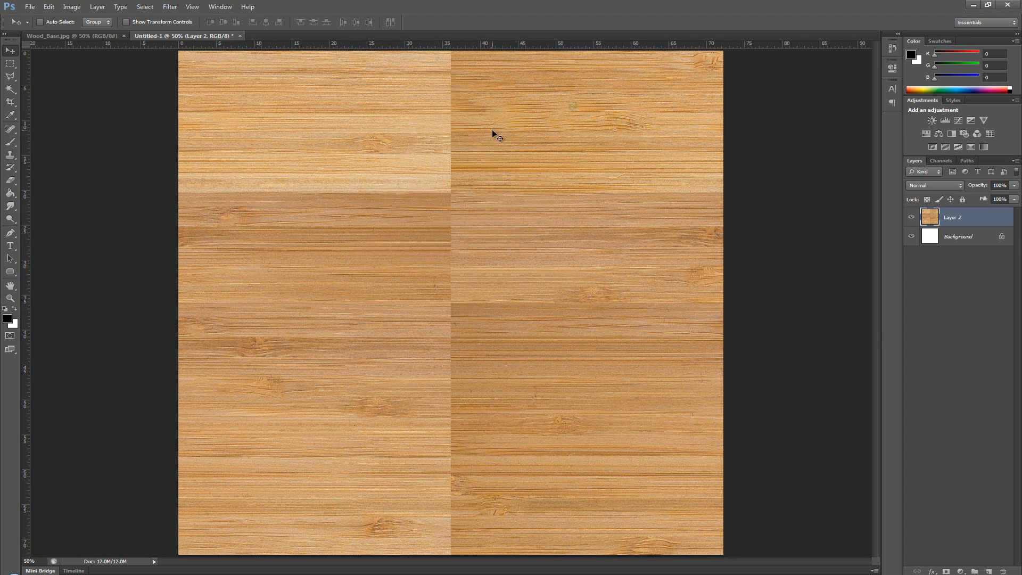
pyautogui.moveTo(425, 155)
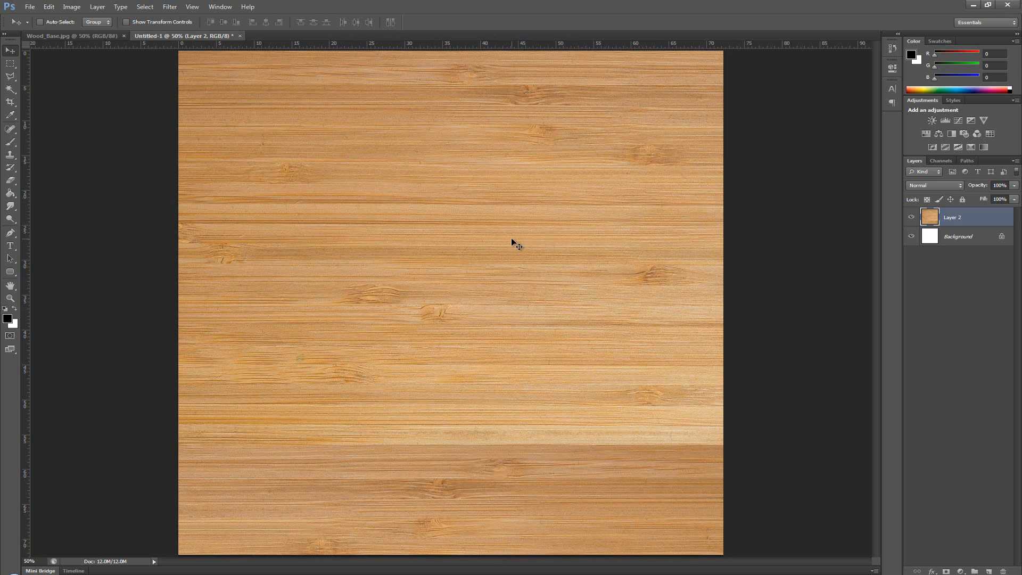
pyautogui.moveTo(421, 204)
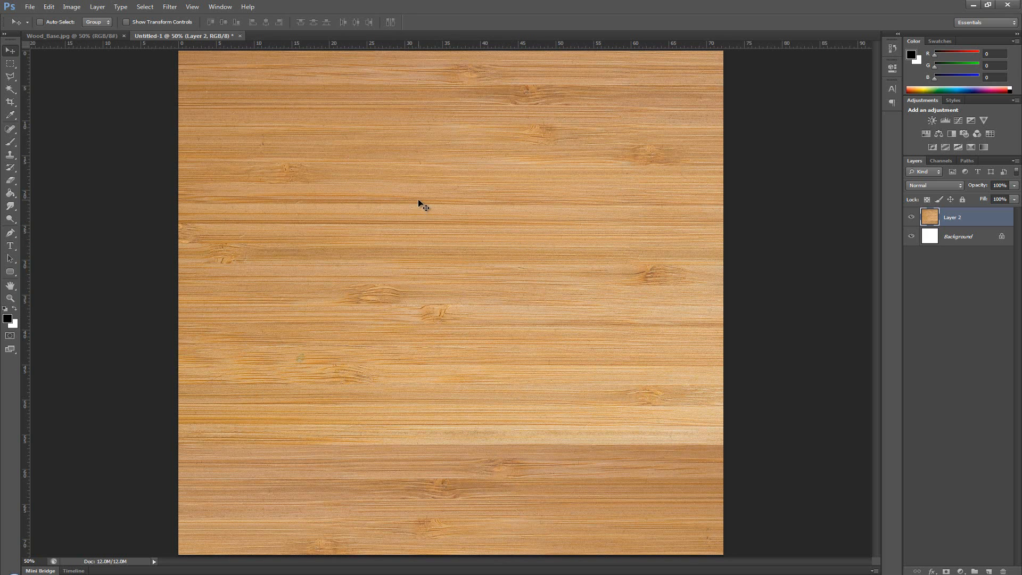
pyautogui.moveTo(437, 214)
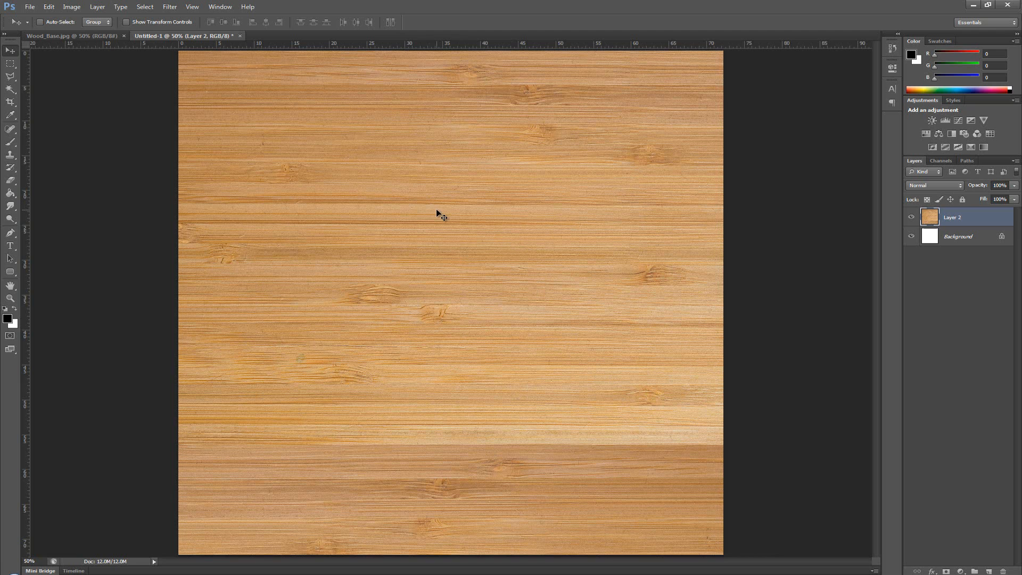
pyautogui.moveTo(414, 222)
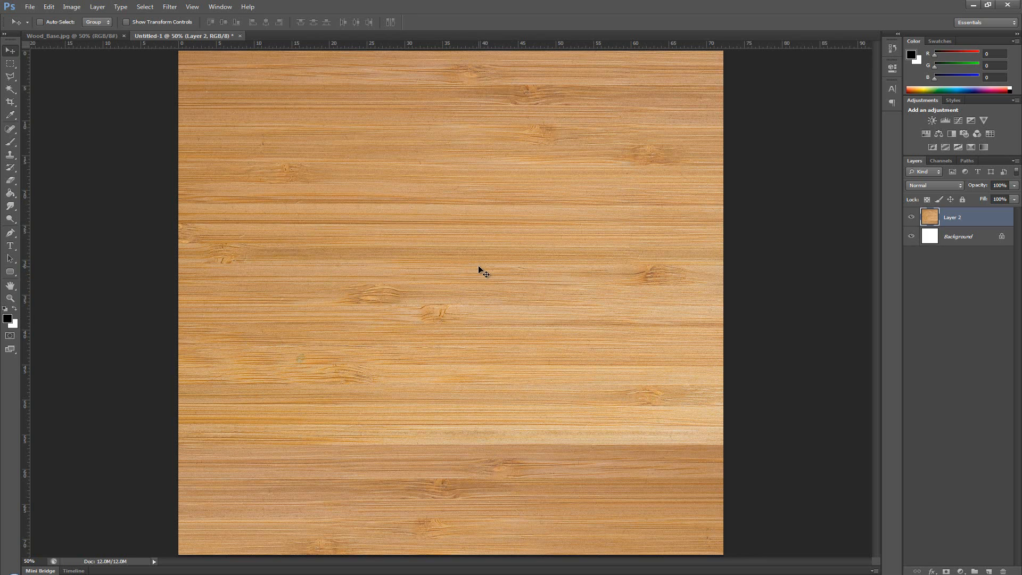
pyautogui.moveTo(266, 104)
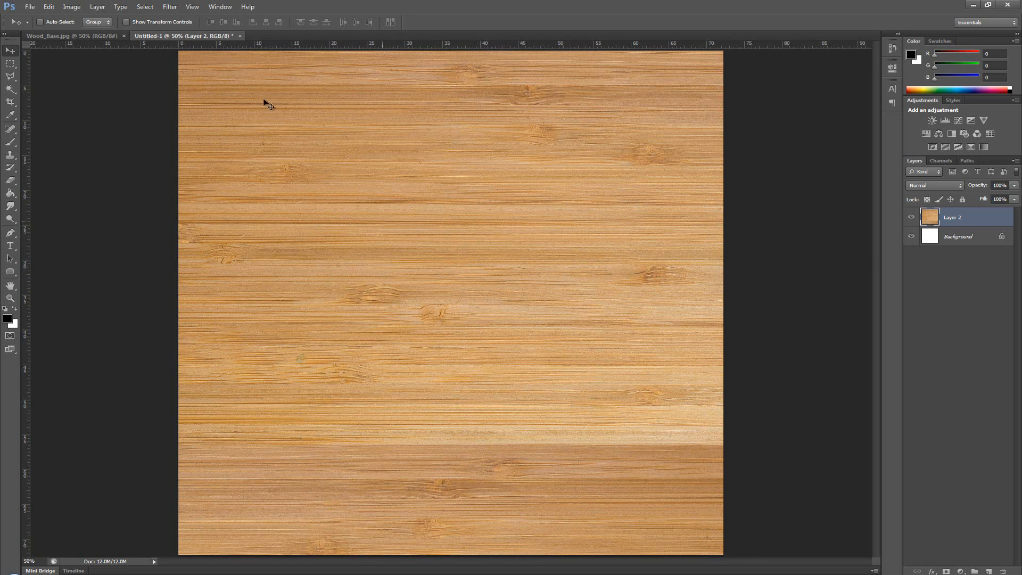
pyautogui.moveTo(302, 184)
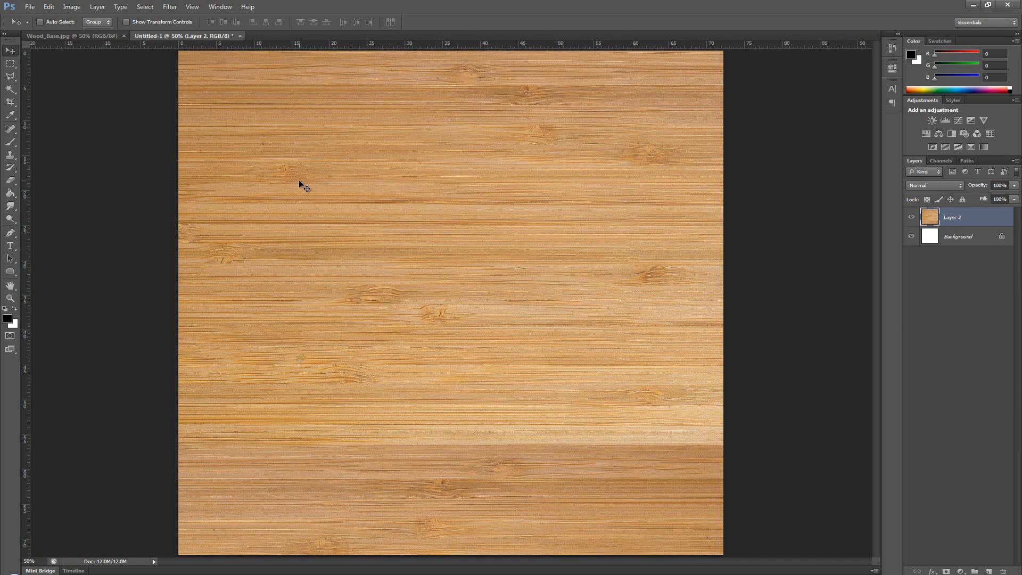
pyautogui.moveTo(317, 397)
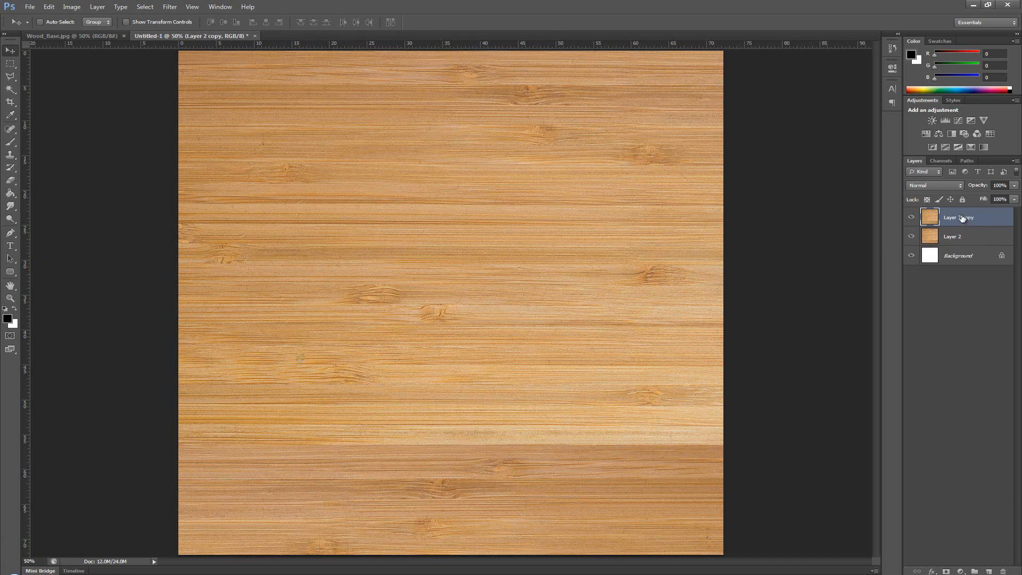
pyautogui.moveTo(968, 217)
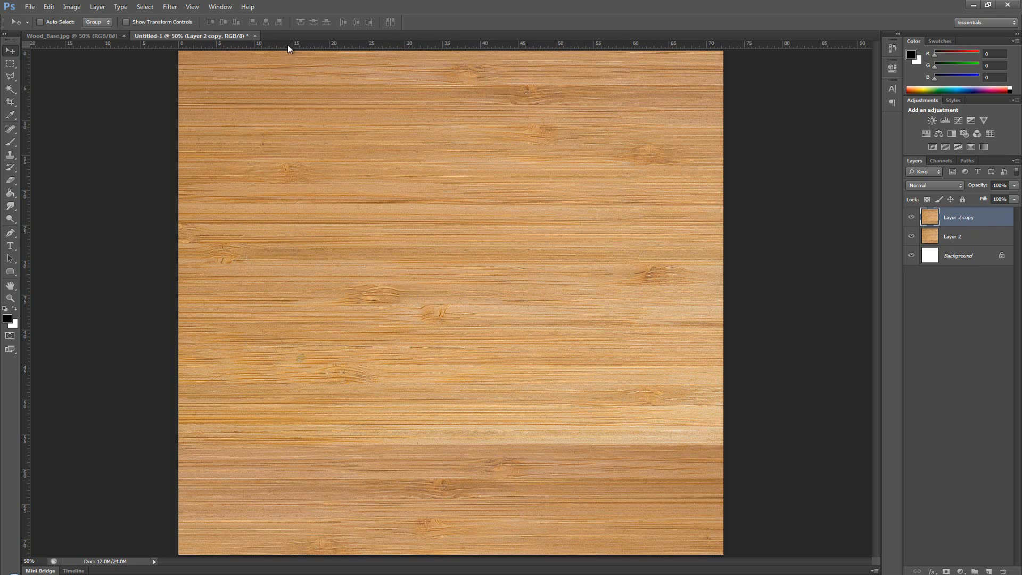
pyautogui.moveTo(169, 7)
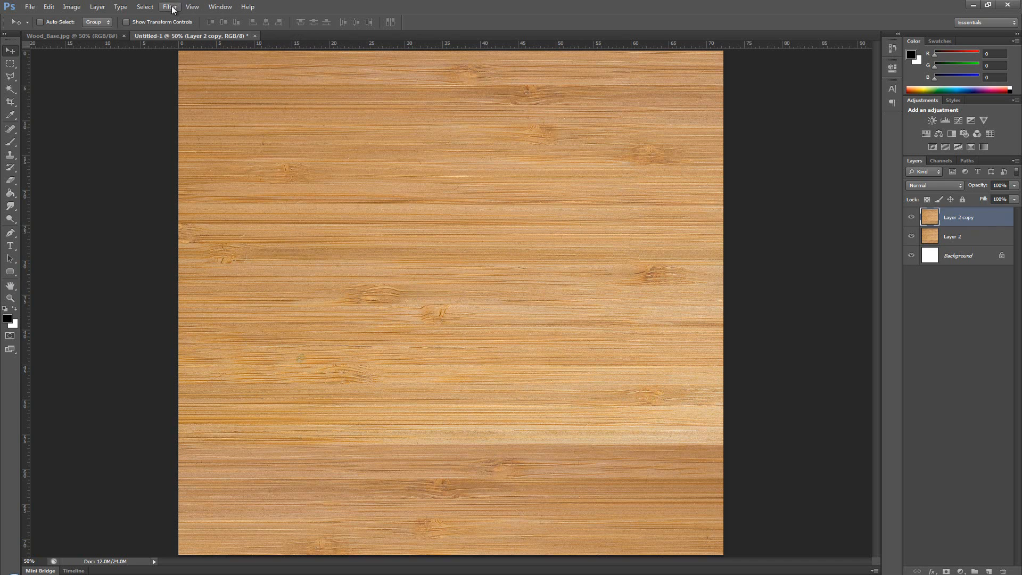
# Average the Layer 2 copy into a flat tan fill and move the wood layer above it.
pyautogui.click(169, 6)
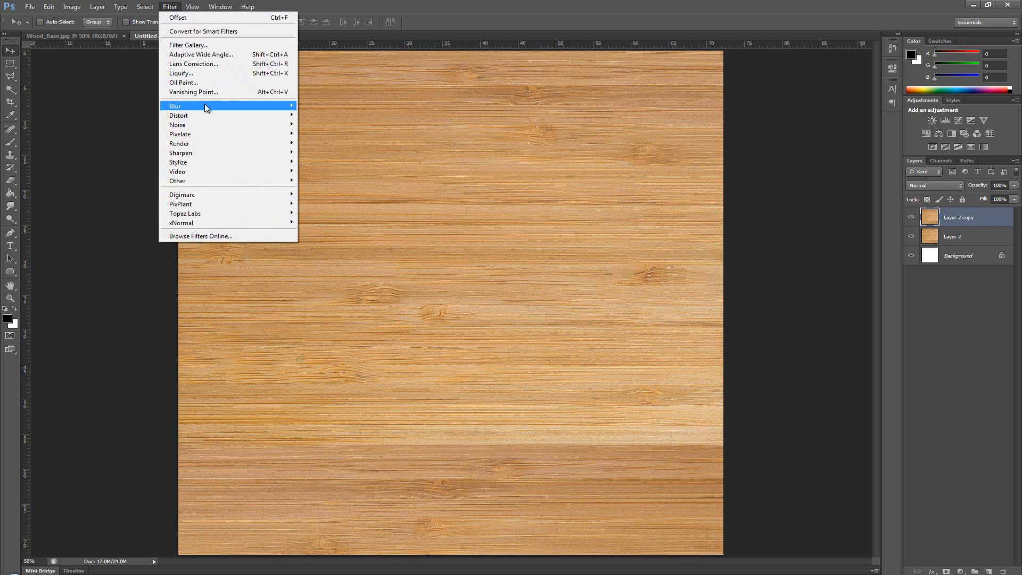
pyautogui.moveTo(174, 105)
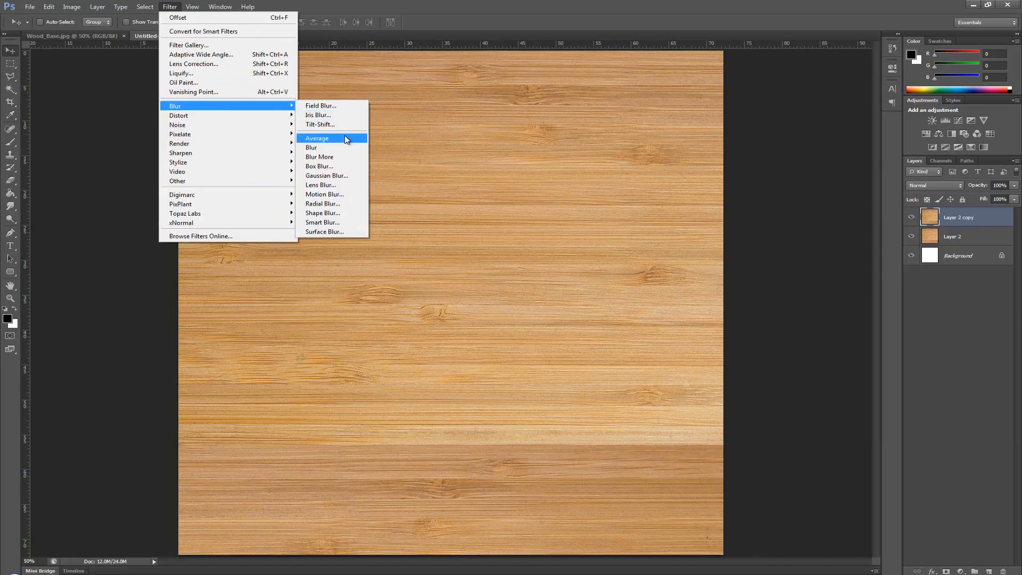
pyautogui.click(317, 138)
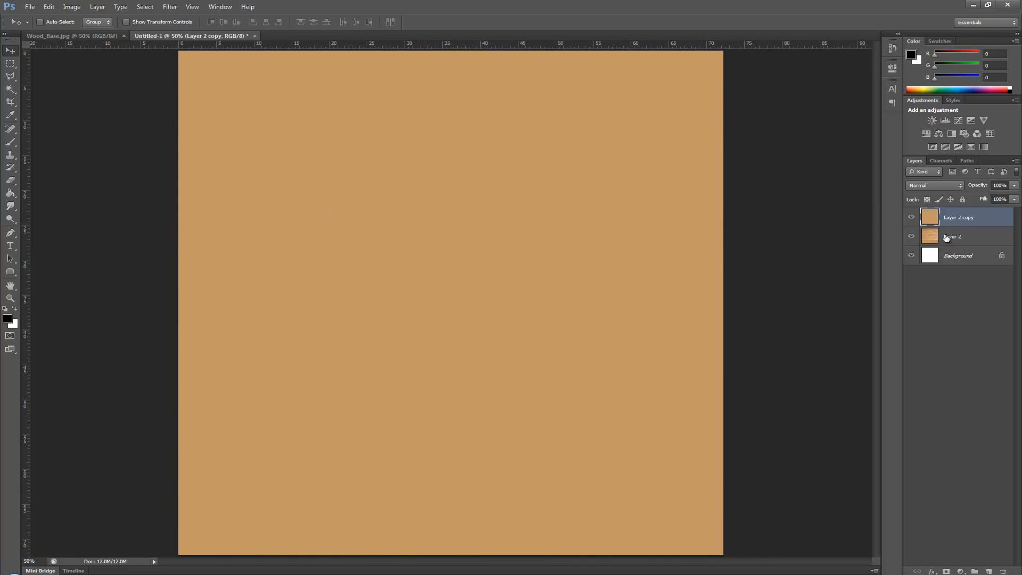
pyautogui.click(958, 237)
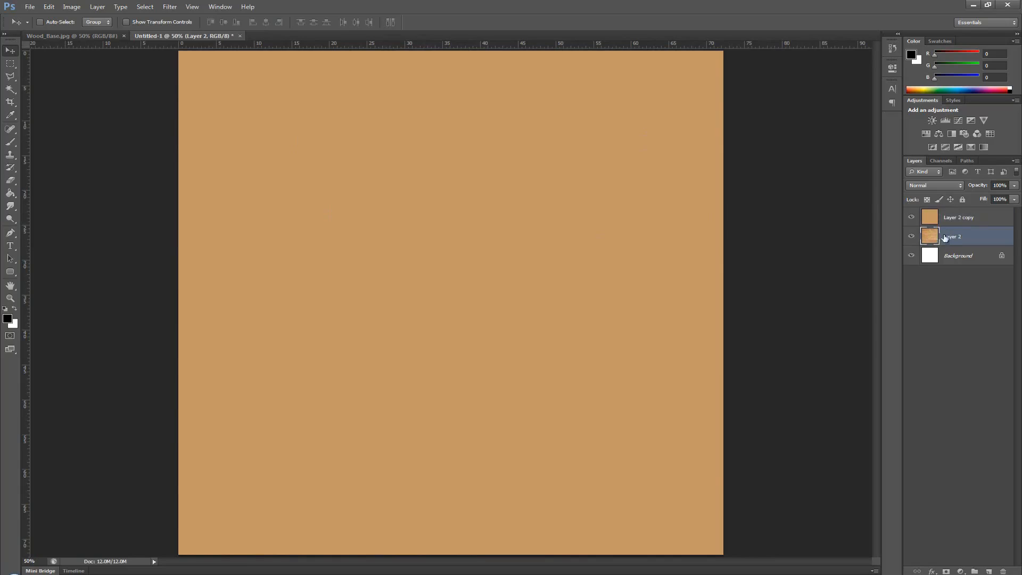
pyautogui.click(958, 218)
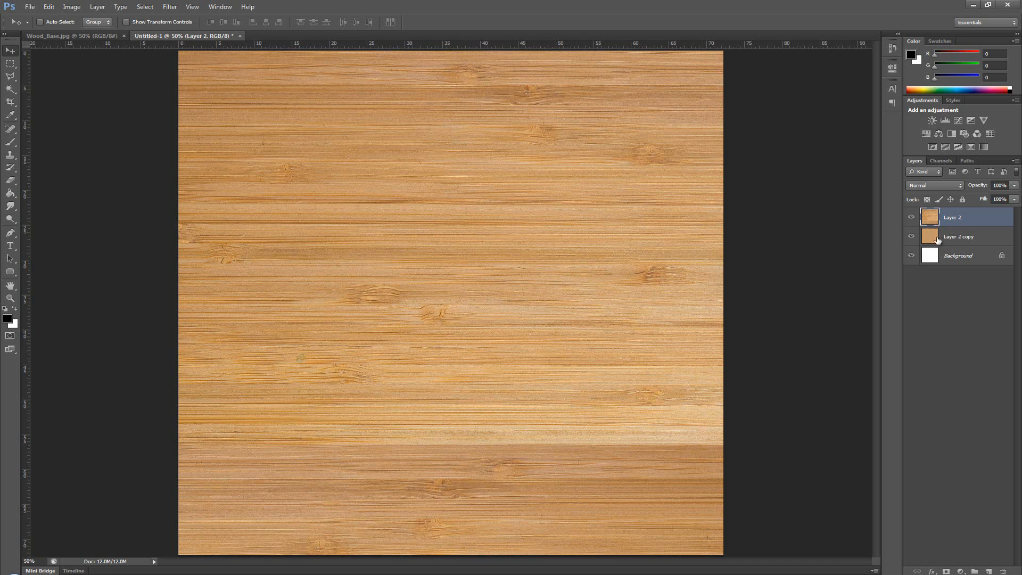
# Set Layer 2 to Linear Light blend mode at 50% opacity over the flat fill.
pyautogui.click(952, 217)
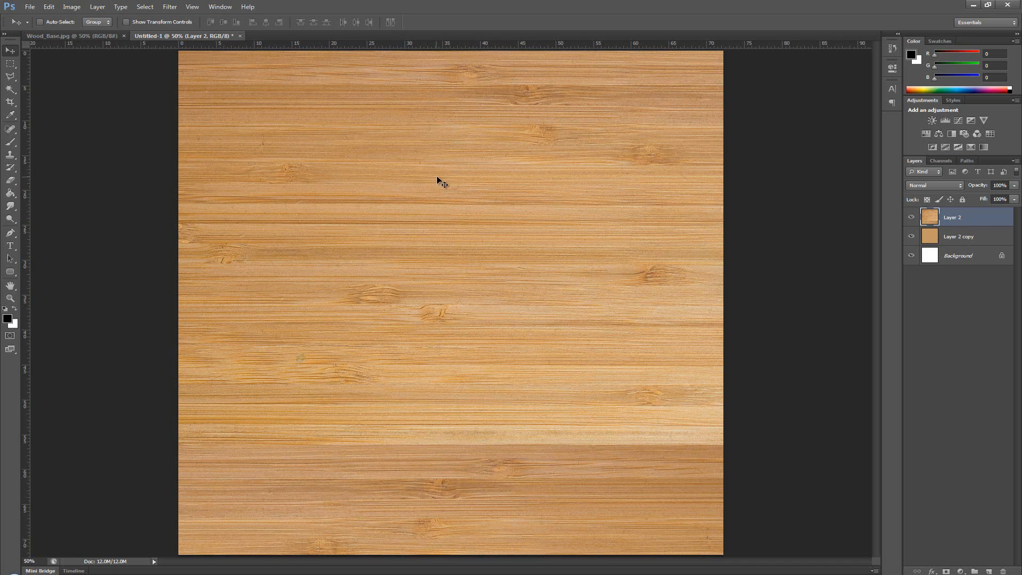
pyautogui.moveTo(323, 38)
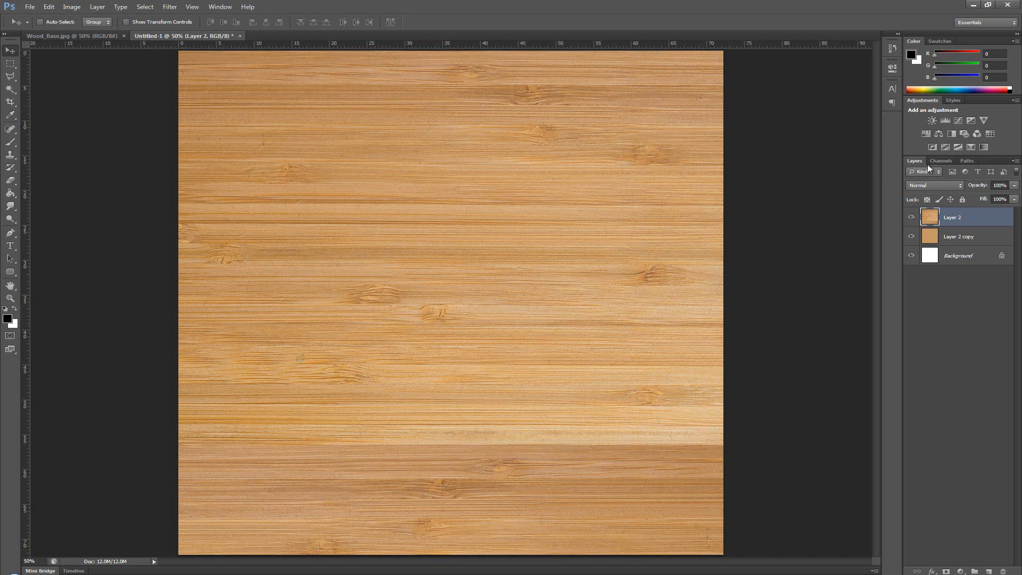
pyautogui.moveTo(936, 191)
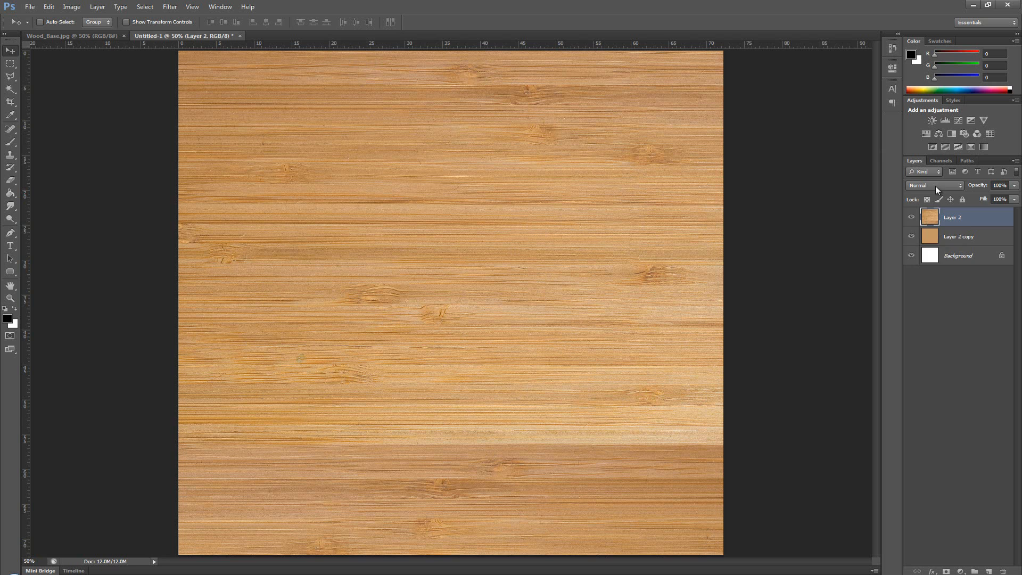
pyautogui.click(933, 185)
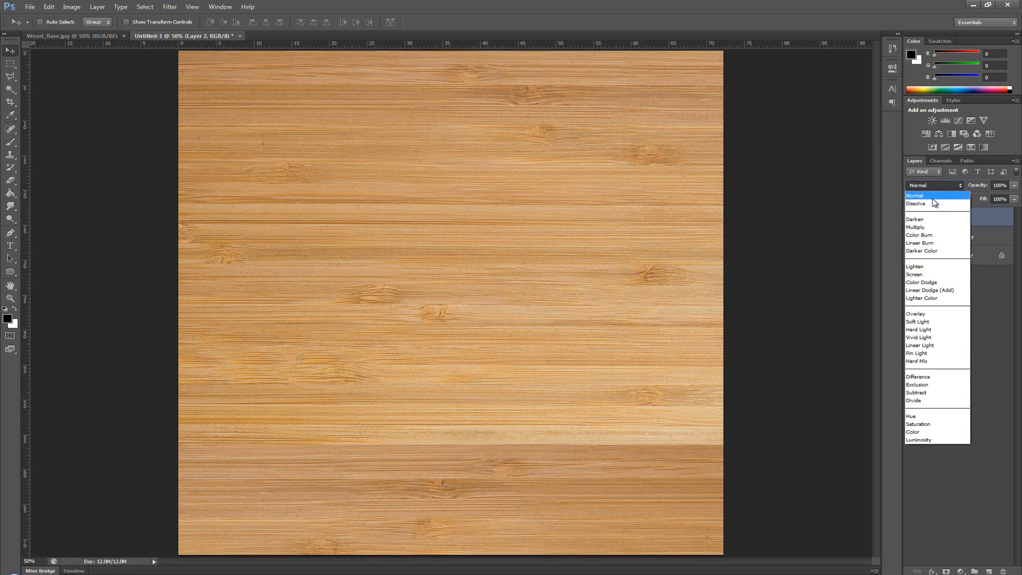
pyautogui.click(920, 345)
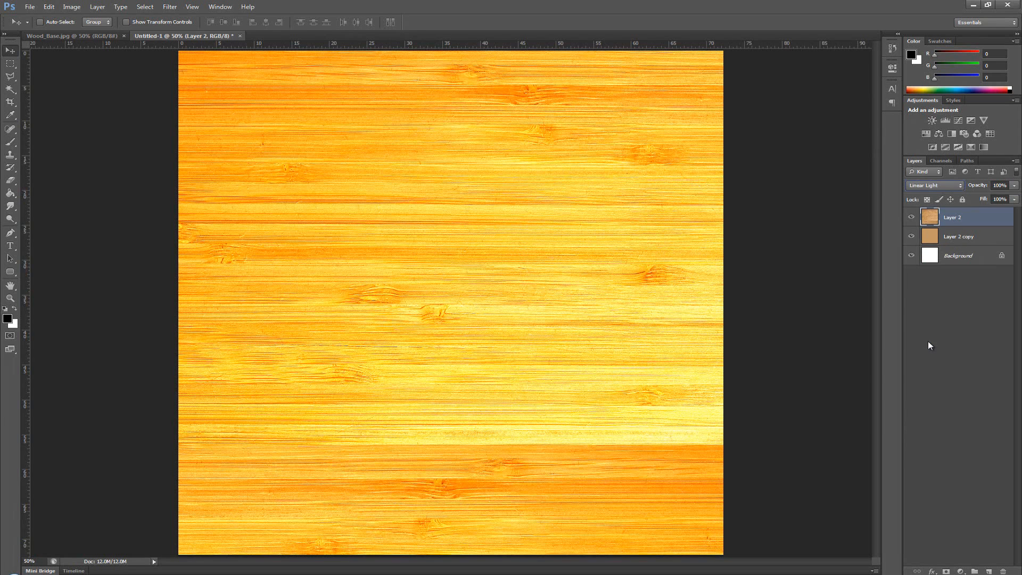
pyautogui.tripleClick(998, 185)
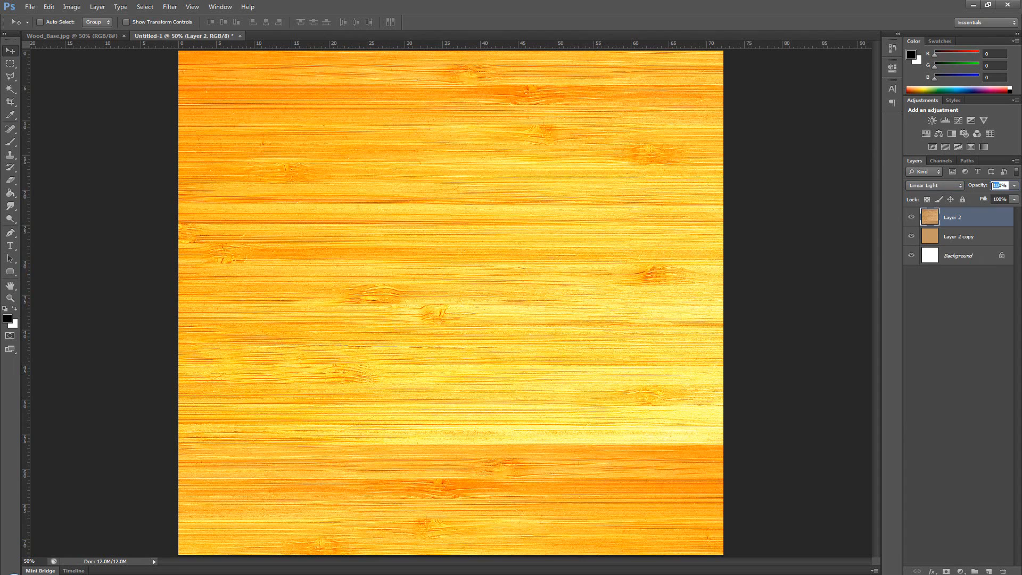
pyautogui.click(999, 185)
pyautogui.write('50')
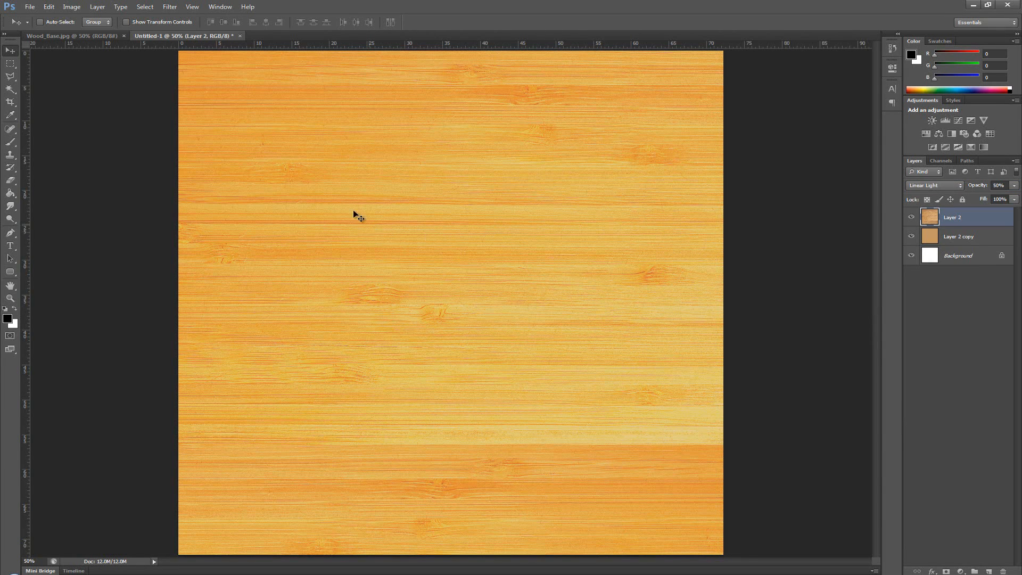
pyautogui.moveTo(475, 246)
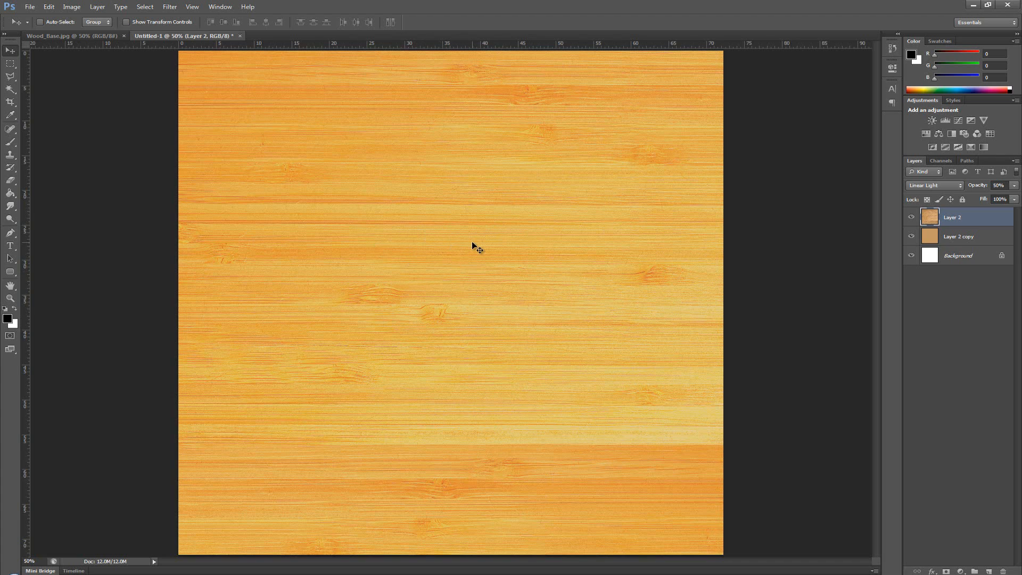
pyautogui.moveTo(655, 158)
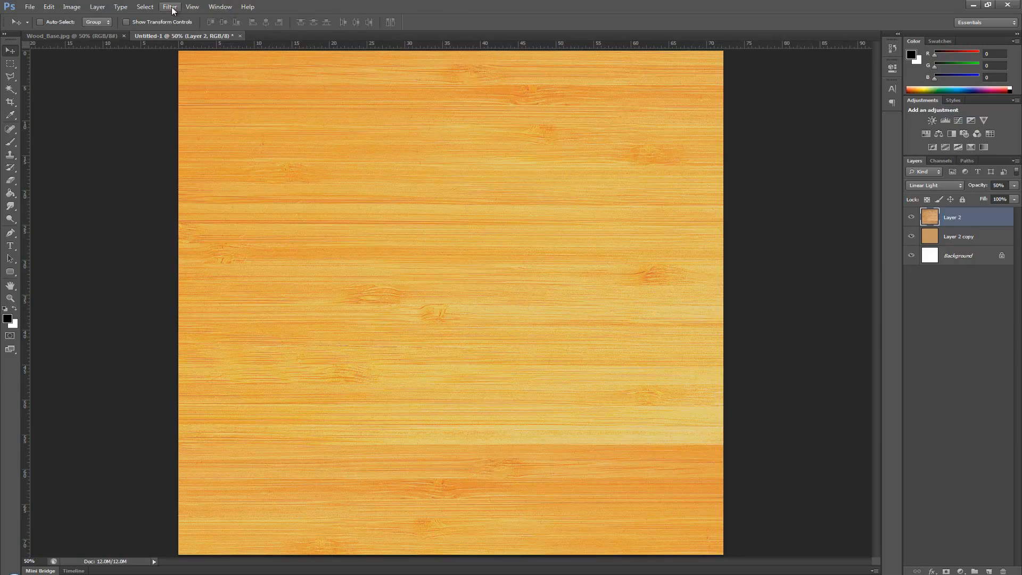
# Apply a High Pass filter to the wood layer and merge it down.
pyautogui.click(169, 7)
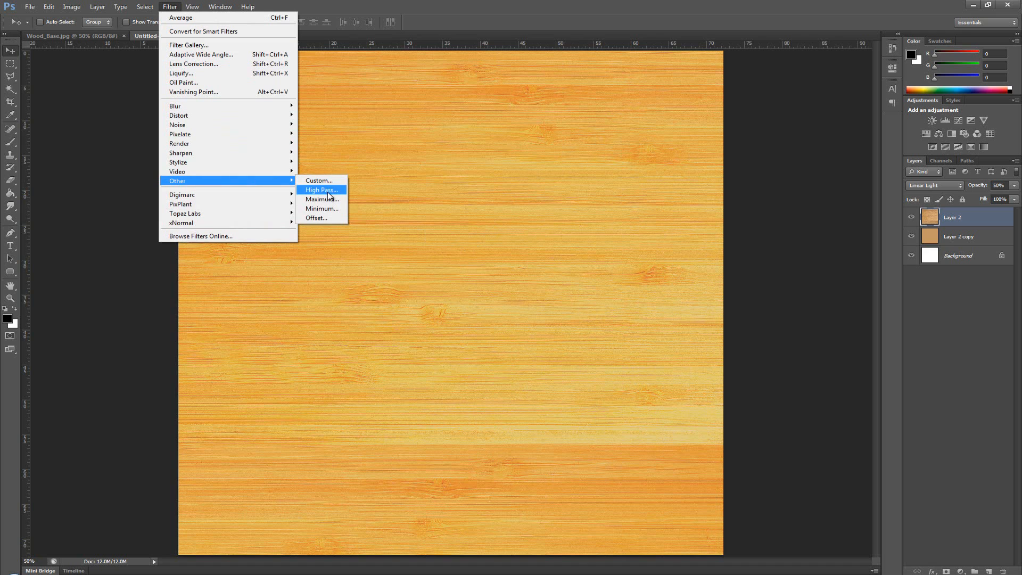
pyautogui.click(320, 190)
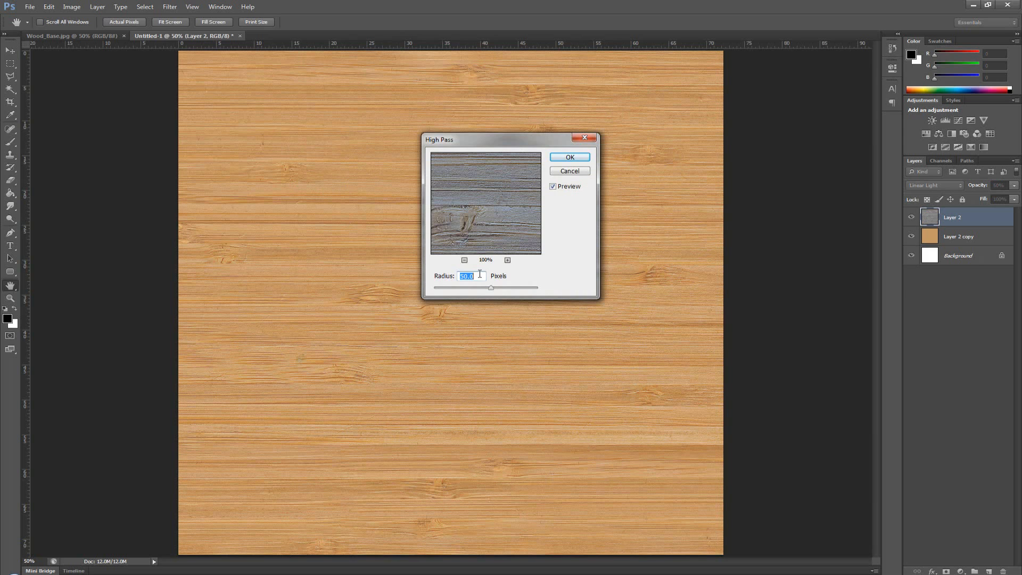
pyautogui.write('150')
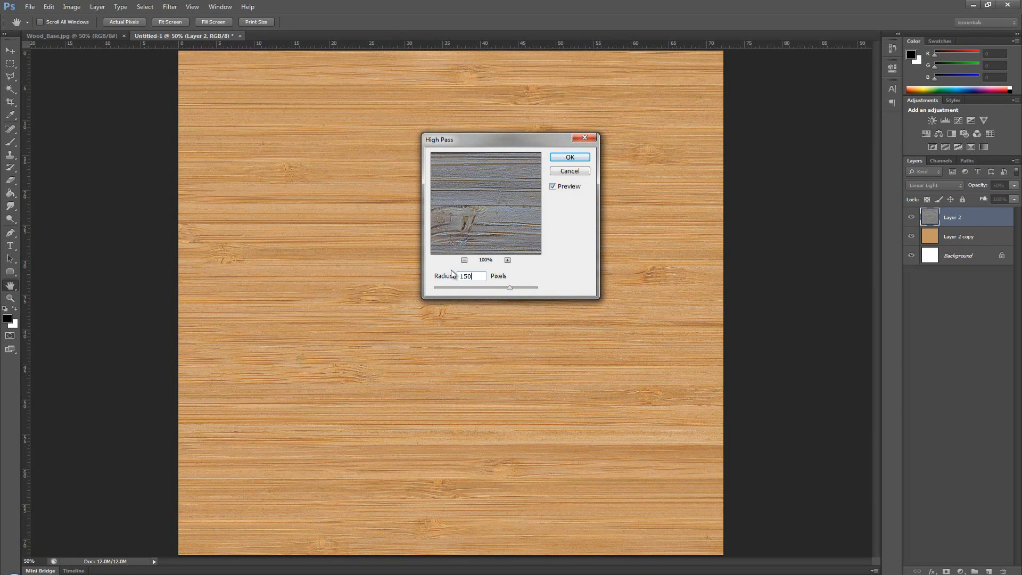
pyautogui.moveTo(479, 274)
pyautogui.write('50')
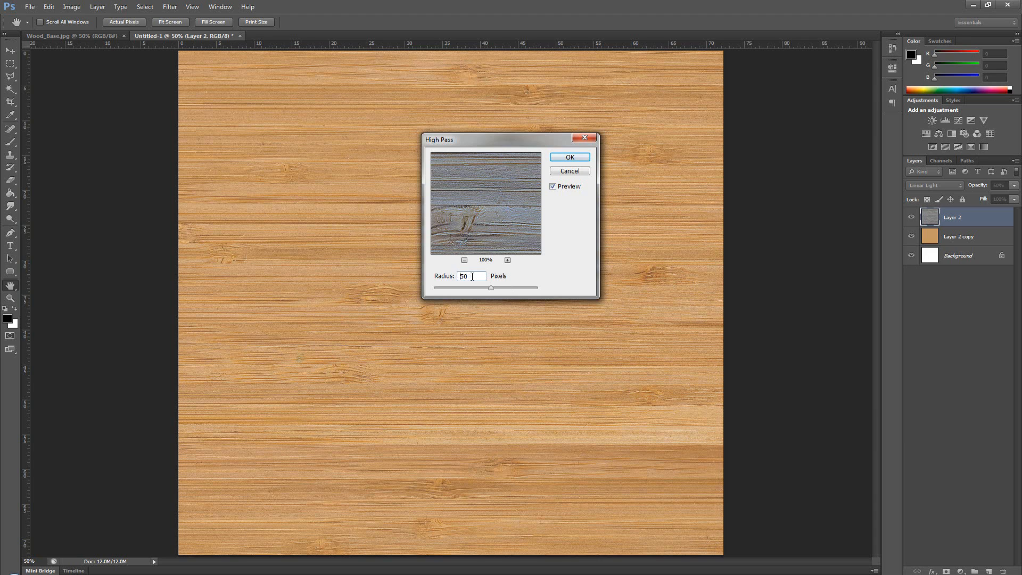
pyautogui.moveTo(545, 180)
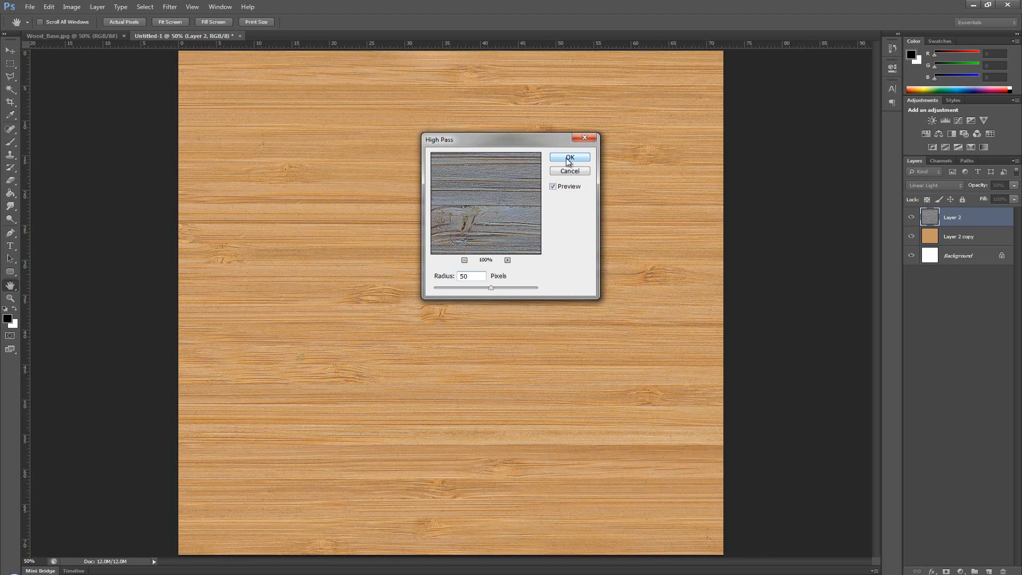
pyautogui.click(568, 157)
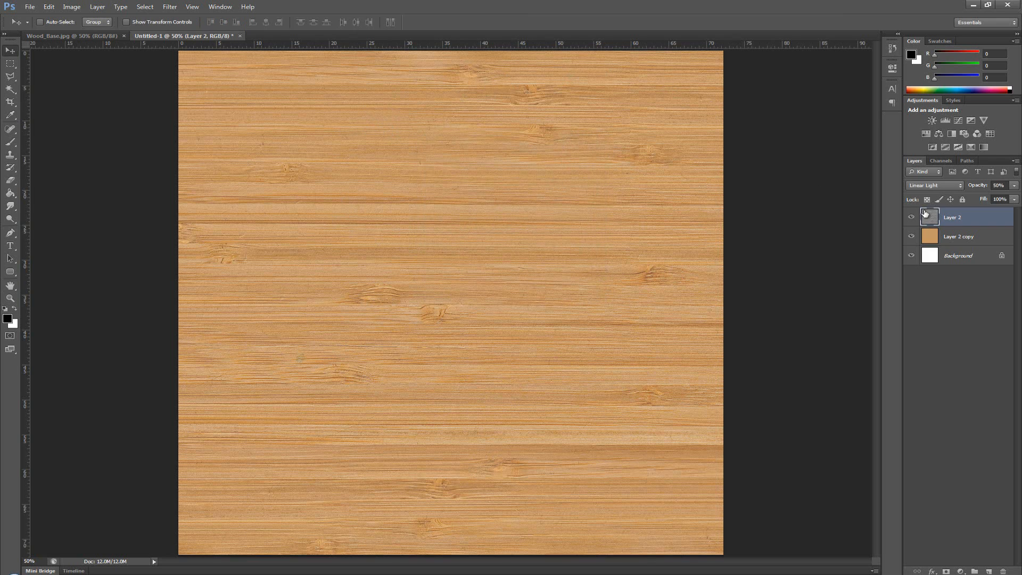
pyautogui.moveTo(931, 215)
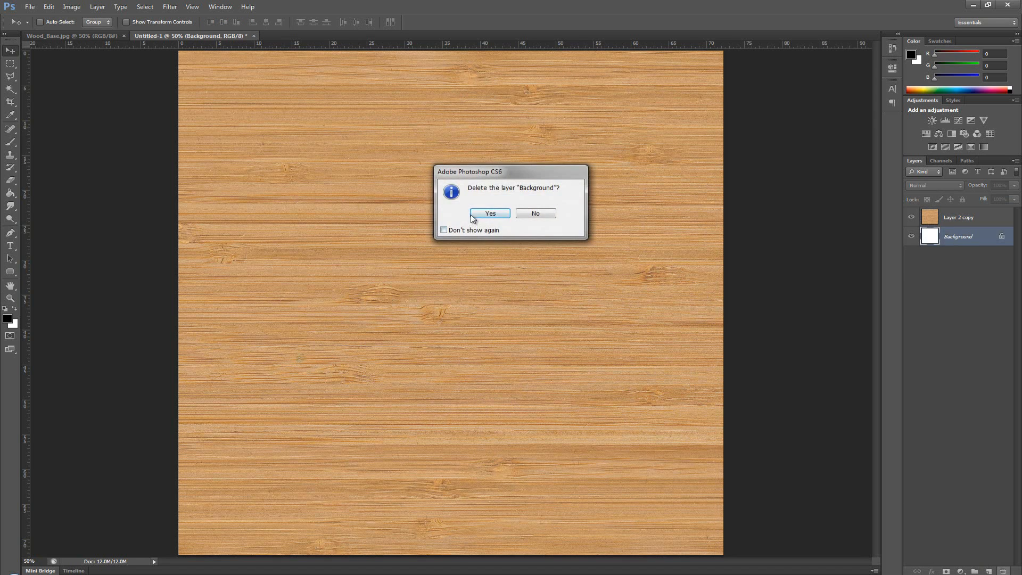
# Delete the white Background layer, confirming Yes.
pyautogui.click(490, 213)
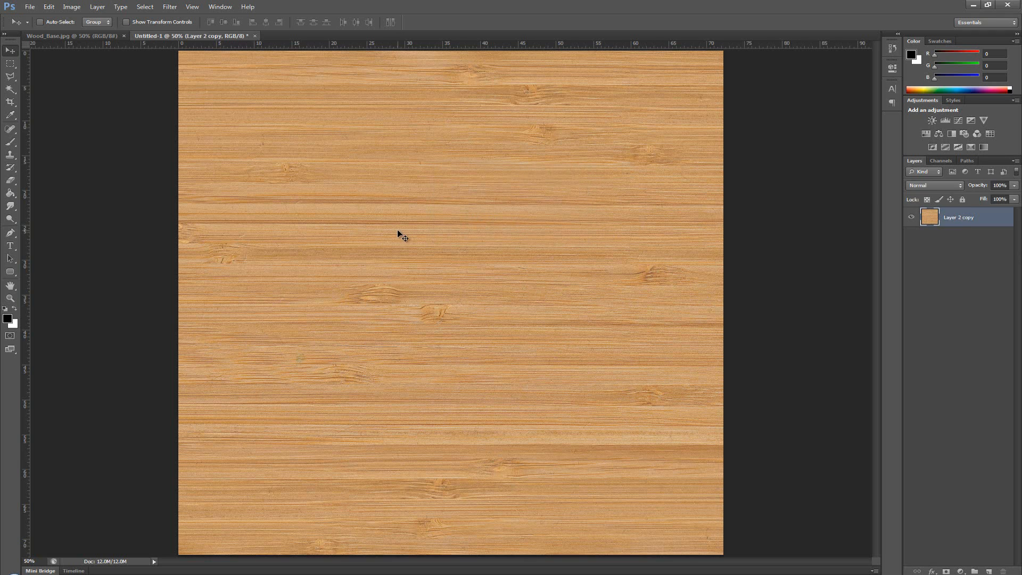
pyautogui.moveTo(451, 457)
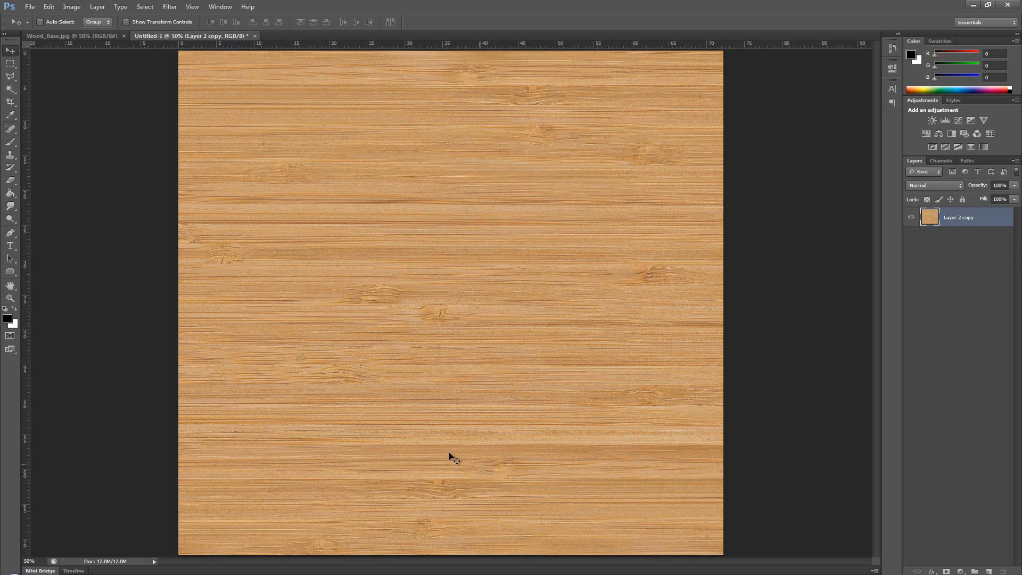
pyautogui.moveTo(274, 297)
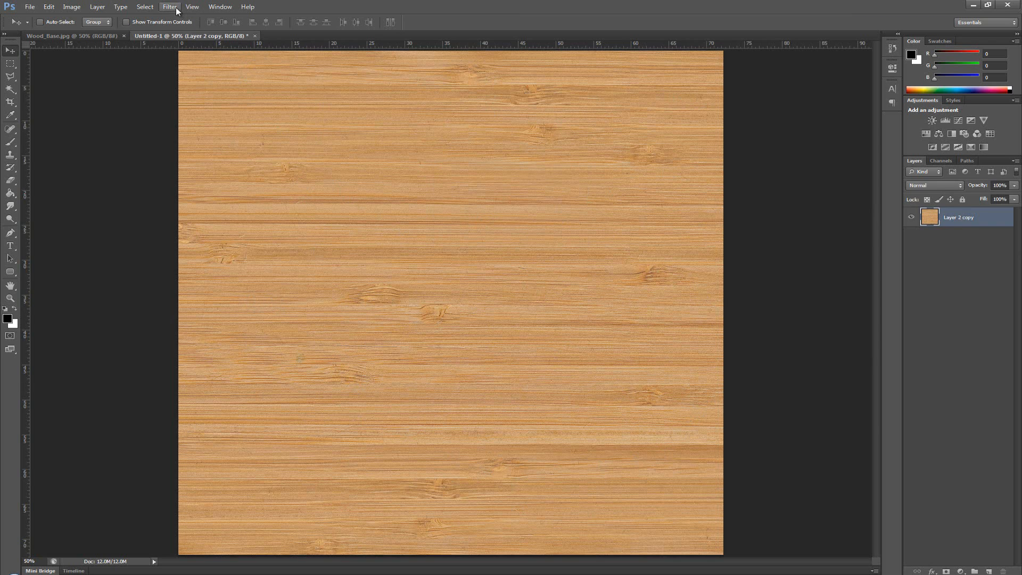
# Apply a 1024-pixel wrap-around Offset to bring the tile seams into the canvas interior.
pyautogui.click(169, 6)
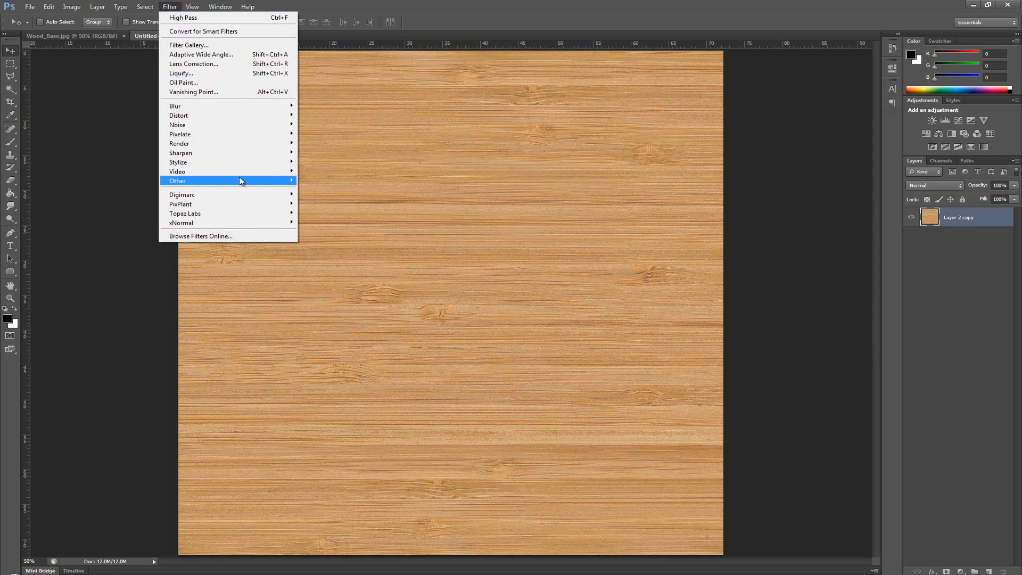
pyautogui.click(182, 181)
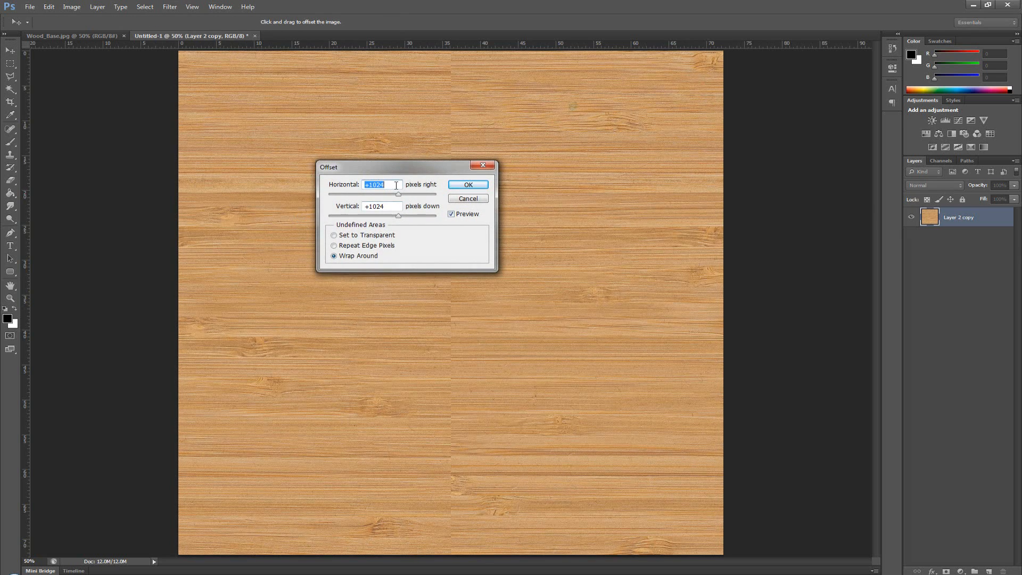
pyautogui.click(467, 184)
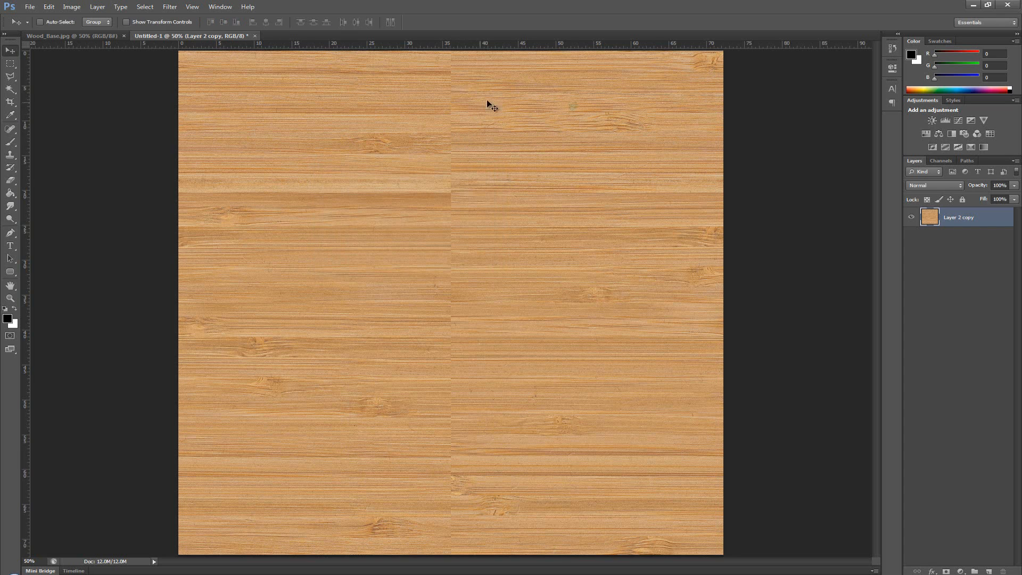
pyautogui.moveTo(390, 347)
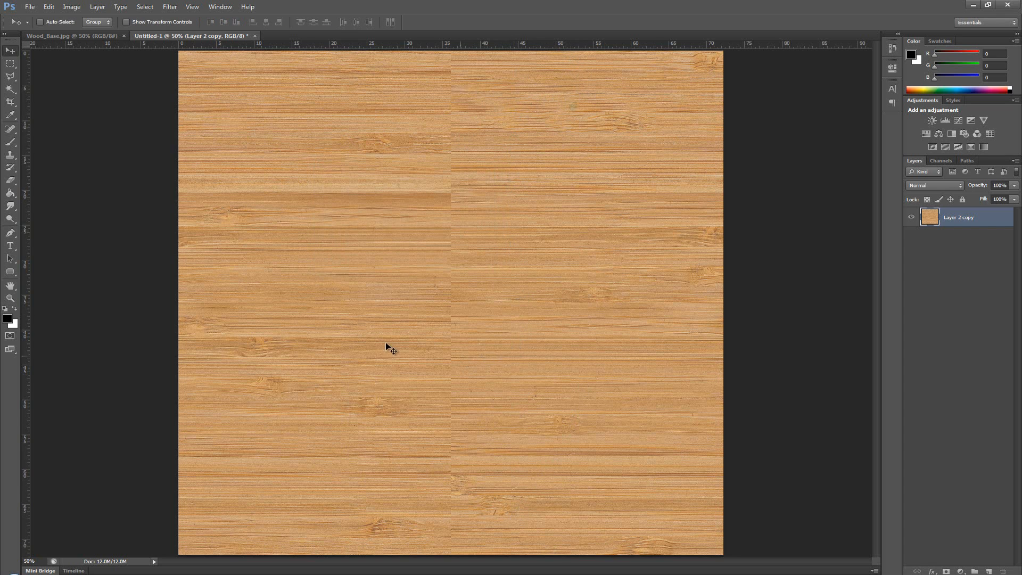
pyautogui.moveTo(475, 492)
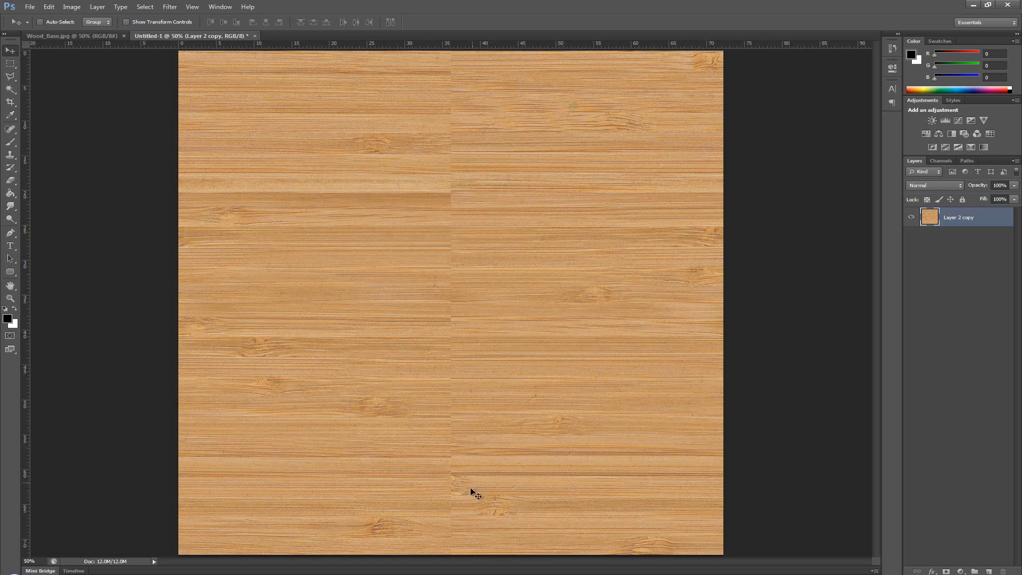
pyautogui.moveTo(460, 218)
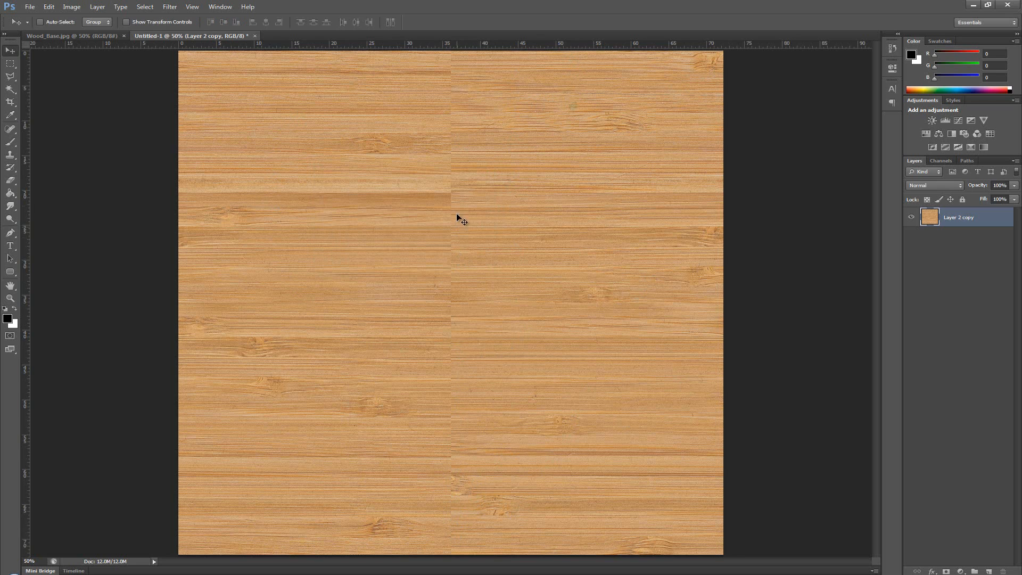
pyautogui.moveTo(339, 312)
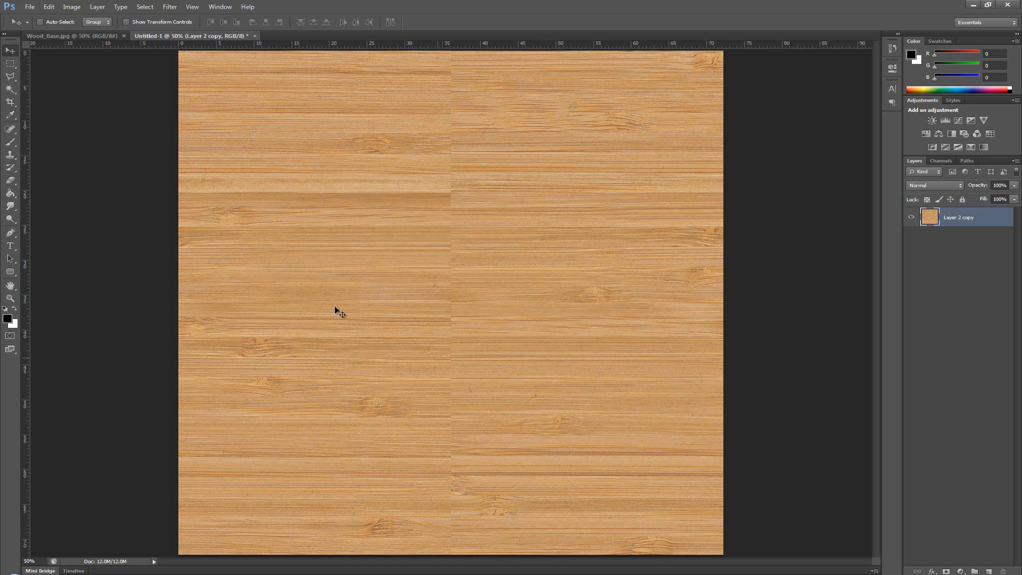
# Clone-stamp wood grain over the seams, then reapply the Offset to shift the texture back.
pyautogui.click(10, 155)
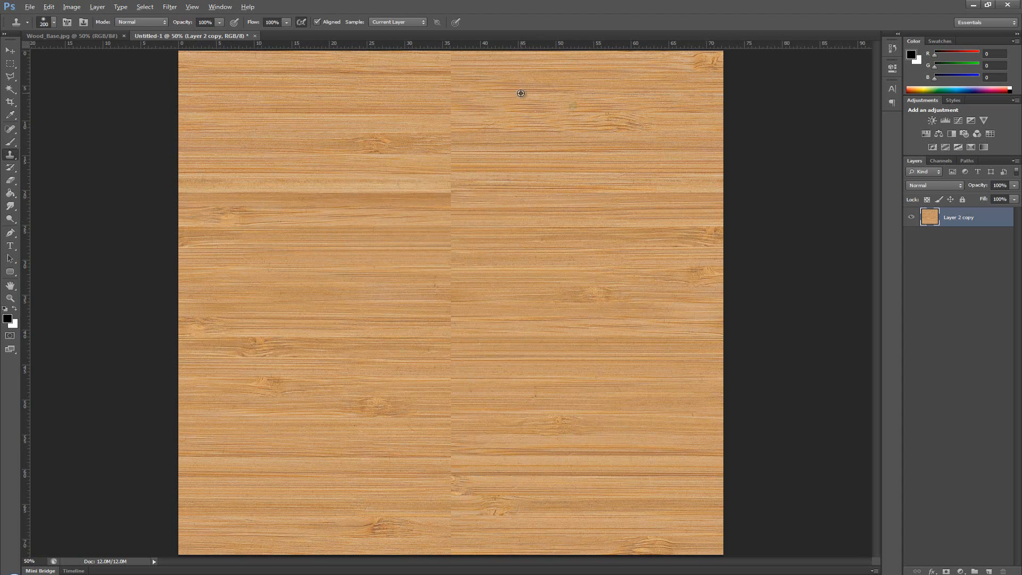
pyautogui.moveTo(458, 91)
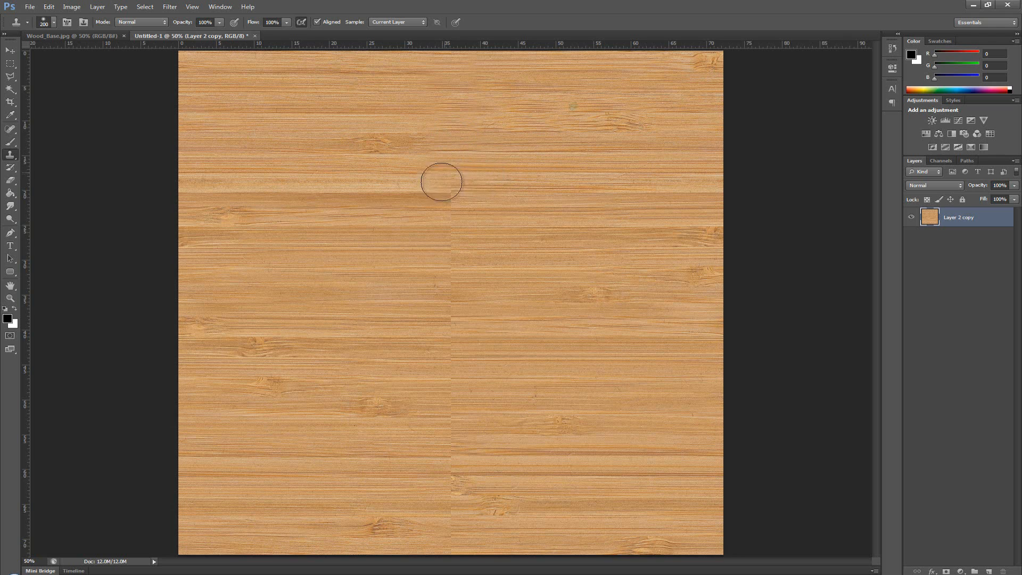
pyautogui.moveTo(446, 225)
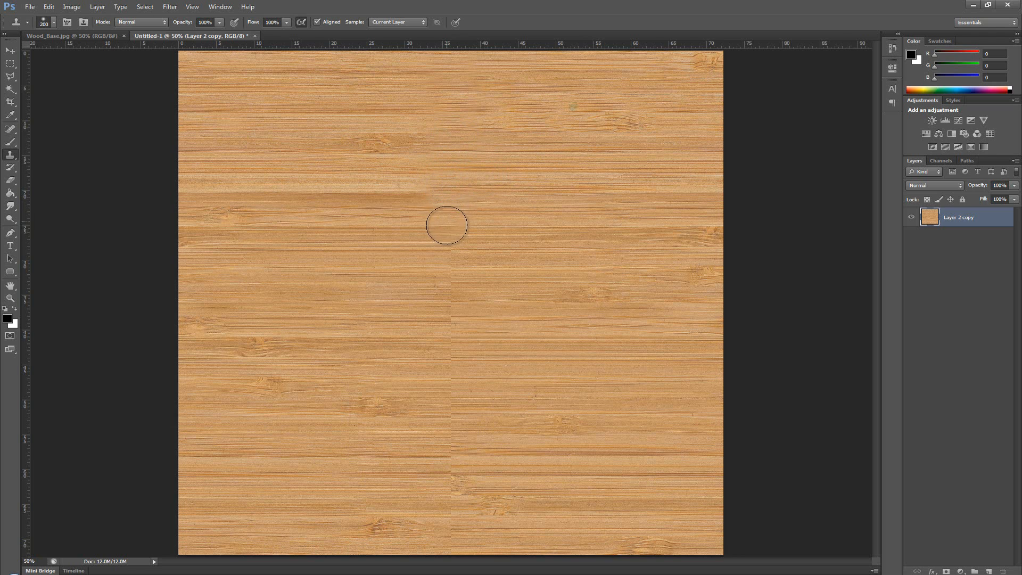
pyautogui.moveTo(446, 284)
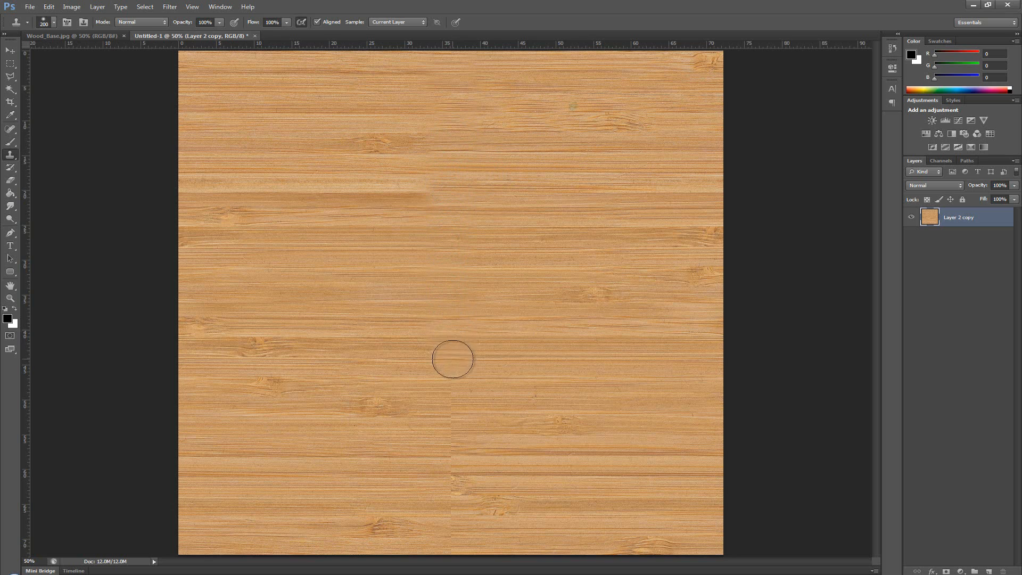
pyautogui.moveTo(457, 384)
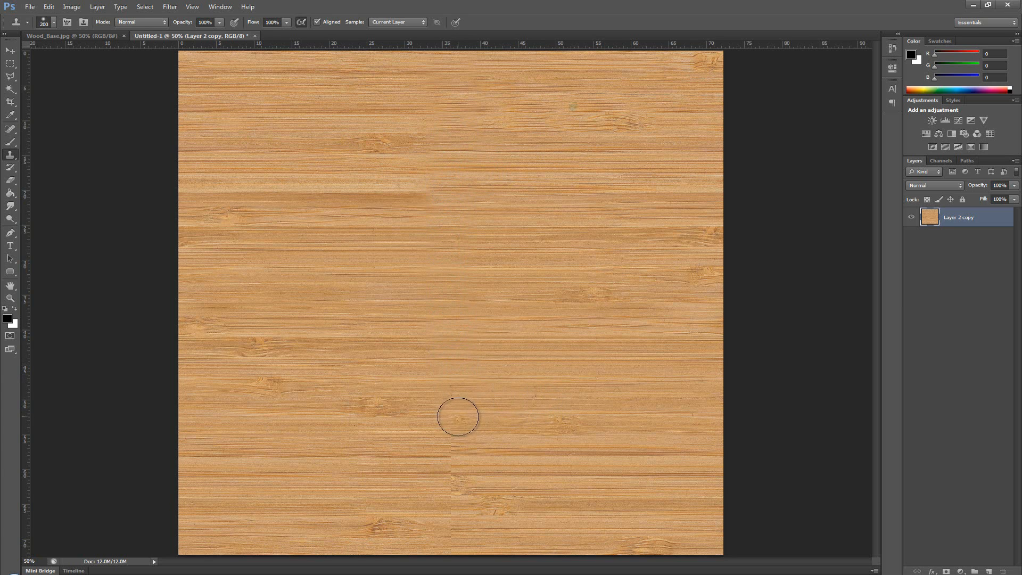
pyautogui.moveTo(446, 414)
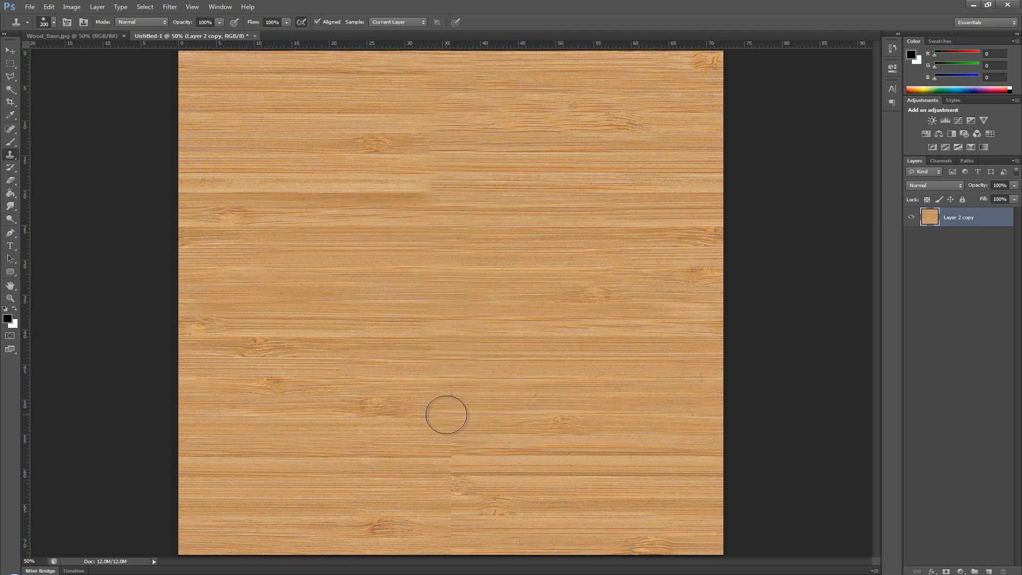
pyautogui.moveTo(454, 474)
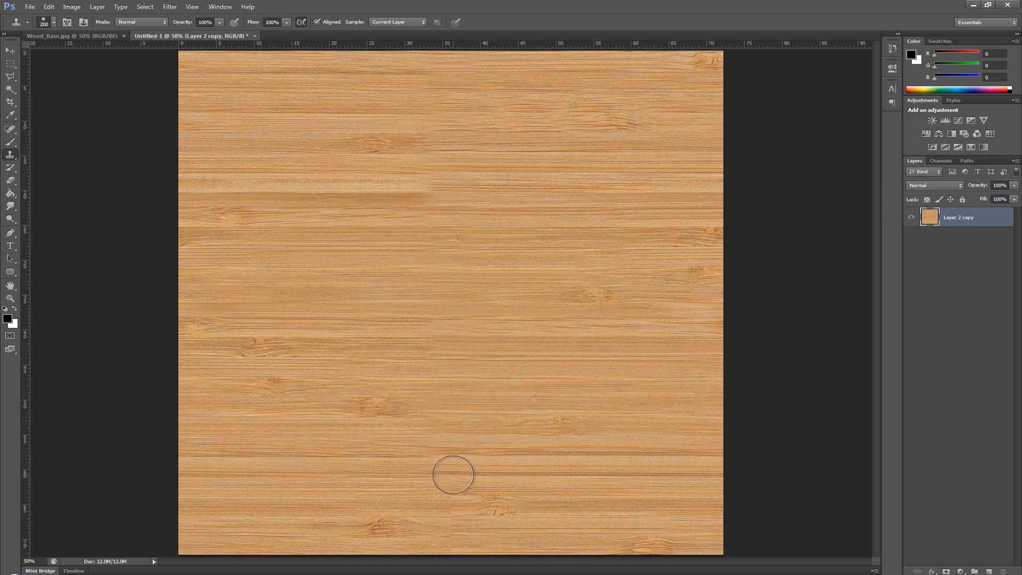
pyautogui.moveTo(451, 510)
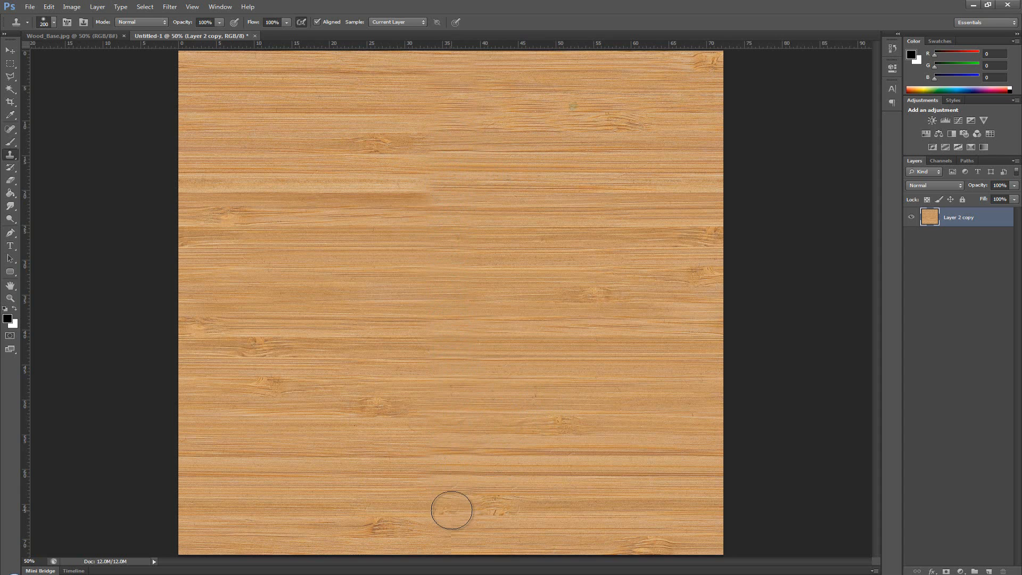
pyautogui.moveTo(441, 117)
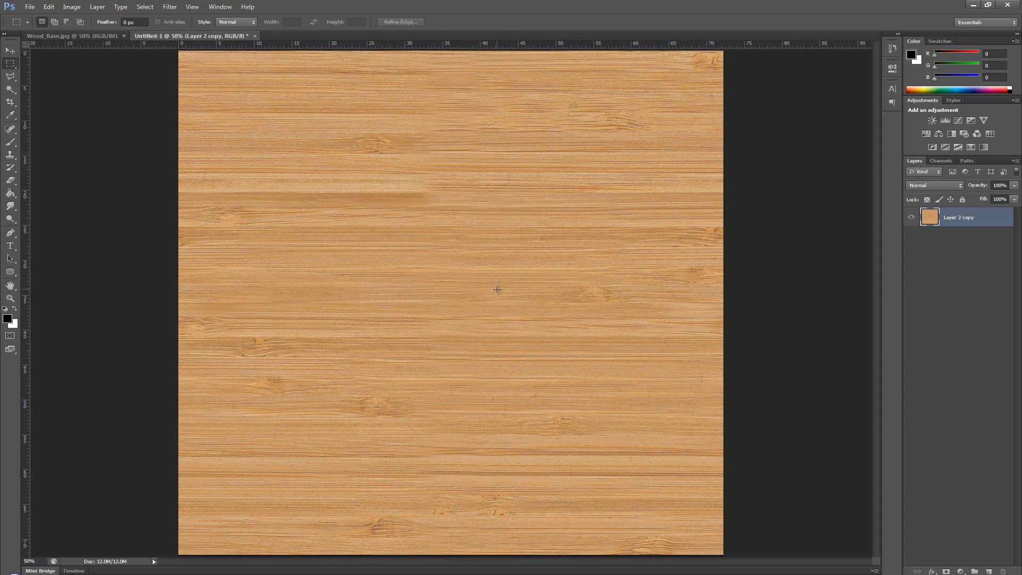
pyautogui.click(169, 6)
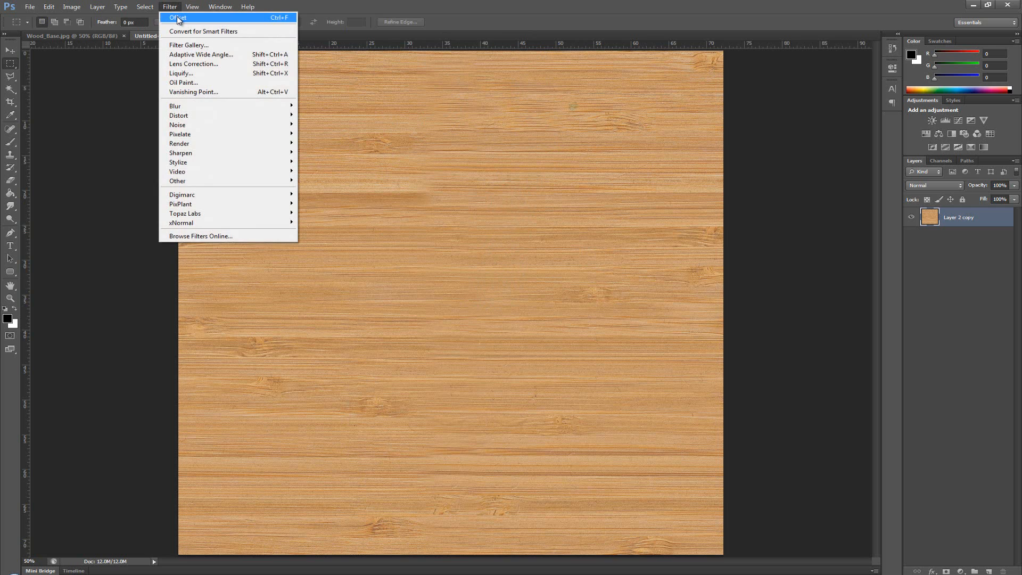
pyautogui.click(176, 18)
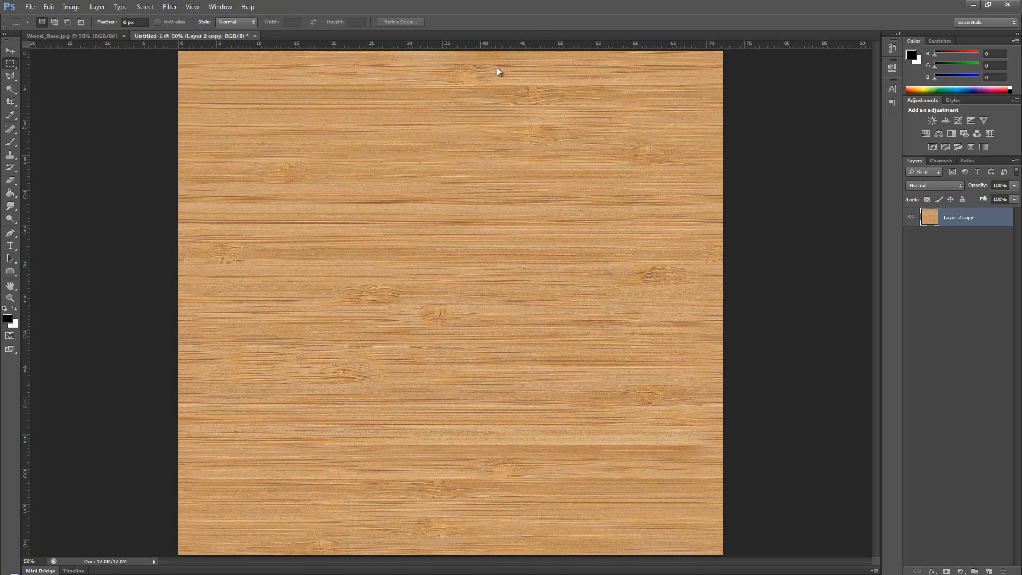
pyautogui.moveTo(696, 126)
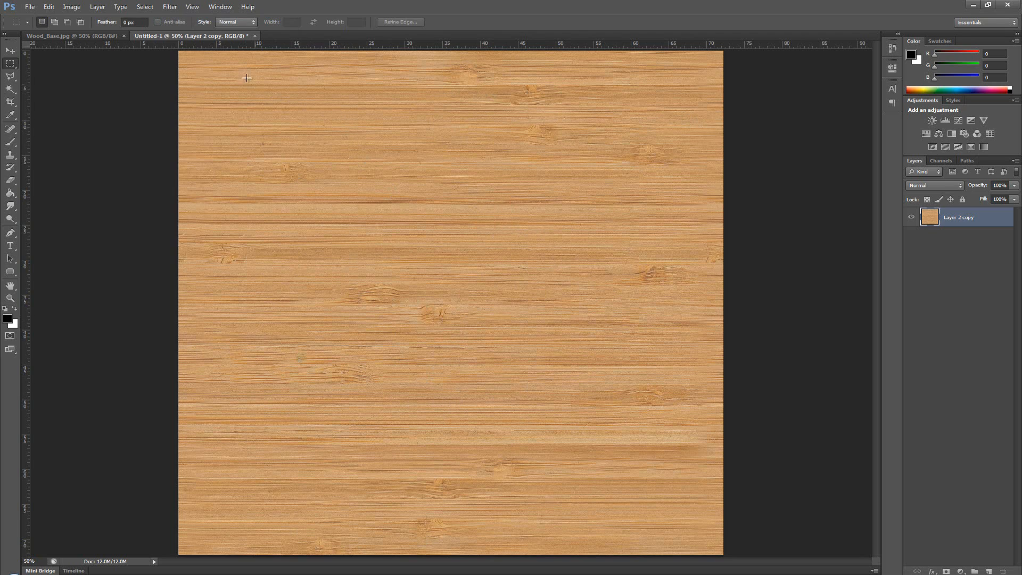
pyautogui.moveTo(168, 52)
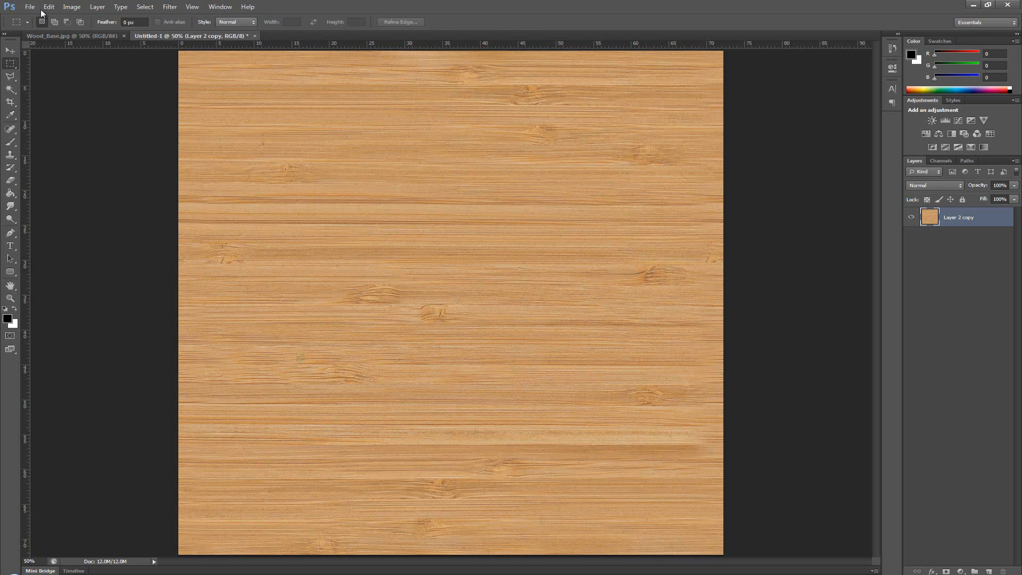
# Save the texture as a JPEG named Wood_Seamless in the Textures folder.
pyautogui.click(29, 7)
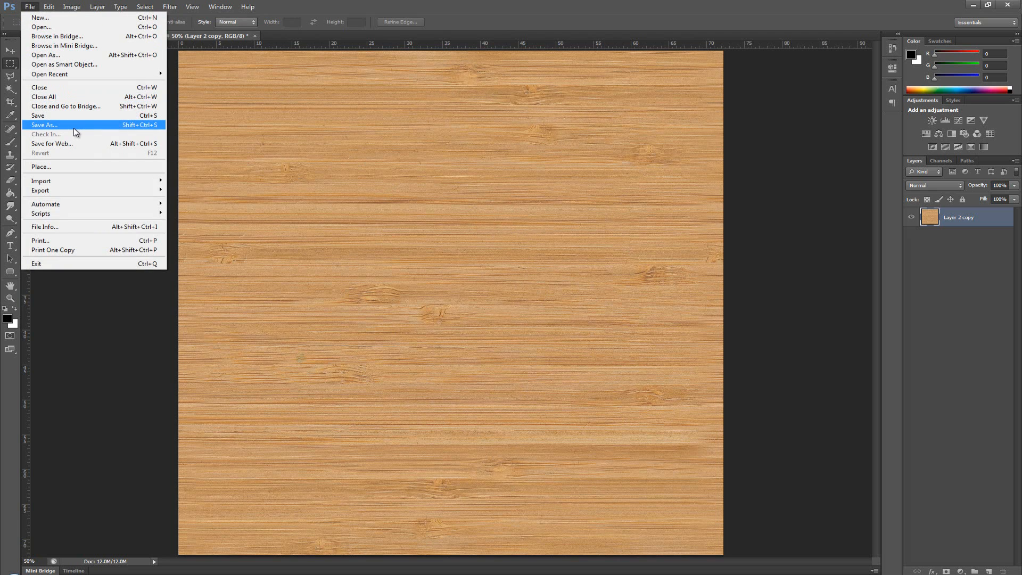
pyautogui.click(45, 124)
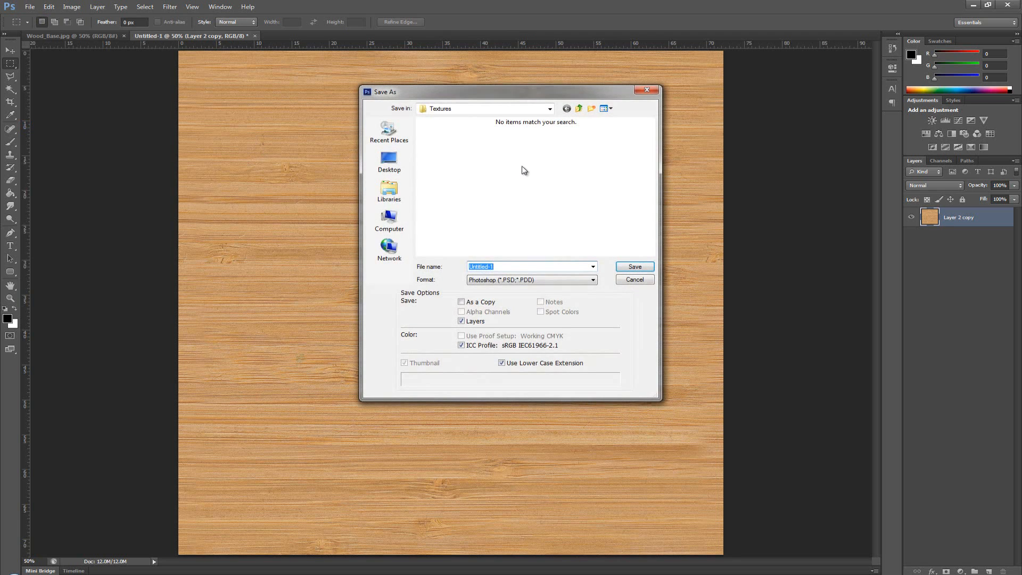
pyautogui.click(590, 280)
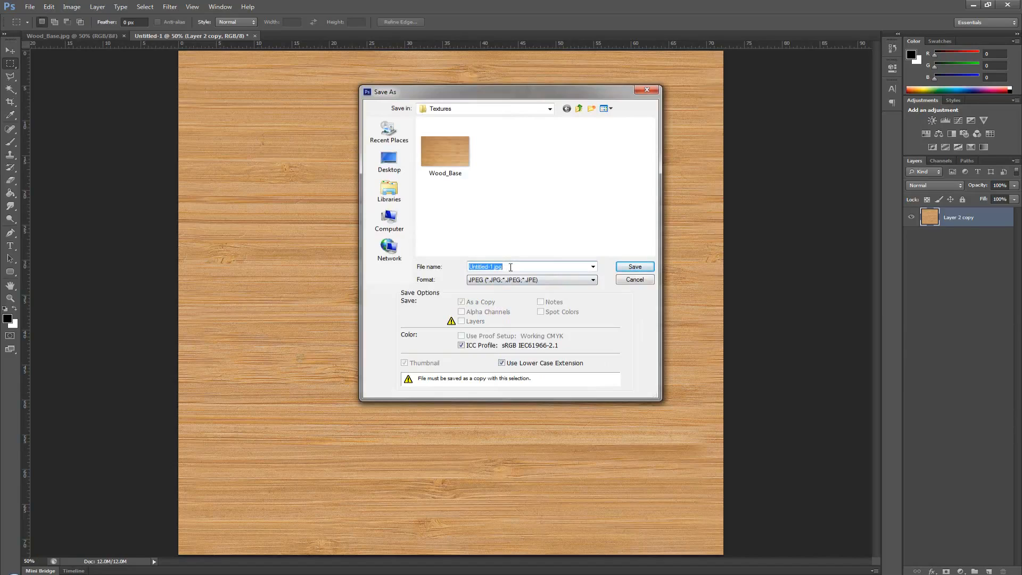
pyautogui.write('Wood_Seamless')
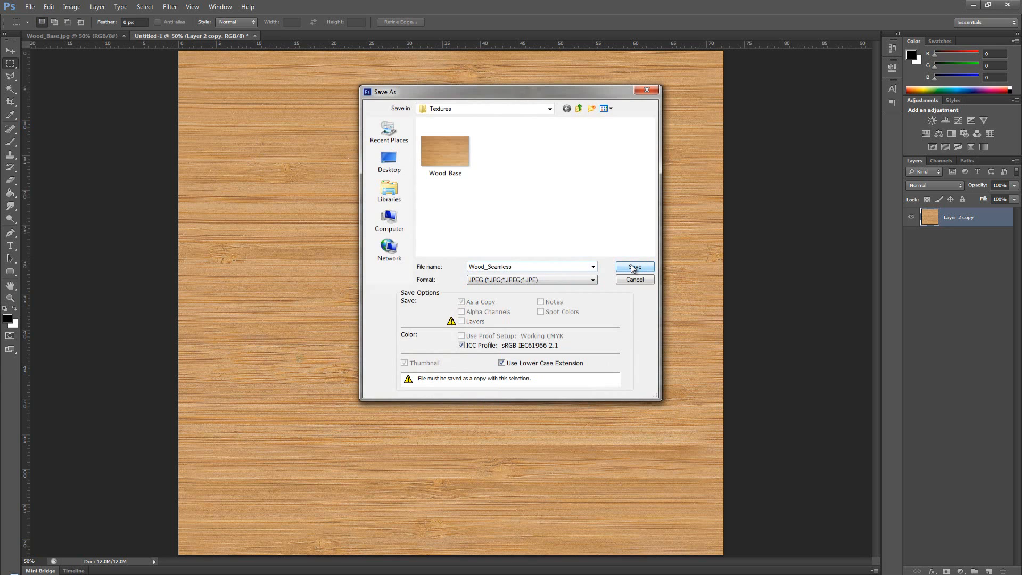
pyautogui.click(632, 267)
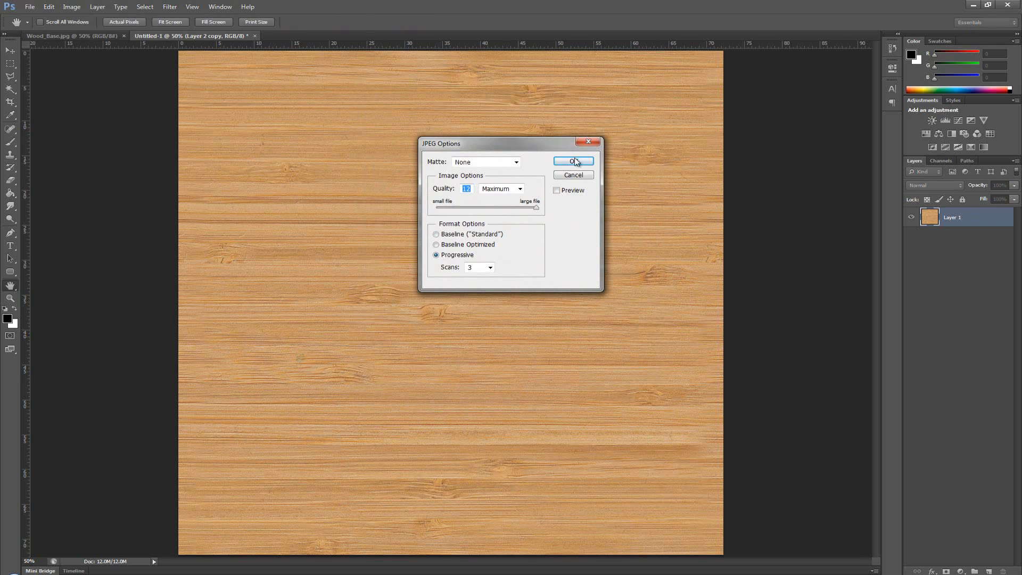
# Desaturate the seamless wood texture fully to grey via Hue/Saturation.
pyautogui.click(572, 161)
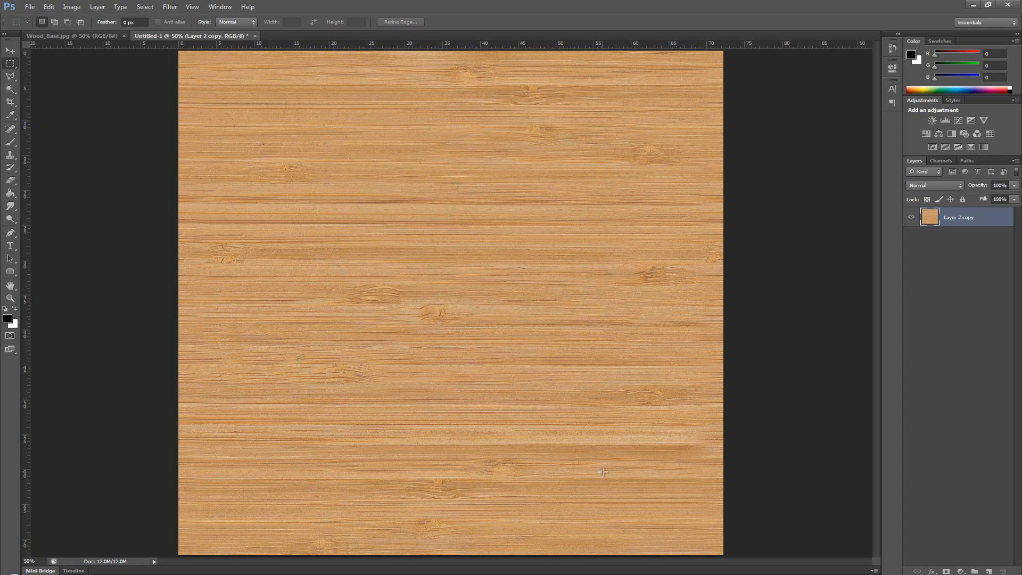
pyautogui.moveTo(273, 228)
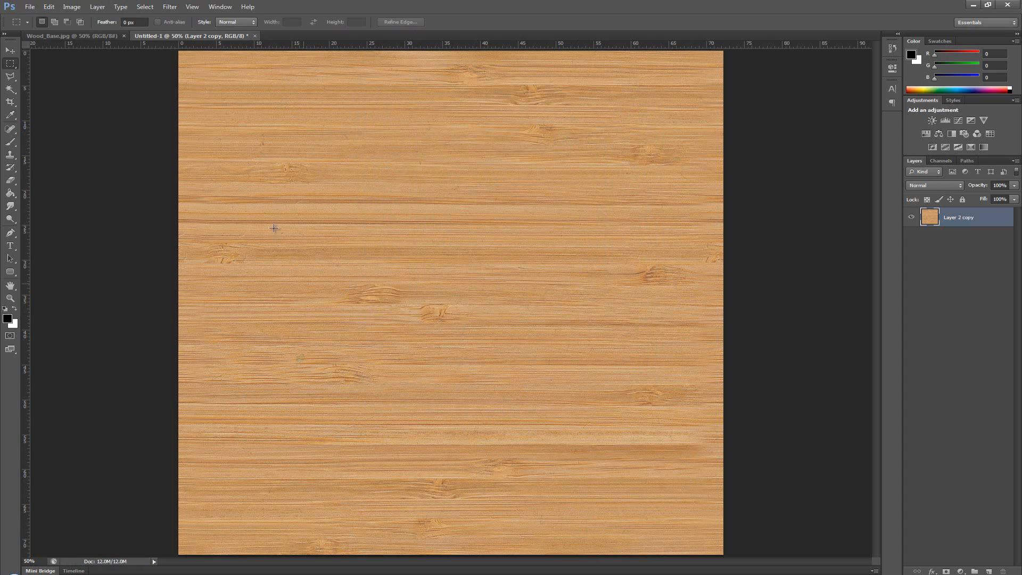
pyautogui.moveTo(663, 256)
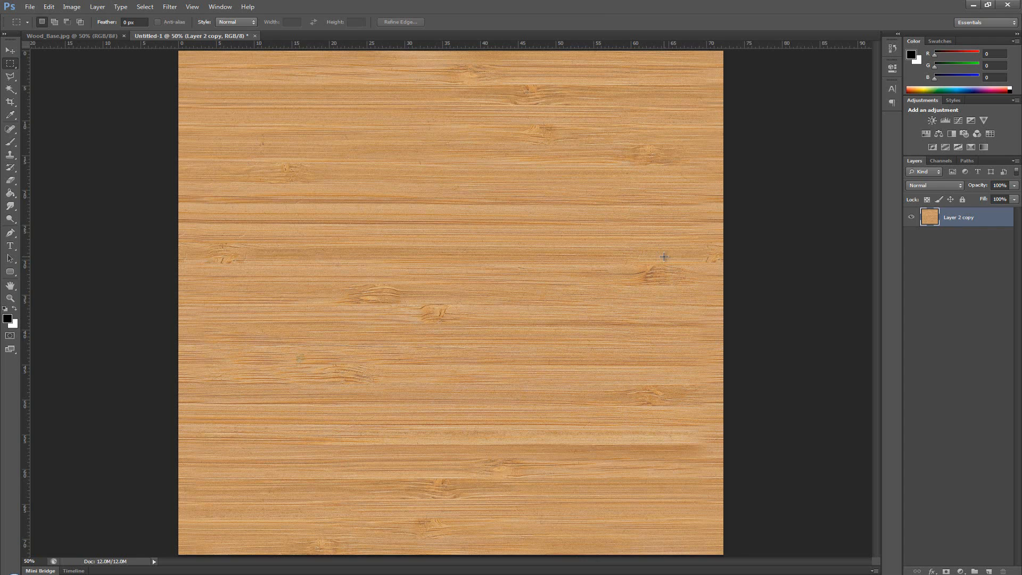
pyautogui.moveTo(669, 262)
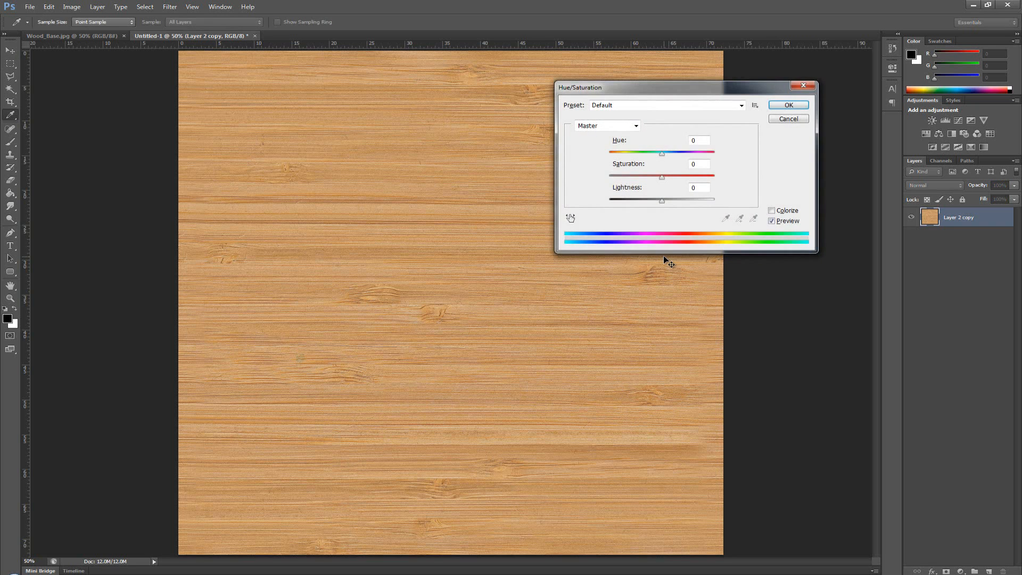
pyautogui.click(787, 106)
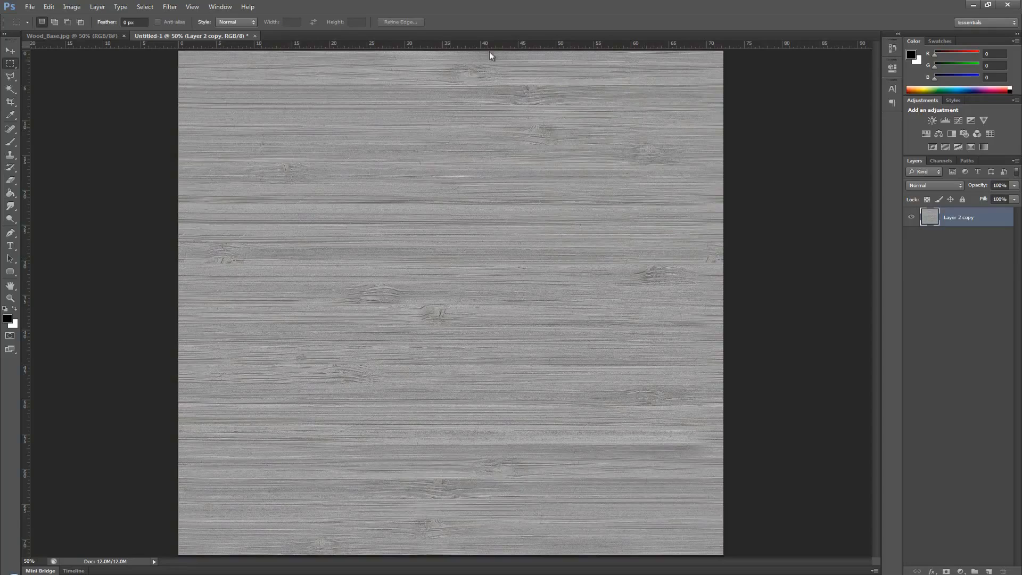
pyautogui.moveTo(592, 190)
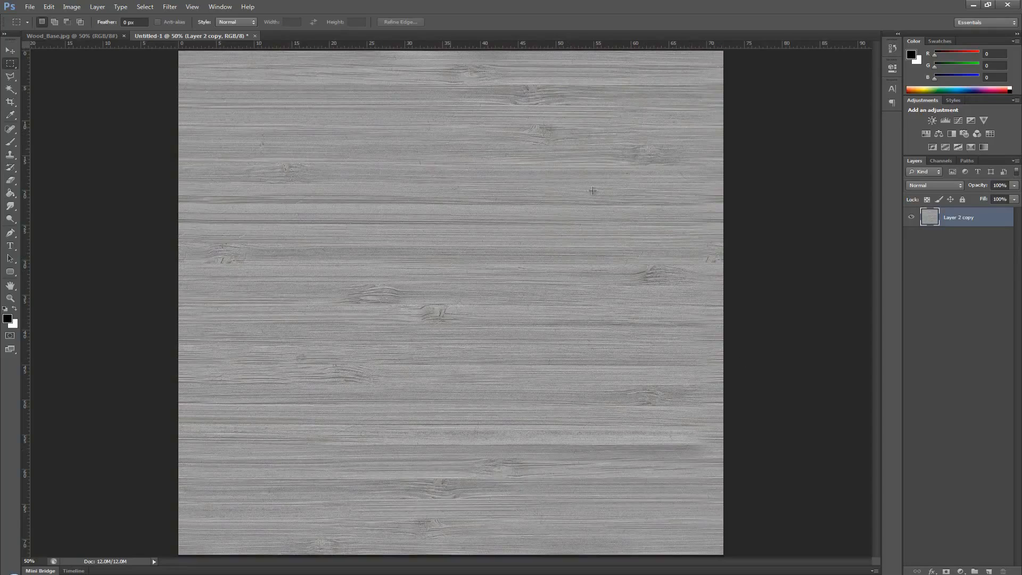
pyautogui.moveTo(30, 11)
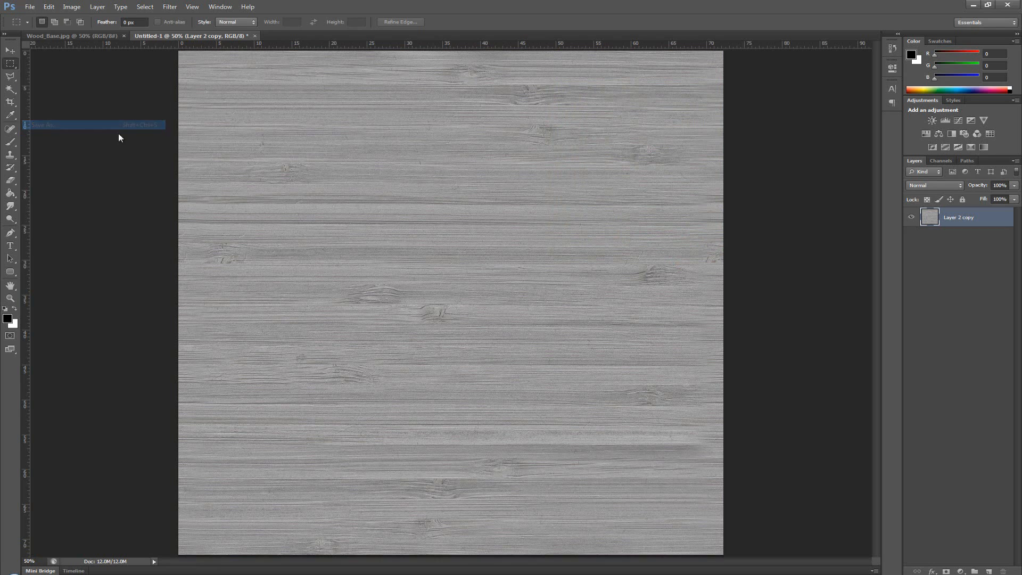
# Save the grey texture as JPEG Wood_Bump in Textures, accepting default JPEG quality.
pyautogui.click(529, 279)
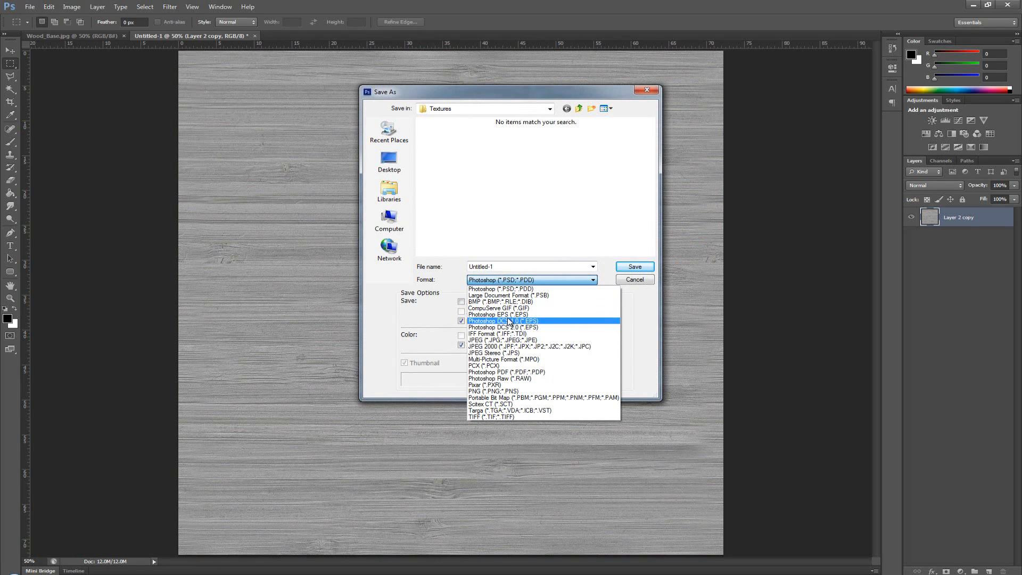
pyautogui.click(503, 340)
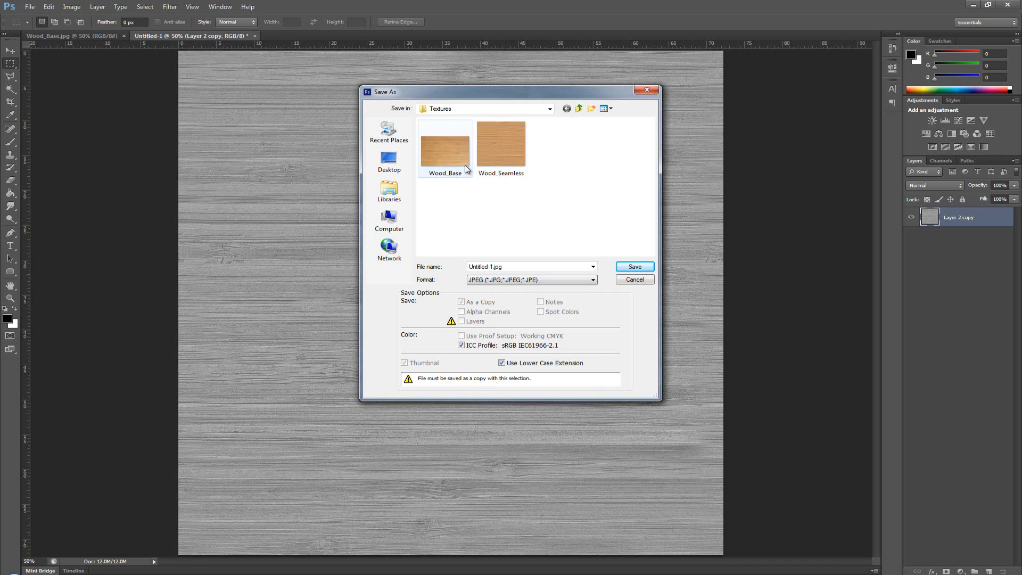
pyautogui.click(500, 144)
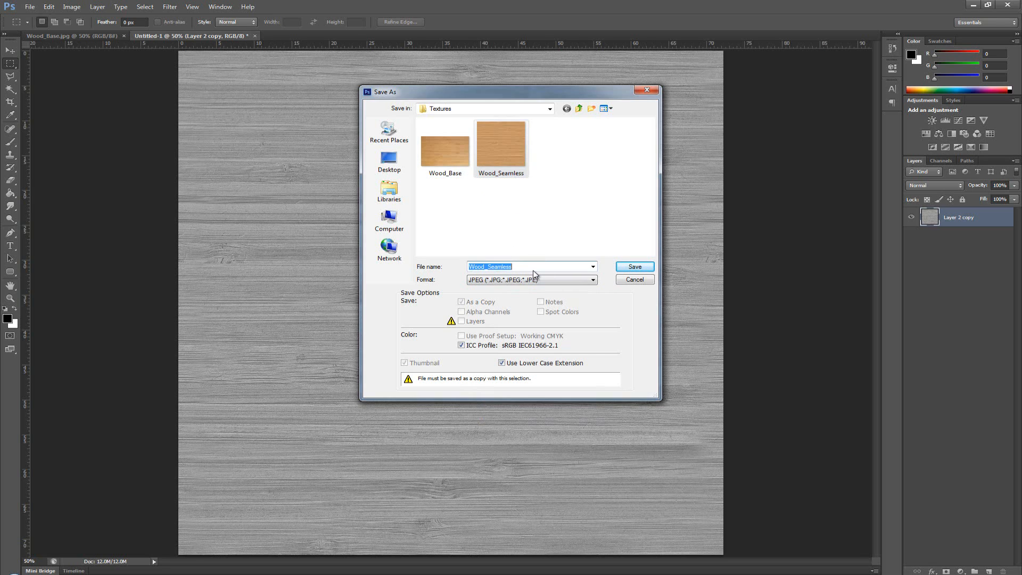
pyautogui.click(527, 267)
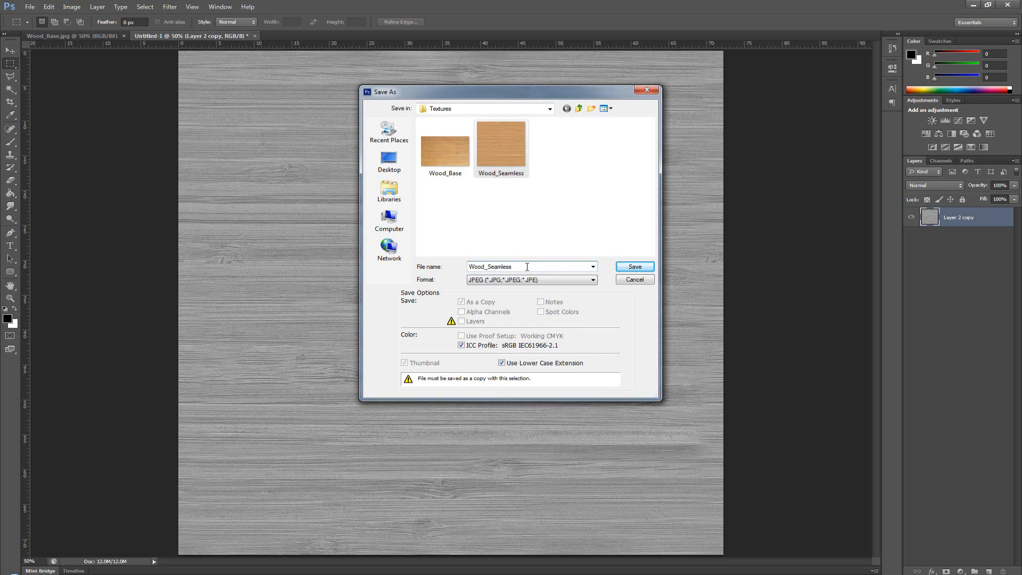
pyautogui.write('Wood_B')
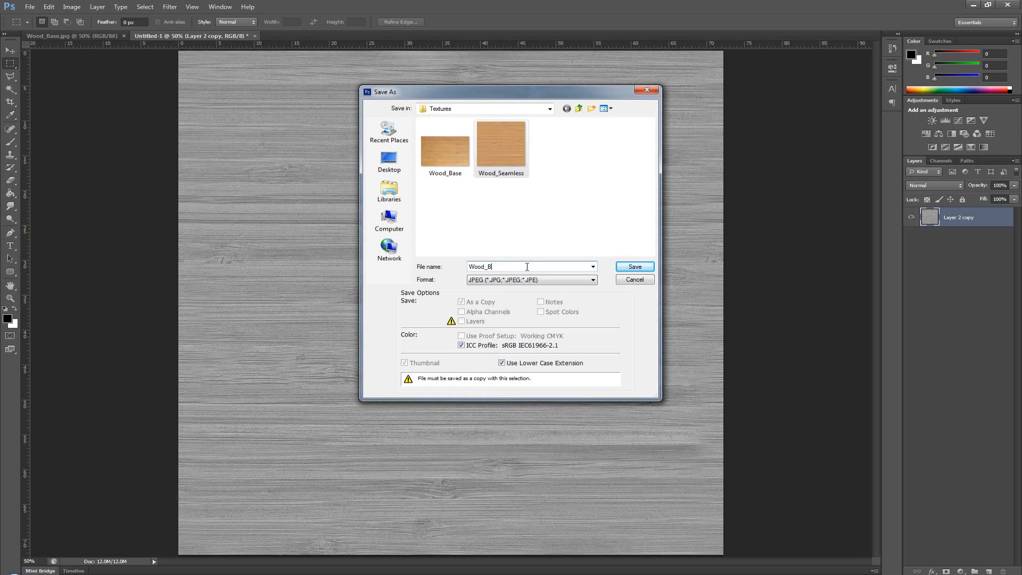
pyautogui.write('ump')
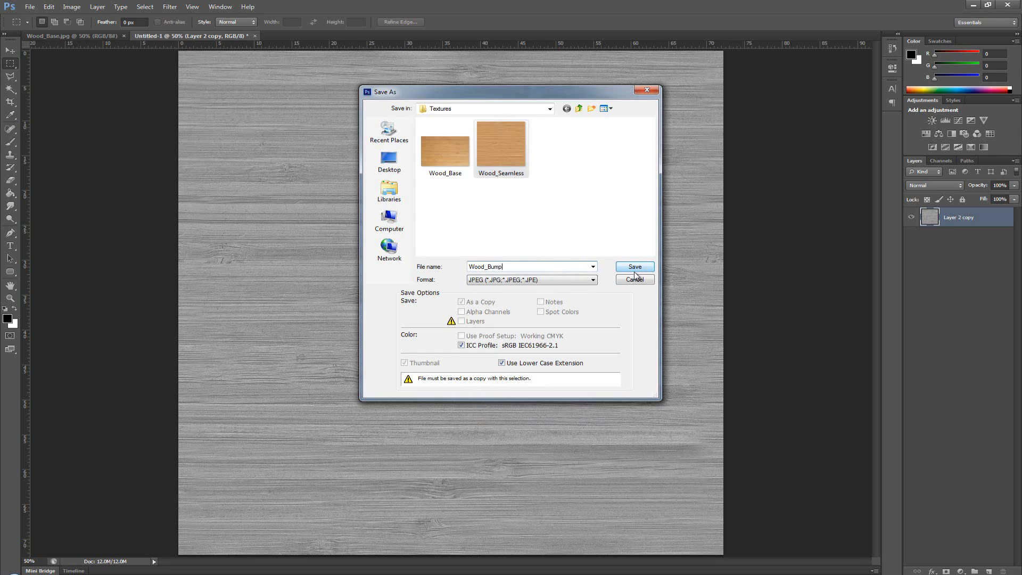
pyautogui.click(634, 266)
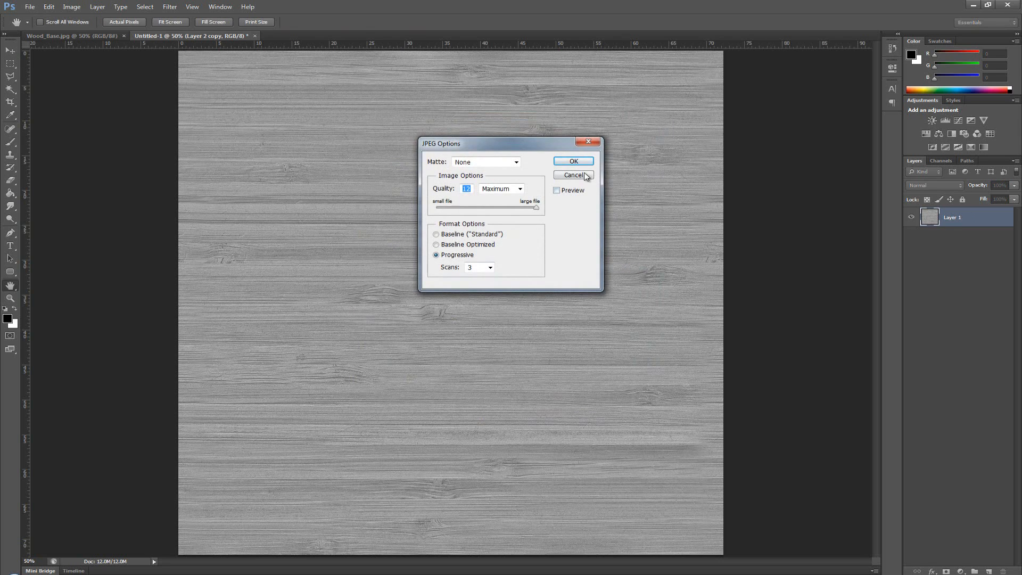
pyautogui.click(572, 161)
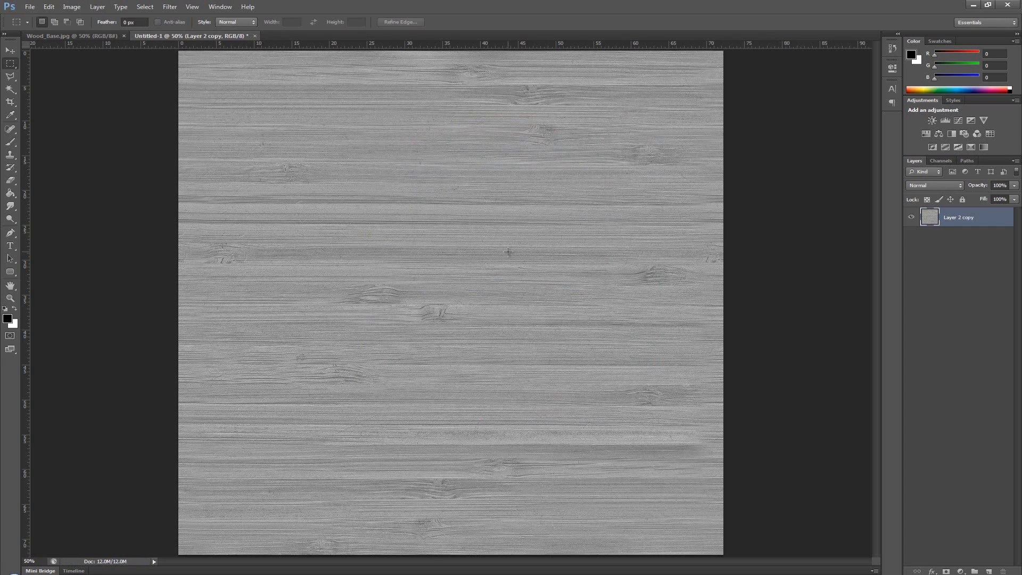
pyautogui.moveTo(513, 257)
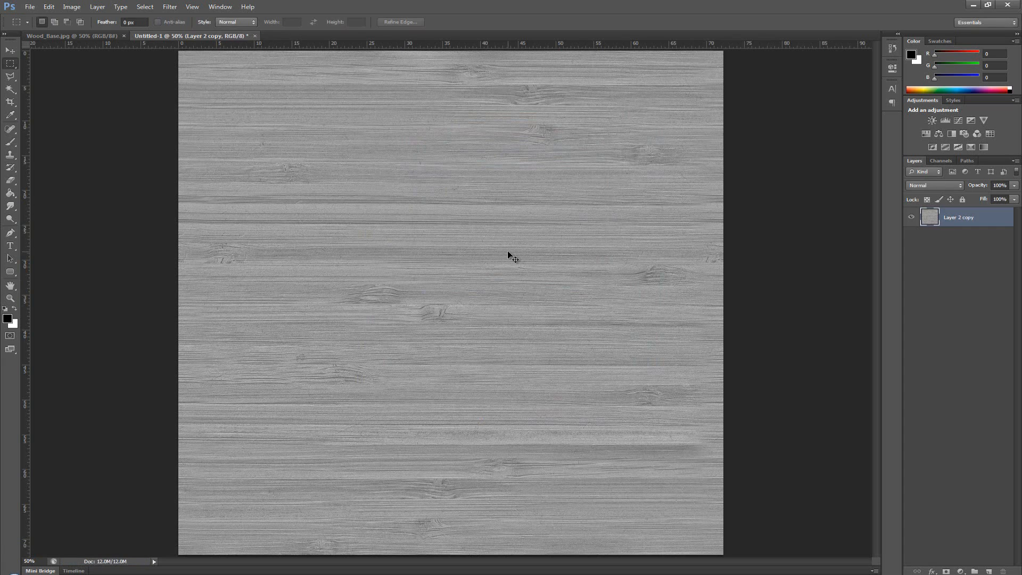
pyautogui.moveTo(470, 222)
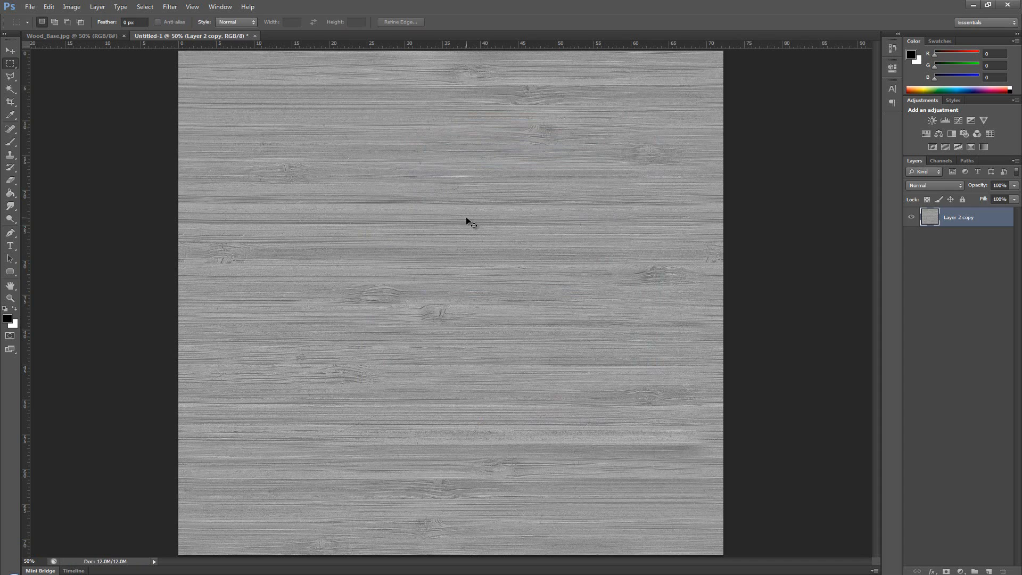
pyautogui.moveTo(490, 234)
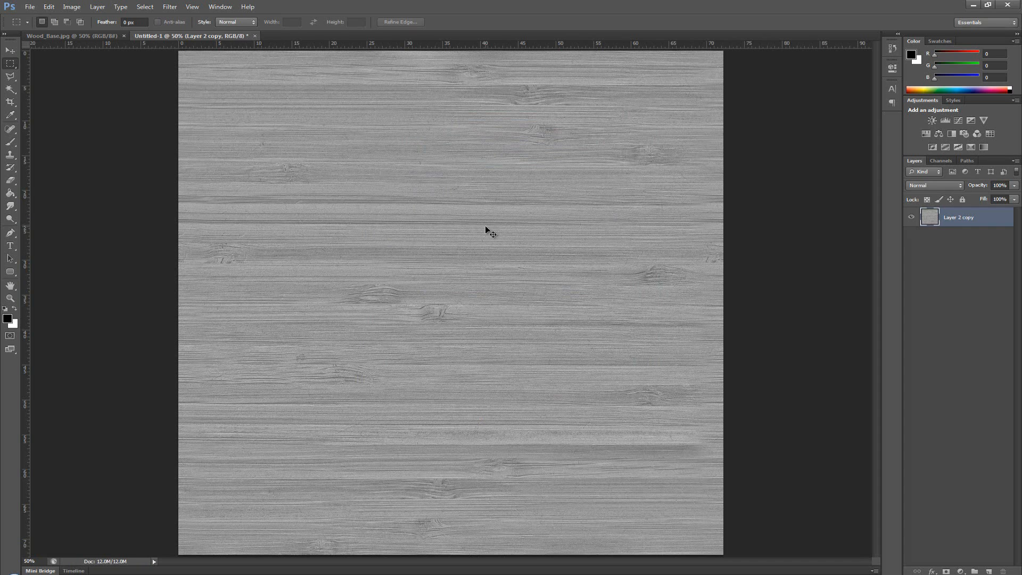
pyautogui.moveTo(534, 271)
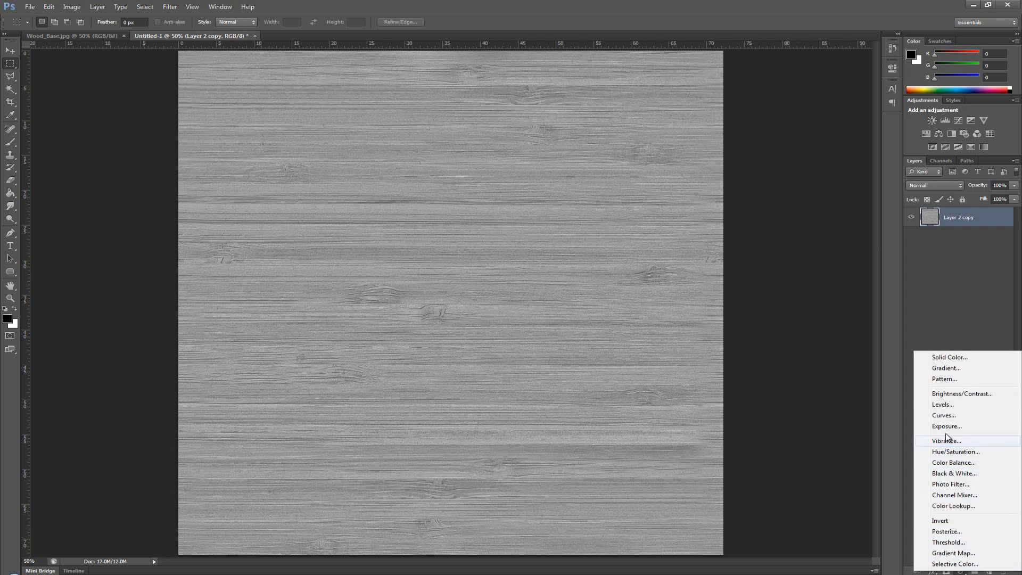
# Add a Curves adjustment layer above Layer 2 copy to boost the grain contrast.
pyautogui.click(943, 415)
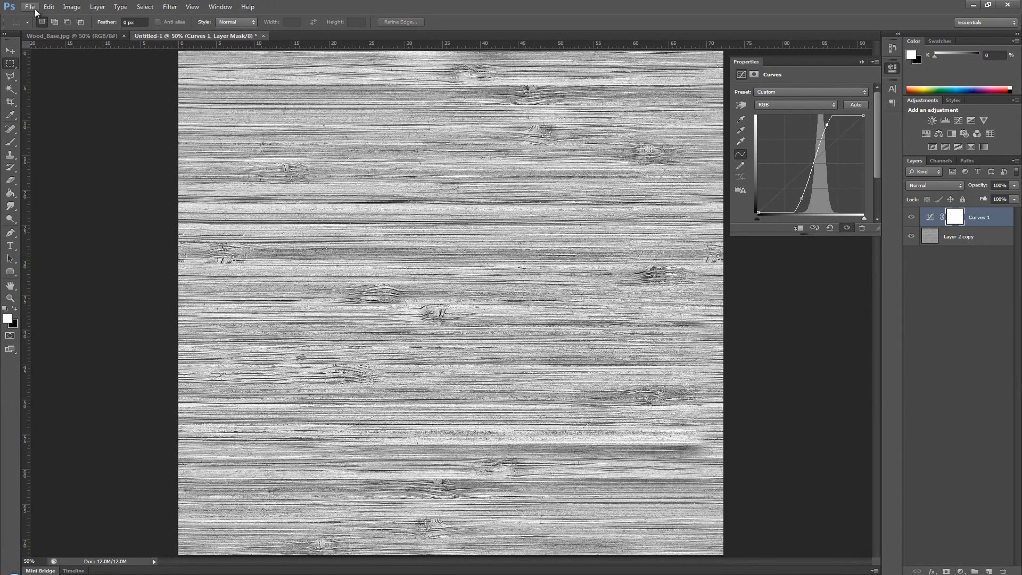
# Save the high-contrast grey wood as JPEG Wood_Specular in Textures.
pyautogui.click(30, 7)
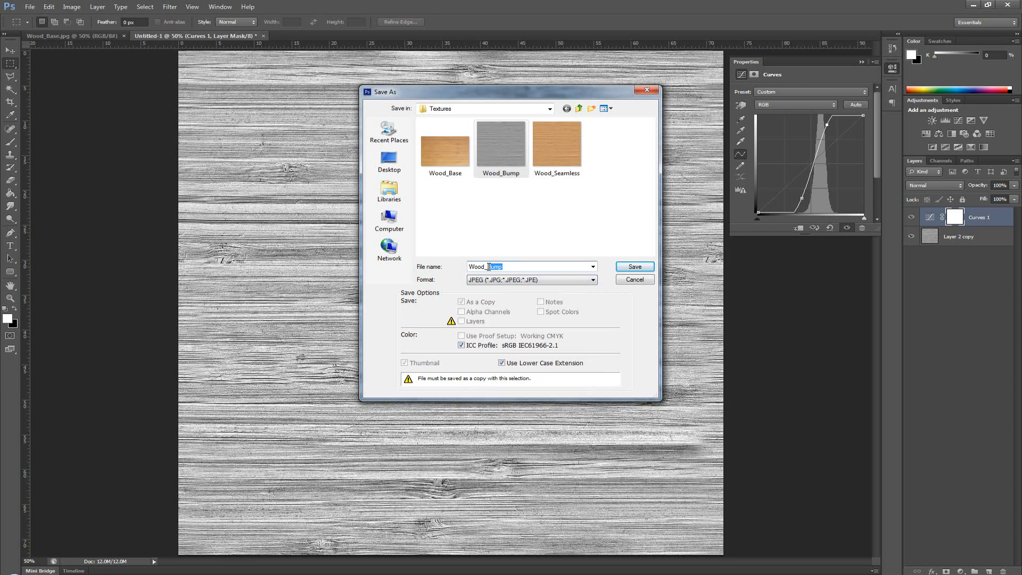
pyautogui.write('Wood_Specular')
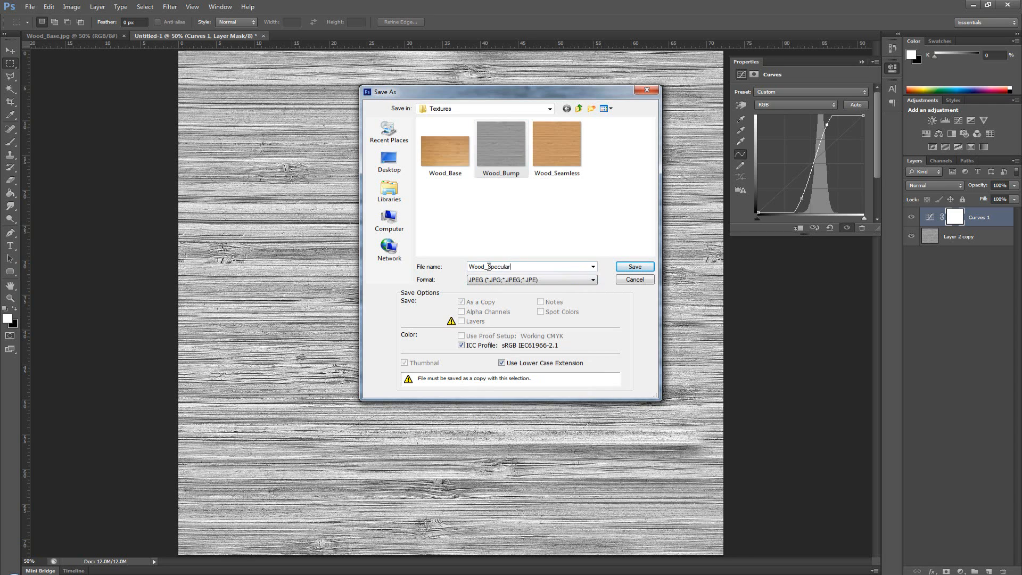
pyautogui.click(633, 266)
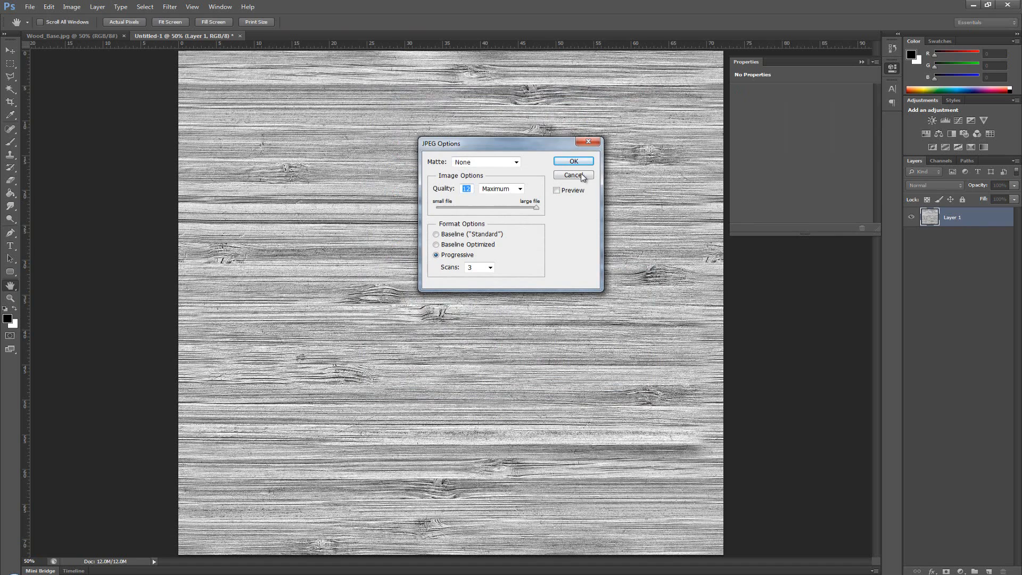
pyautogui.click(573, 175)
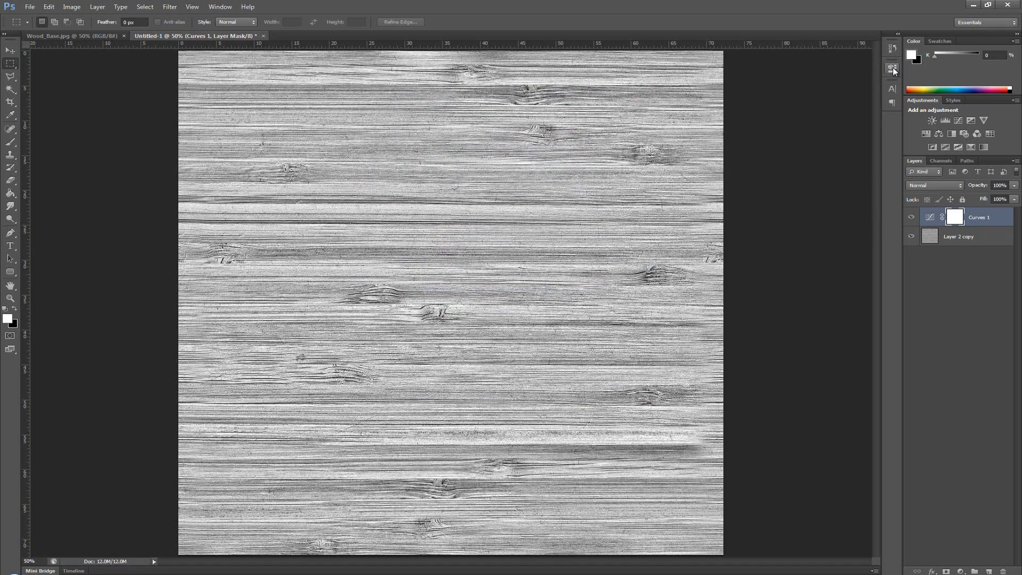
pyautogui.moveTo(475, 128)
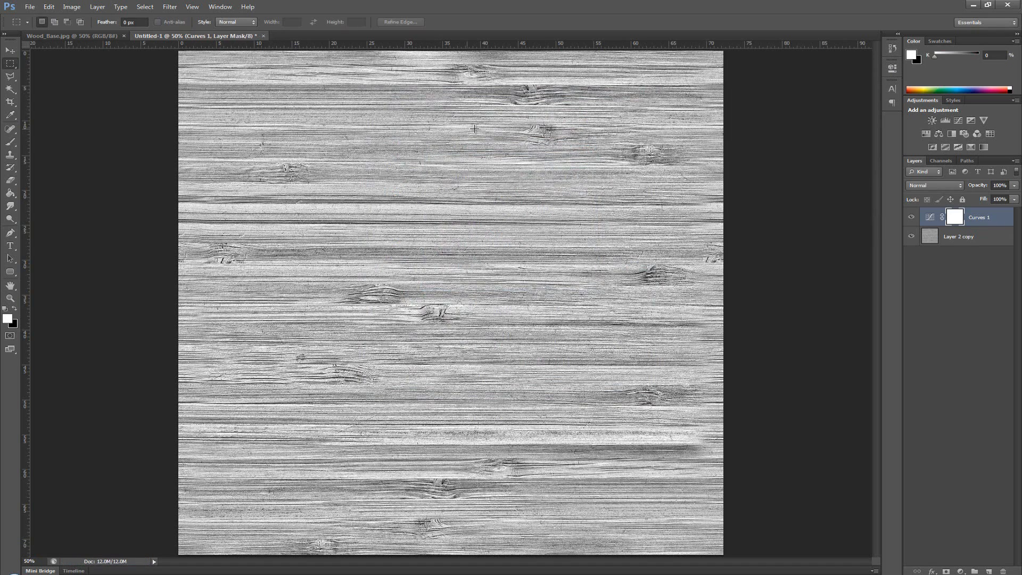
pyautogui.moveTo(672, 107)
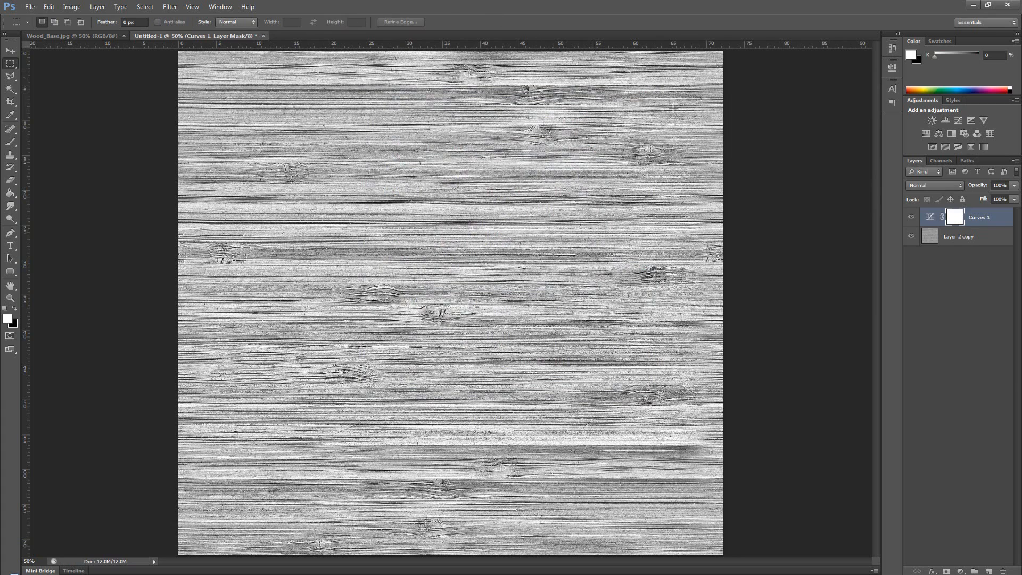
pyautogui.moveTo(696, 217)
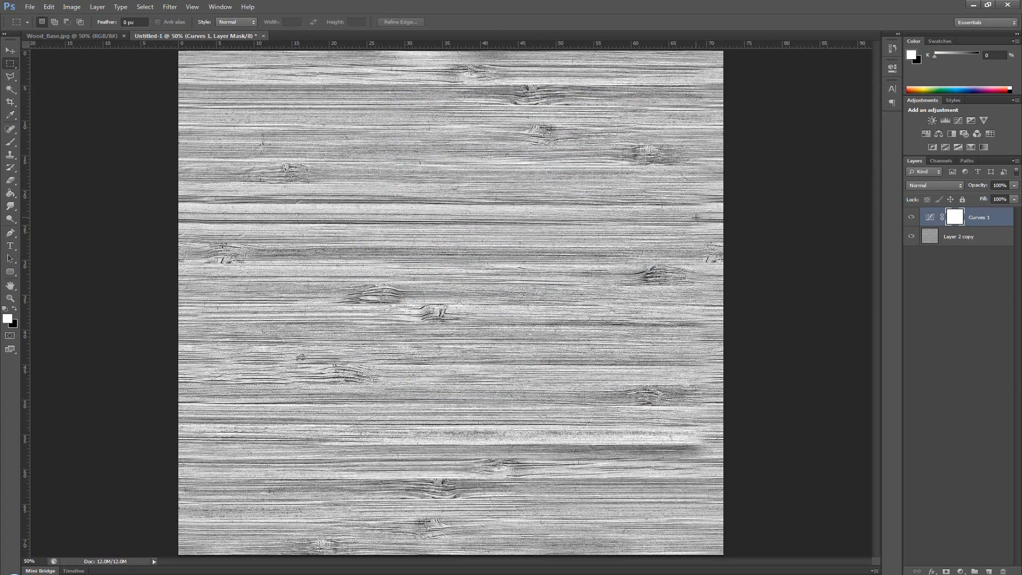
pyautogui.moveTo(551, 281)
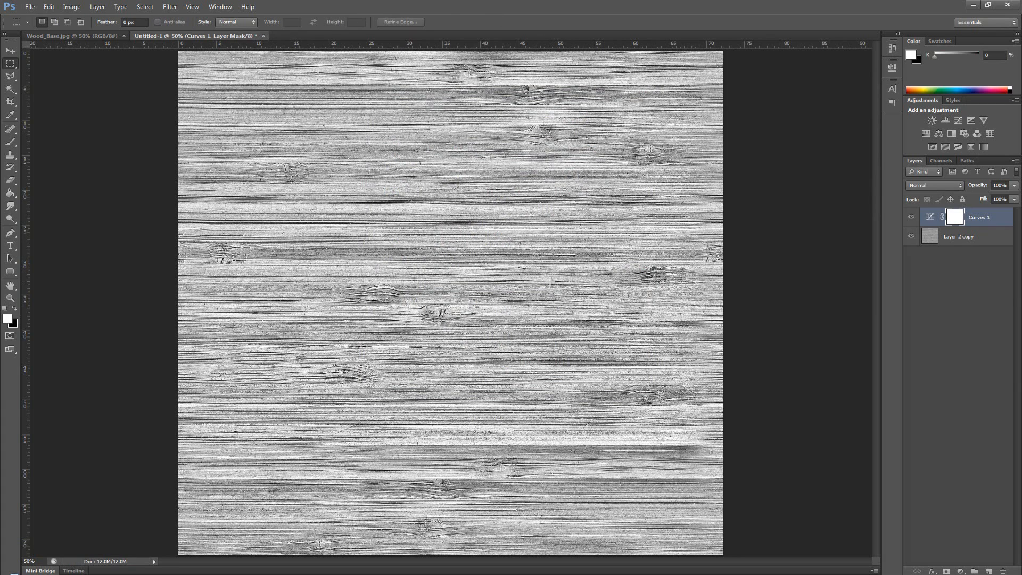
pyautogui.moveTo(552, 287)
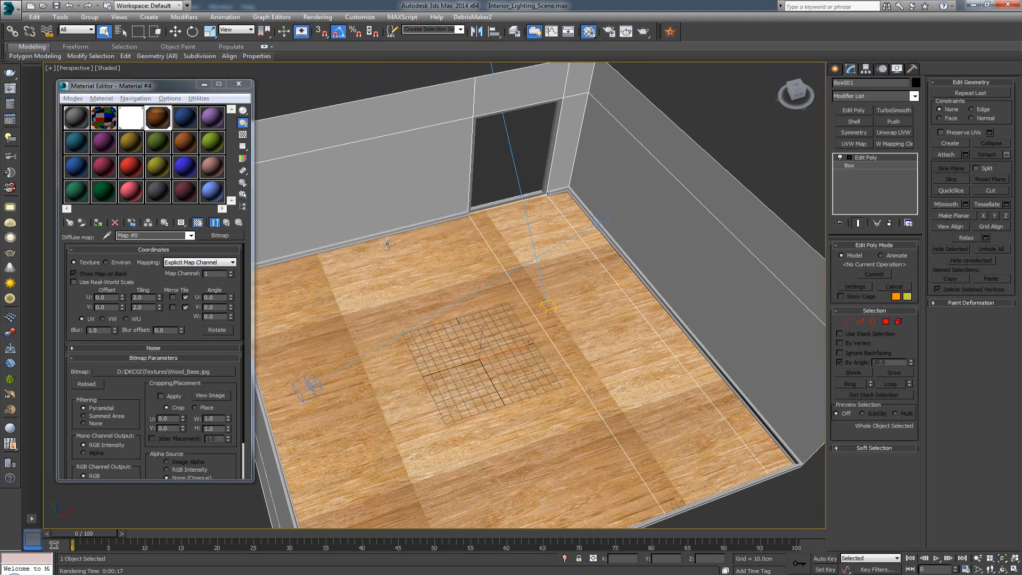
pyautogui.moveTo(188, 142)
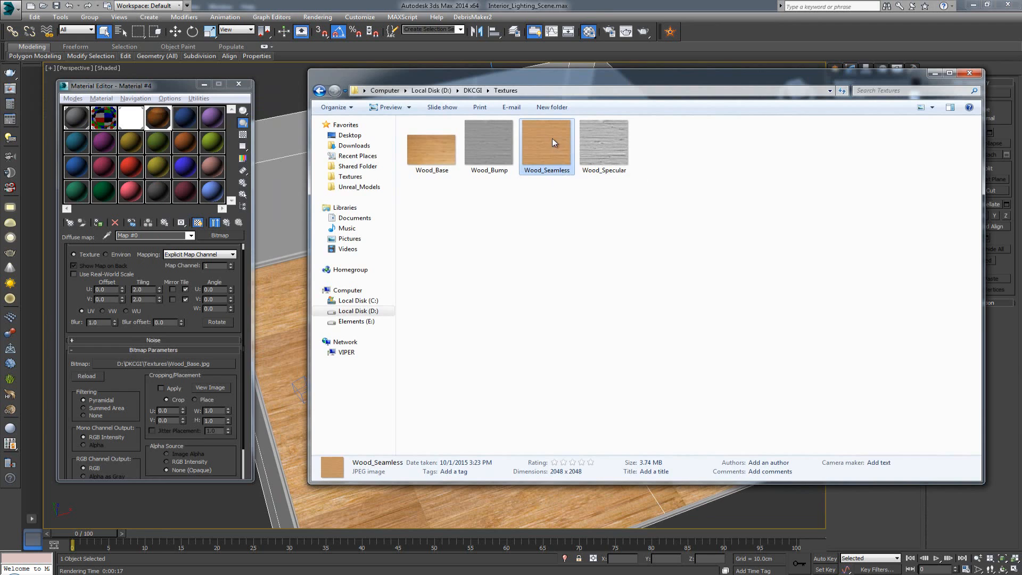
pyautogui.moveTo(193, 369)
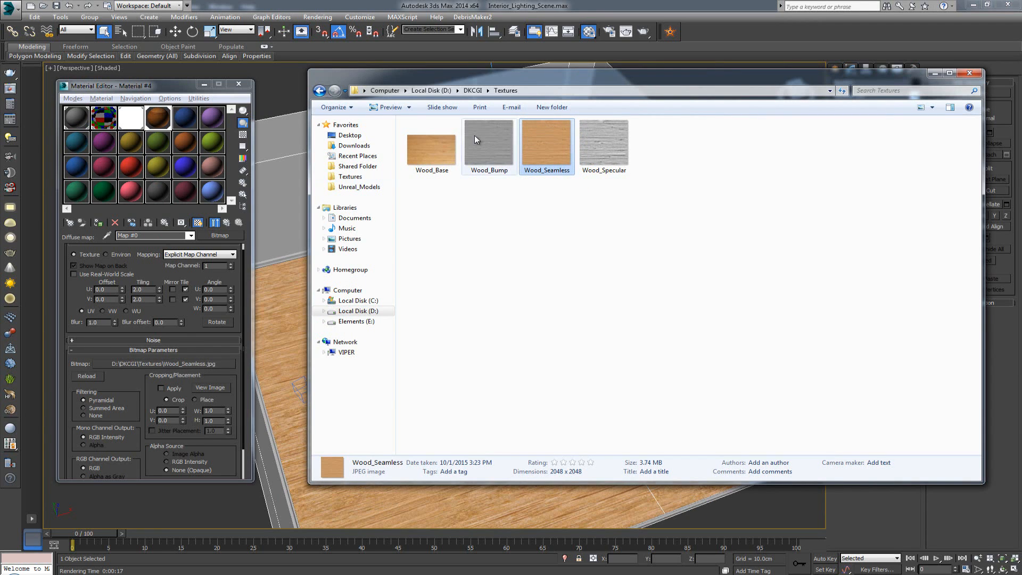
# Close the Explorer texture folder after loading Wood_Seamless.jpg as the floor's diffuse map.
pyautogui.click(971, 73)
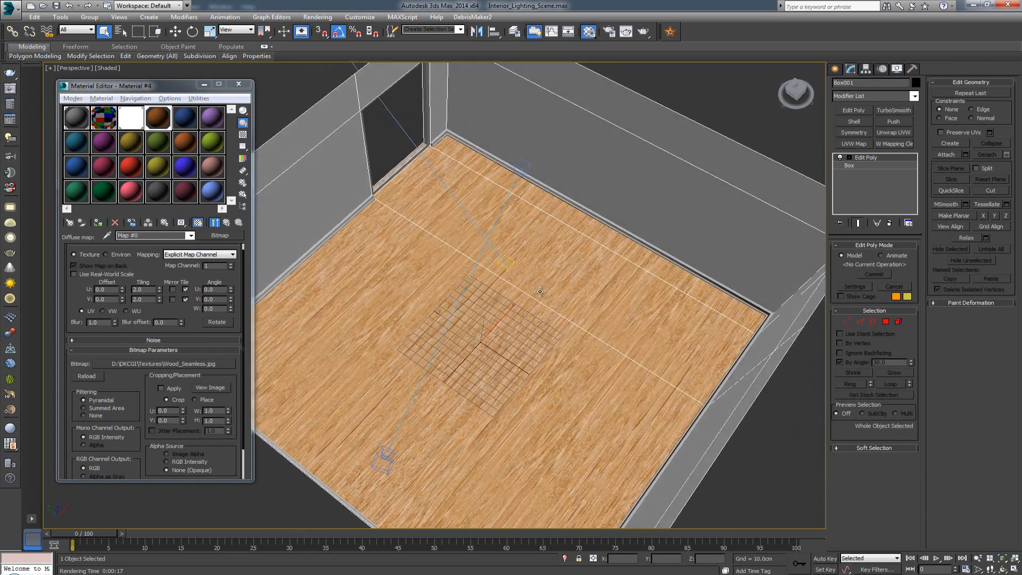
# Zoom the camera view in to inspect the seamless wood grain along the wall.
pyautogui.scroll(3)
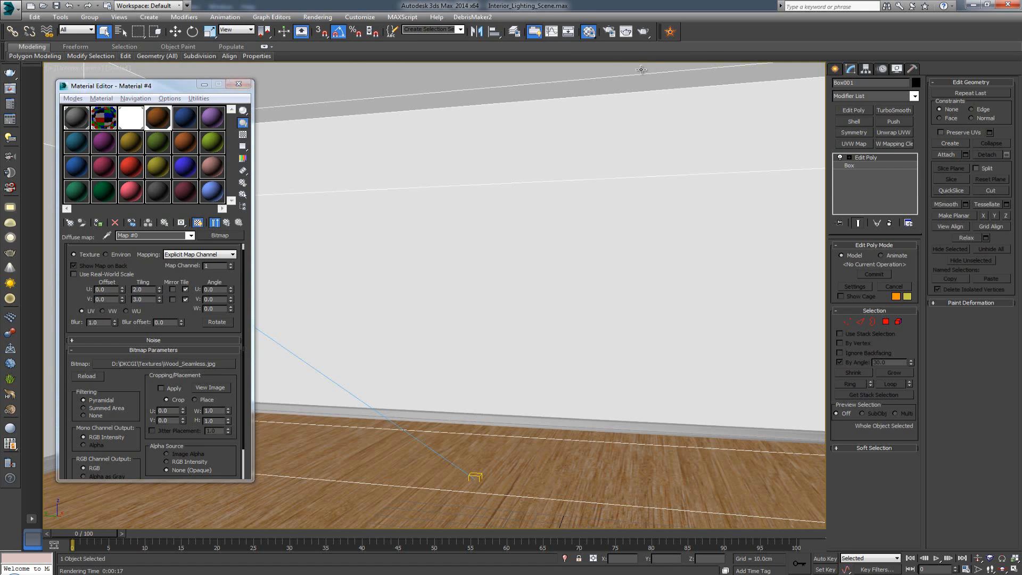
pyautogui.moveTo(647, 31)
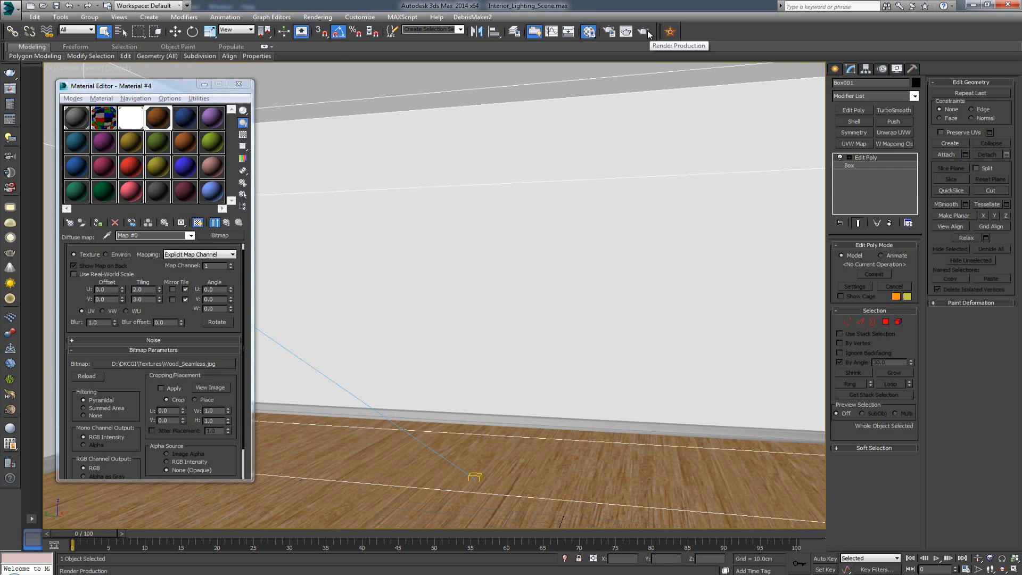
# Run a production V-Ray render of the camera view showing the seamless wood floor.
pyautogui.click(649, 31)
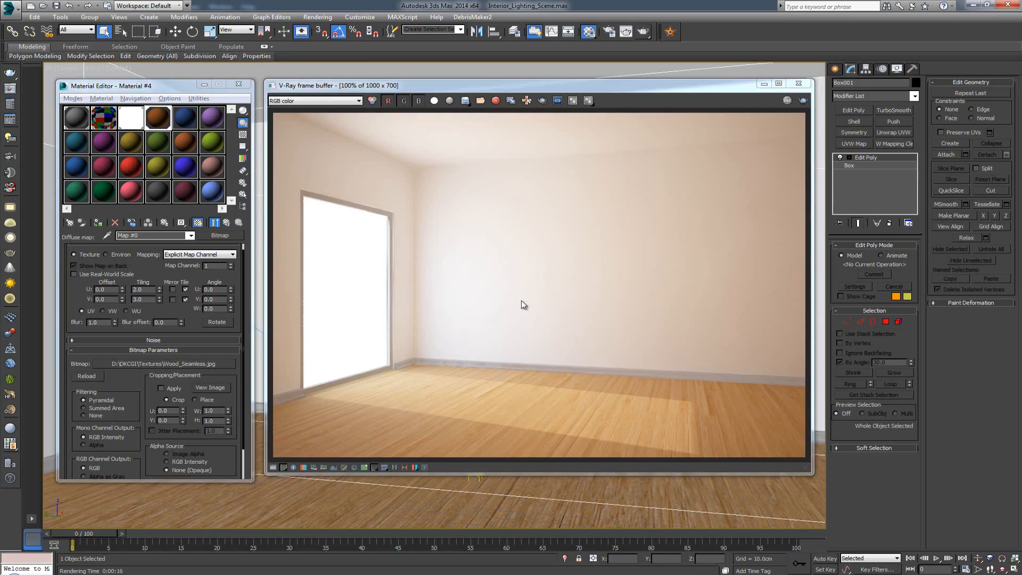
pyautogui.moveTo(559, 414)
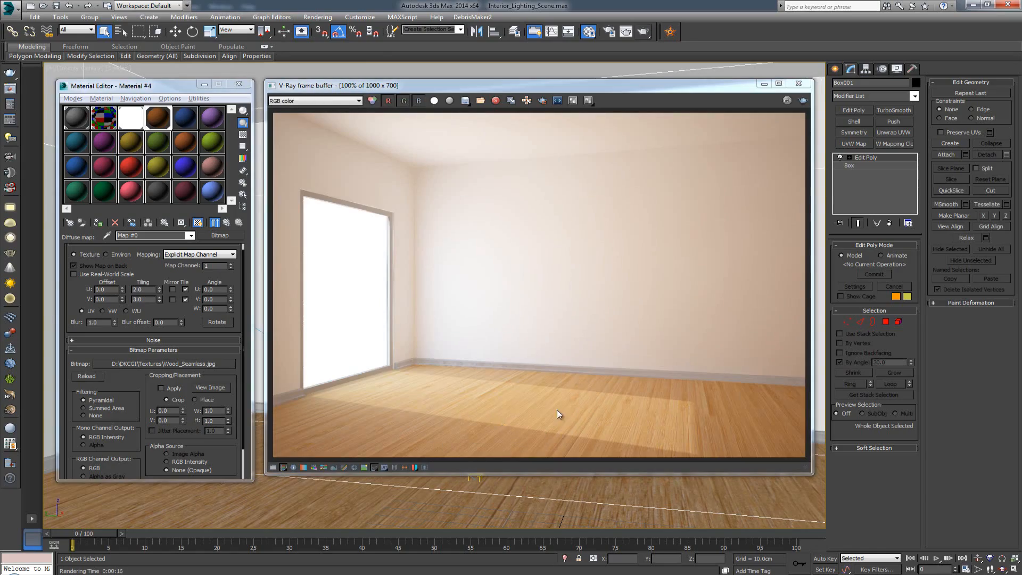
pyautogui.moveTo(558, 385)
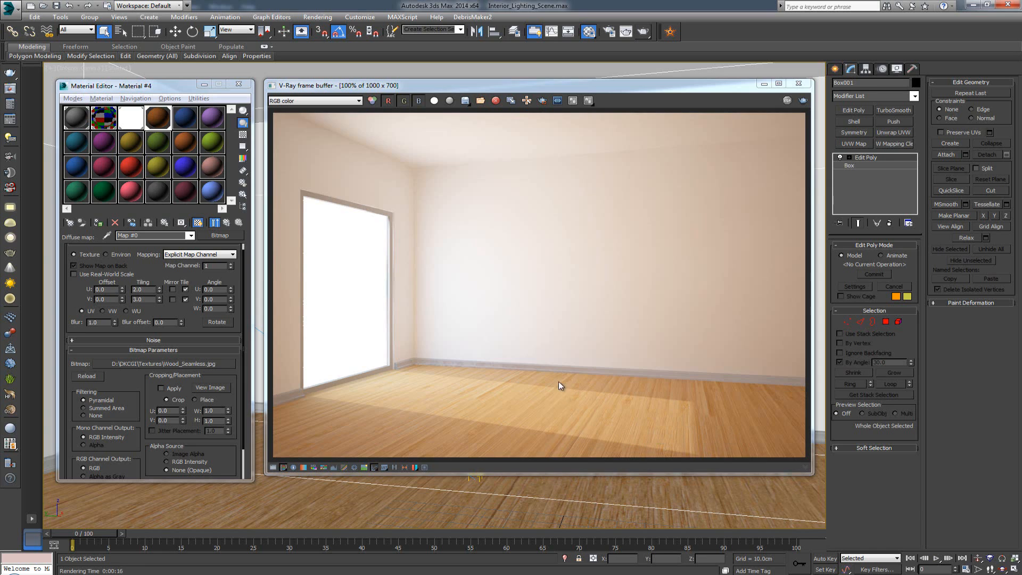
pyautogui.moveTo(417, 409)
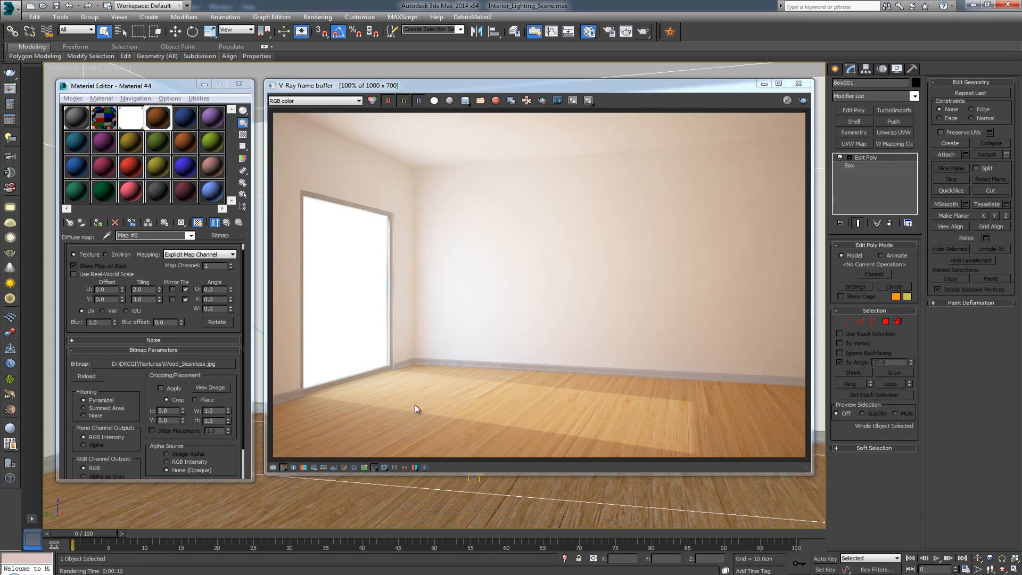
pyautogui.moveTo(669, 408)
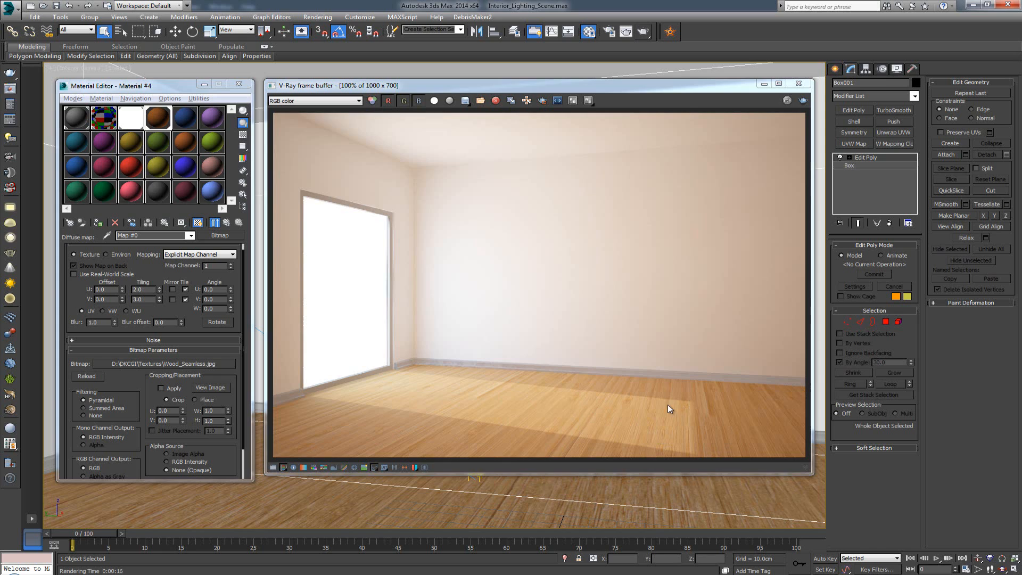
pyautogui.moveTo(574, 280)
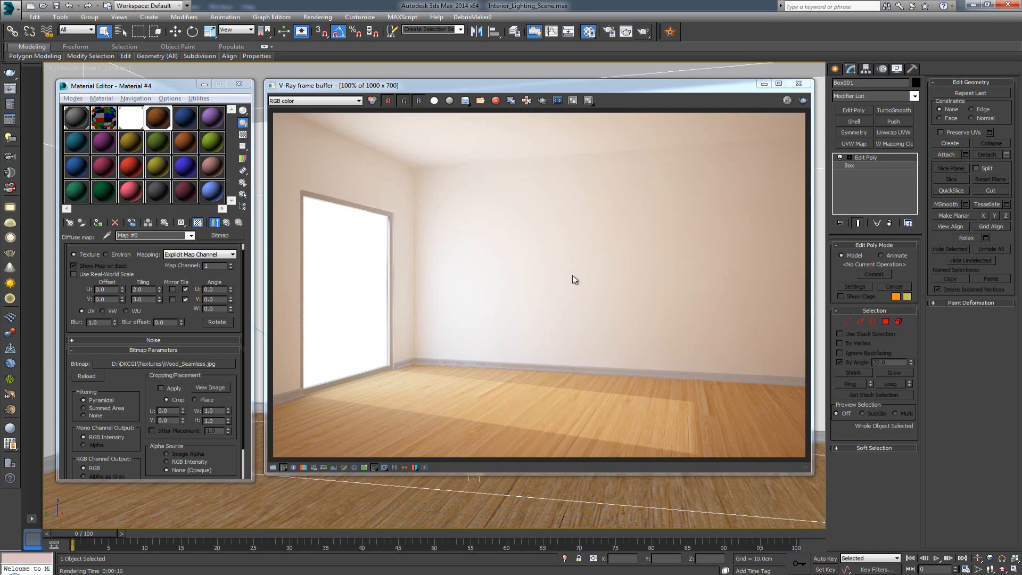
pyautogui.moveTo(230, 223)
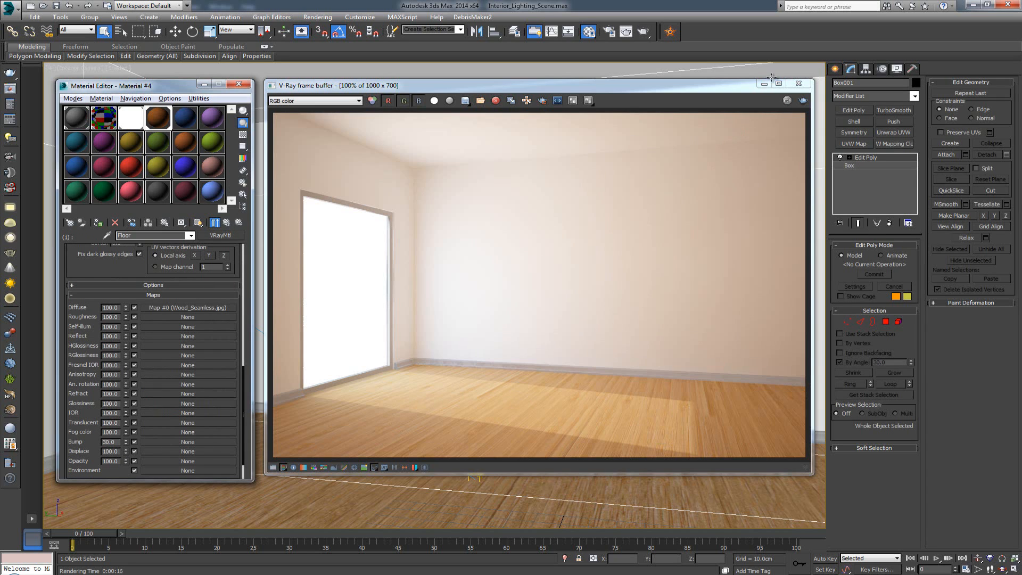
# Unhide the teapot and load Wood_Specular.jpg as the Floor material's reflect map.
pyautogui.rightClick(456, 294)
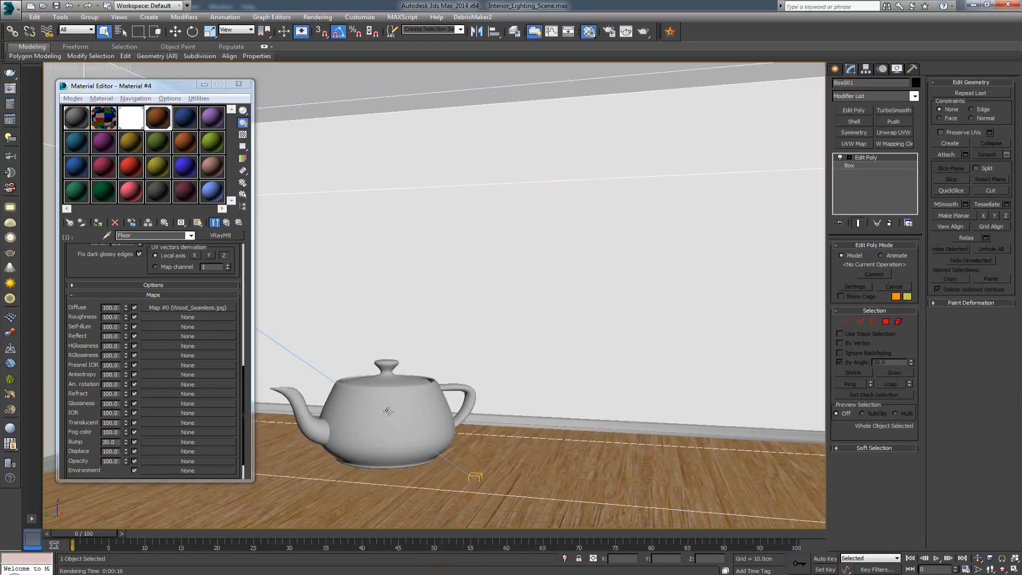
pyautogui.click(388, 411)
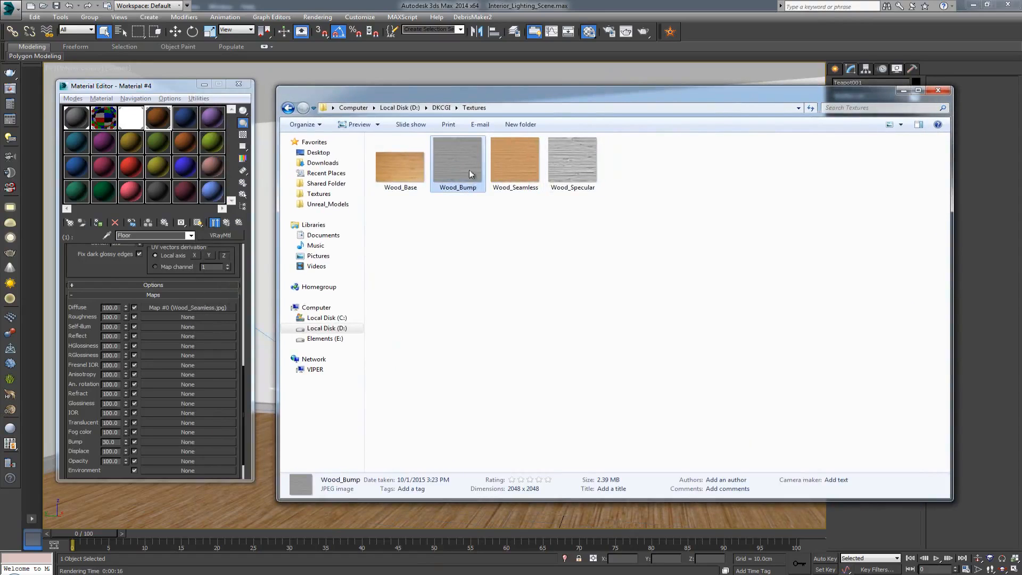
pyautogui.moveTo(203, 443)
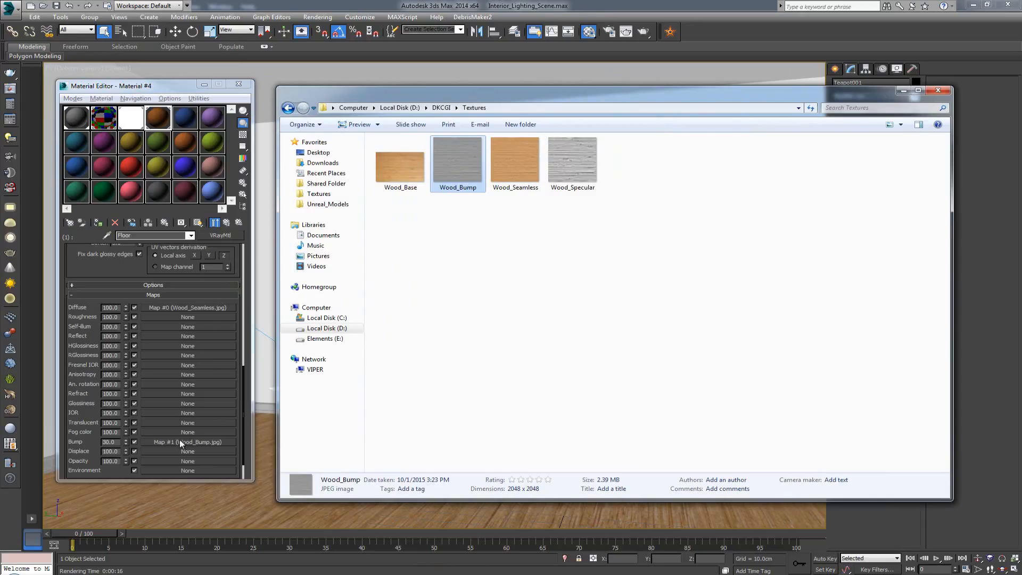
pyautogui.click(571, 159)
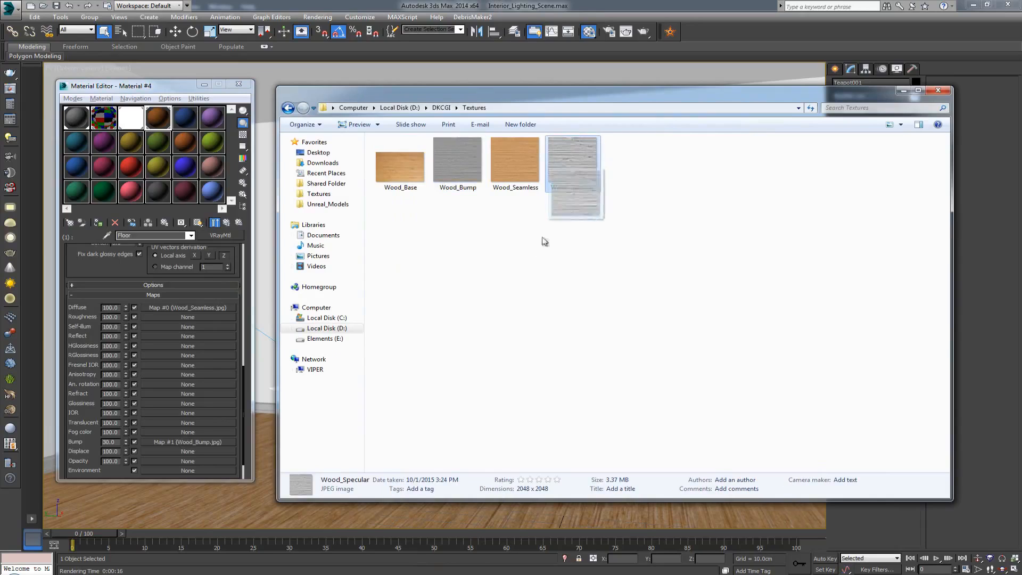
pyautogui.click(573, 160)
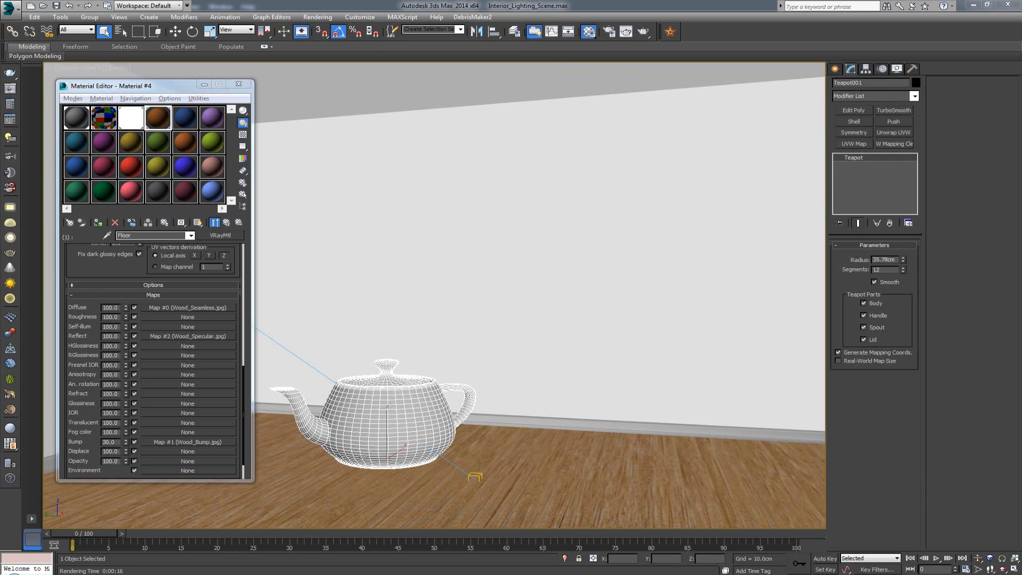
# Raise the Floor's bump amount to 60 and minimize the Material Editor for rendering.
pyautogui.tripleClick(111, 440)
pyautogui.write('60')
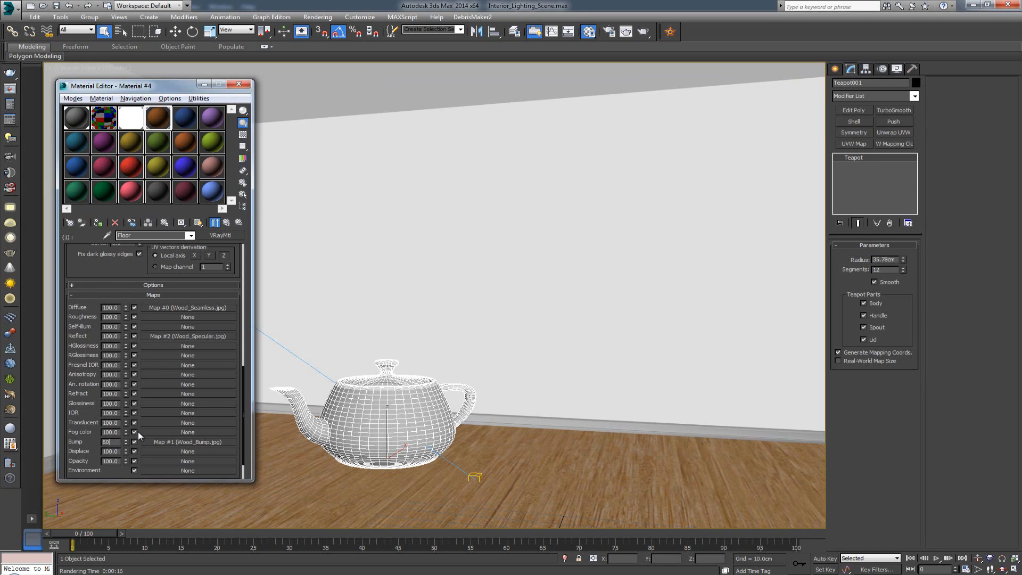
pyautogui.tripleClick(109, 440)
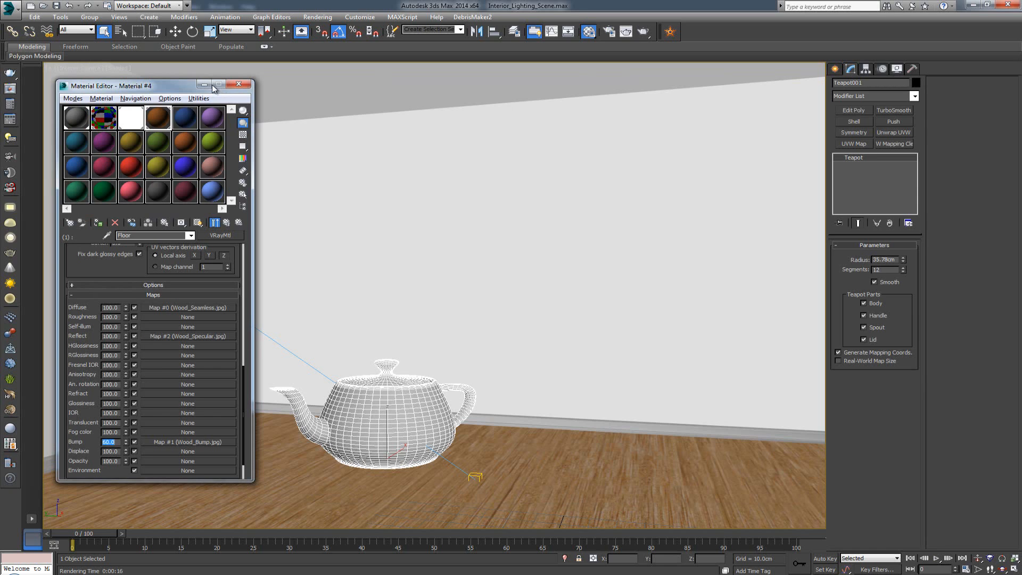
pyautogui.click(239, 84)
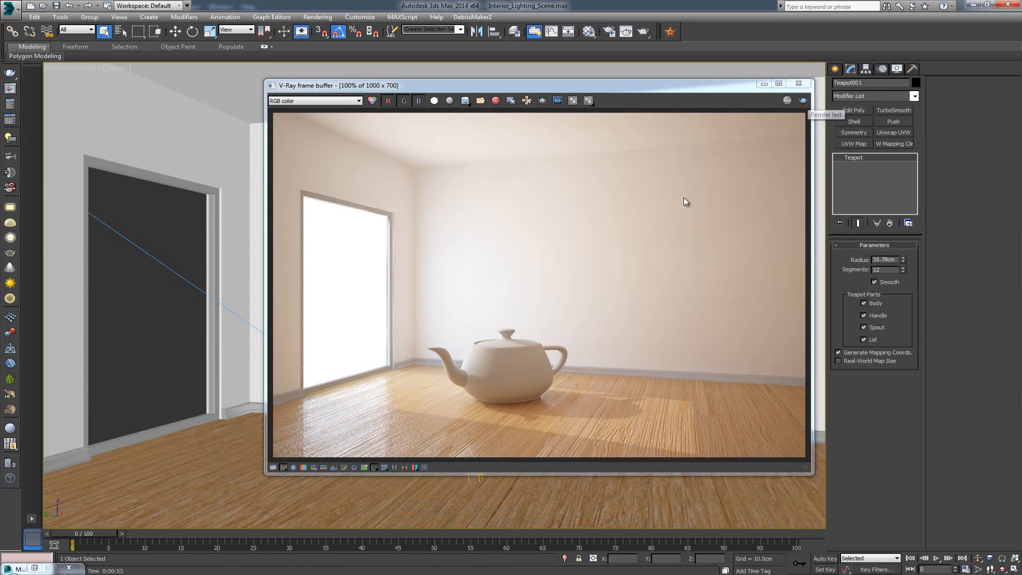
pyautogui.moveTo(803, 101)
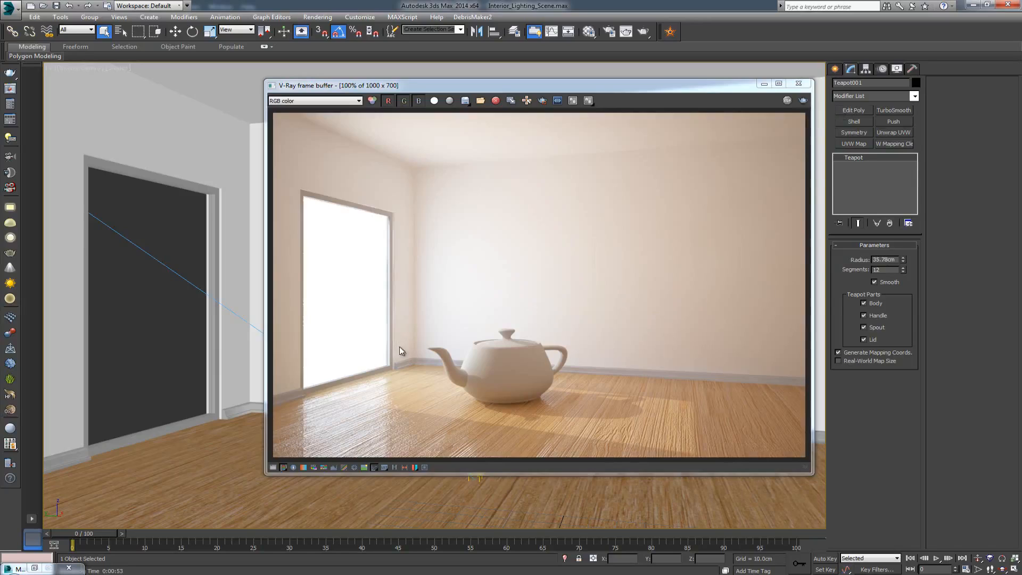
pyautogui.moveTo(439, 299)
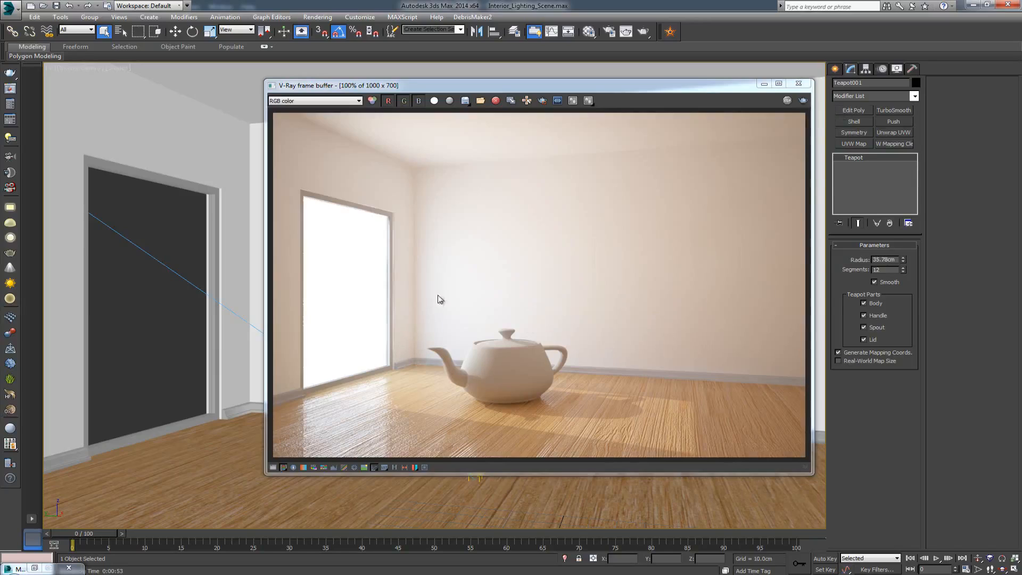
pyautogui.moveTo(362, 343)
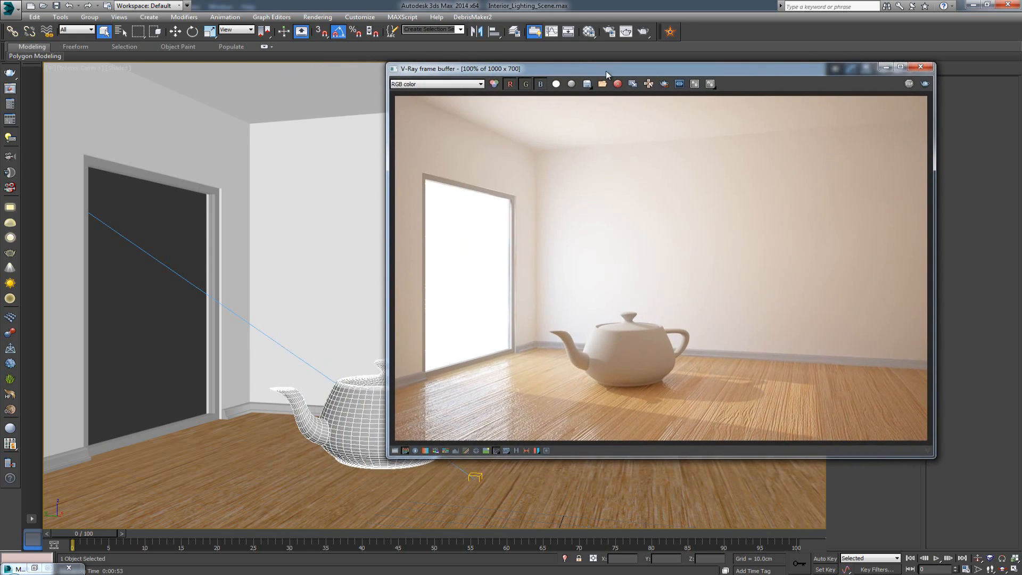
pyautogui.moveTo(592, 391)
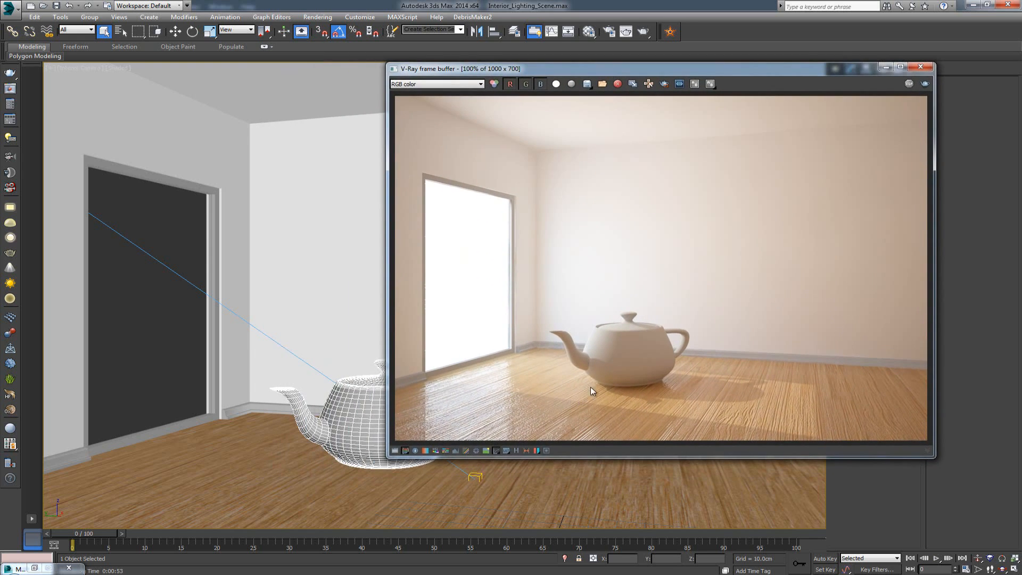
pyautogui.moveTo(324, 366)
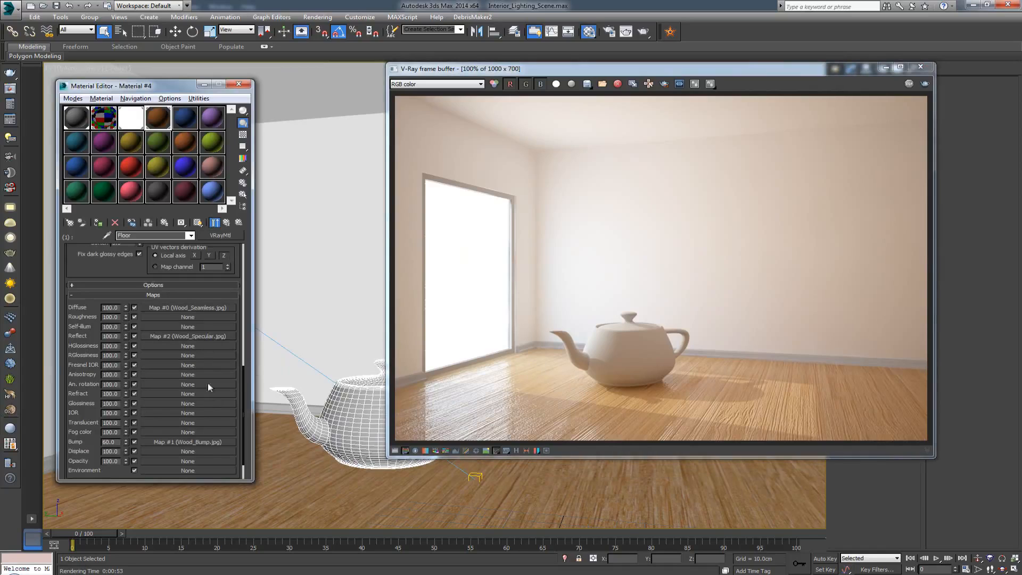
pyautogui.moveTo(203, 361)
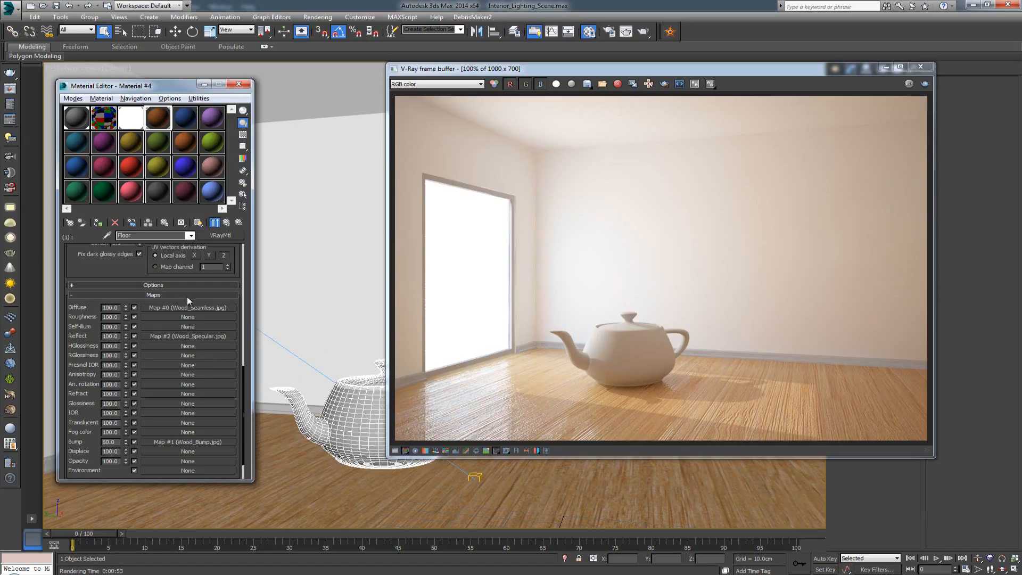
# Set the Wood_Specular reflect map's tiling to 2.0 and return to the Floor's maps.
pyautogui.click(188, 306)
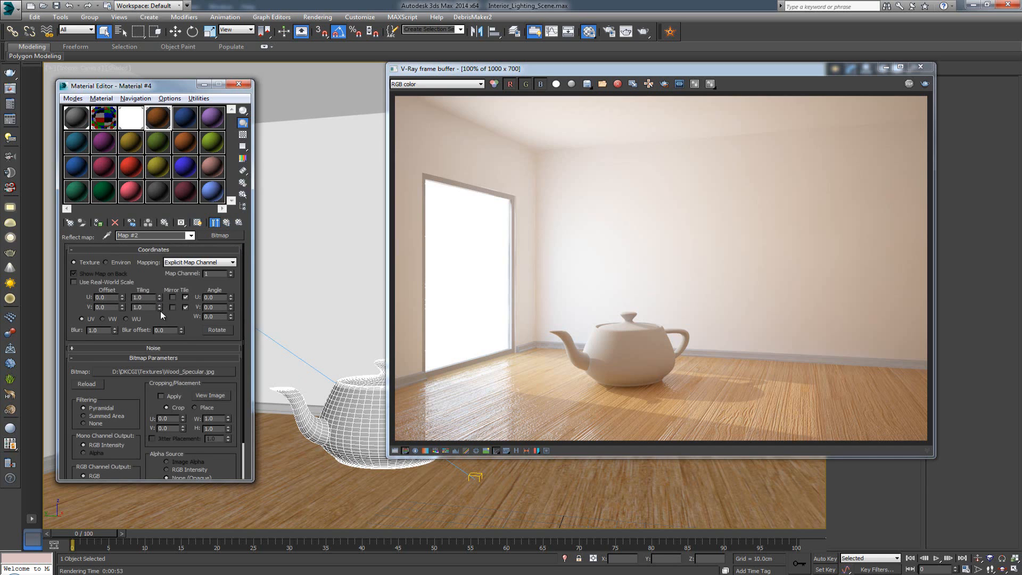
pyautogui.tripleClick(141, 298)
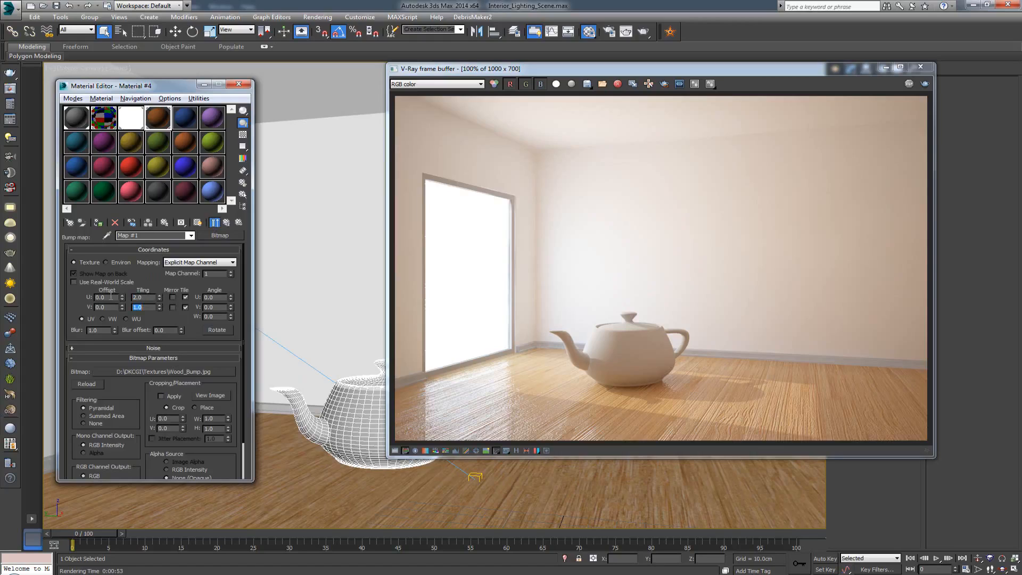
pyautogui.click(226, 223)
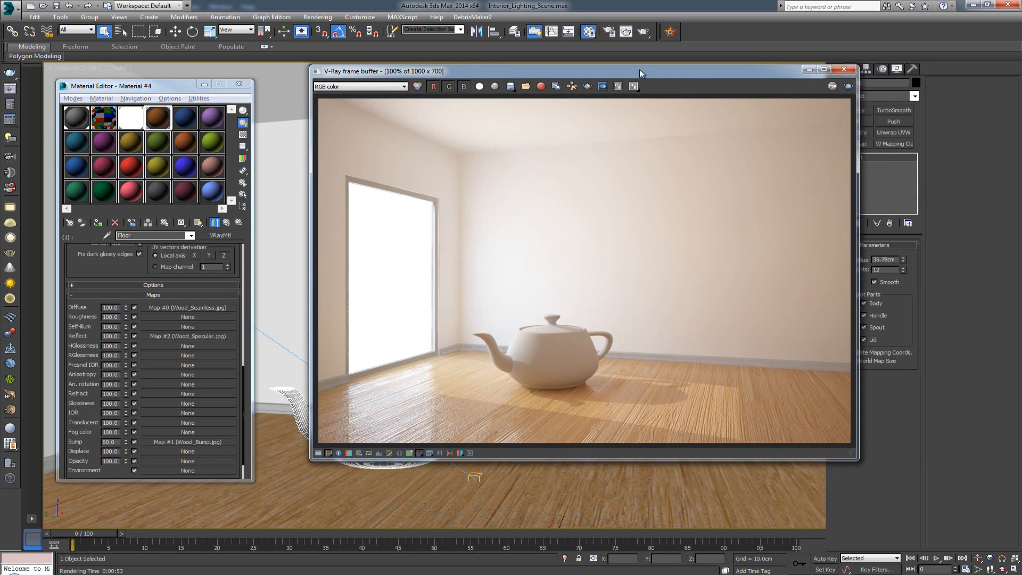
pyautogui.moveTo(417, 401)
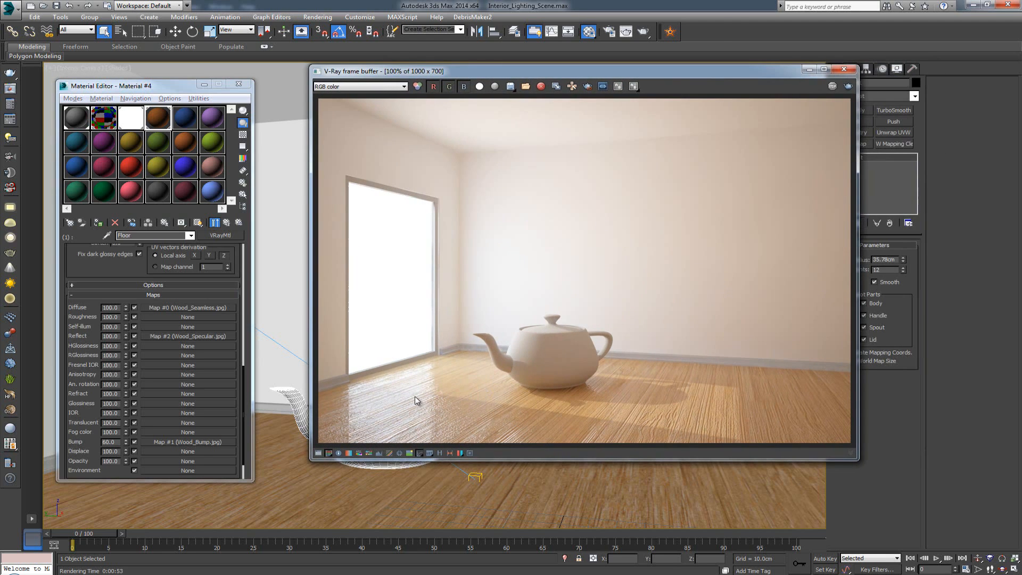
pyautogui.moveTo(852, 88)
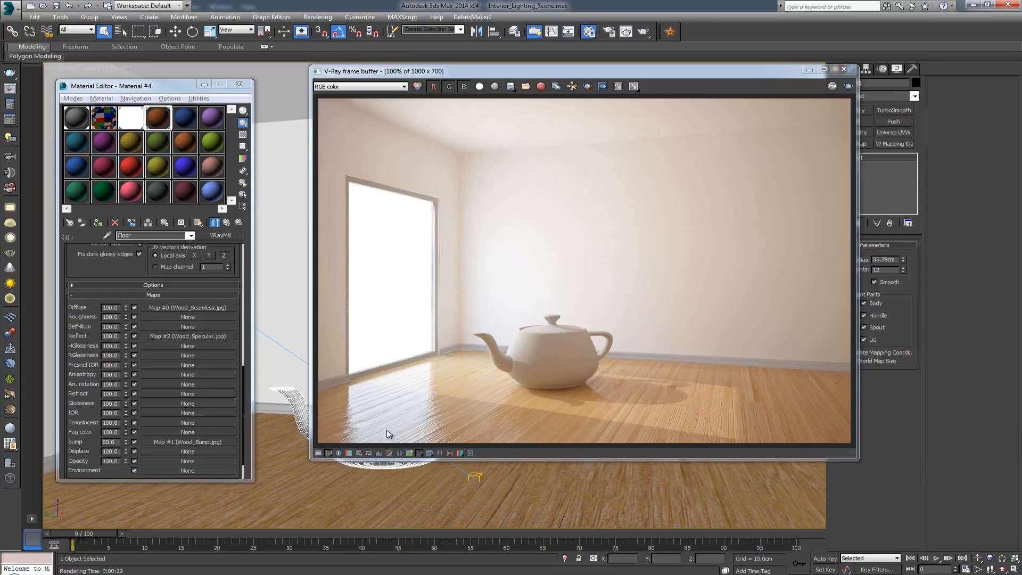
pyautogui.moveTo(494, 374)
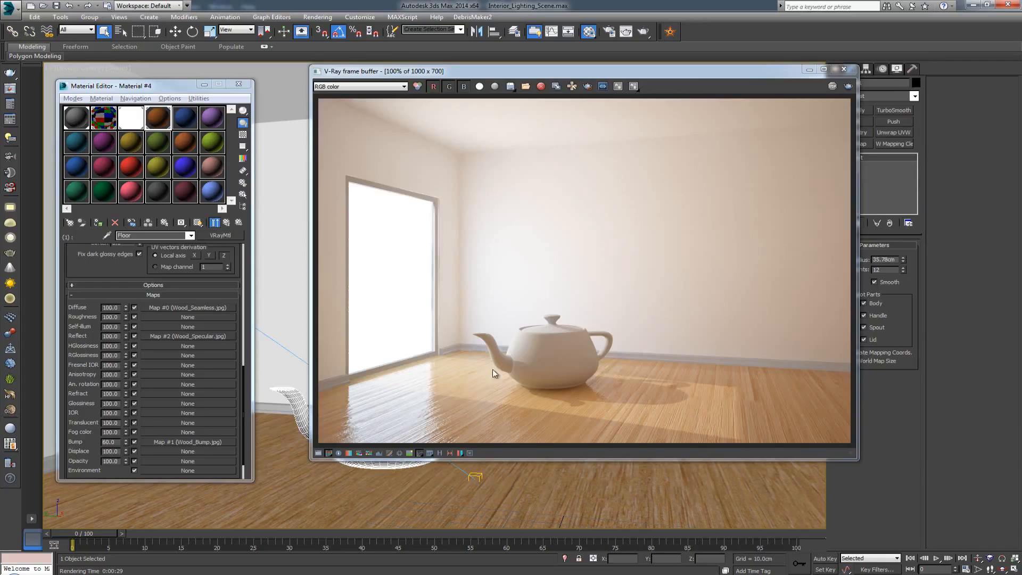
pyautogui.moveTo(404, 429)
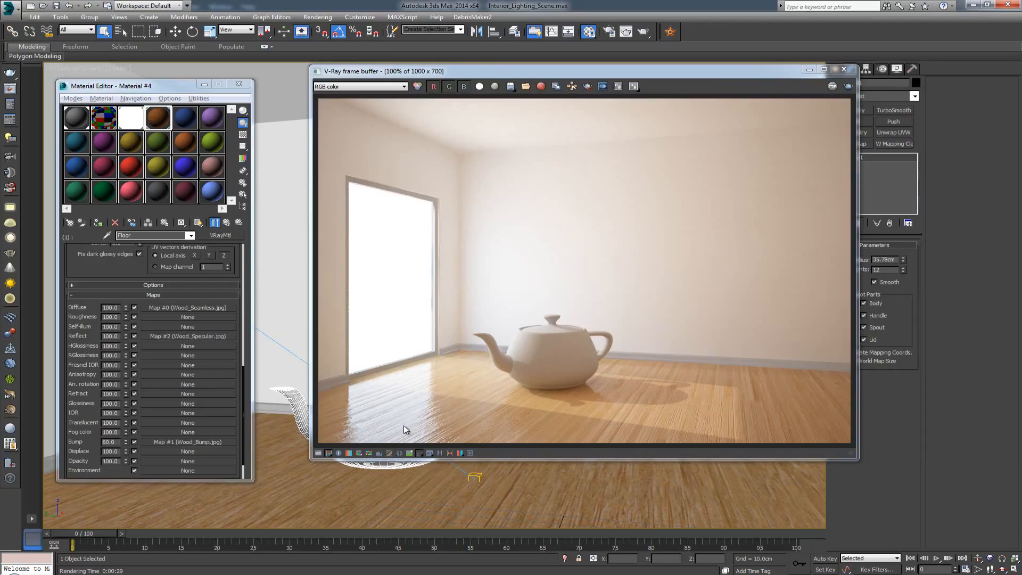
pyautogui.moveTo(580, 401)
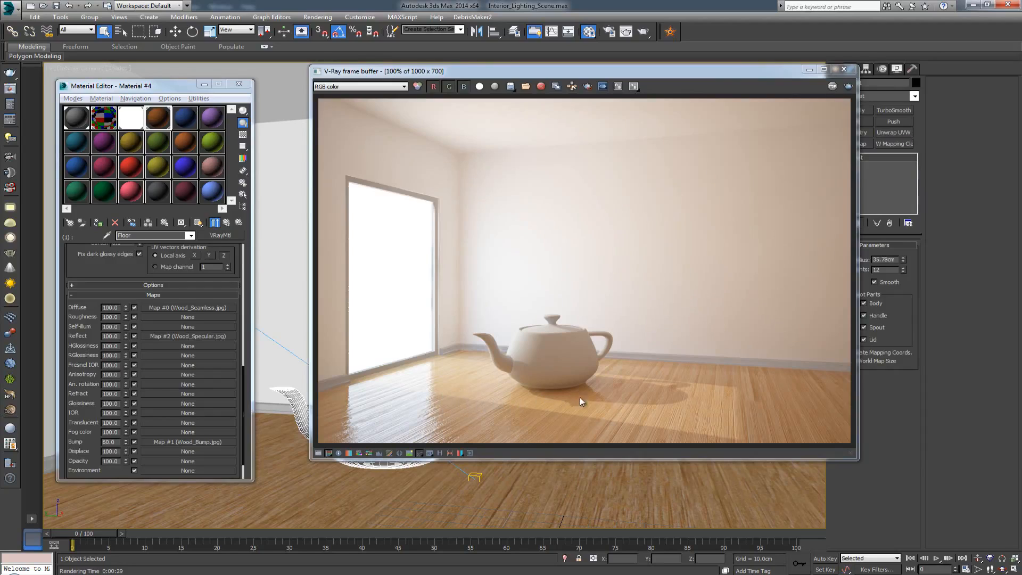
pyautogui.moveTo(457, 413)
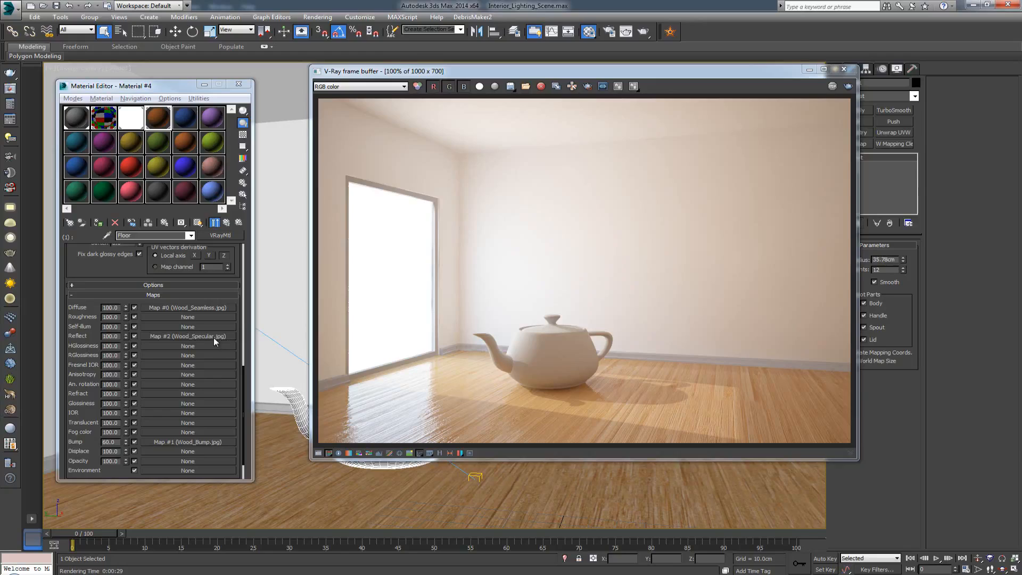
pyautogui.moveTo(528, 390)
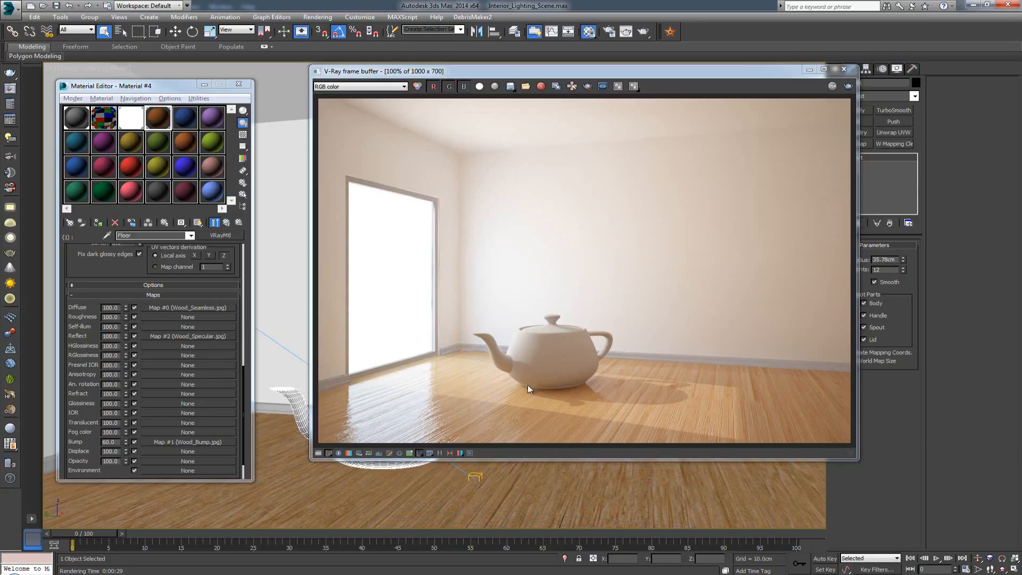
pyautogui.moveTo(370, 352)
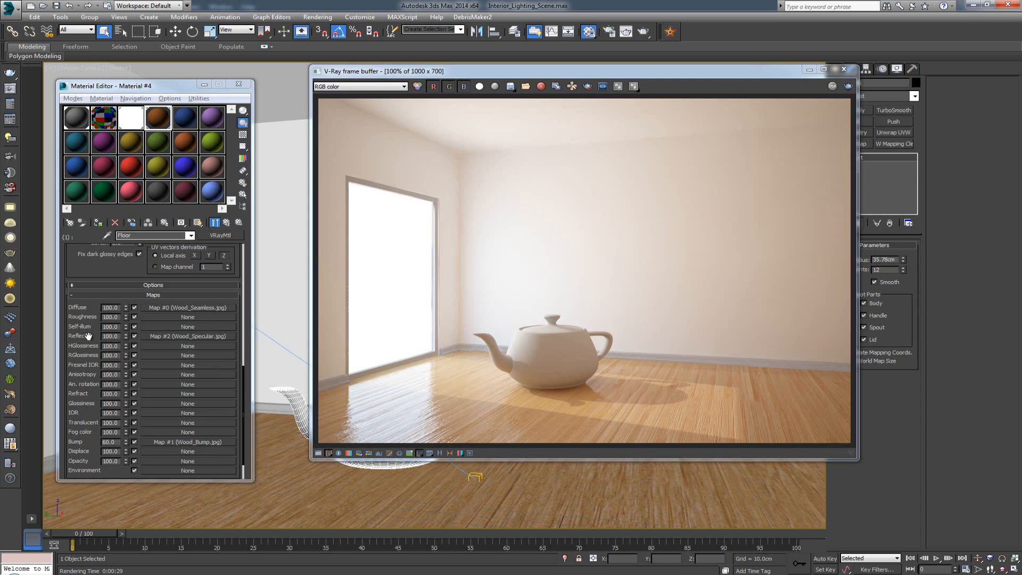
# Reduce the floor VRayMtl's reflection glossiness, then weaken its Reflect map amount to 80.
pyautogui.scroll(3)
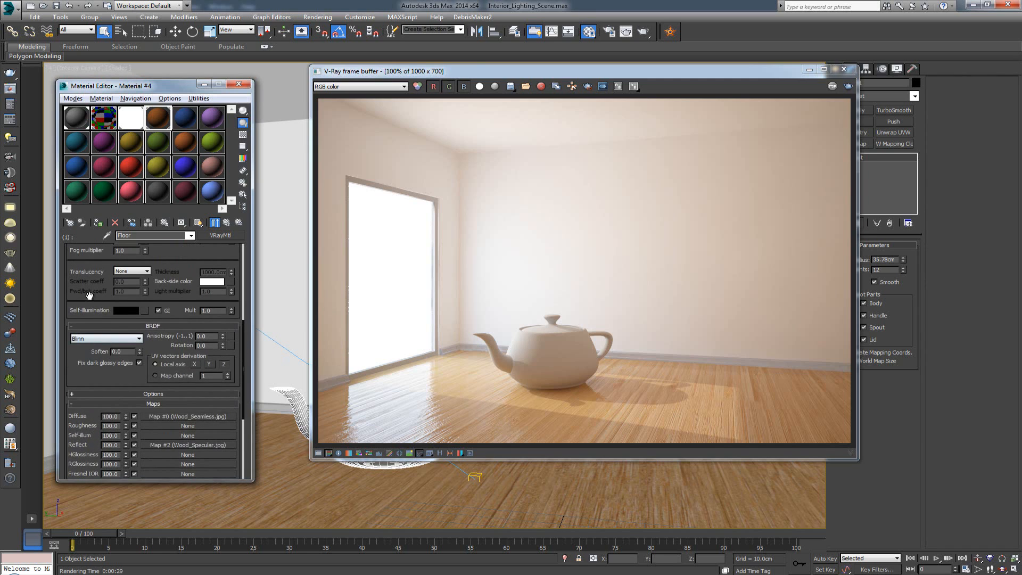
pyautogui.scroll(3)
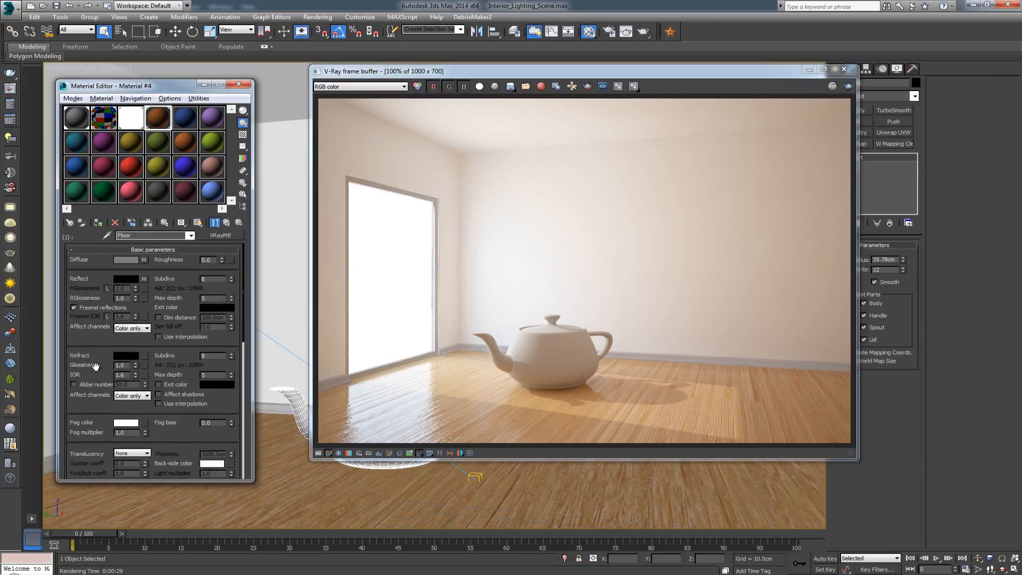
pyautogui.tripleClick(121, 298)
pyautogui.write('0.9')
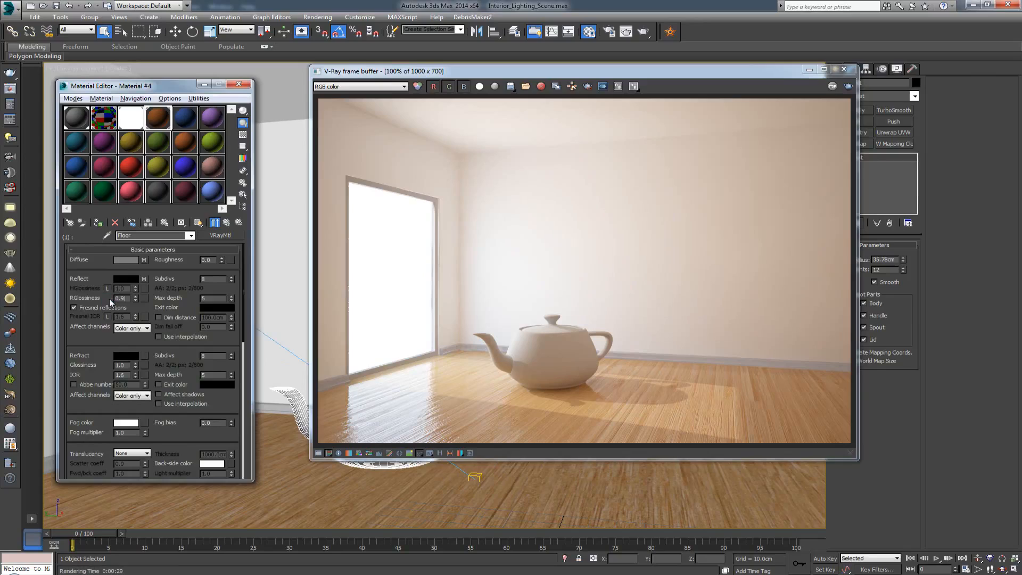
pyautogui.click(134, 300)
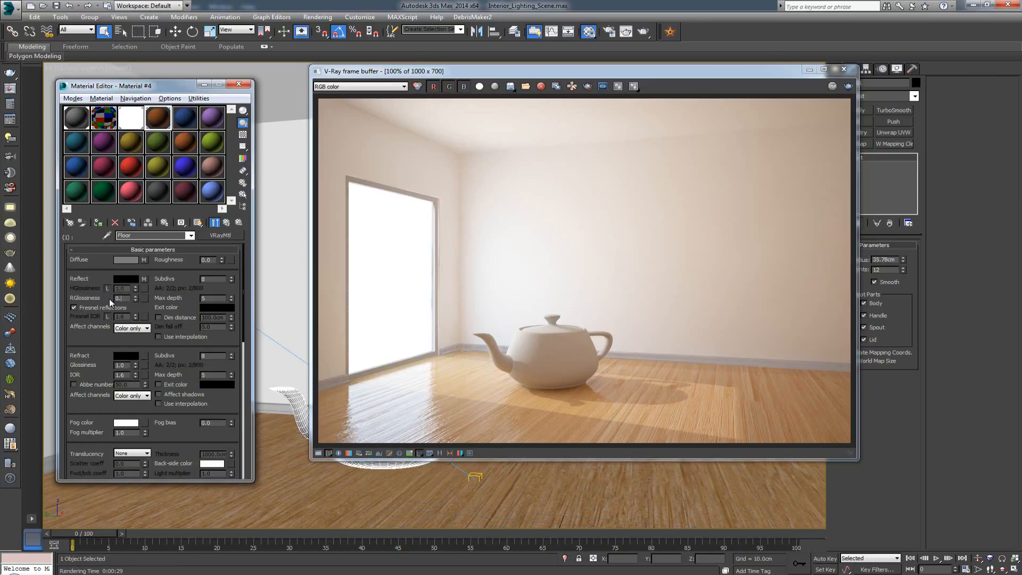
pyautogui.tripleClick(121, 298)
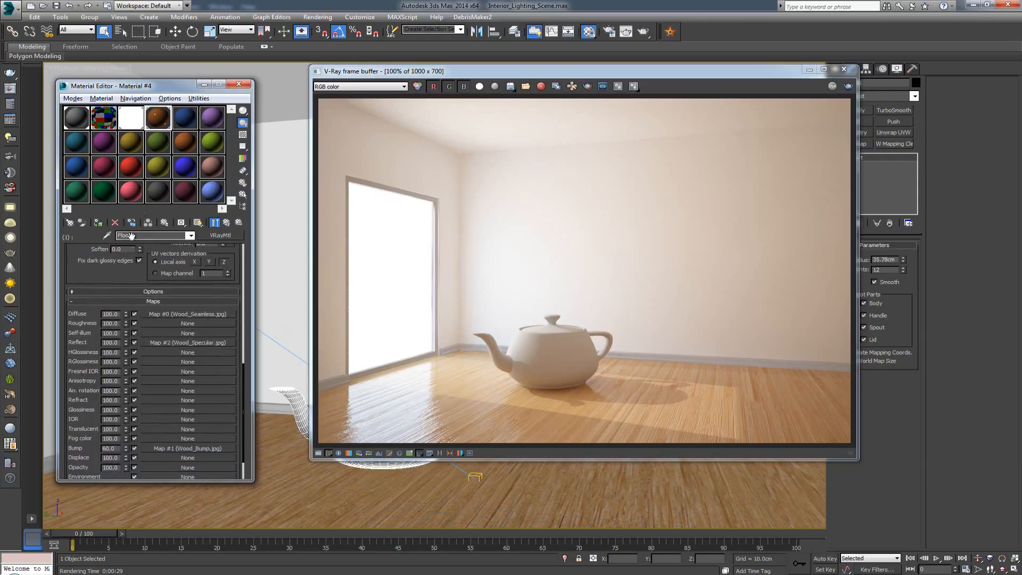
pyautogui.tripleClick(111, 342)
pyautogui.write('80')
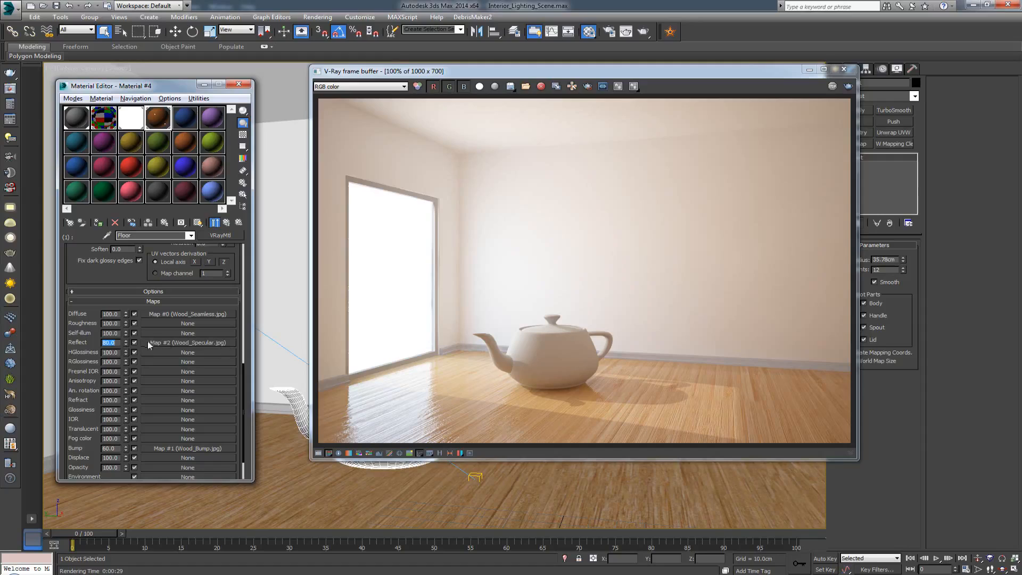
pyautogui.moveTo(168, 343)
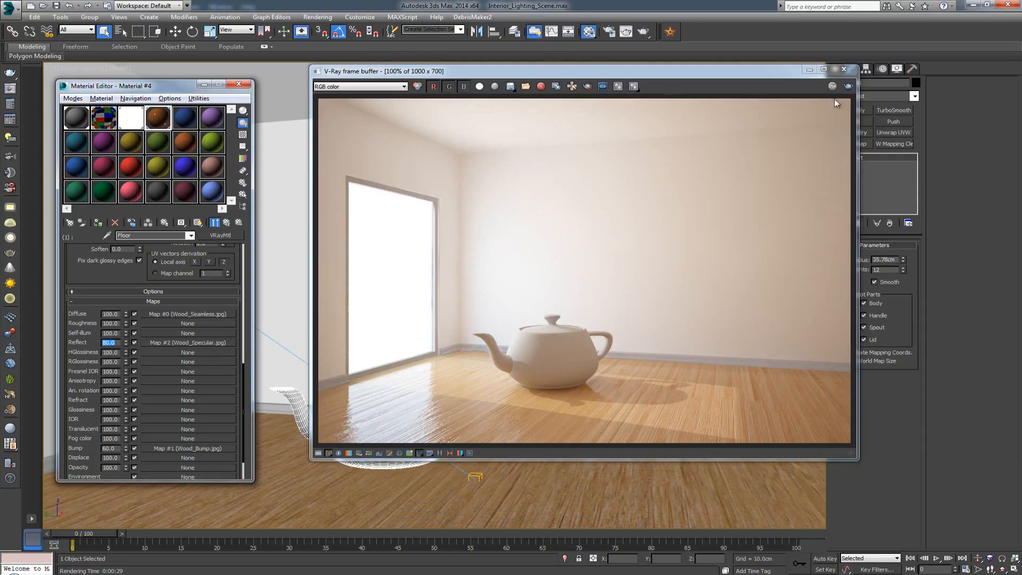
pyautogui.moveTo(847, 86)
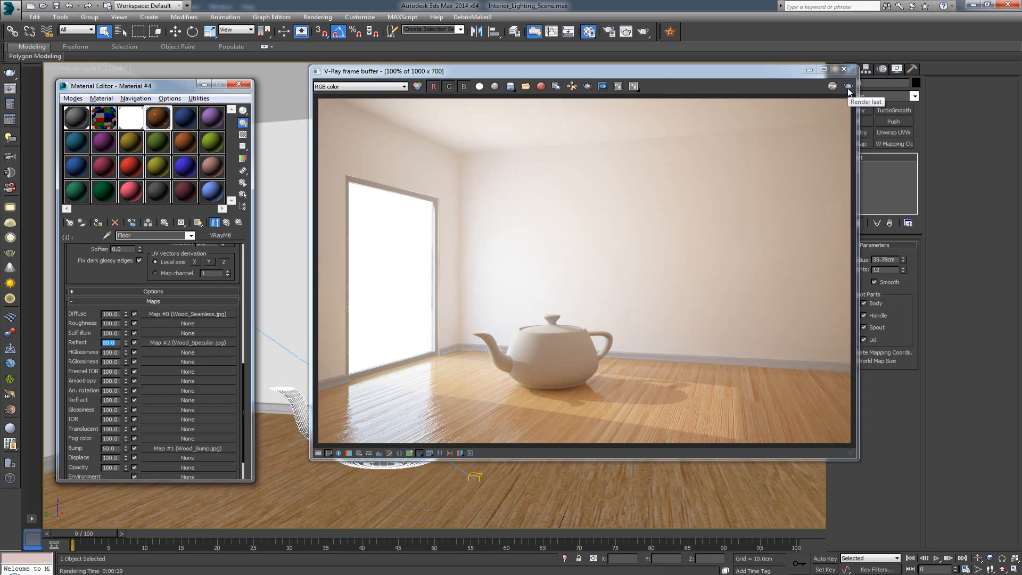
# Re-render the teapot room in the V-Ray frame buffer to review the toned-down floor reflections.
pyautogui.click(849, 86)
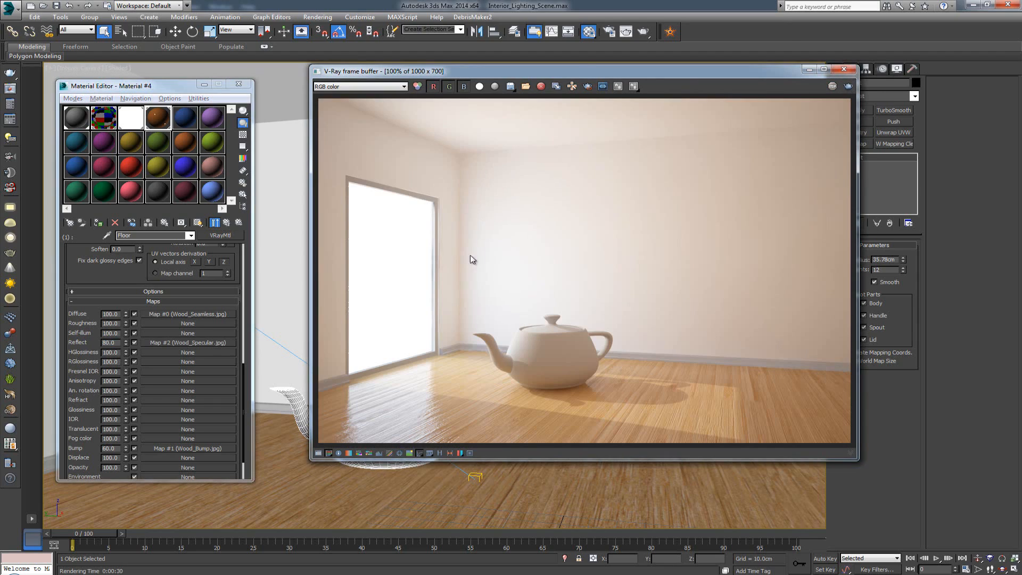
pyautogui.moveTo(389, 402)
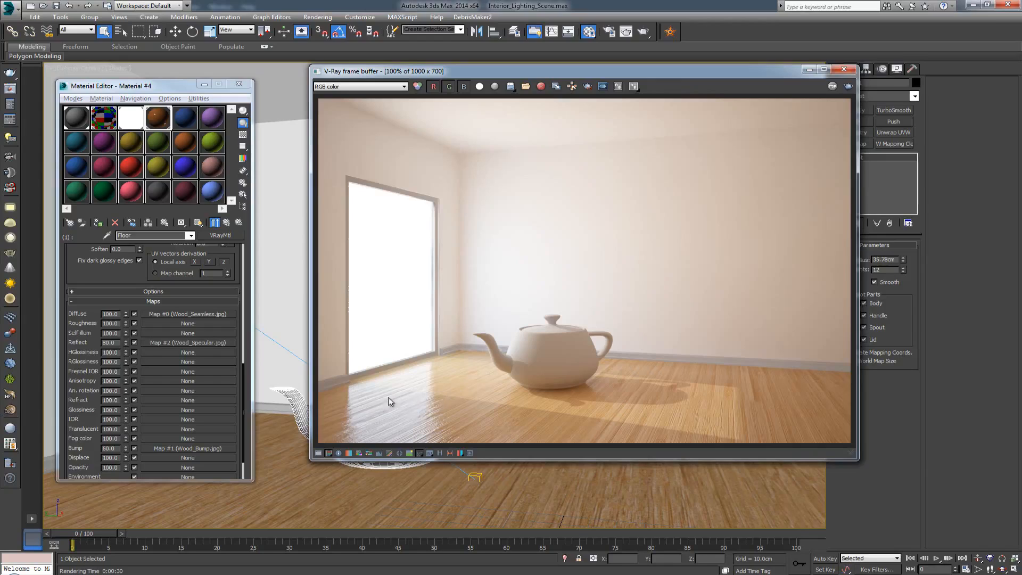
pyautogui.moveTo(425, 373)
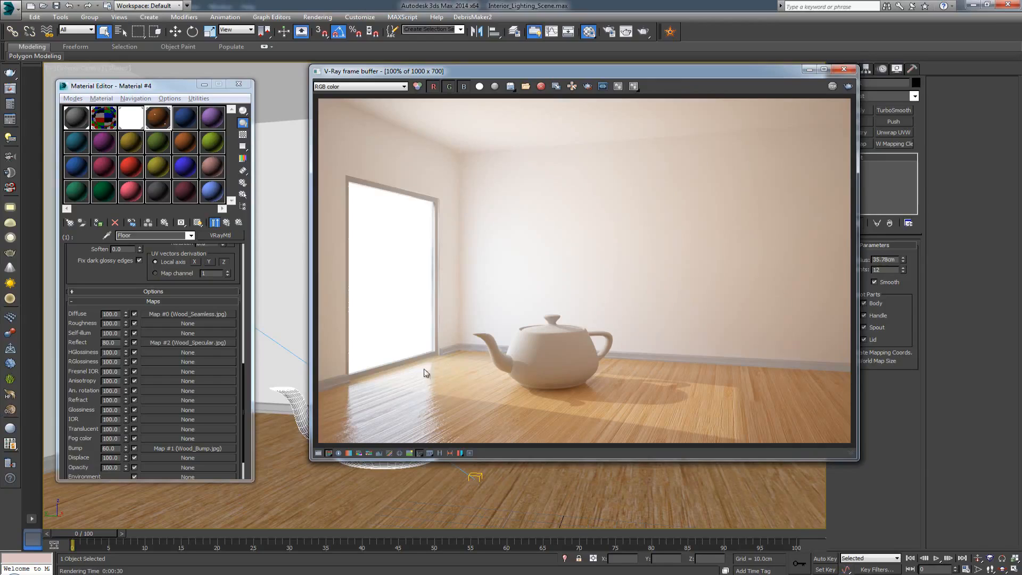
pyautogui.moveTo(766, 412)
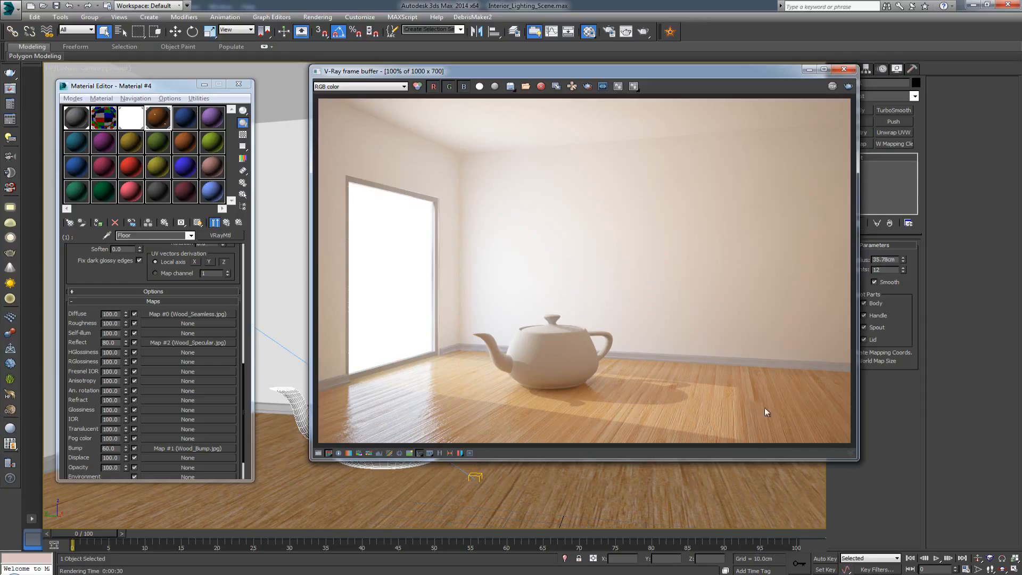
pyautogui.moveTo(499, 404)
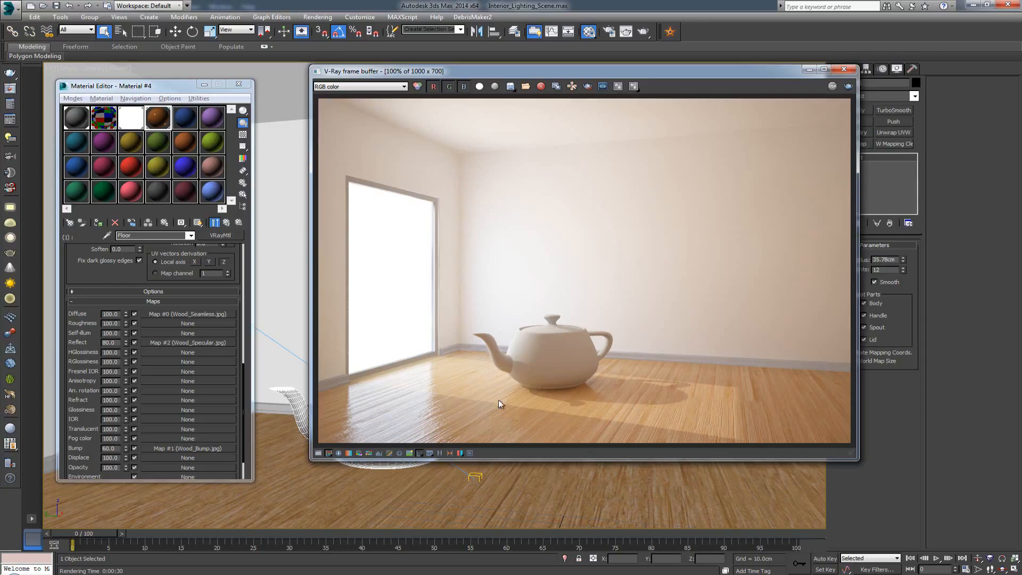
pyautogui.moveTo(613, 345)
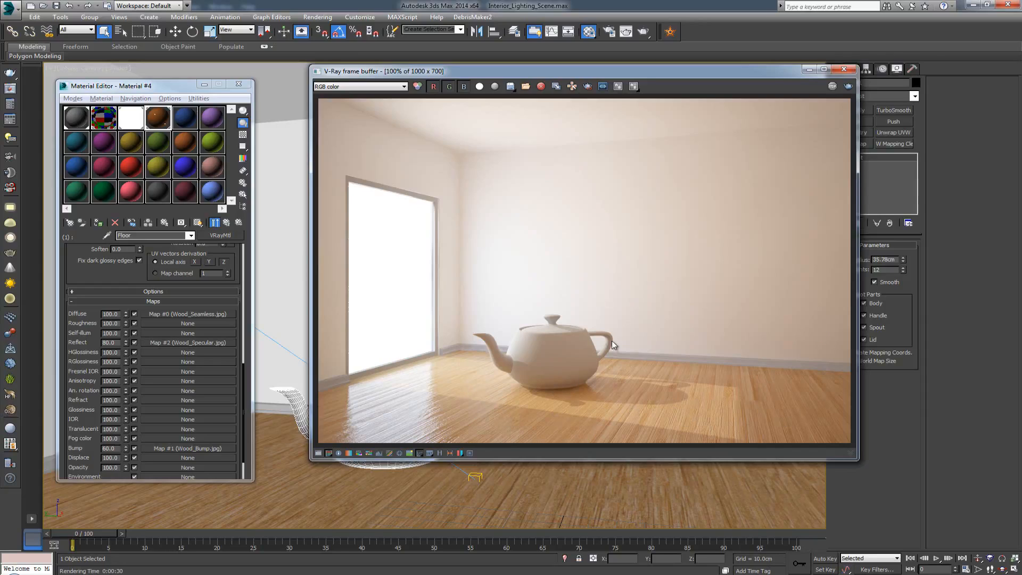
pyautogui.moveTo(527, 202)
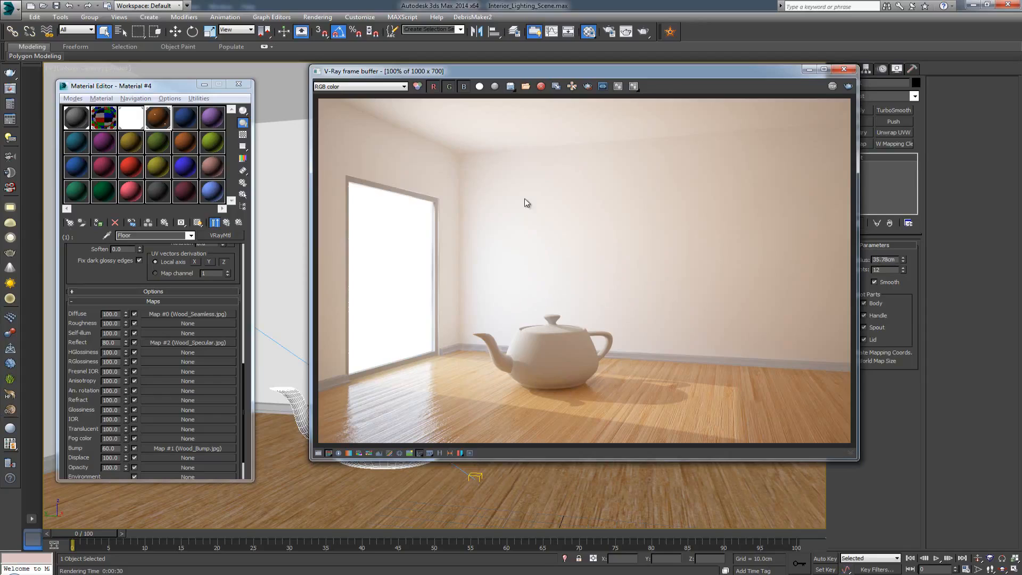
pyautogui.moveTo(564, 283)
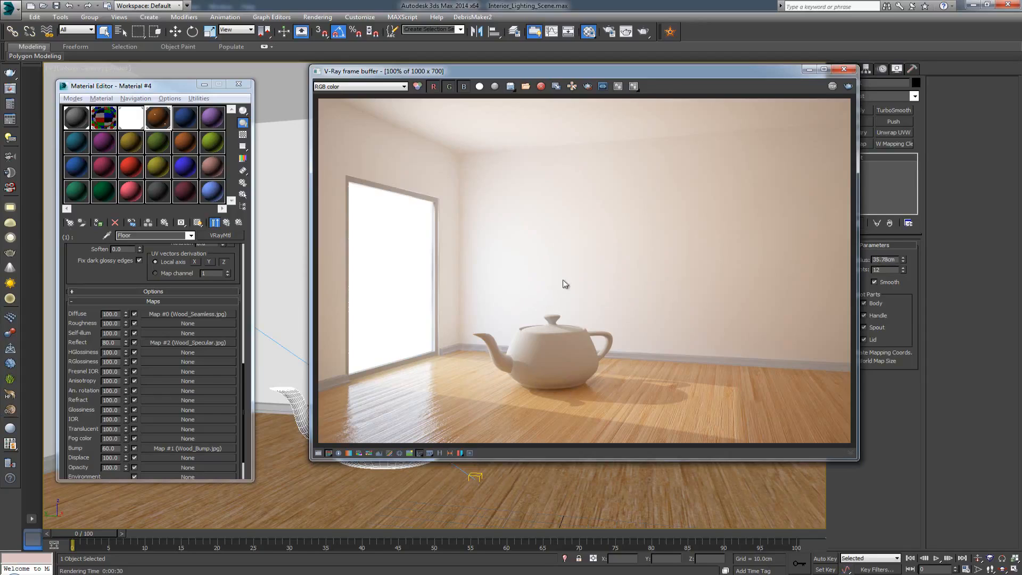
pyautogui.moveTo(406, 405)
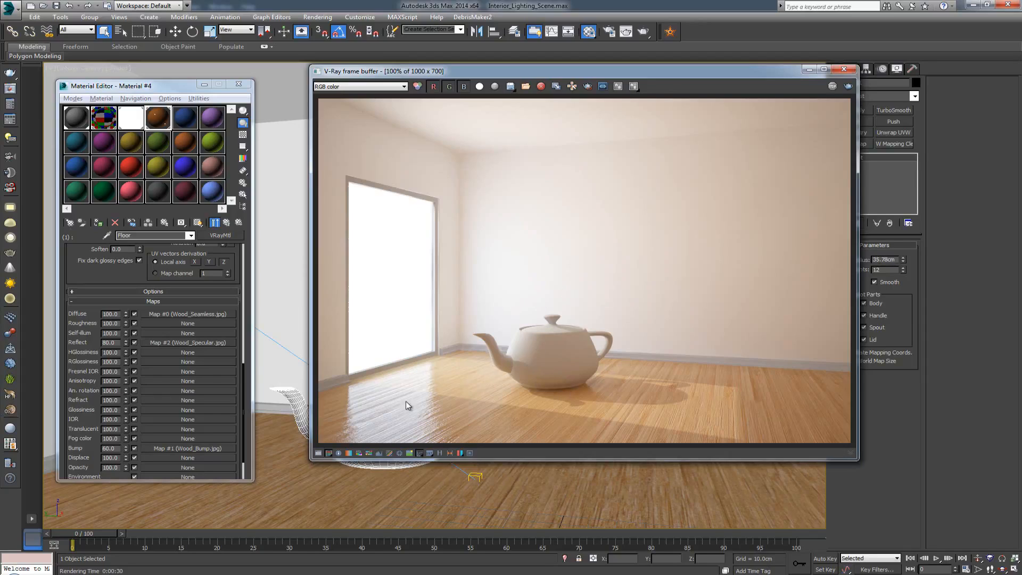
pyautogui.moveTo(475, 394)
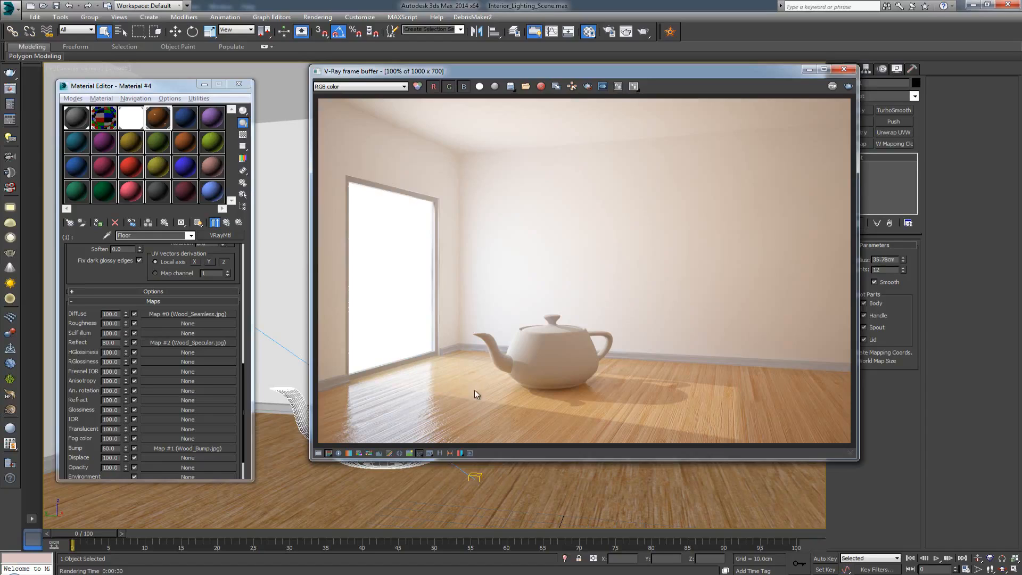
pyautogui.moveTo(663, 399)
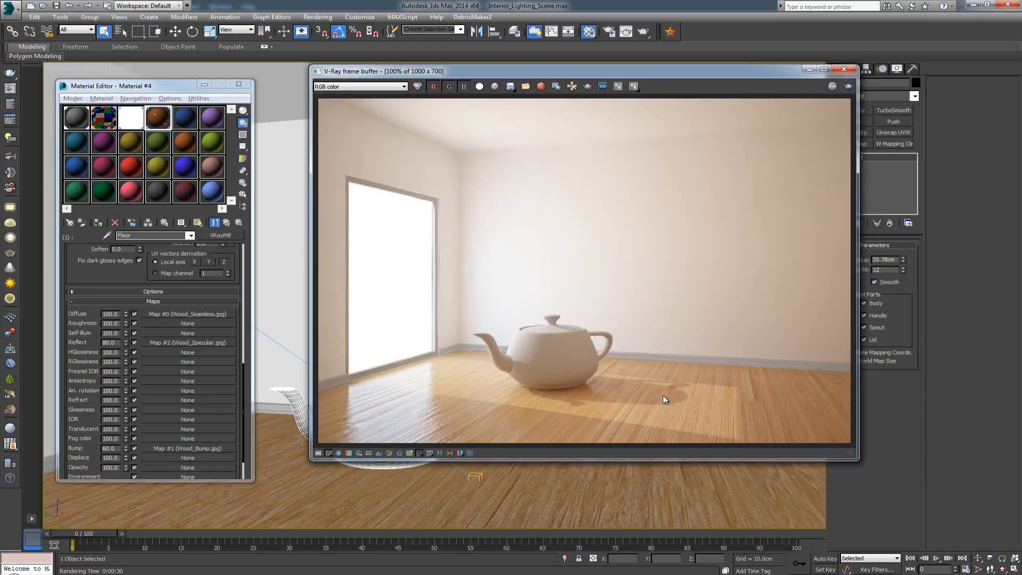
pyautogui.moveTo(669, 384)
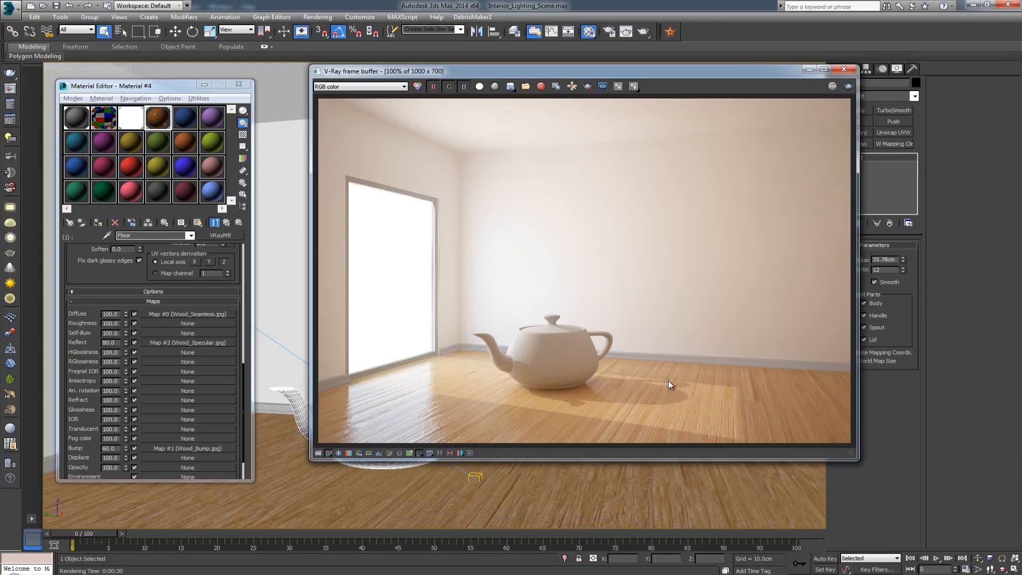
pyautogui.moveTo(619, 367)
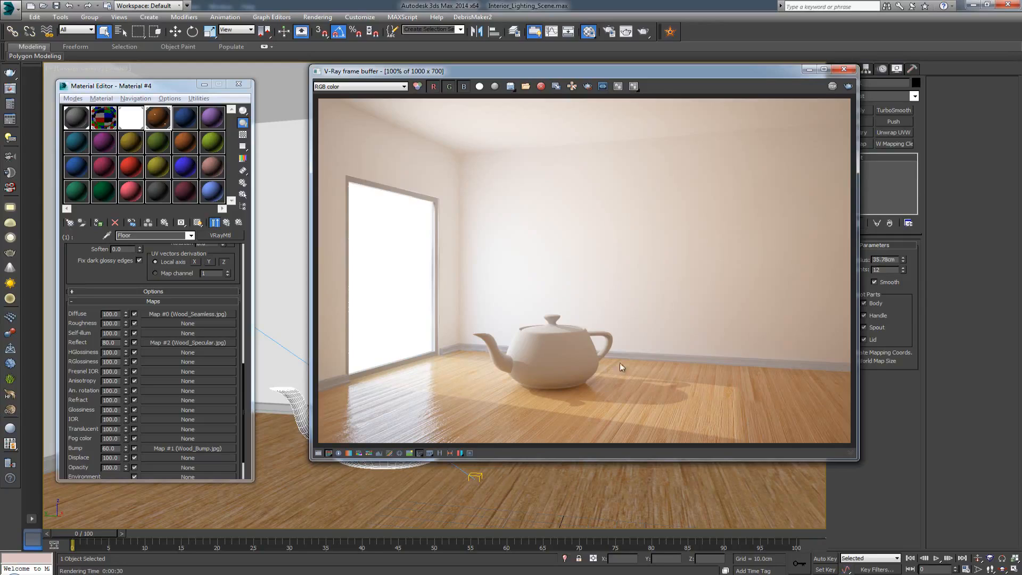
pyautogui.moveTo(649, 372)
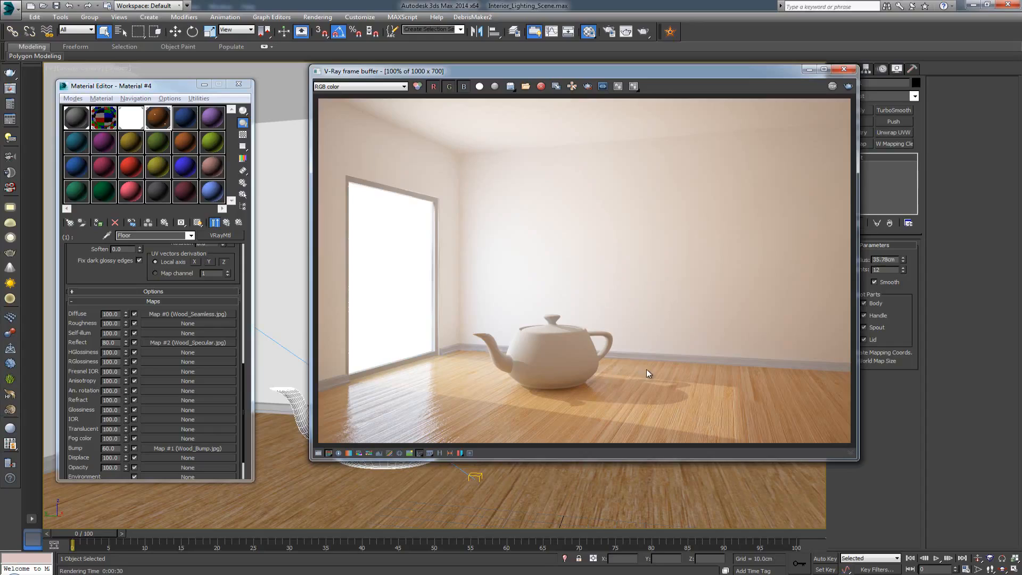